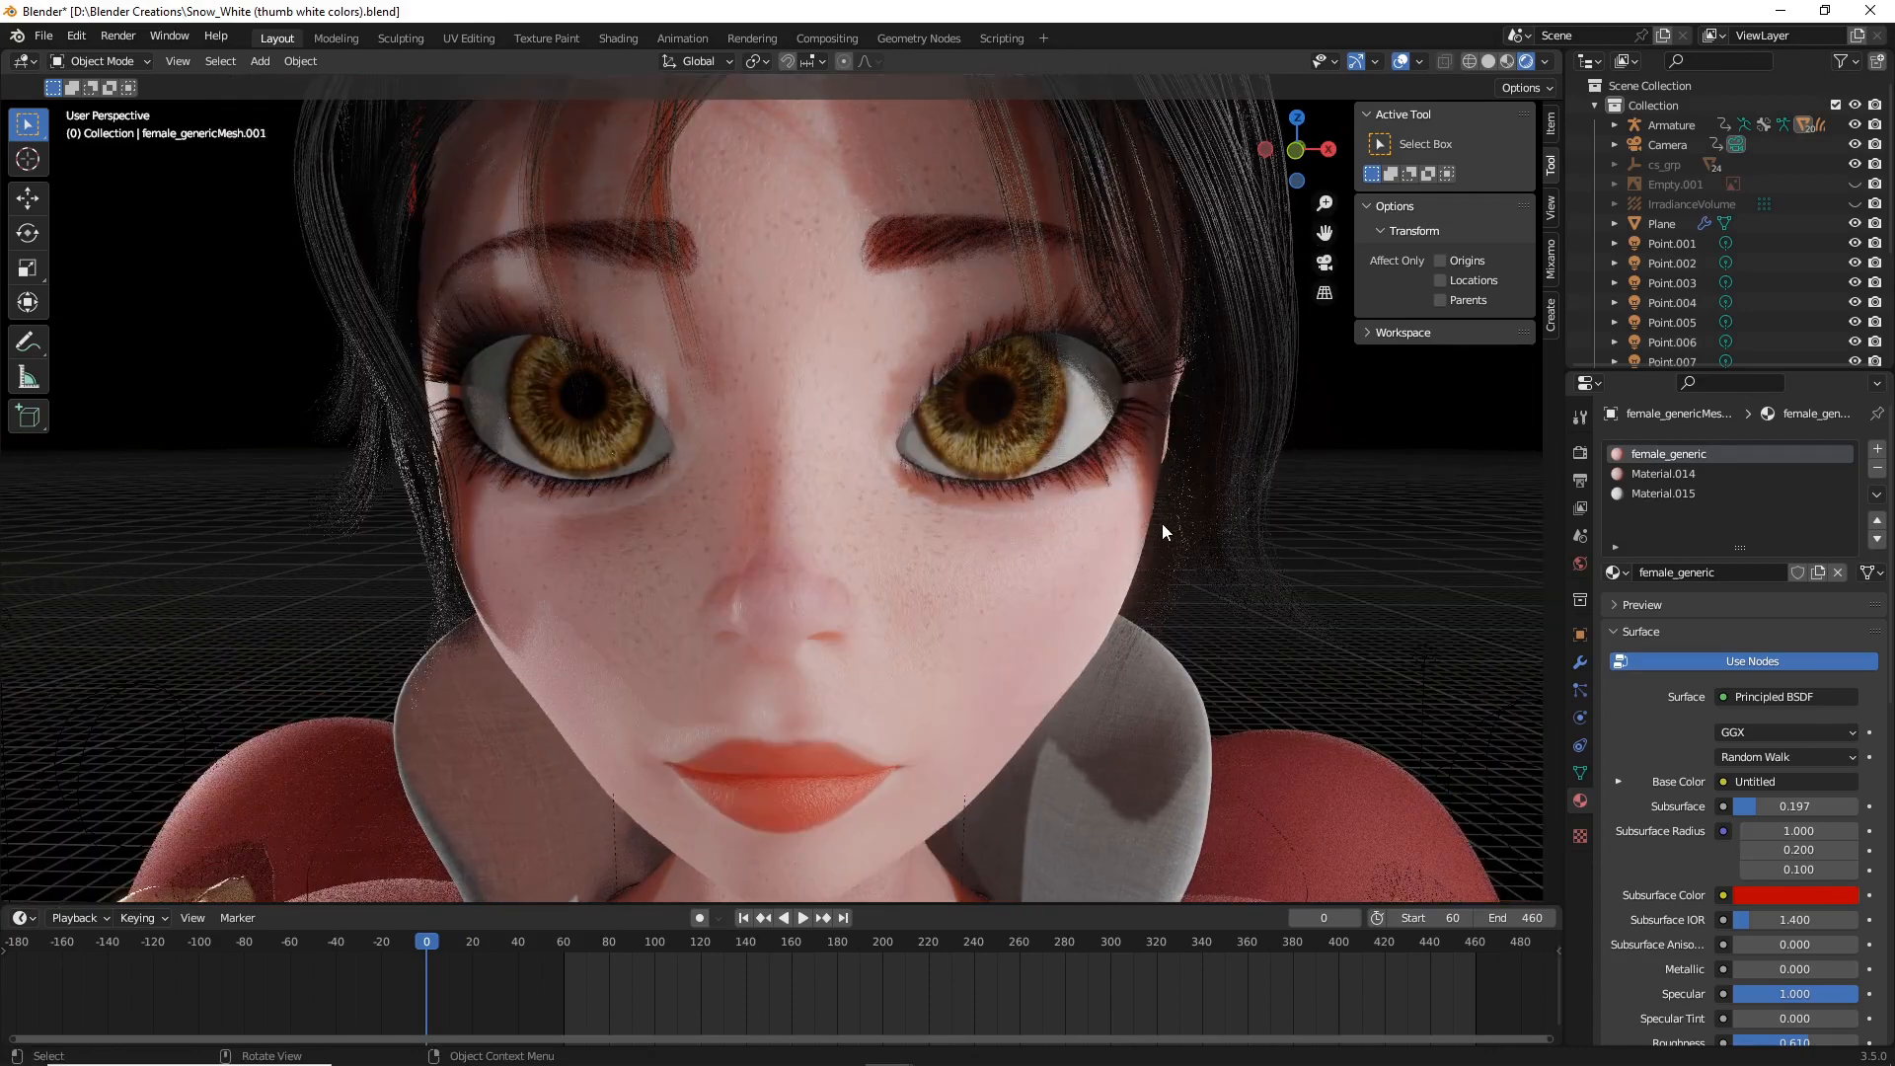
mouse_move(1409, 551)
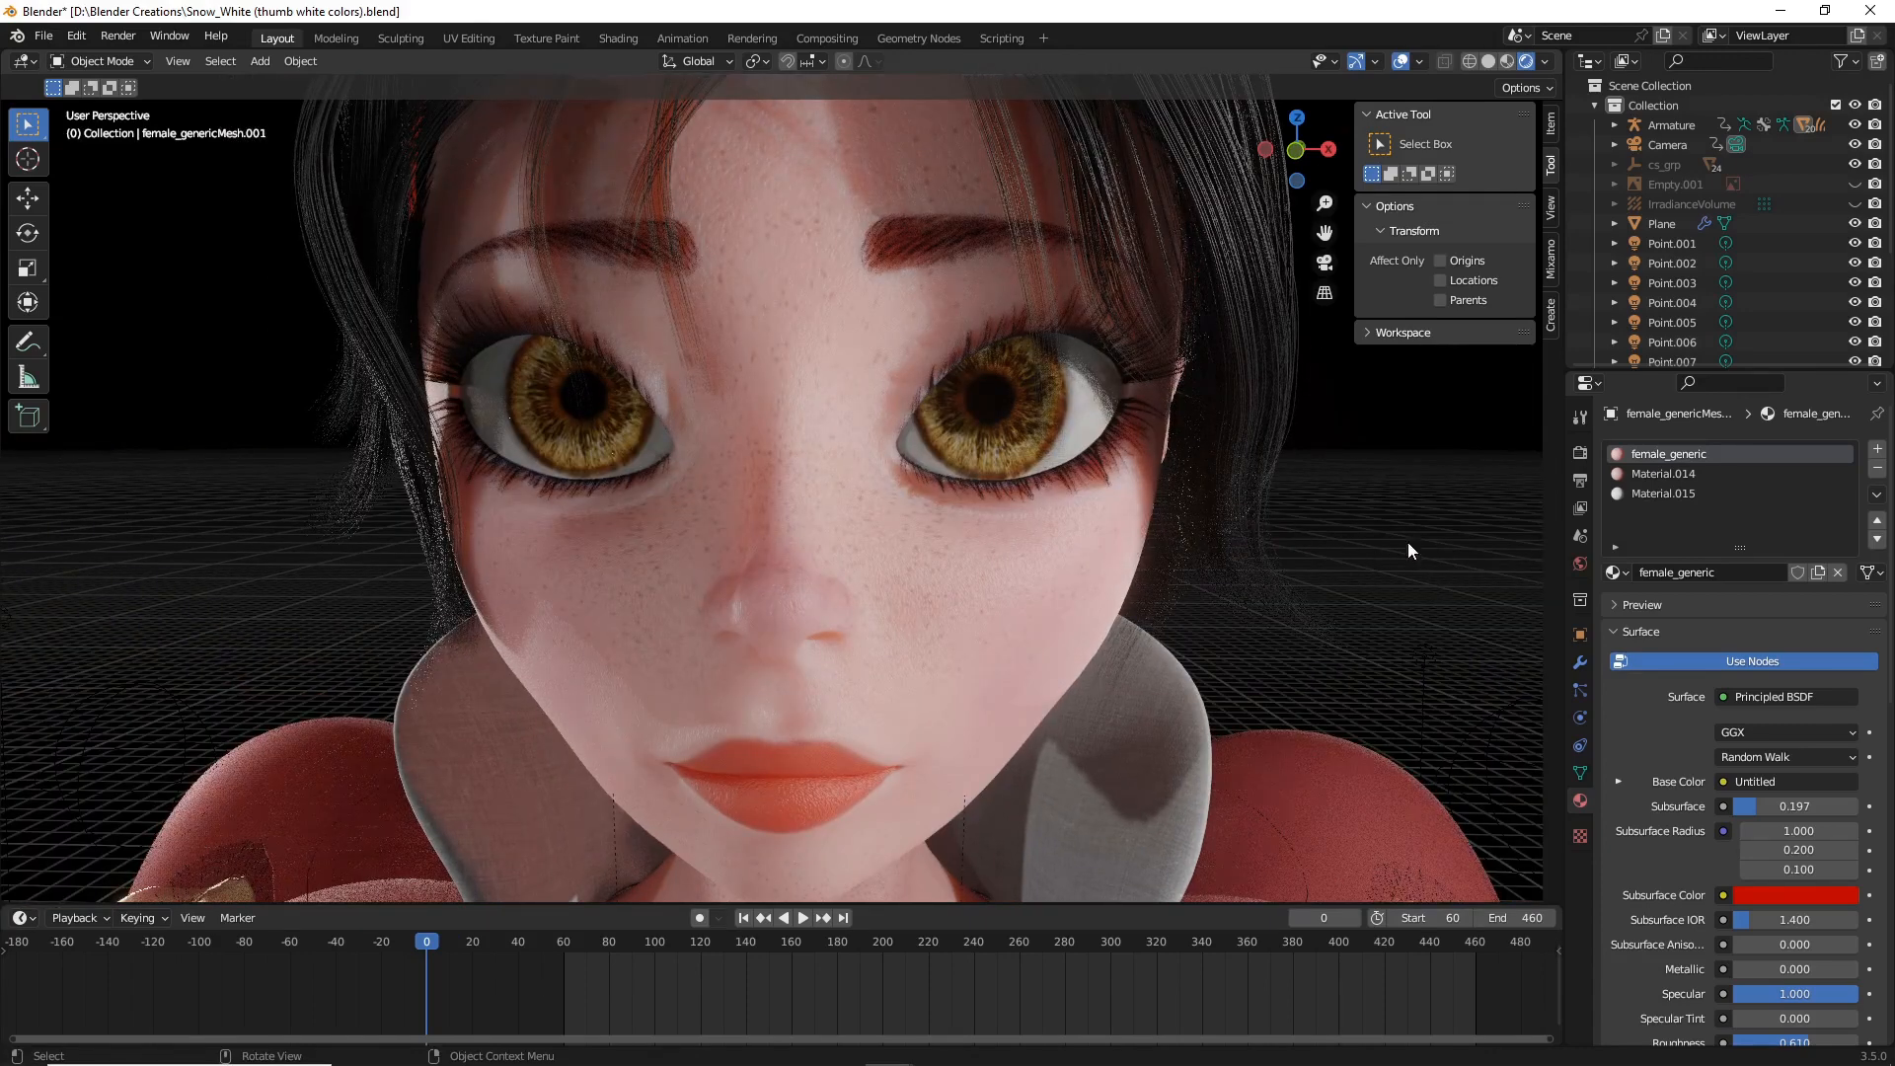
Step: Select Material.015 in the slot list so the white skin material is active for editing
click(1664, 493)
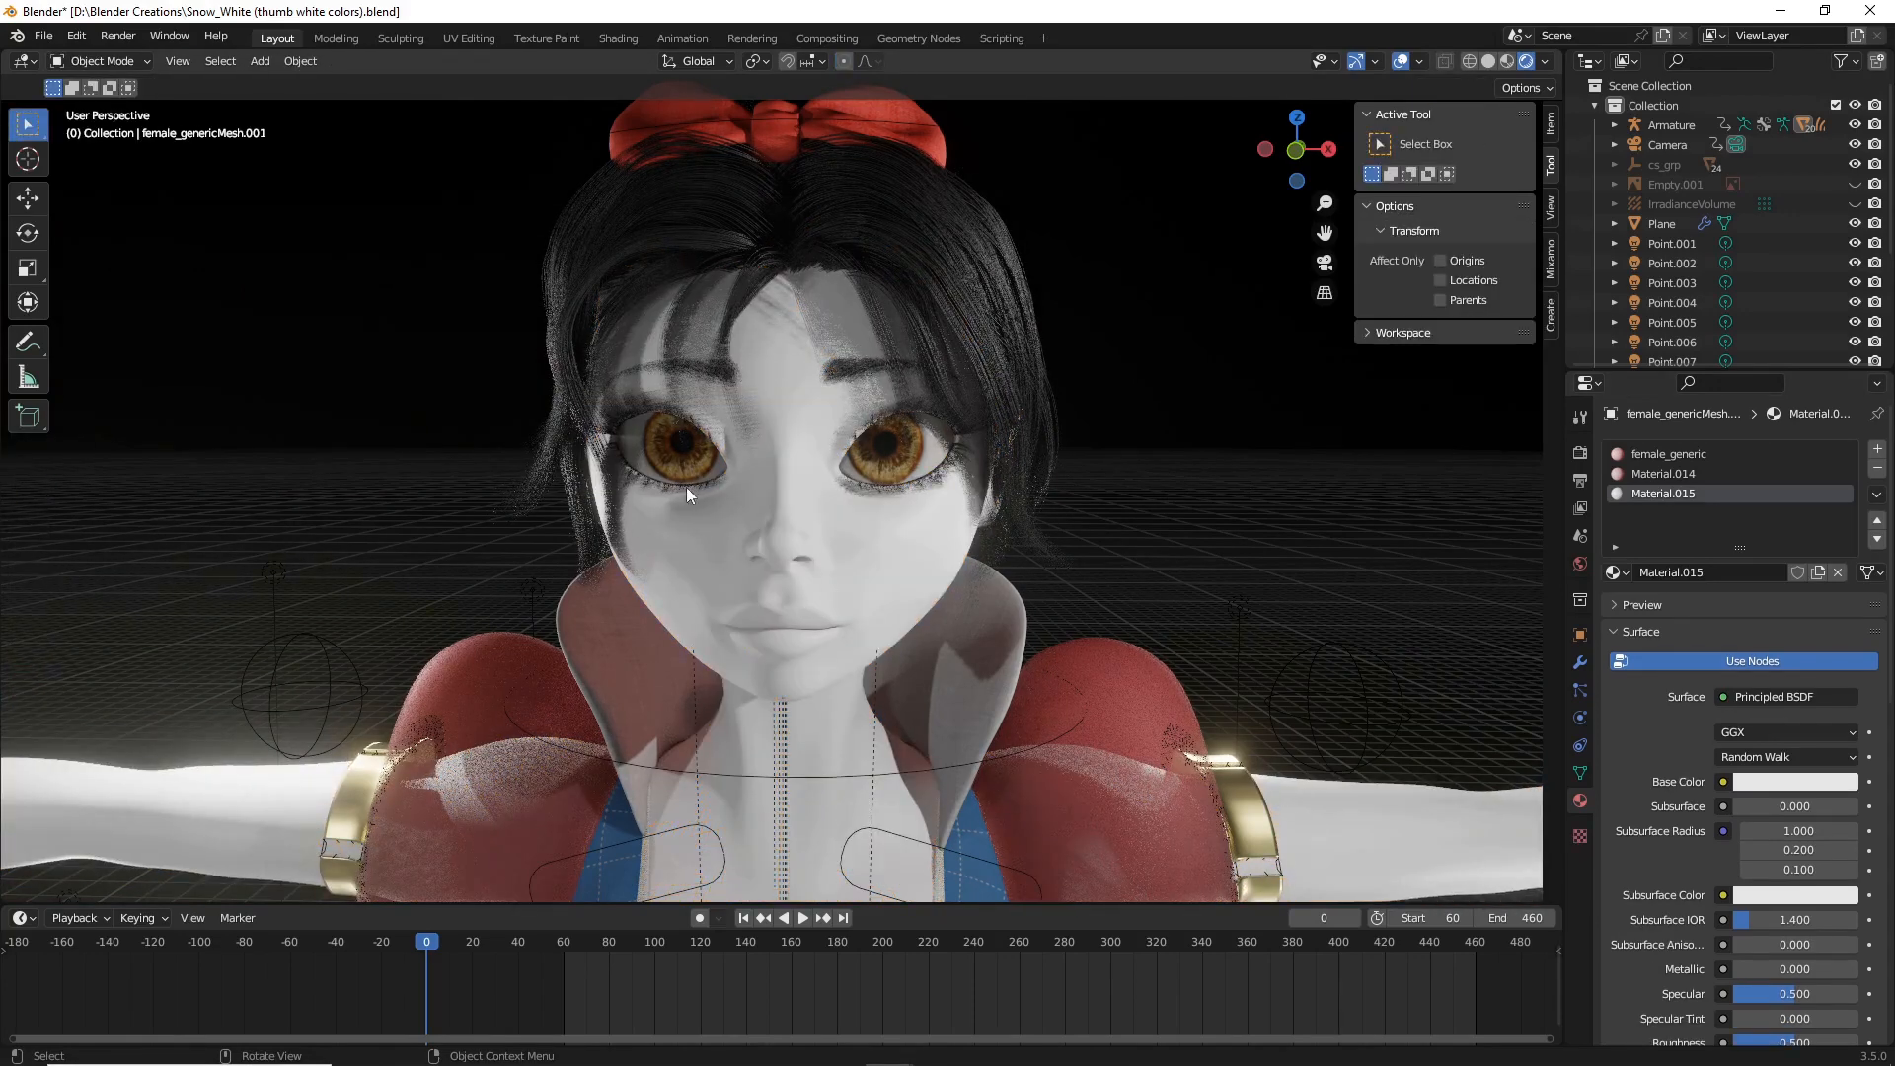
mouse_move(936, 505)
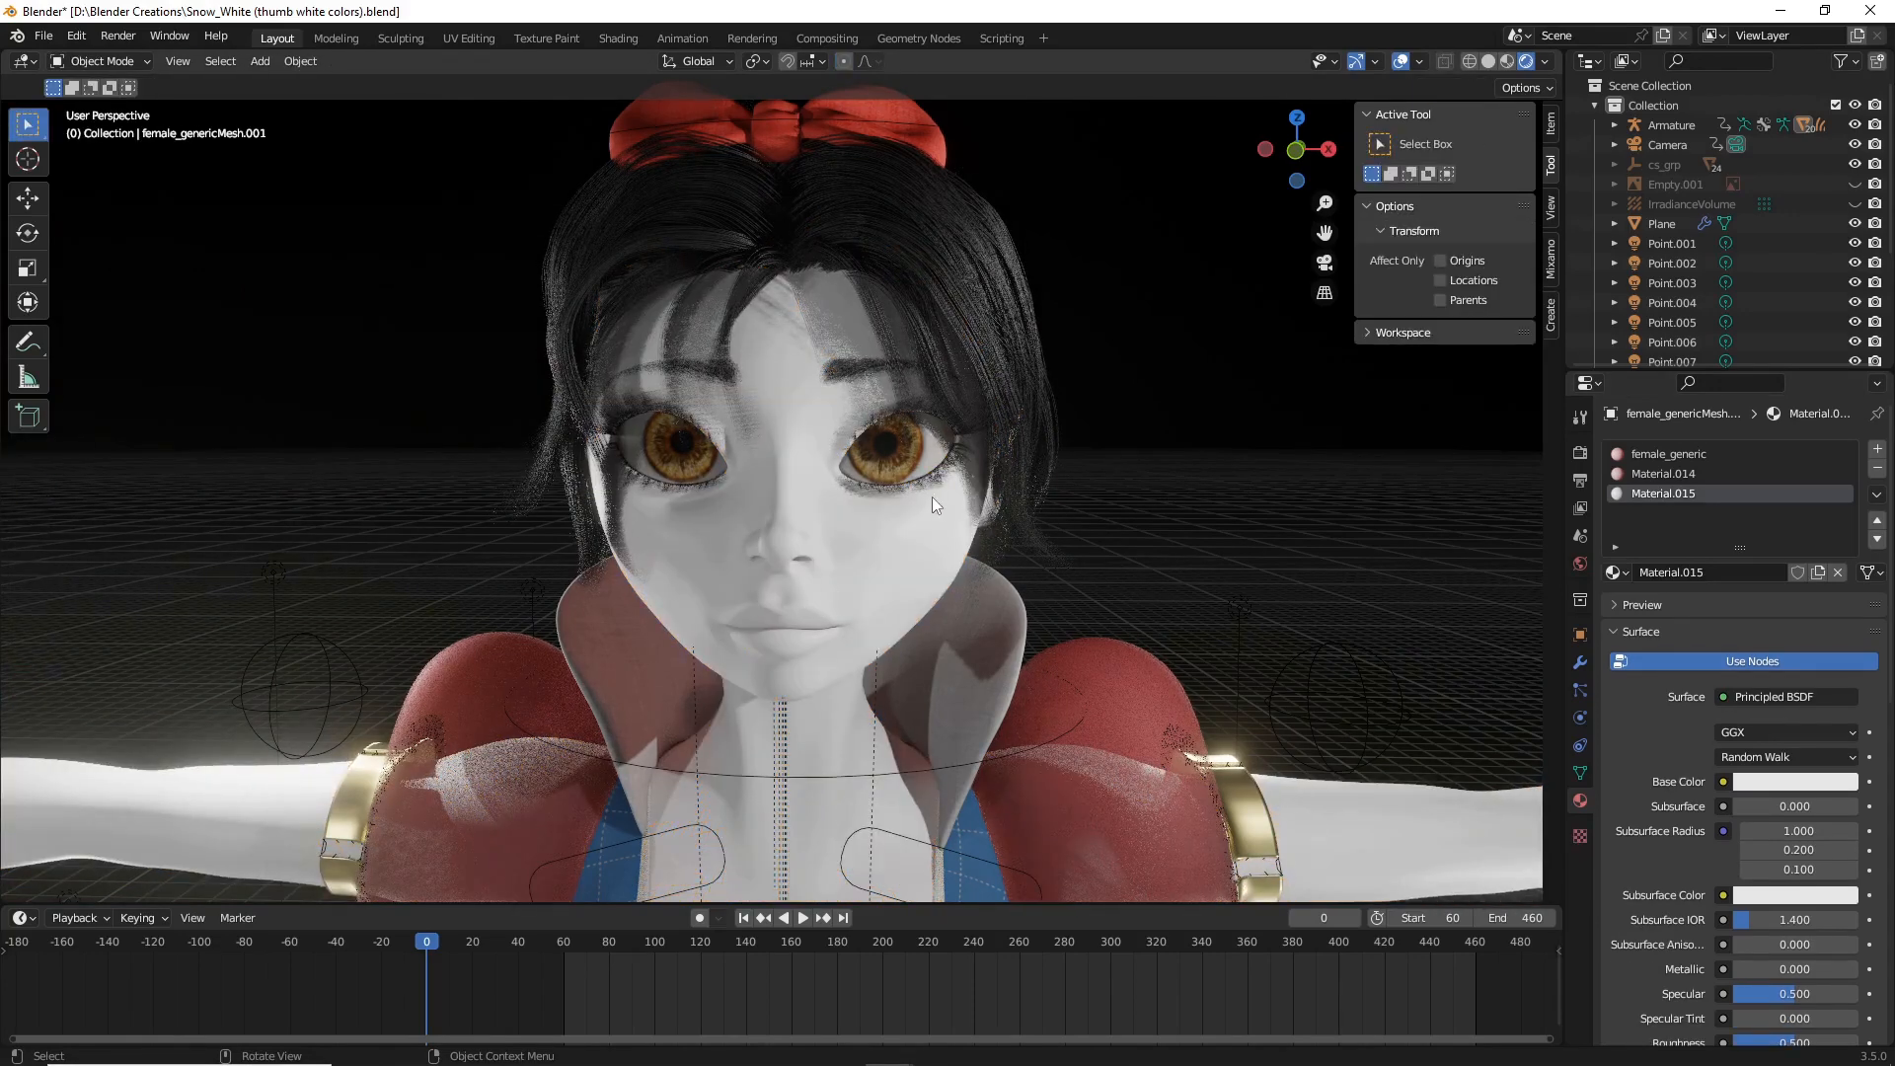
mouse_move(1354, 229)
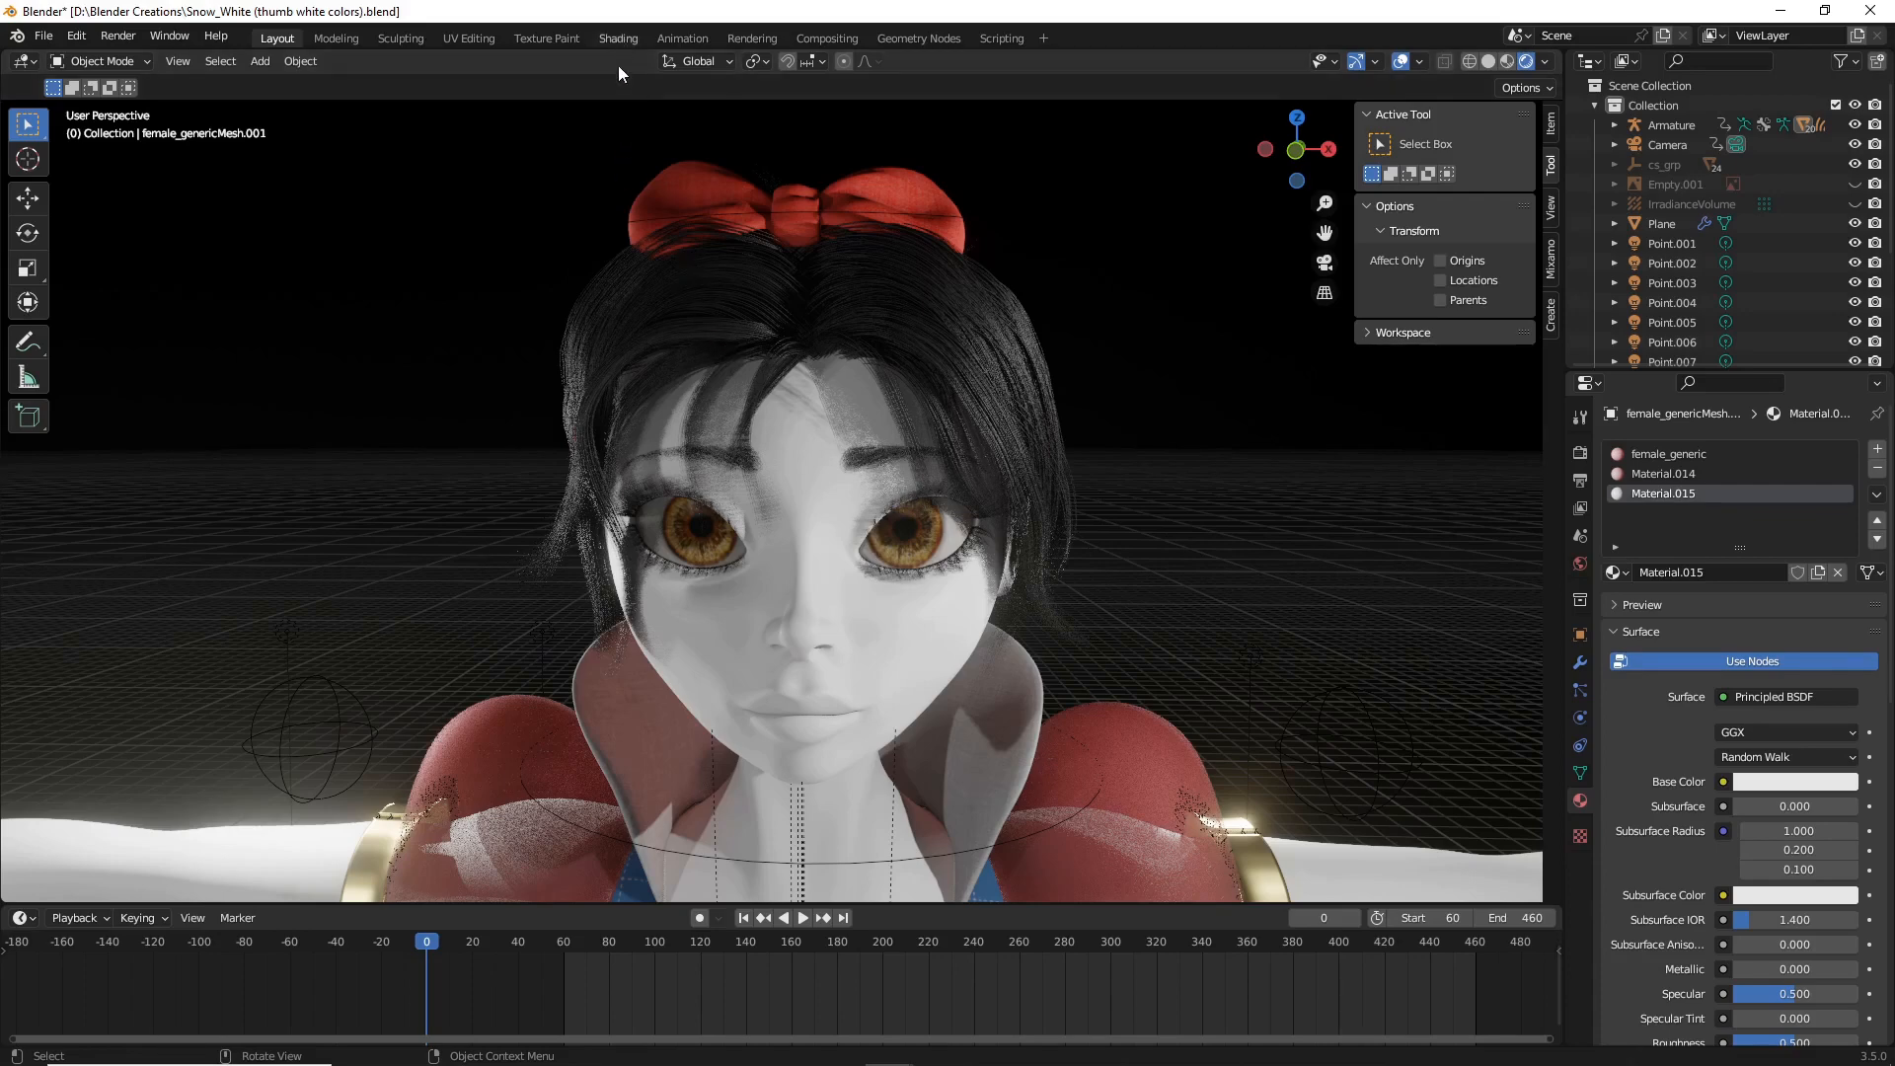
mouse_move(618, 37)
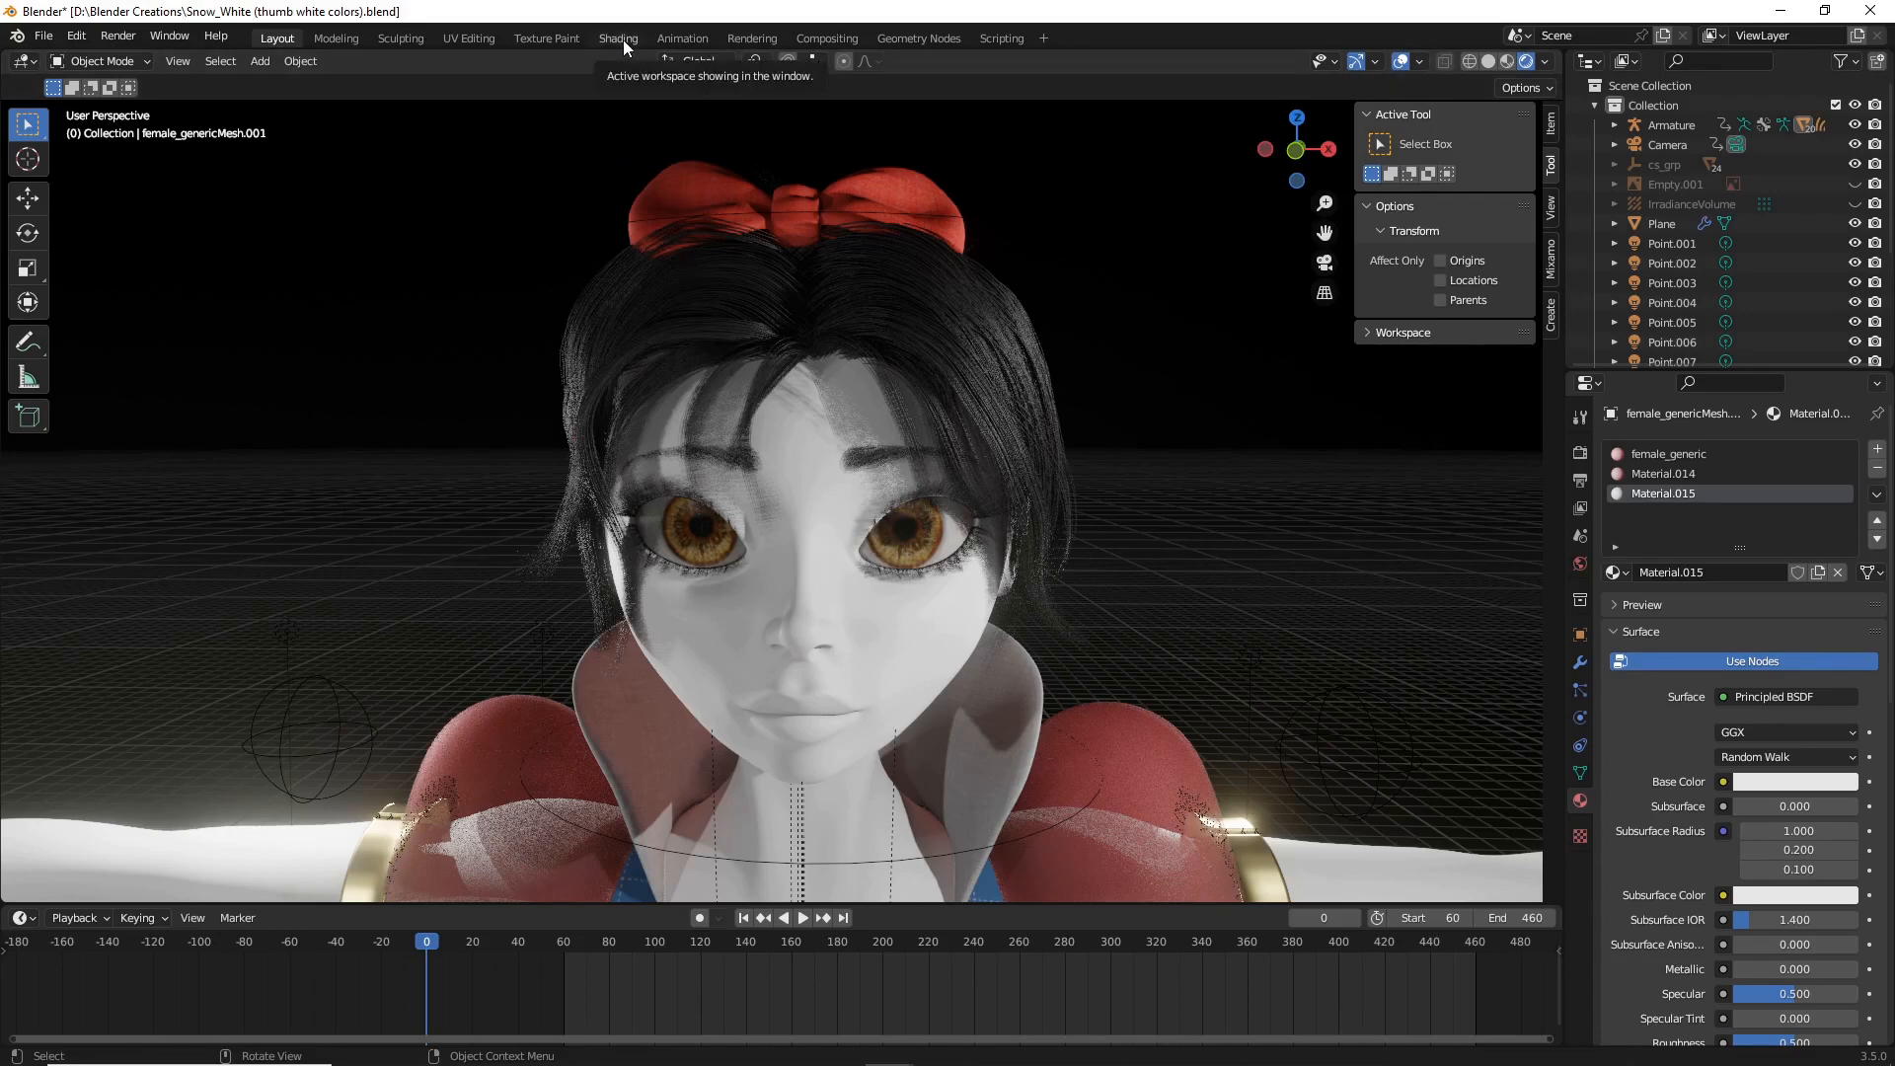
Step: In the Shading workspace, add an Image Texture node to Material.015 via the 'ima' search
click(618, 38)
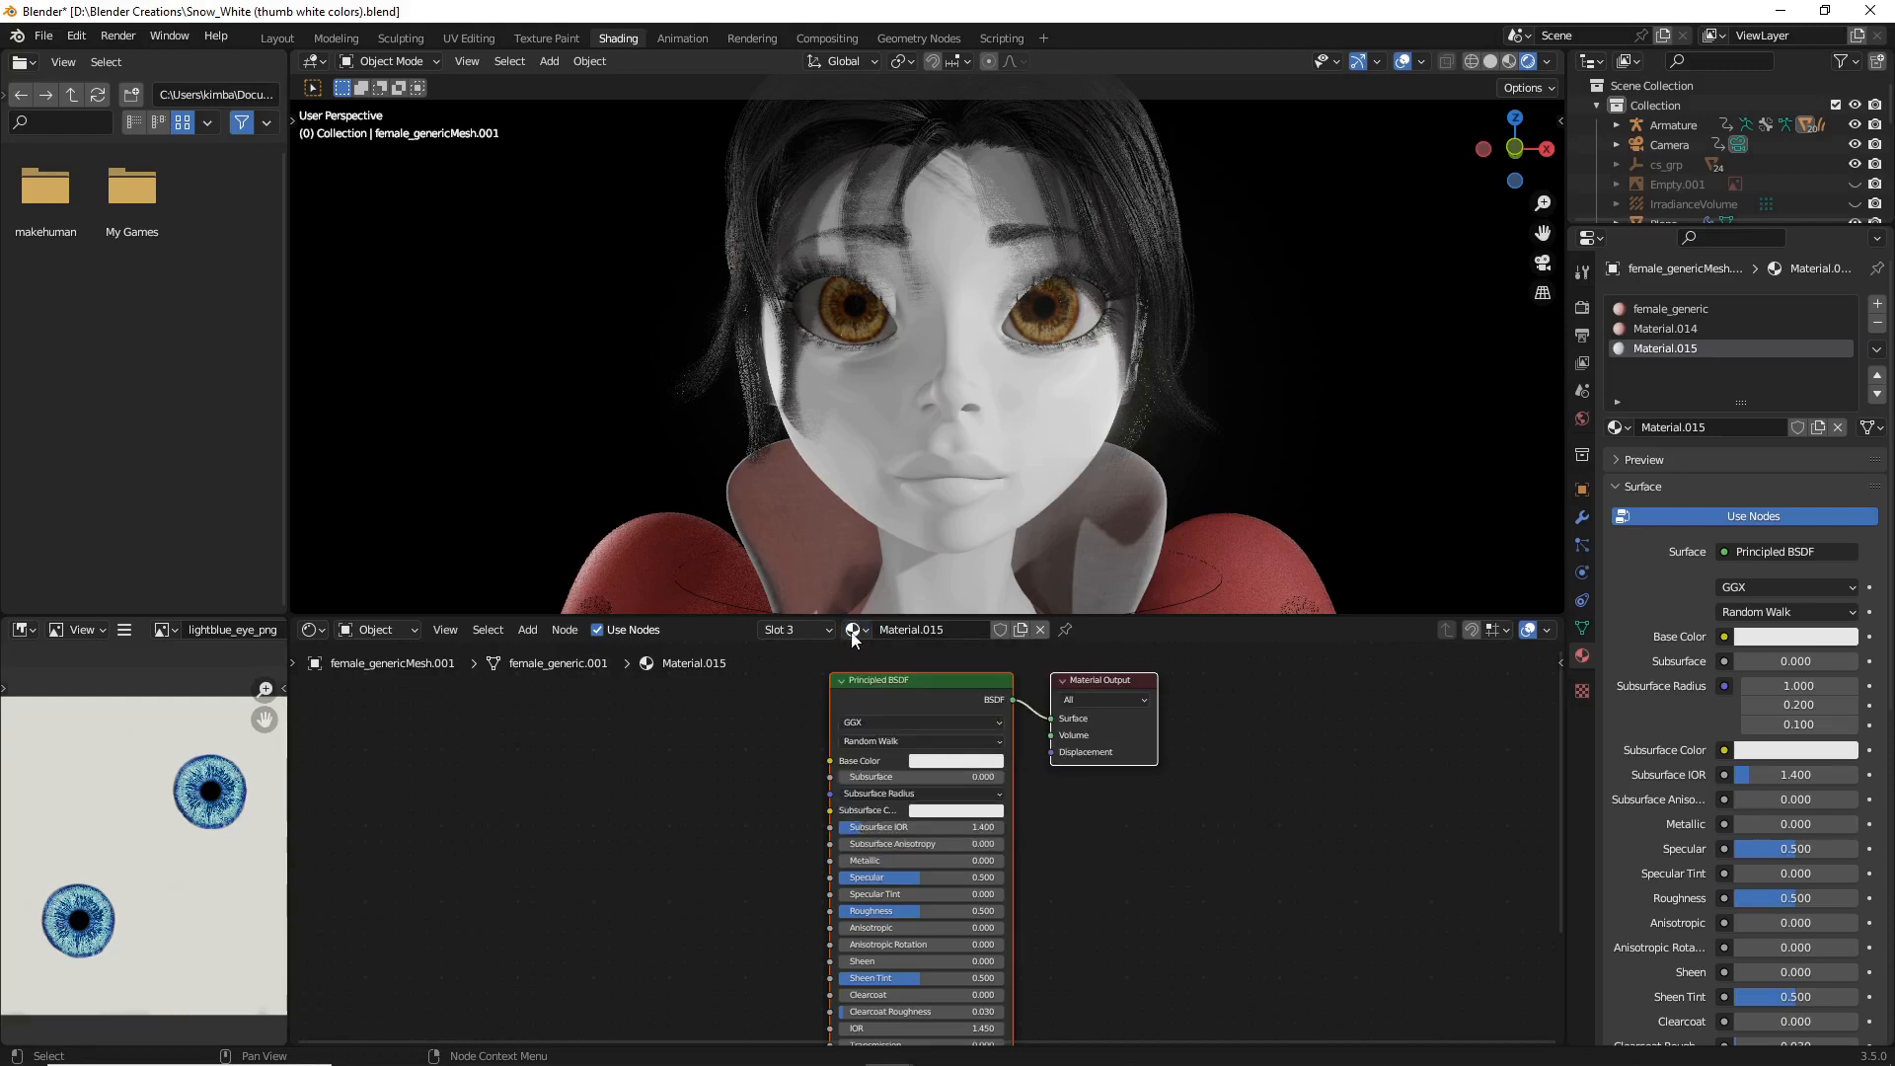
mouse_move(924, 638)
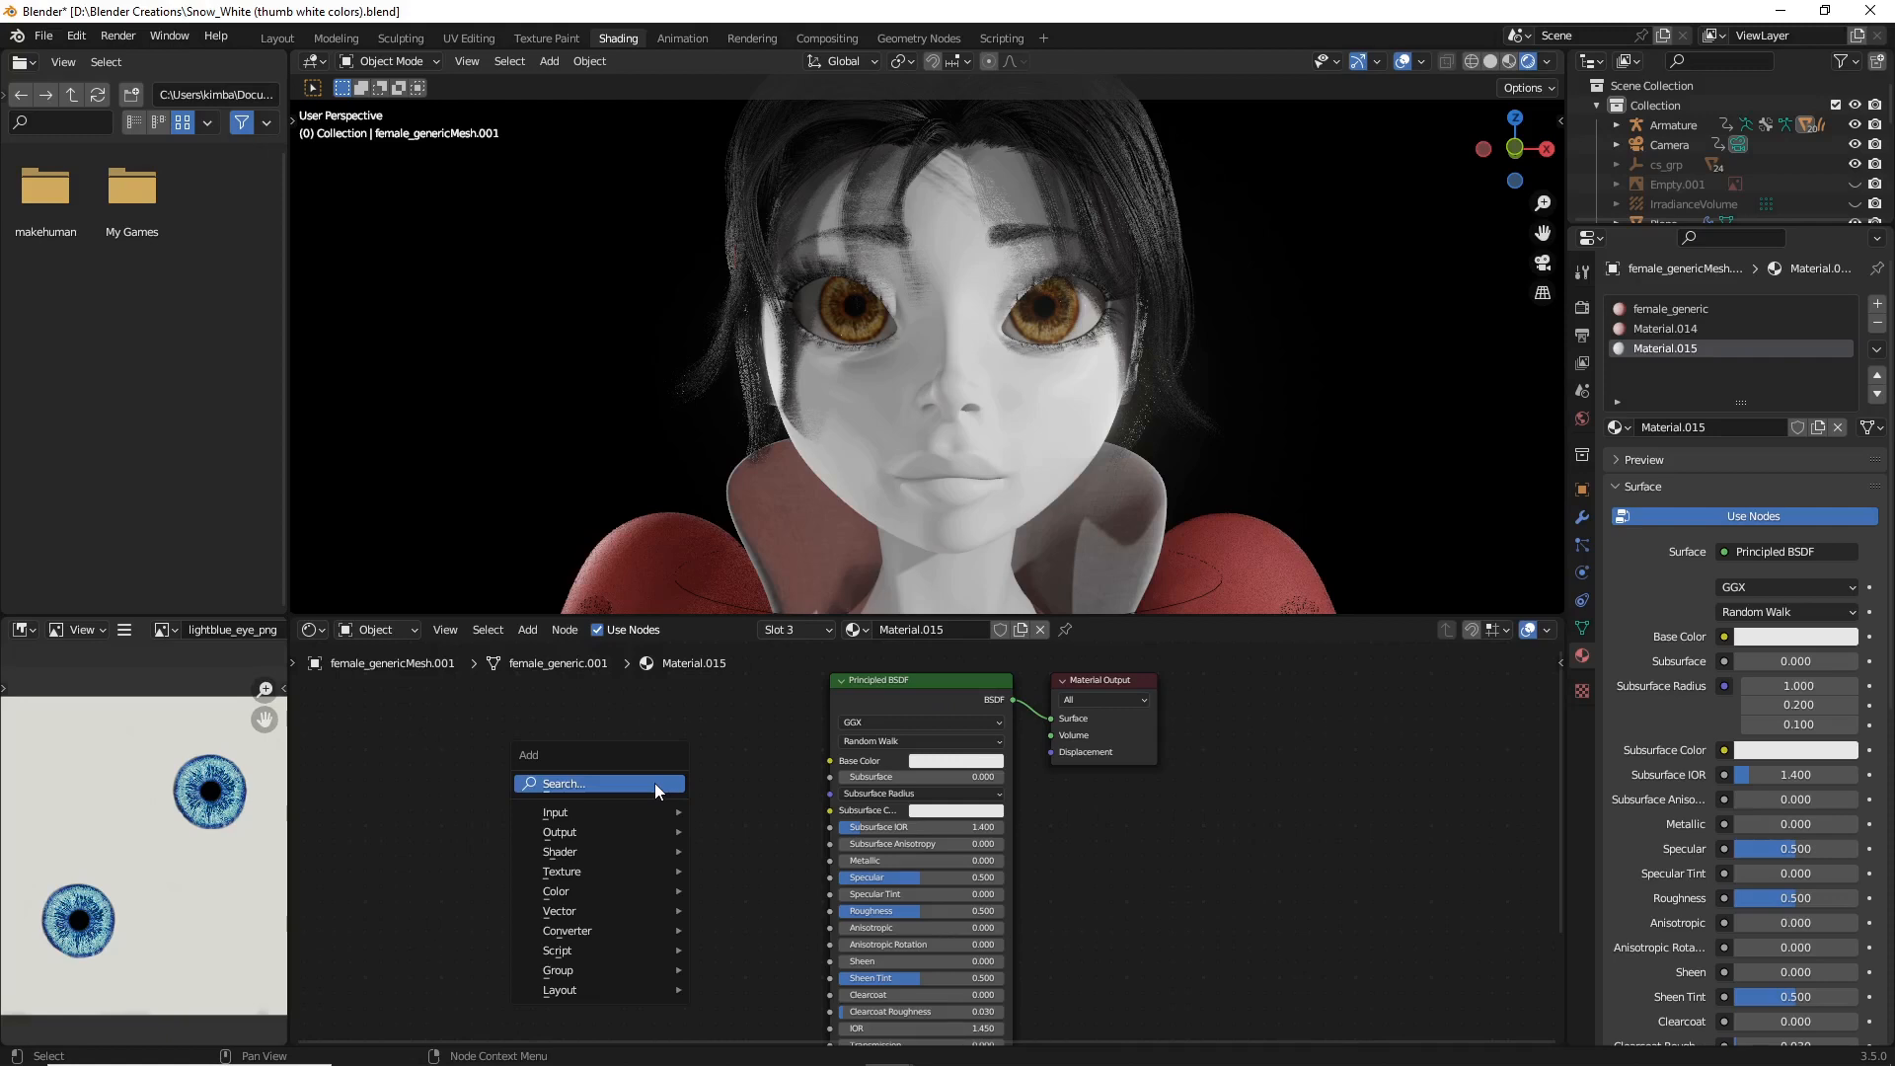
text(image)
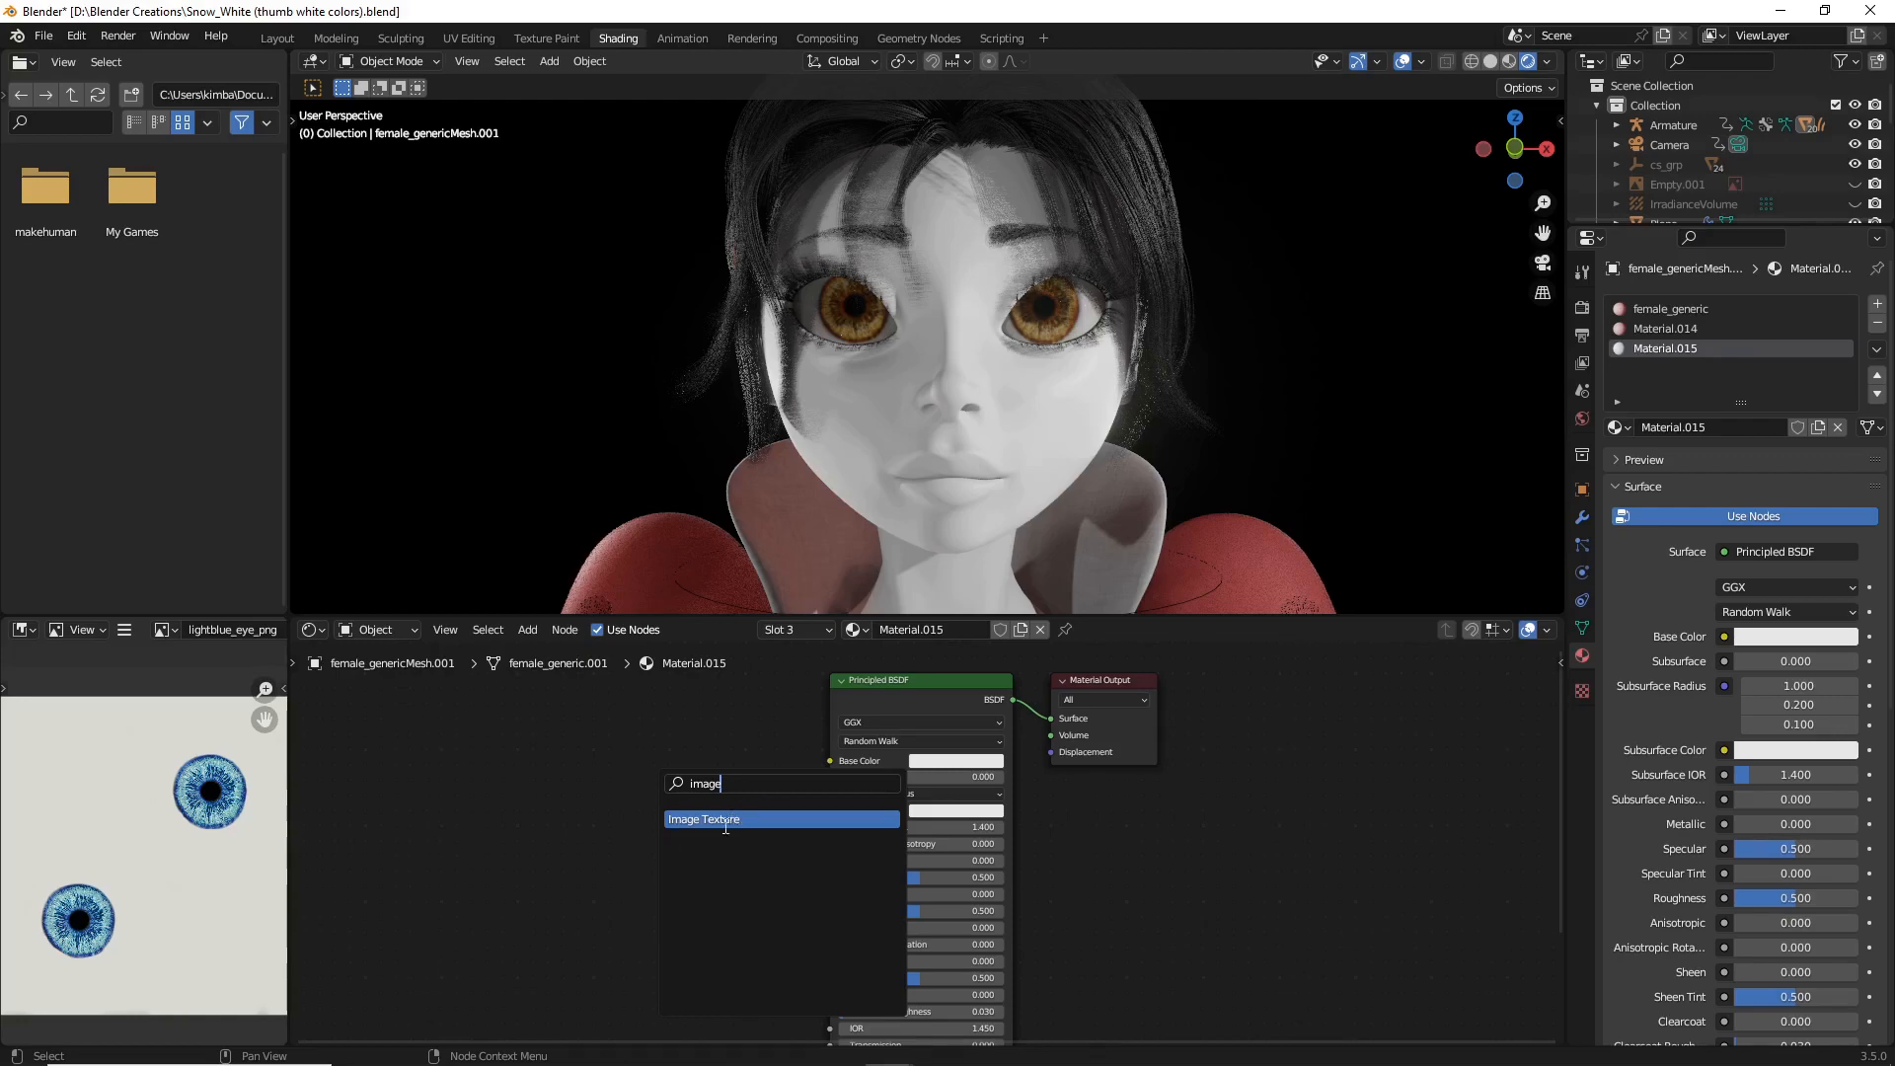
click(702, 817)
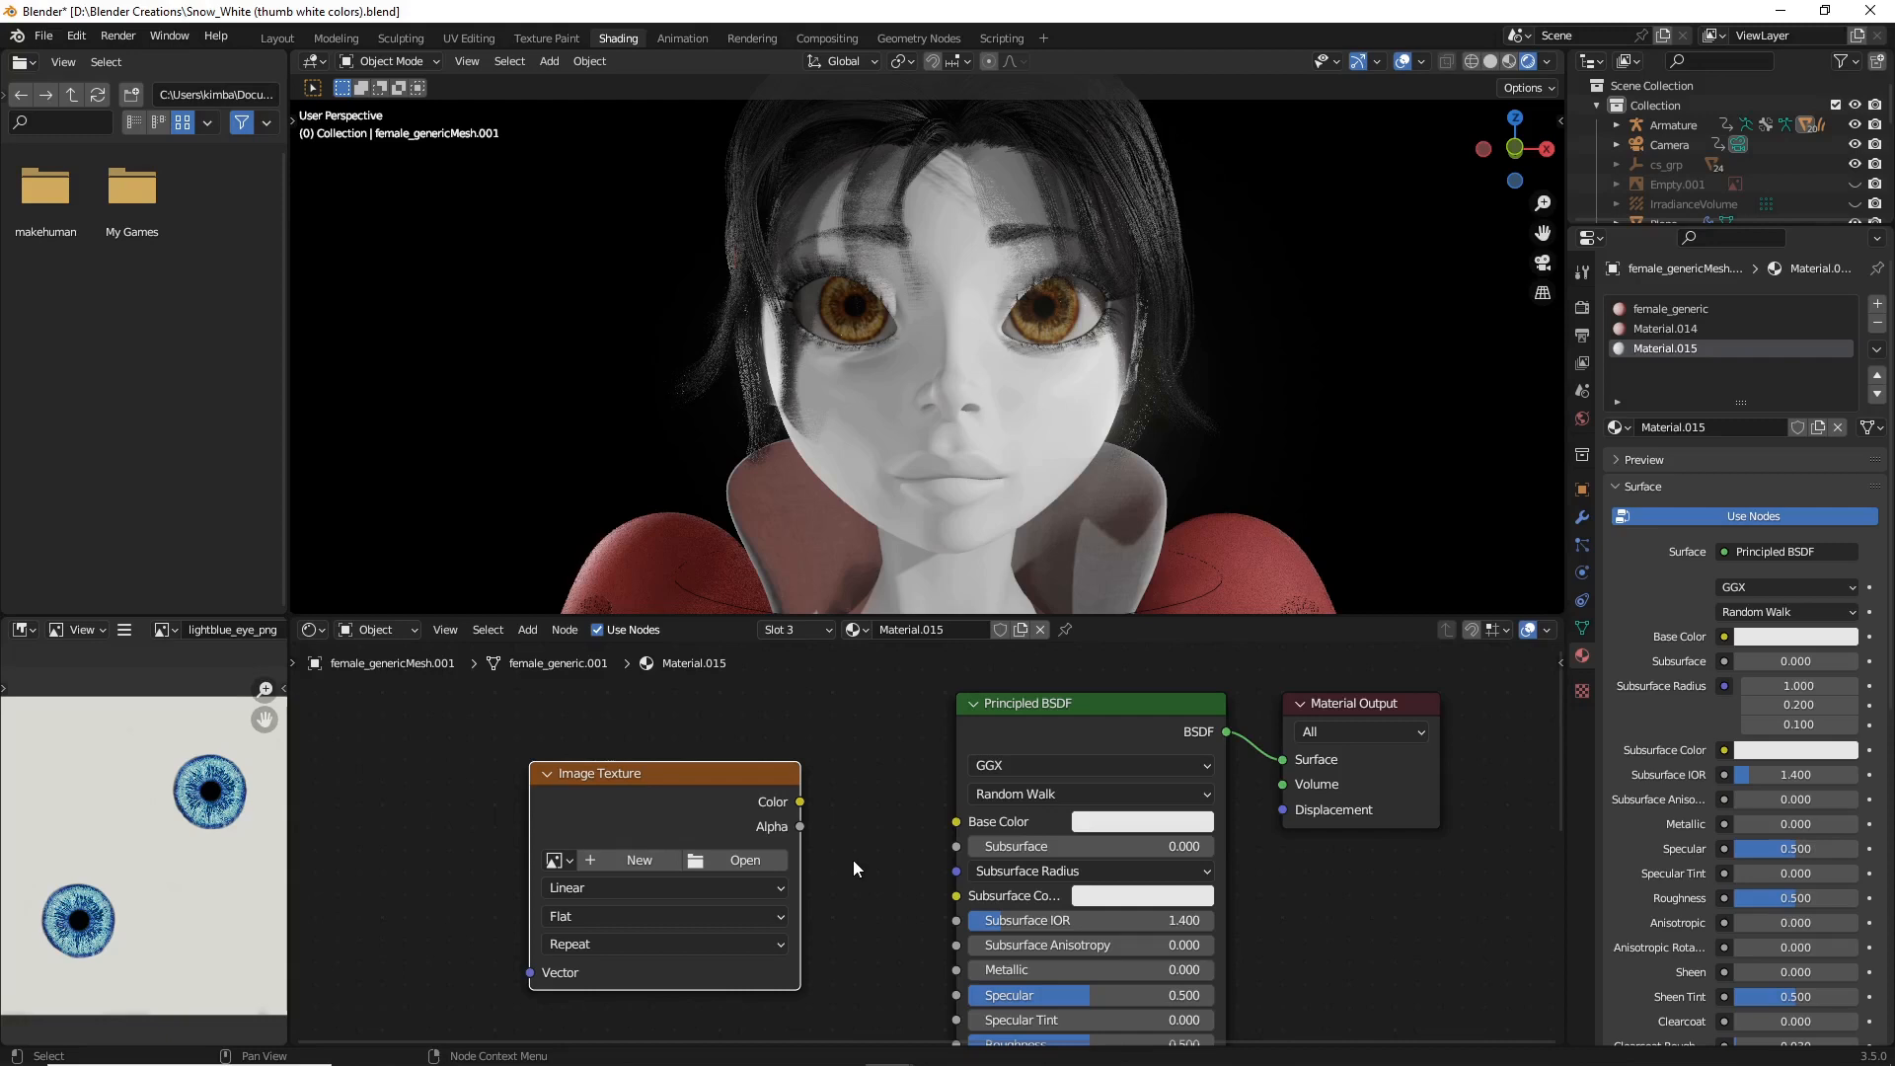
Step: Start a new image for the texture node and enter 1024 in its size field
click(638, 859)
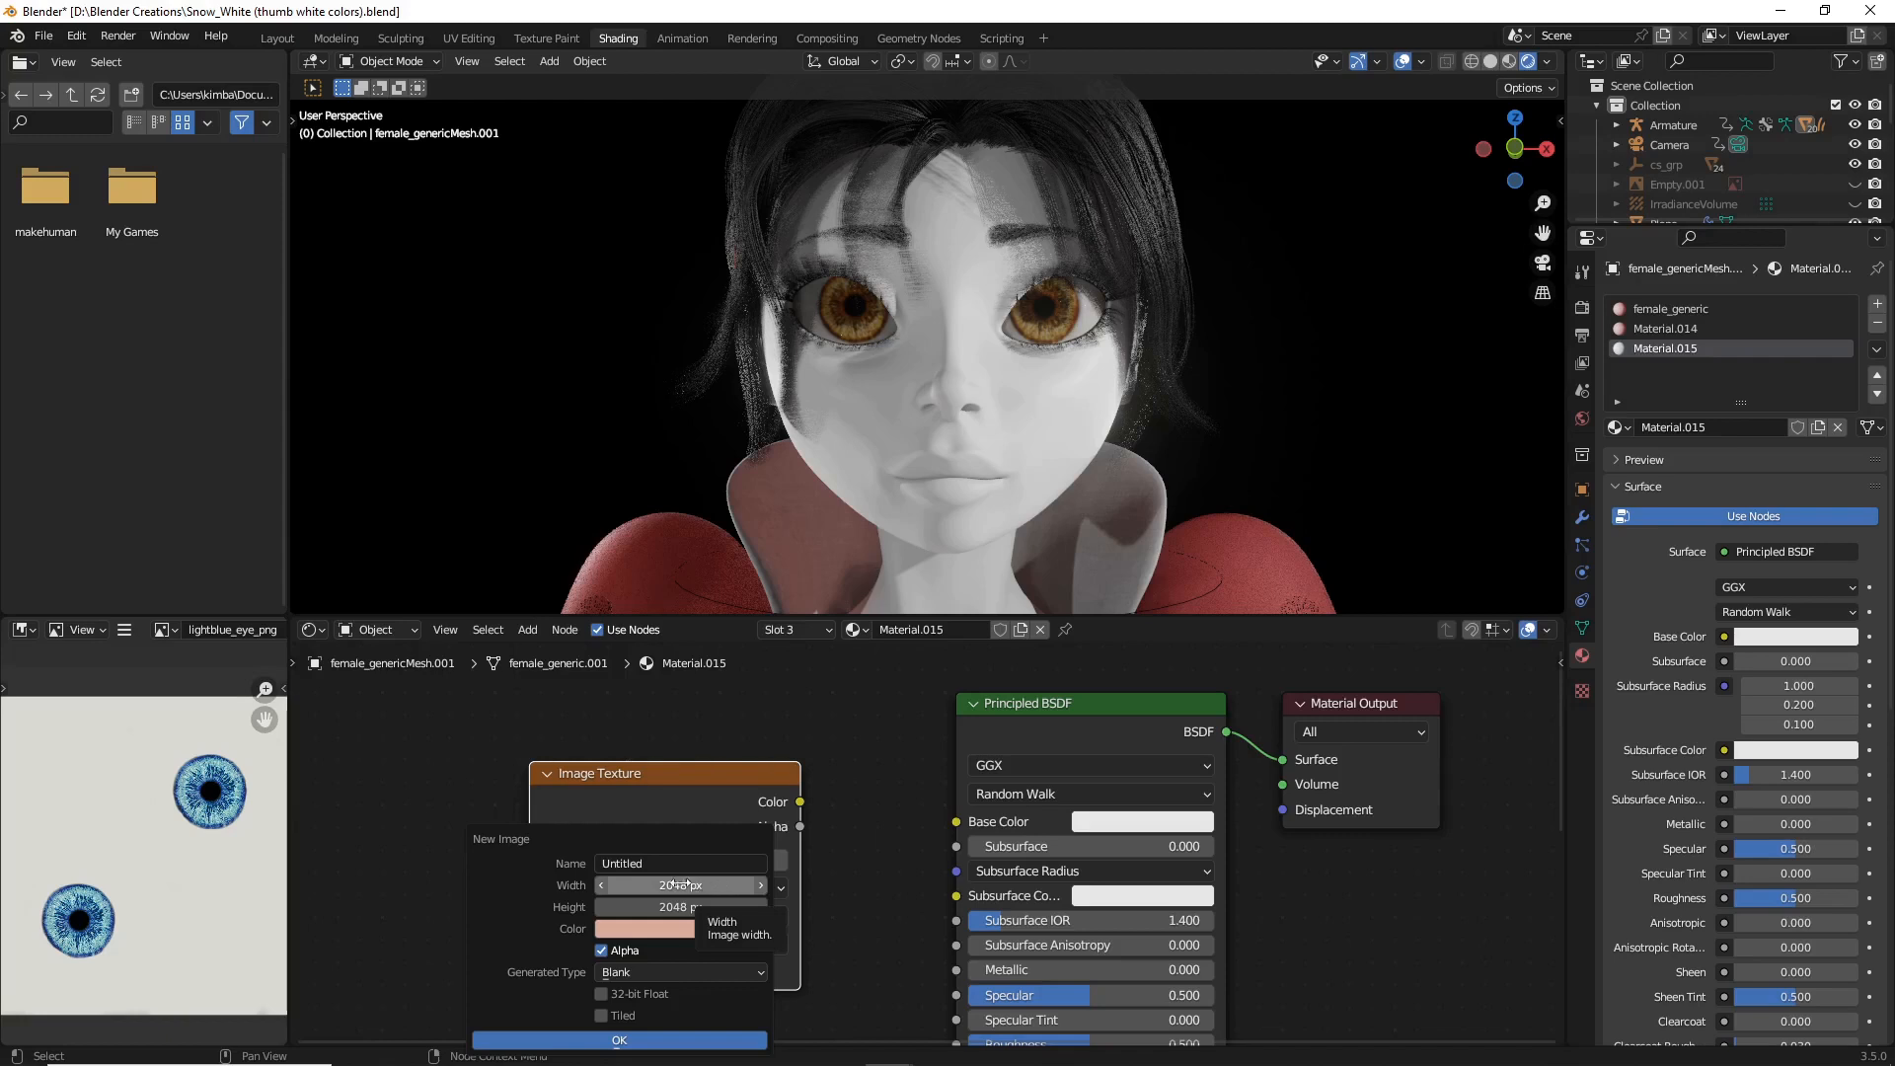
mouse_move(718, 904)
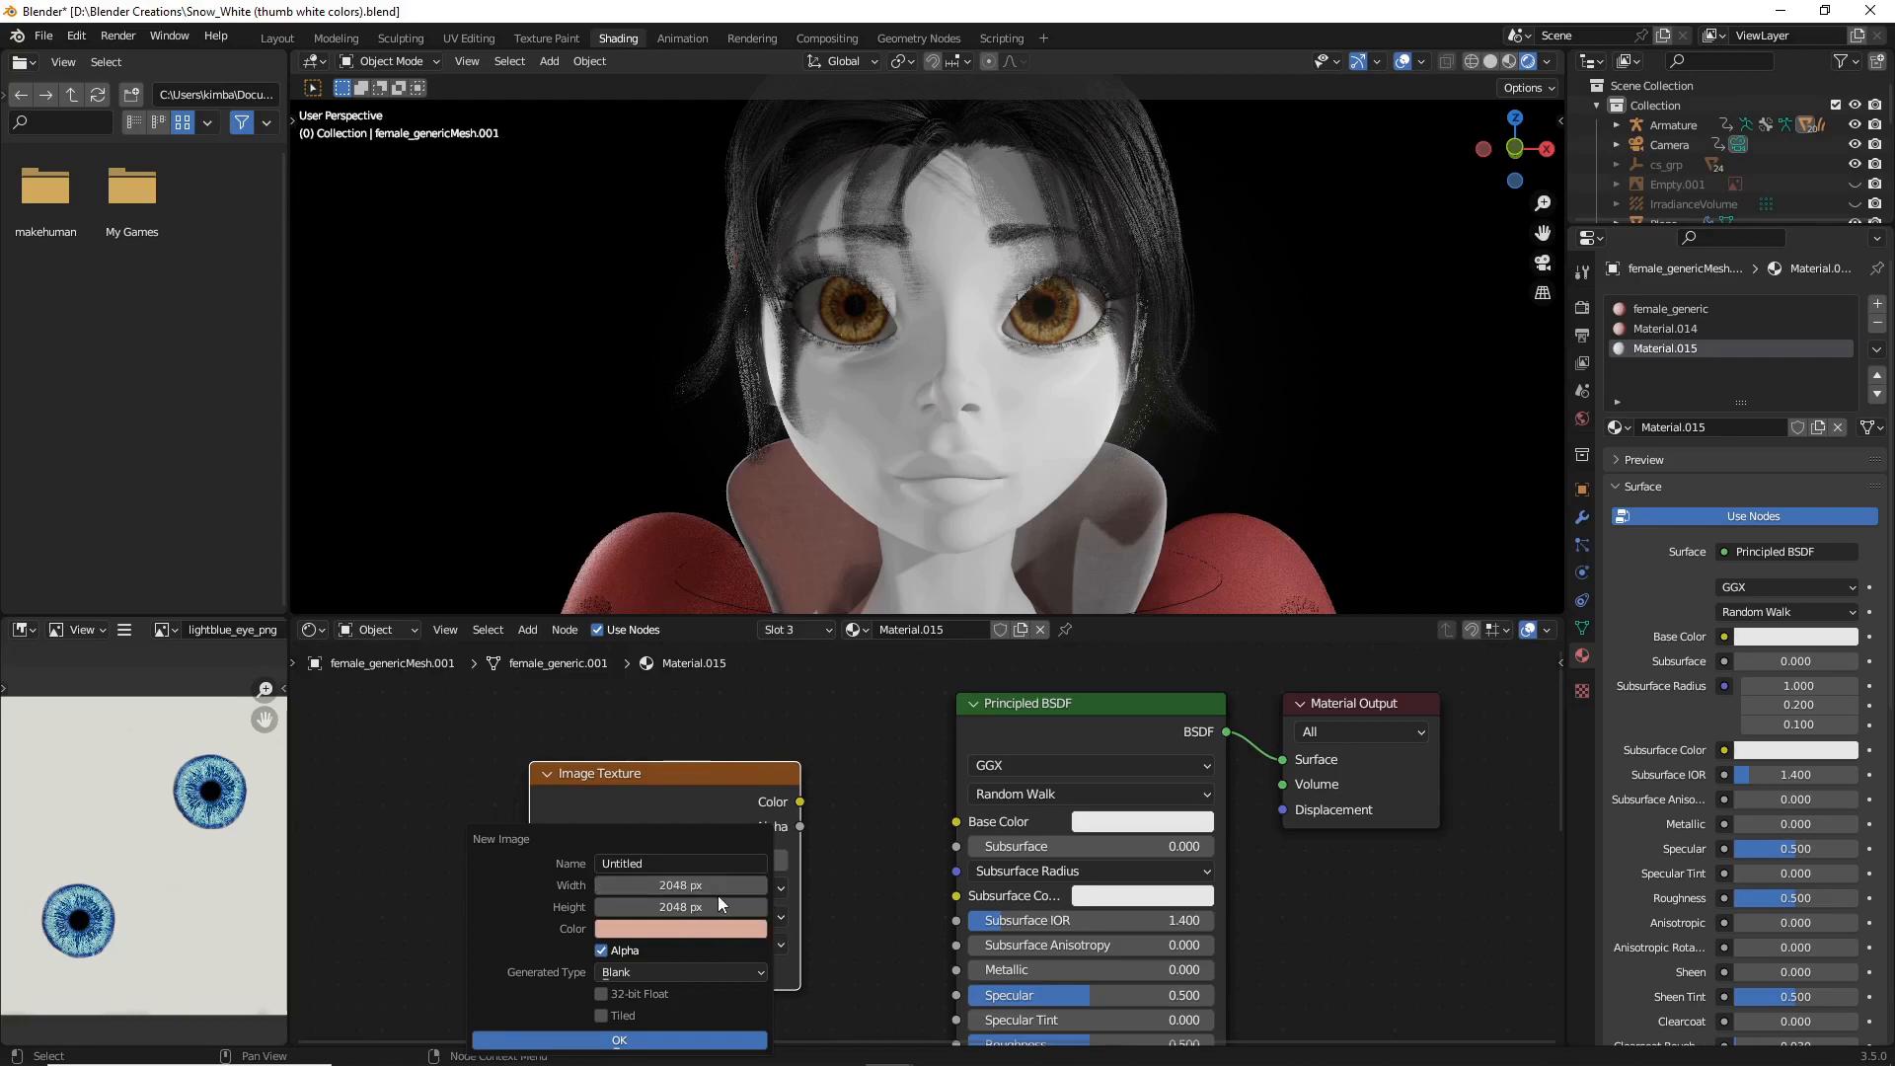
mouse_move(681, 906)
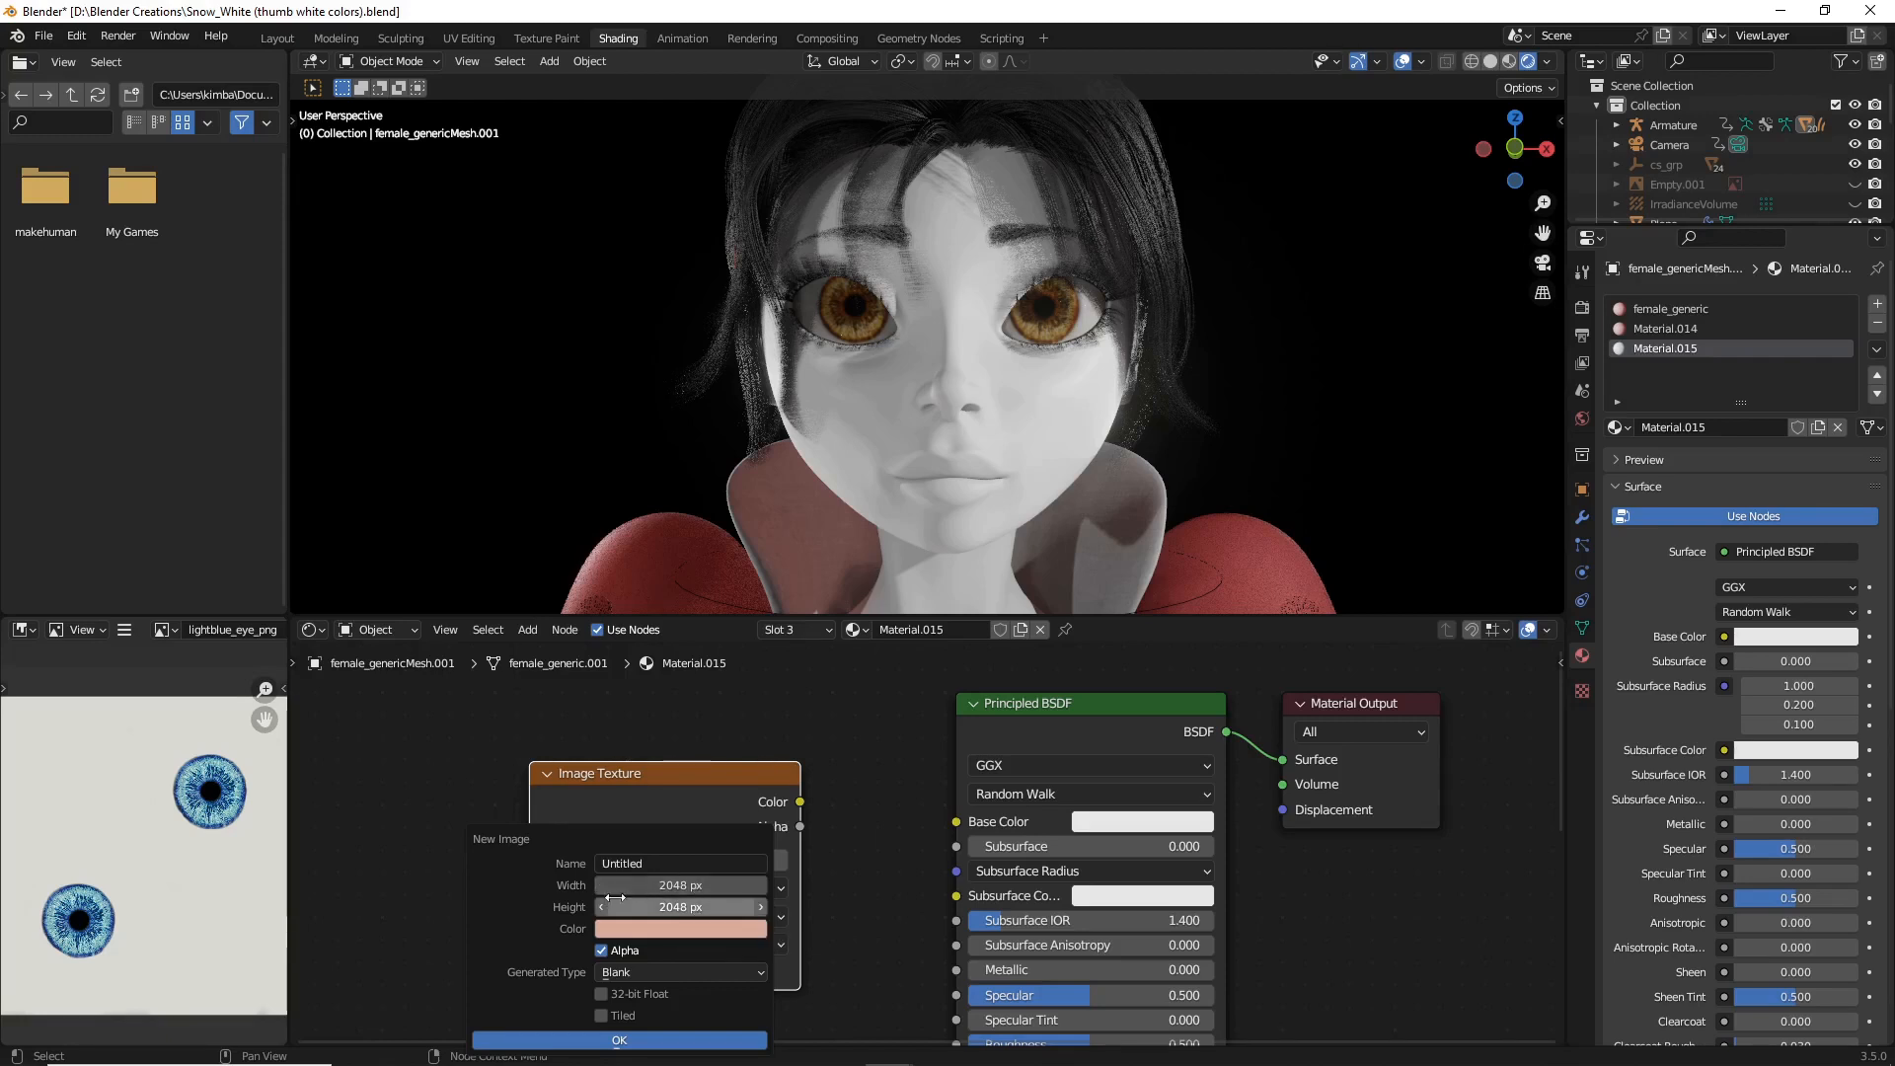
mouse_move(626, 924)
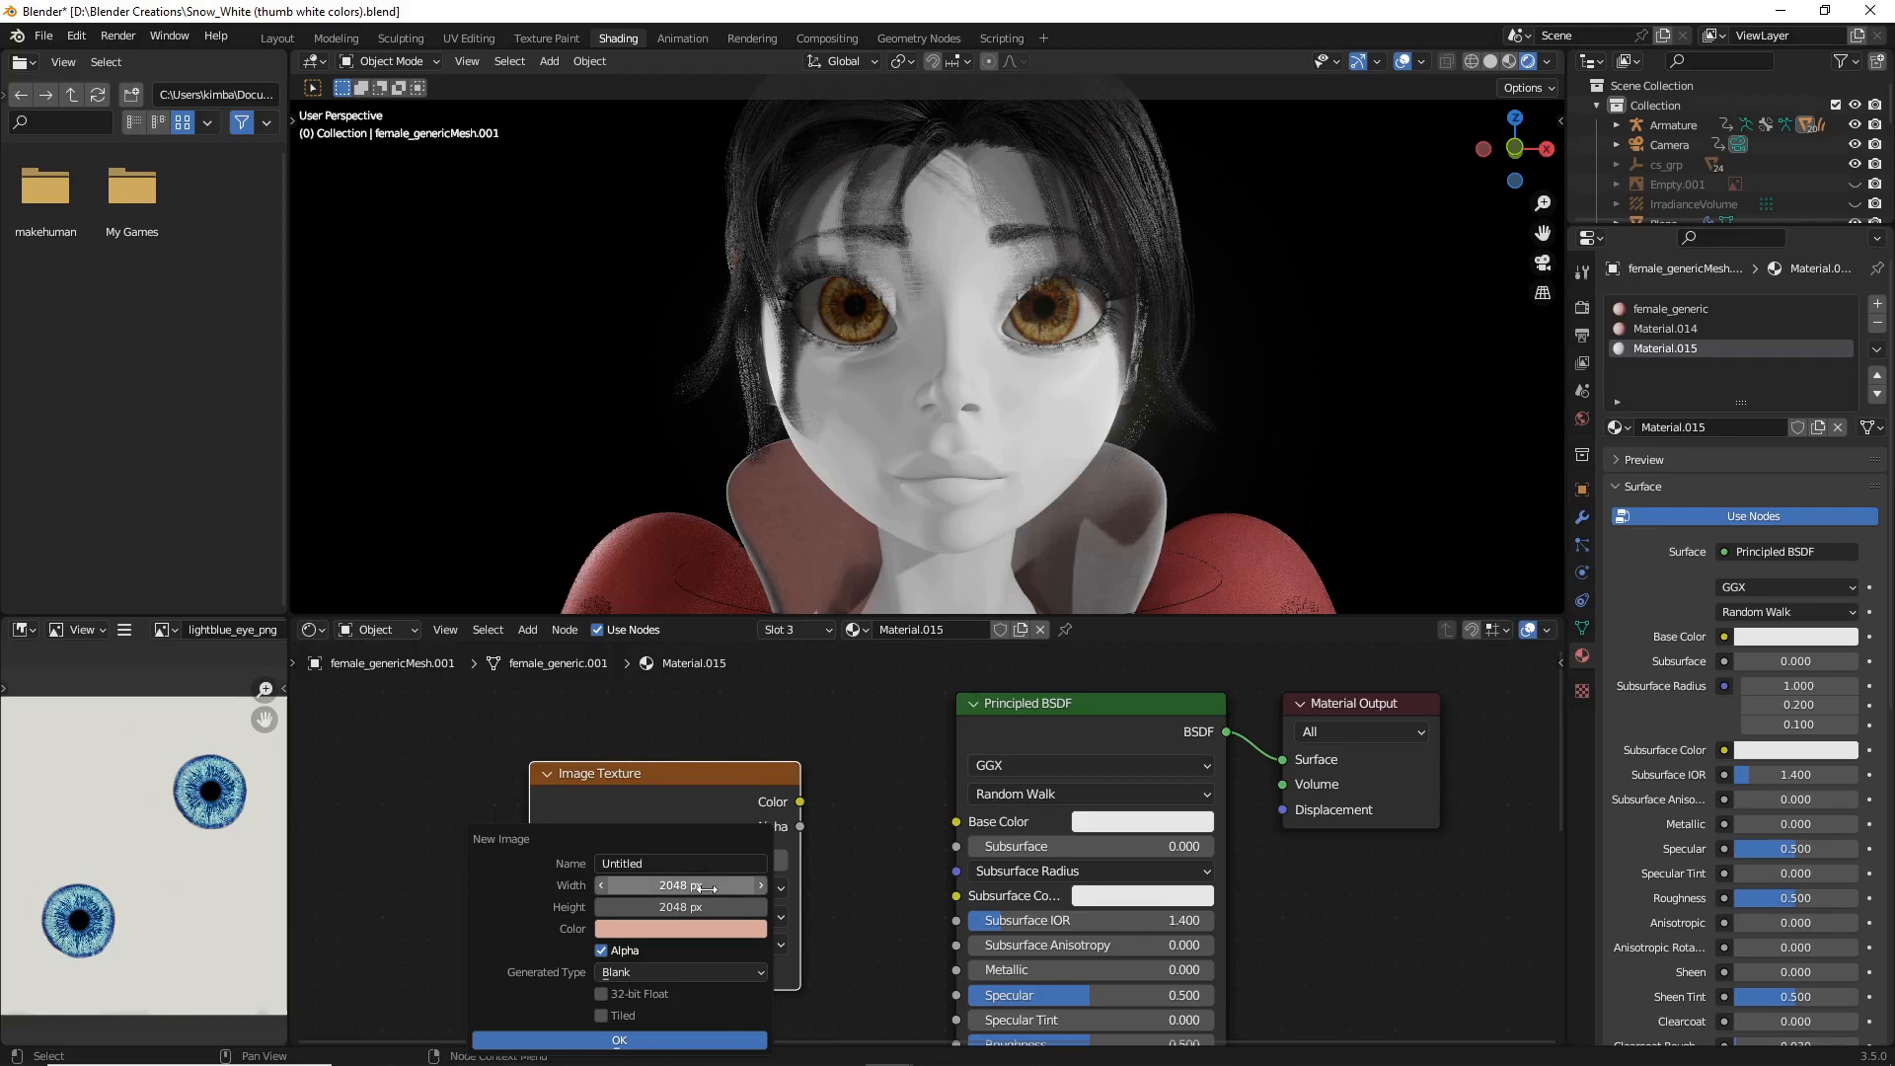
mouse_move(679, 884)
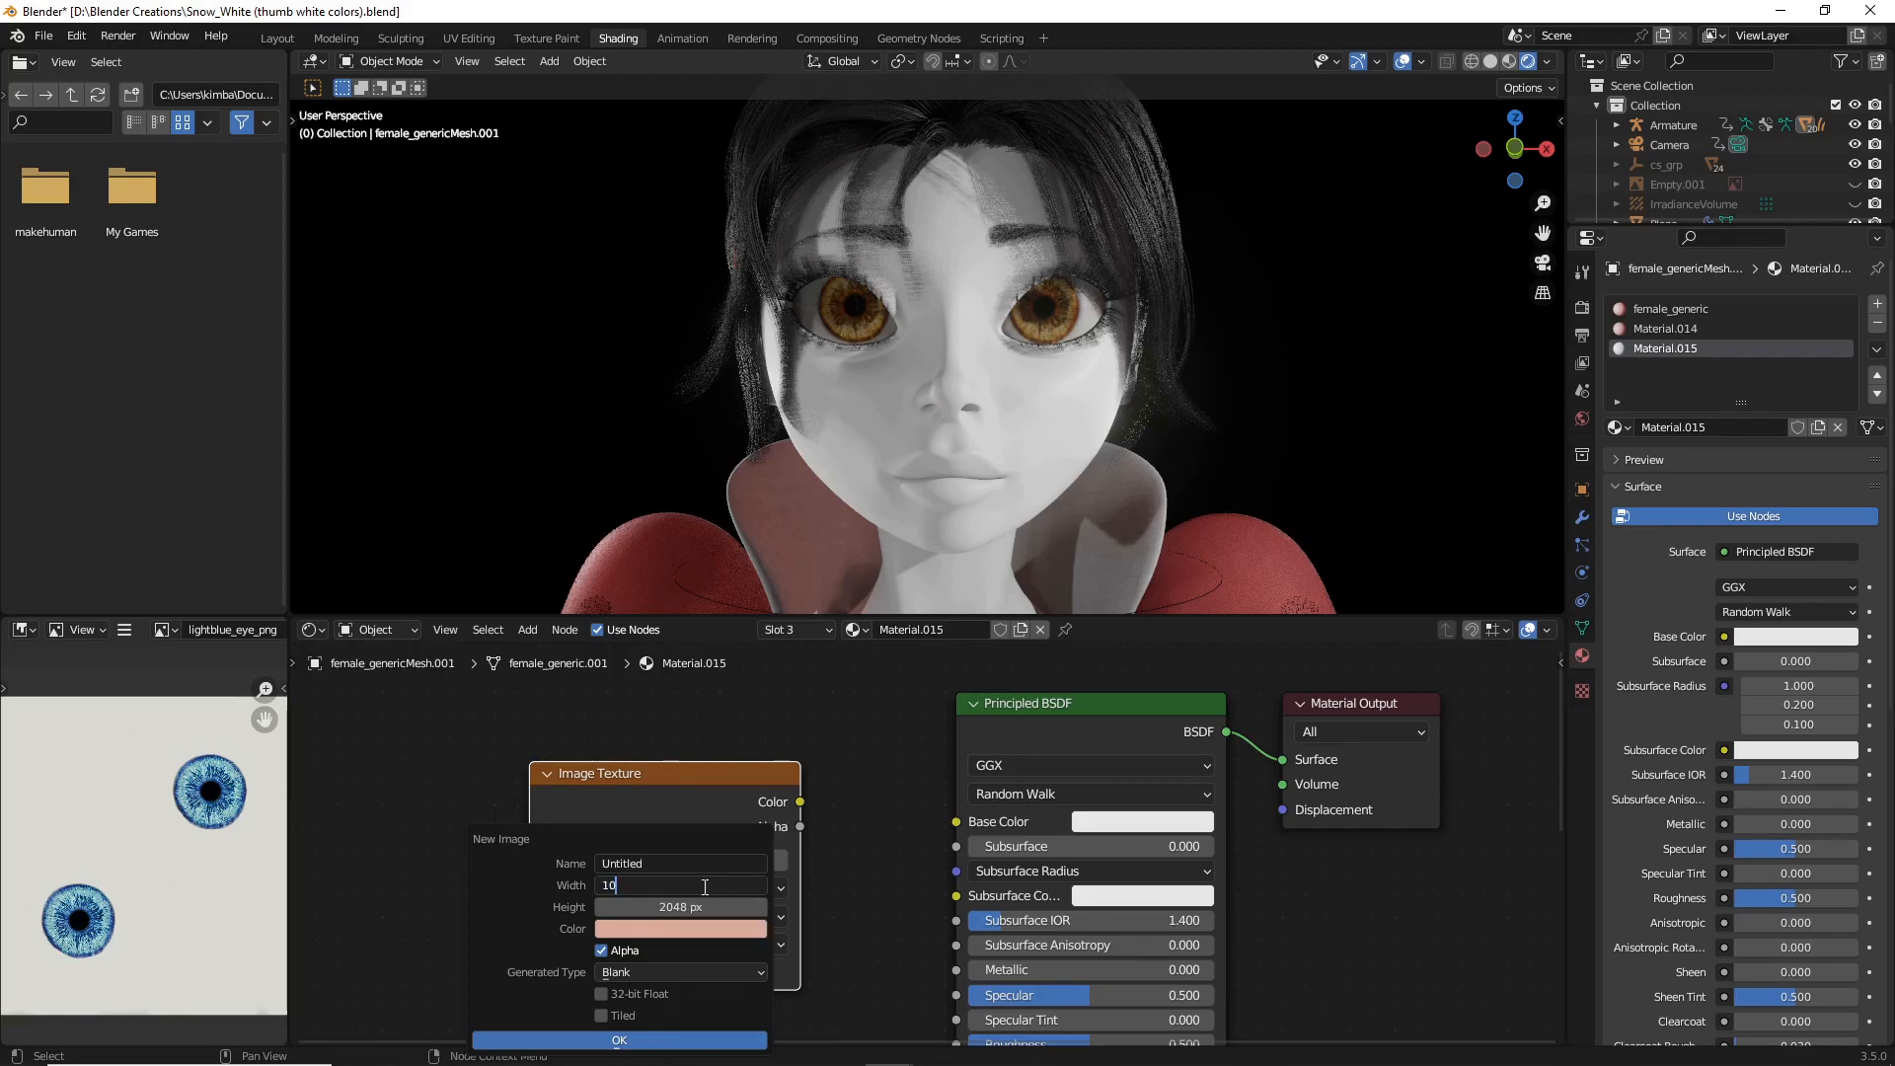
text(1024)
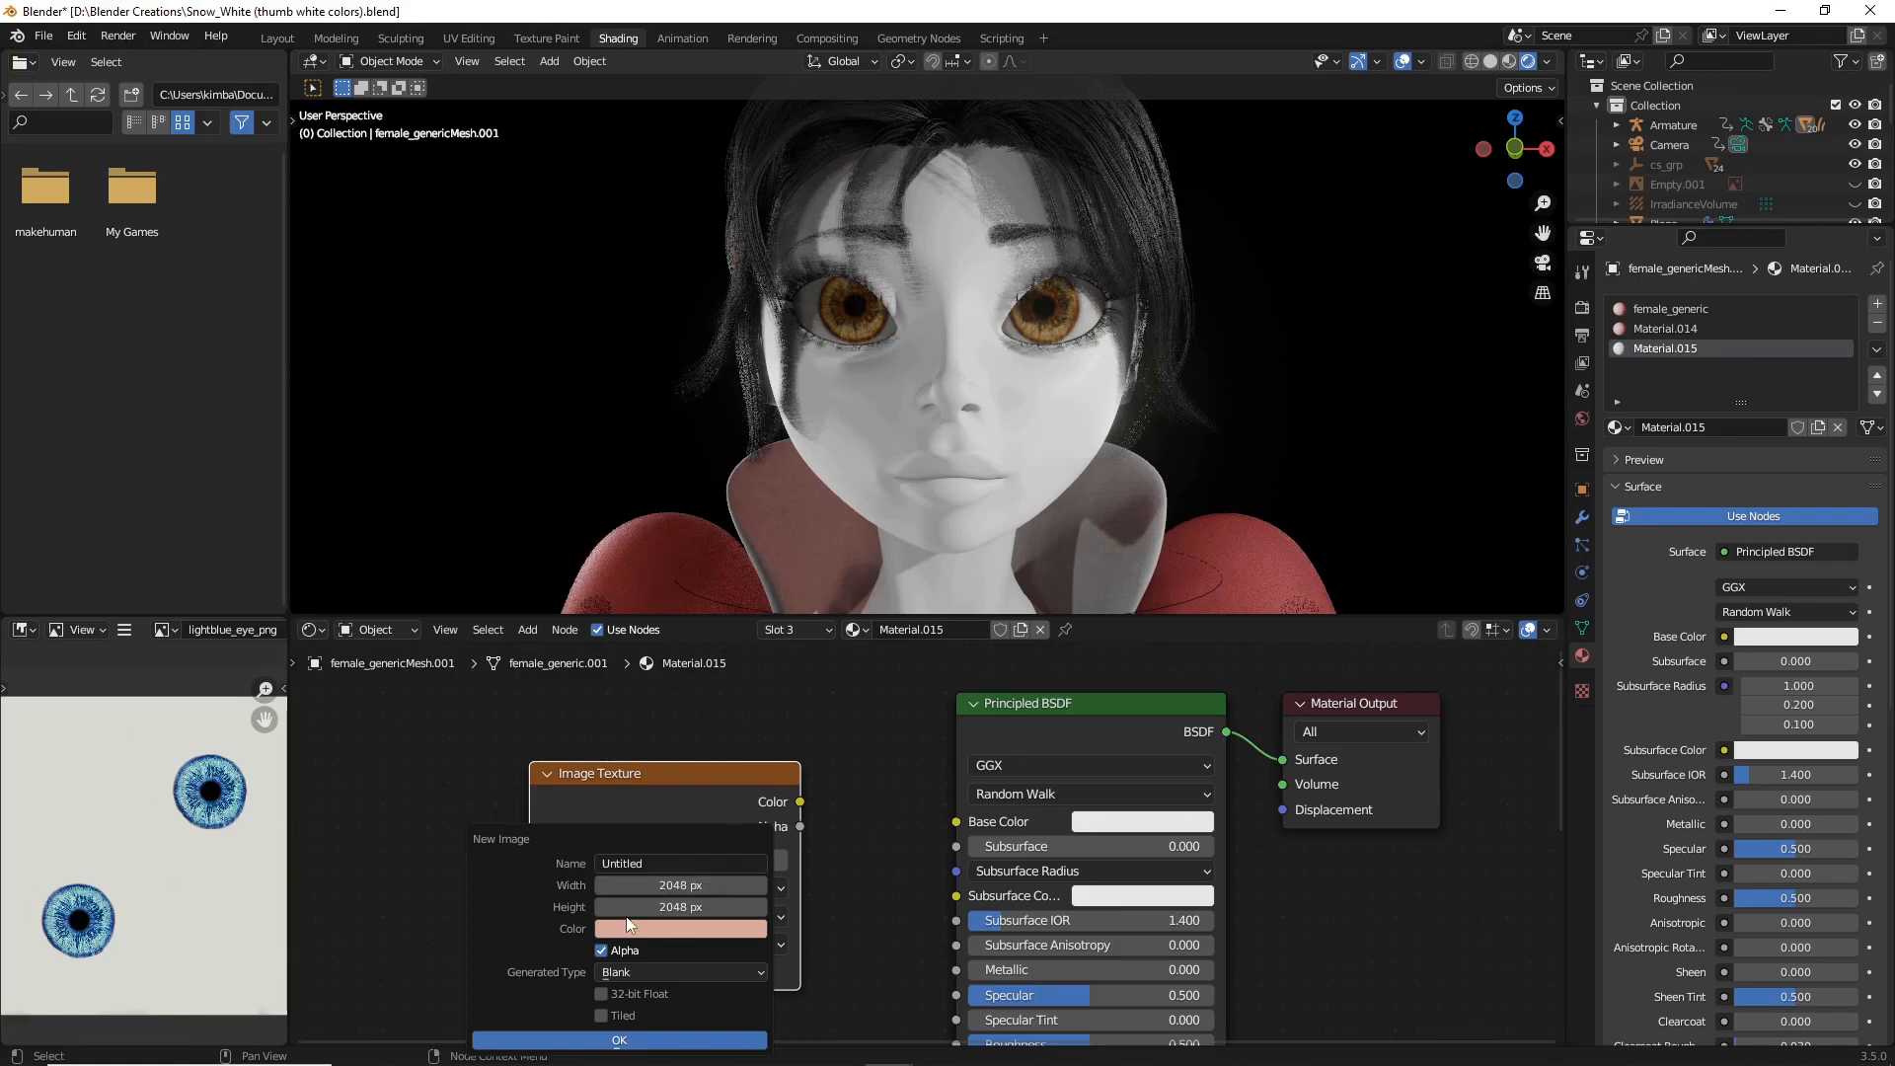
mouse_move(662, 853)
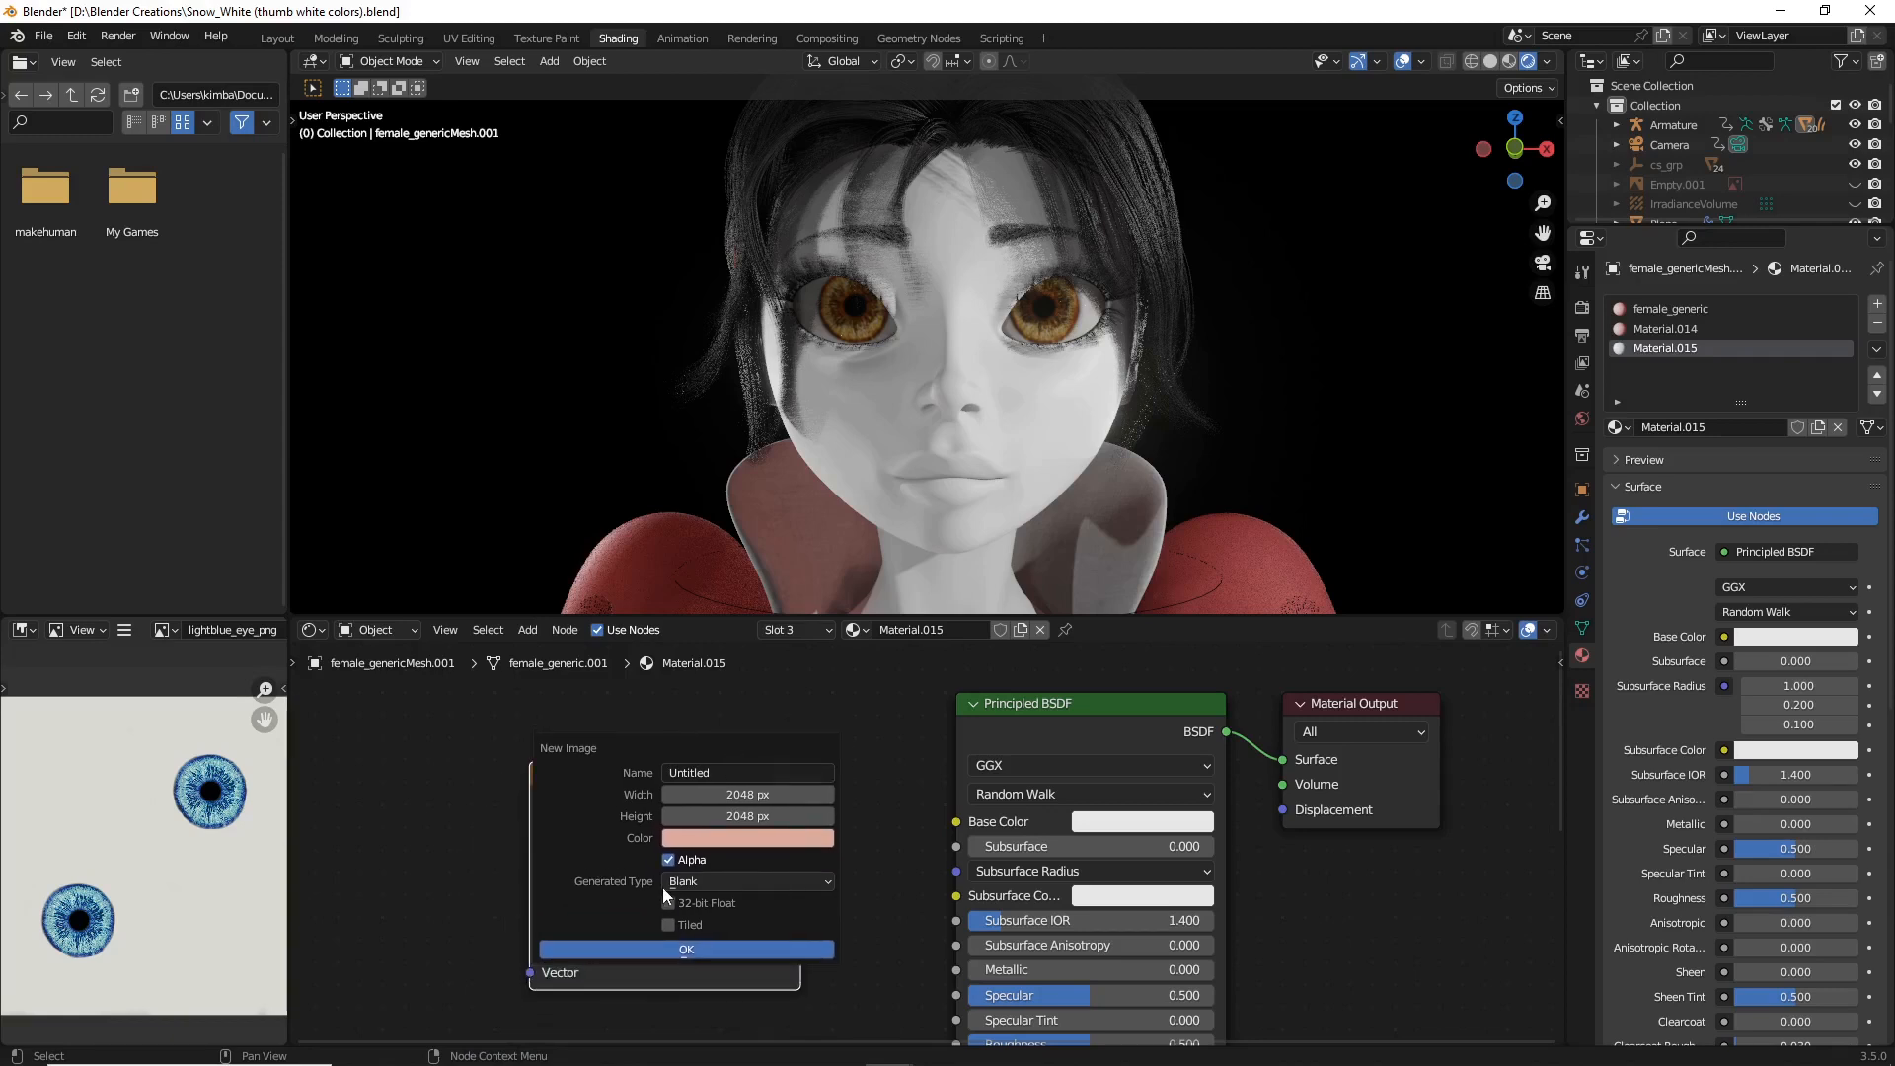
Step: Pick a paler, less saturated pink fill colour and create the blank 2048 × 2048 image
click(746, 837)
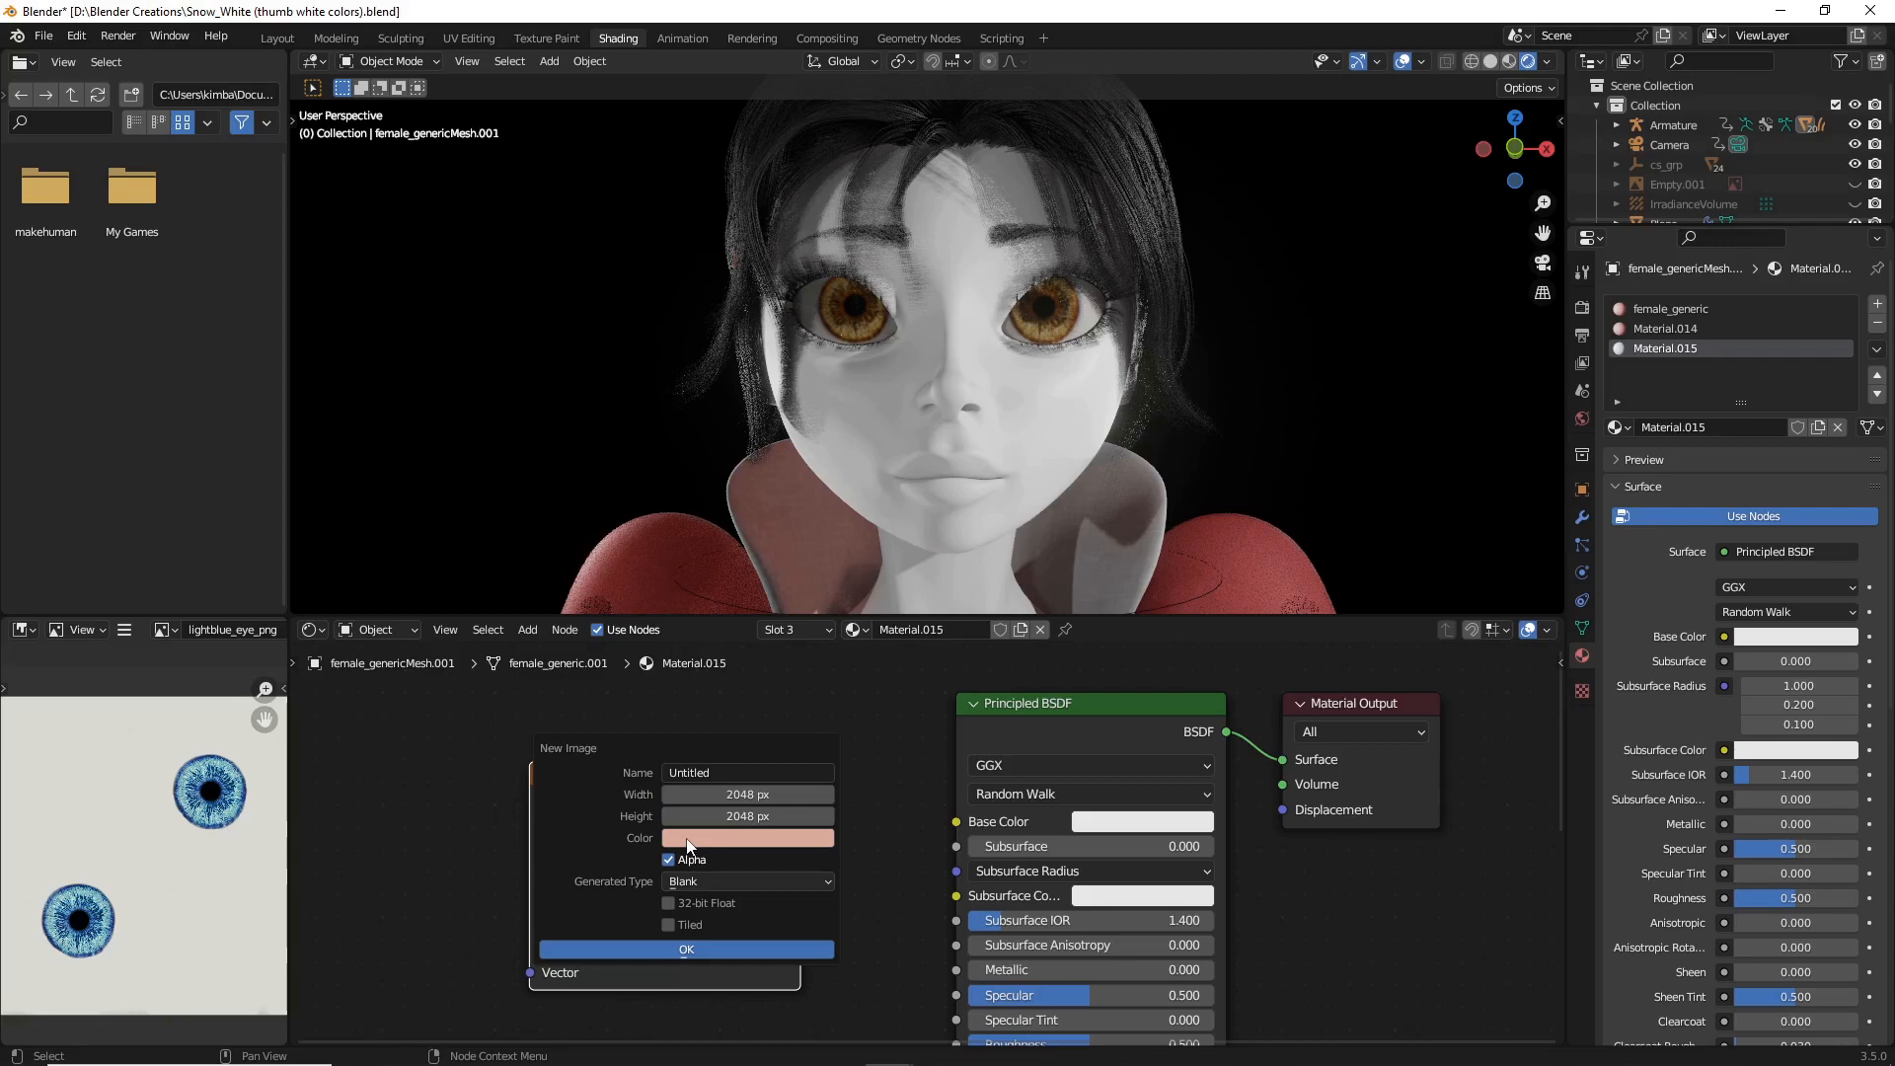
click(746, 837)
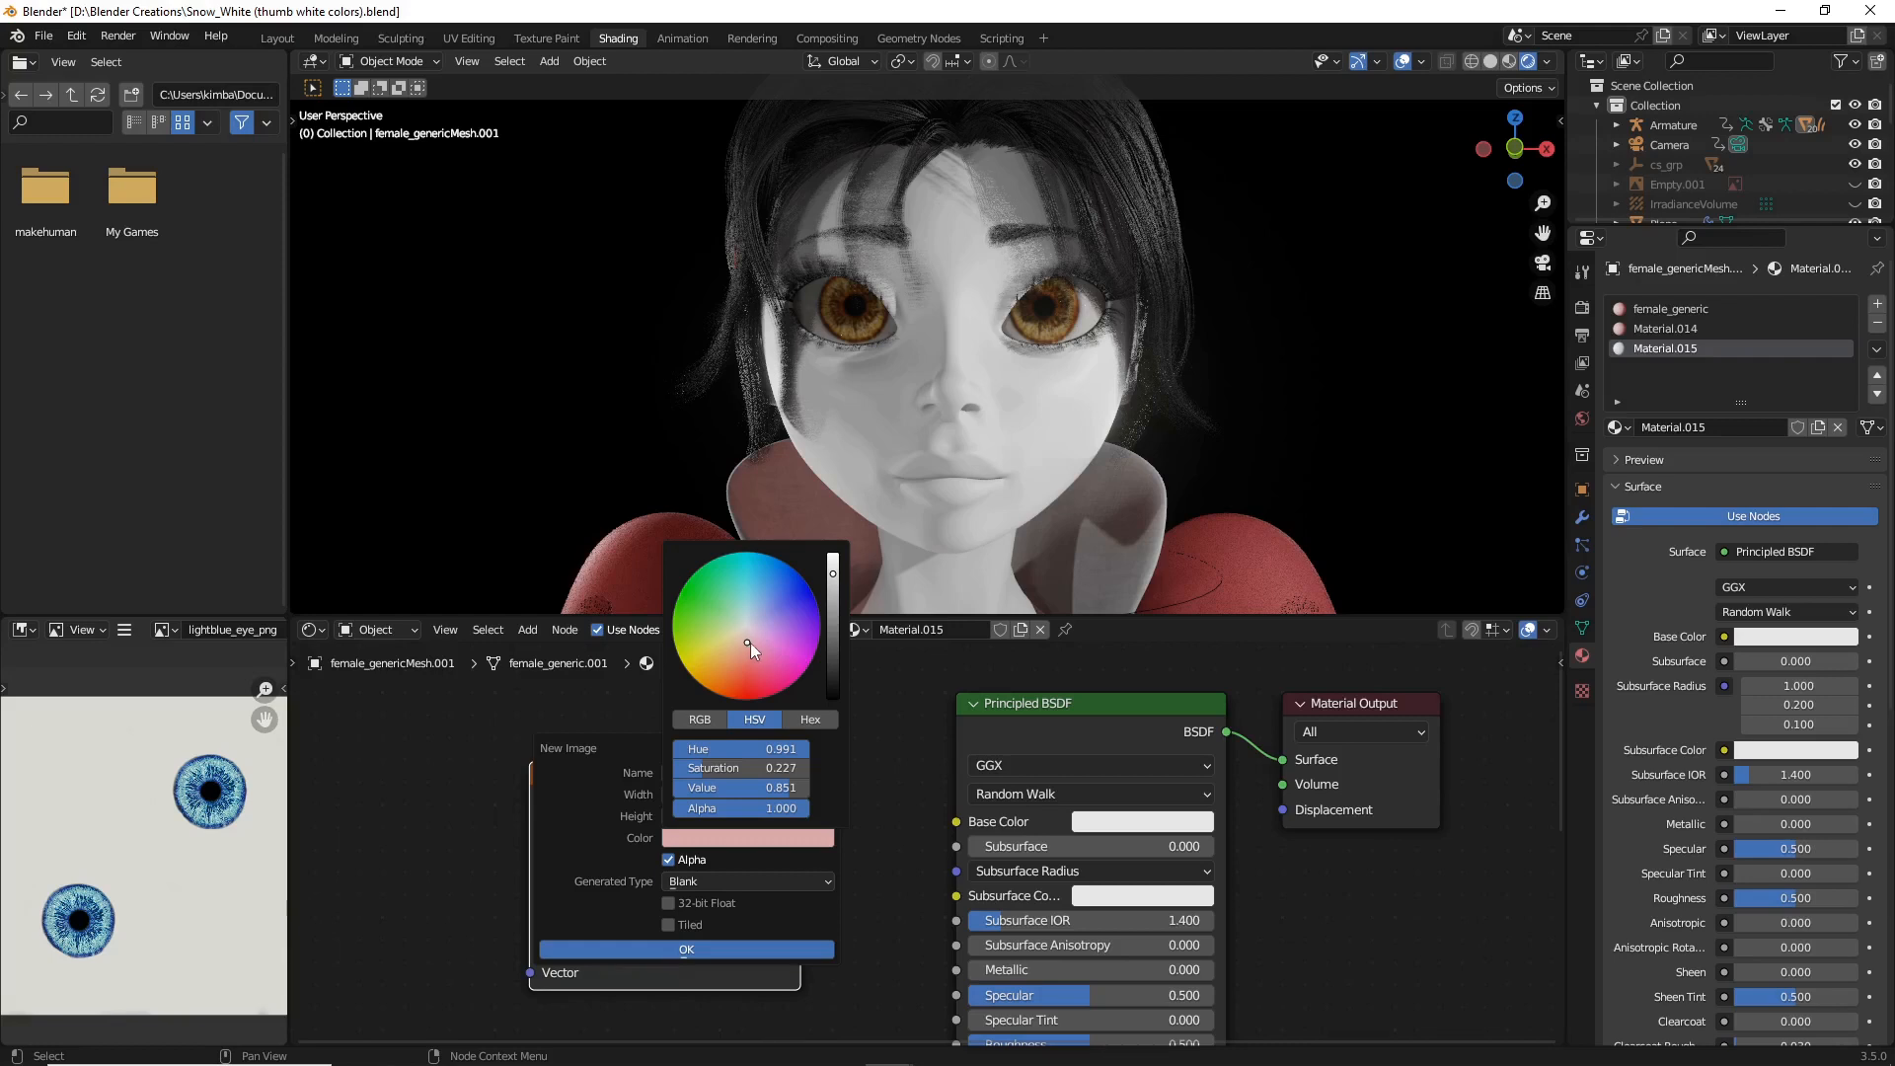
mouse_move(748, 644)
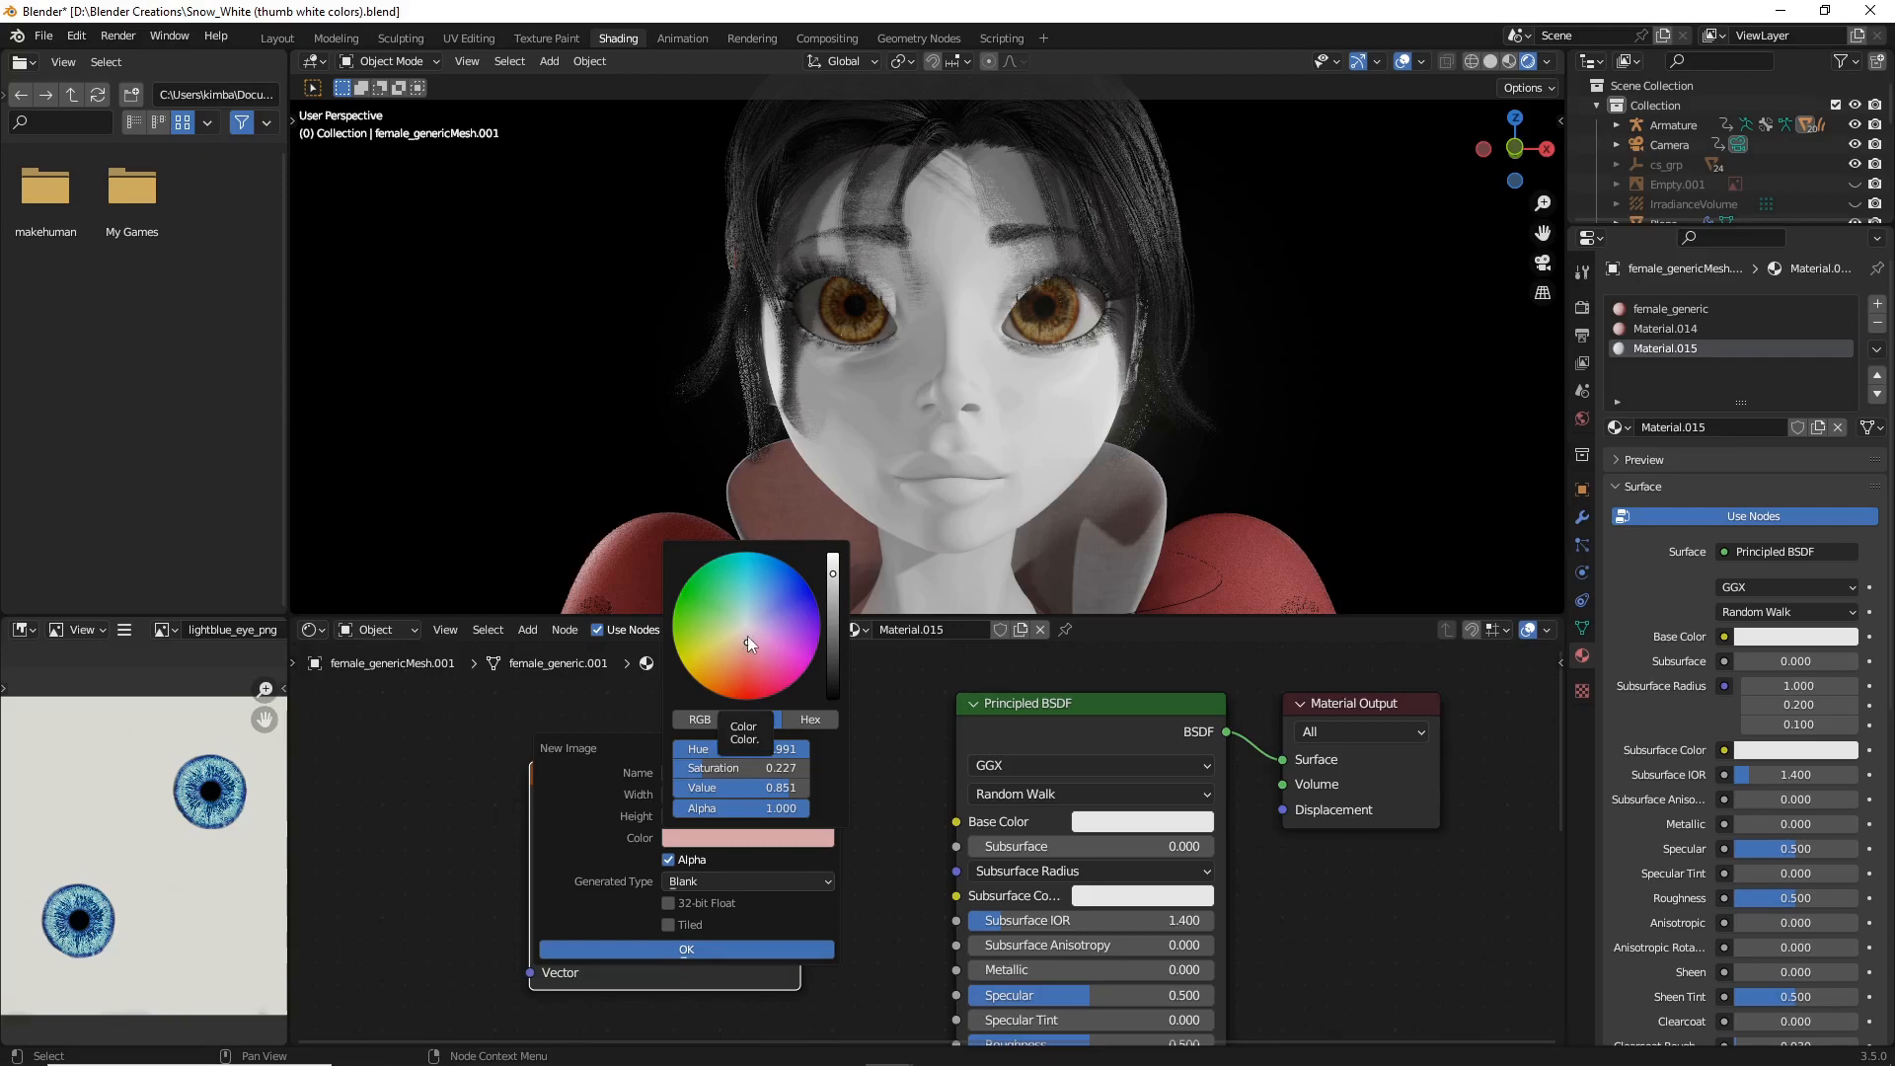
click(754, 719)
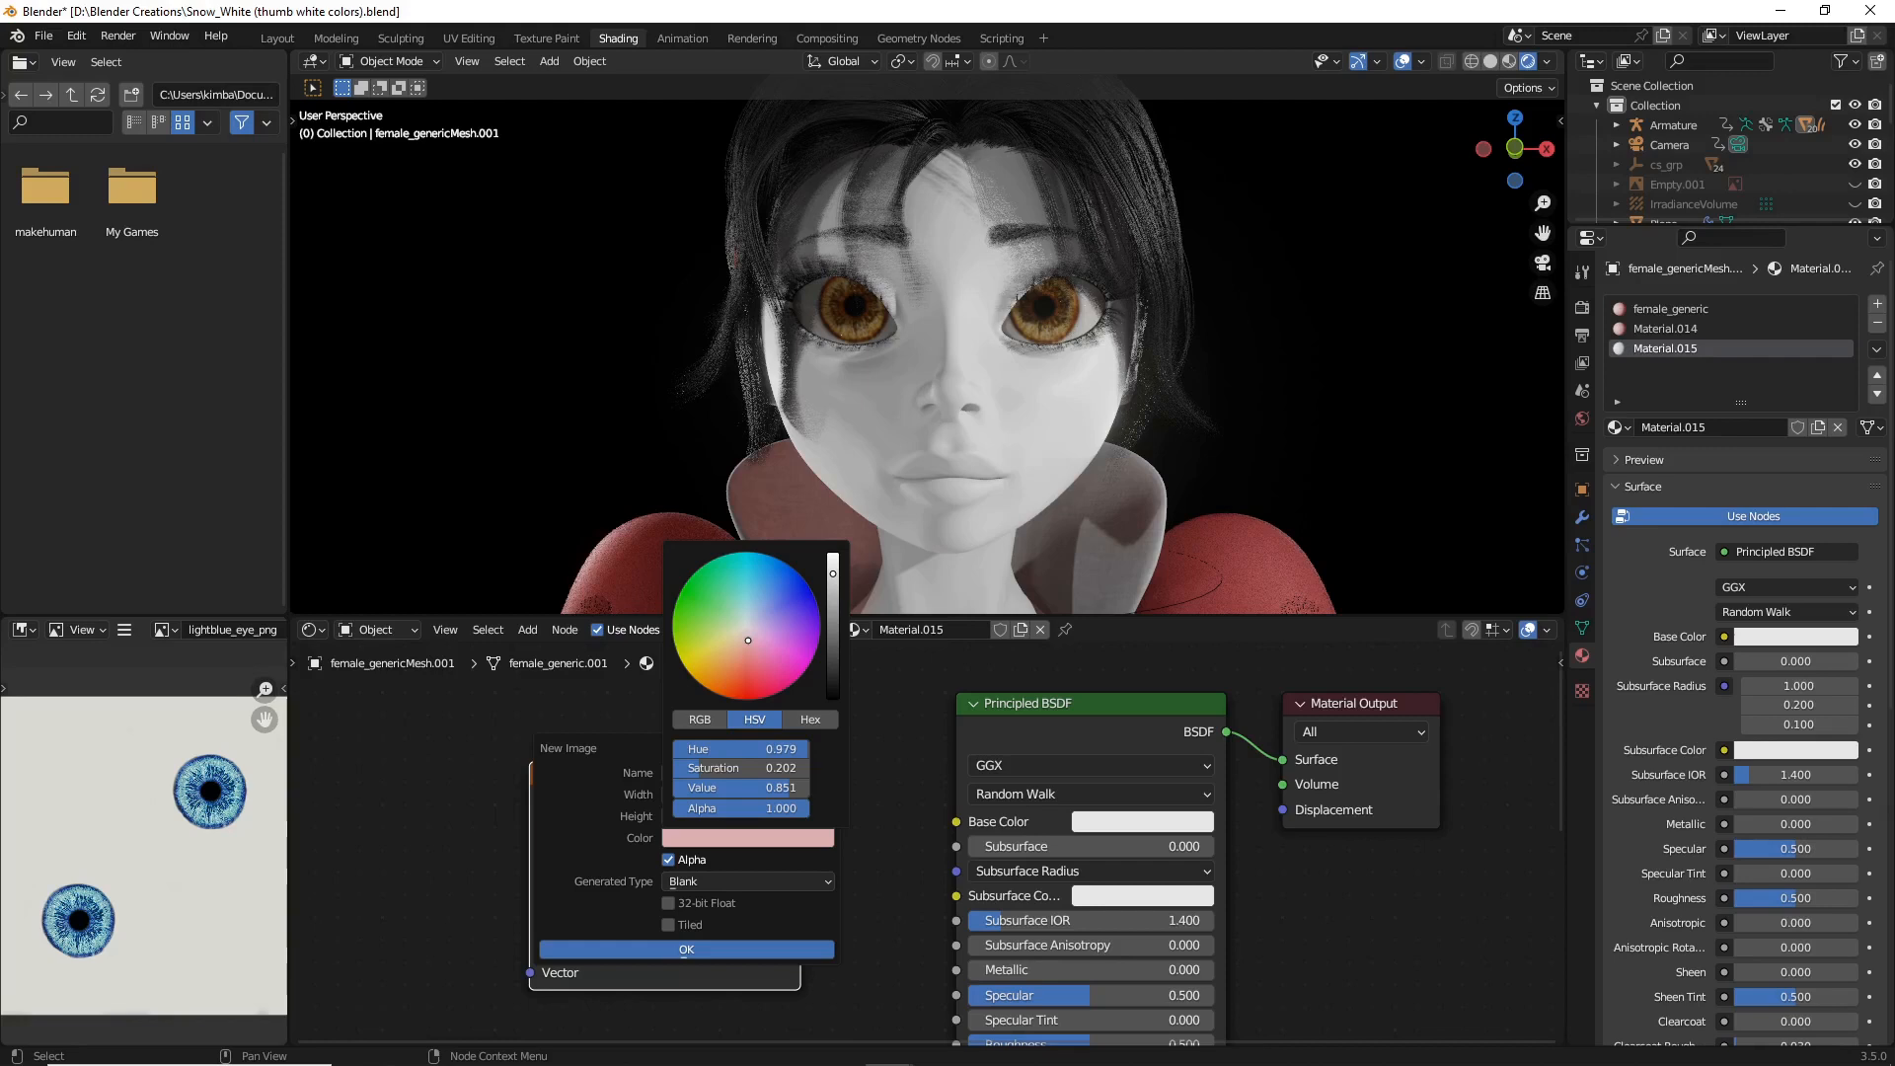
mouse_move(746, 643)
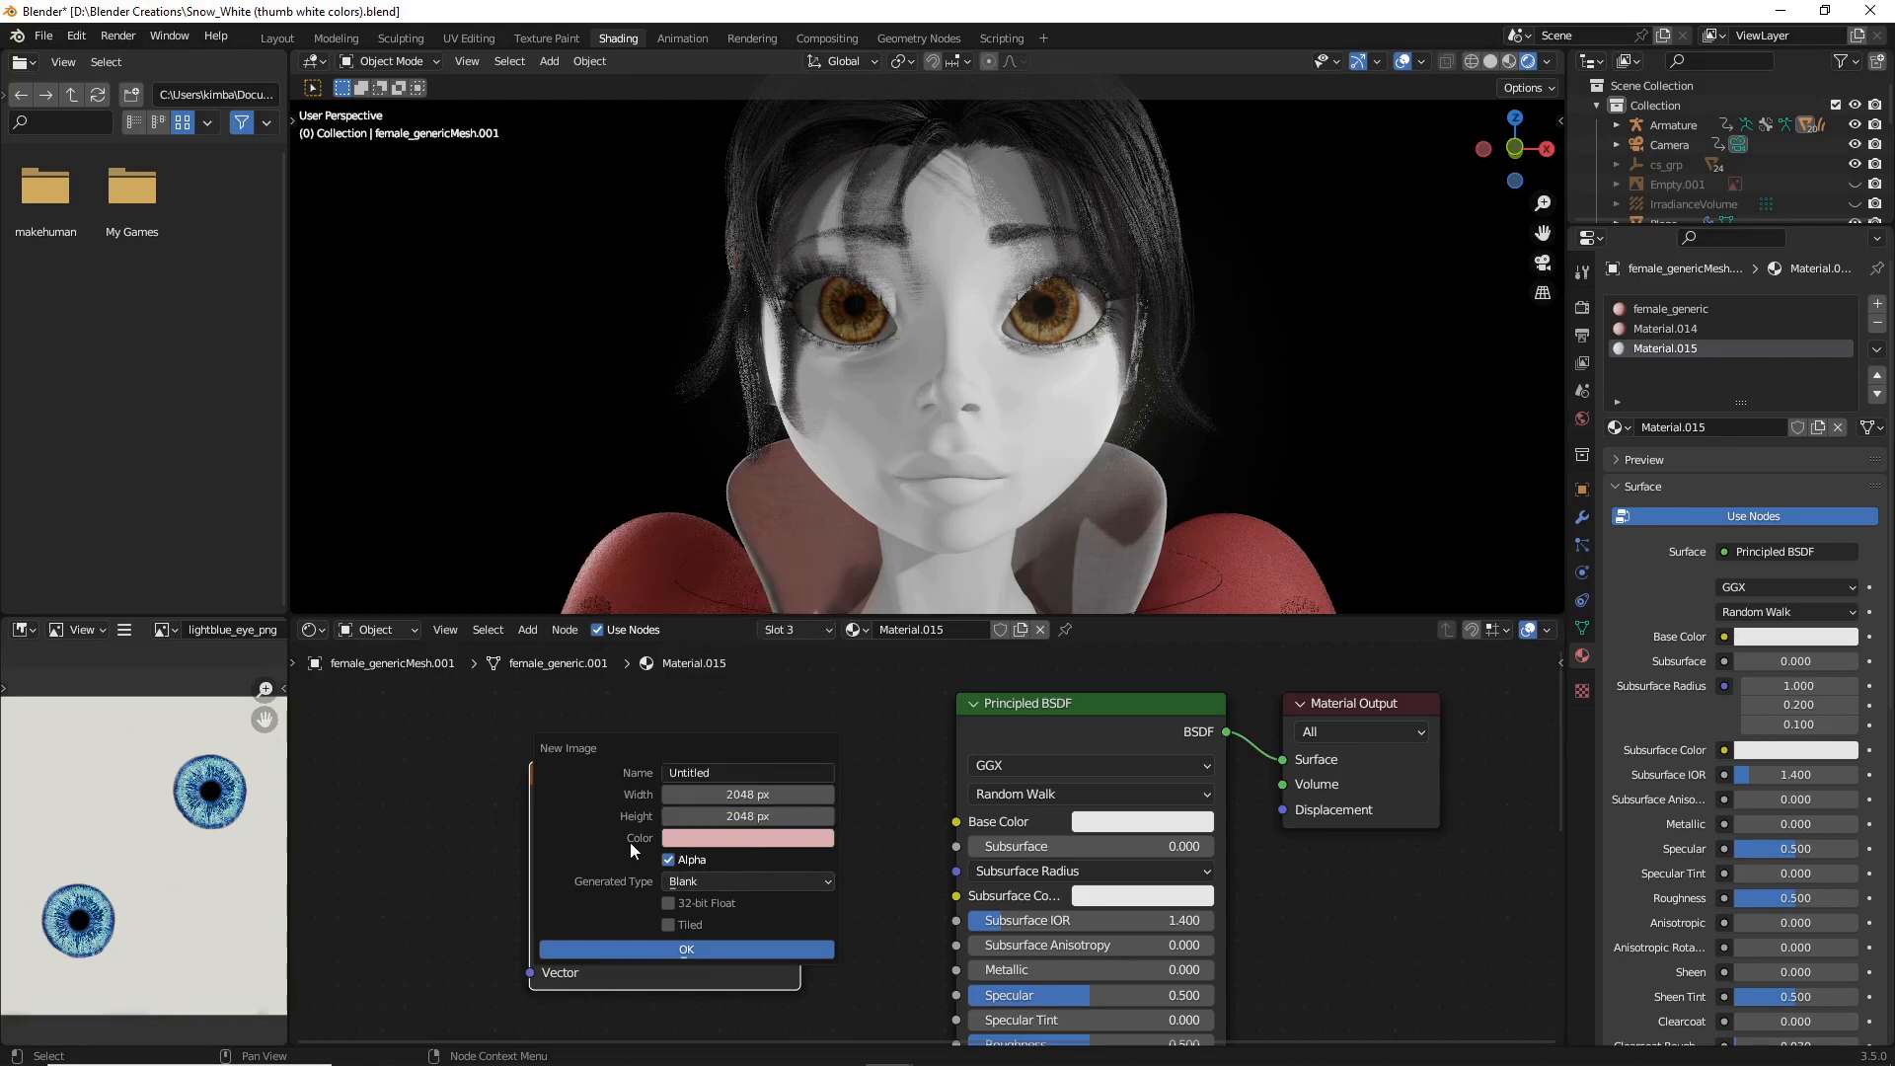
mouse_move(706, 856)
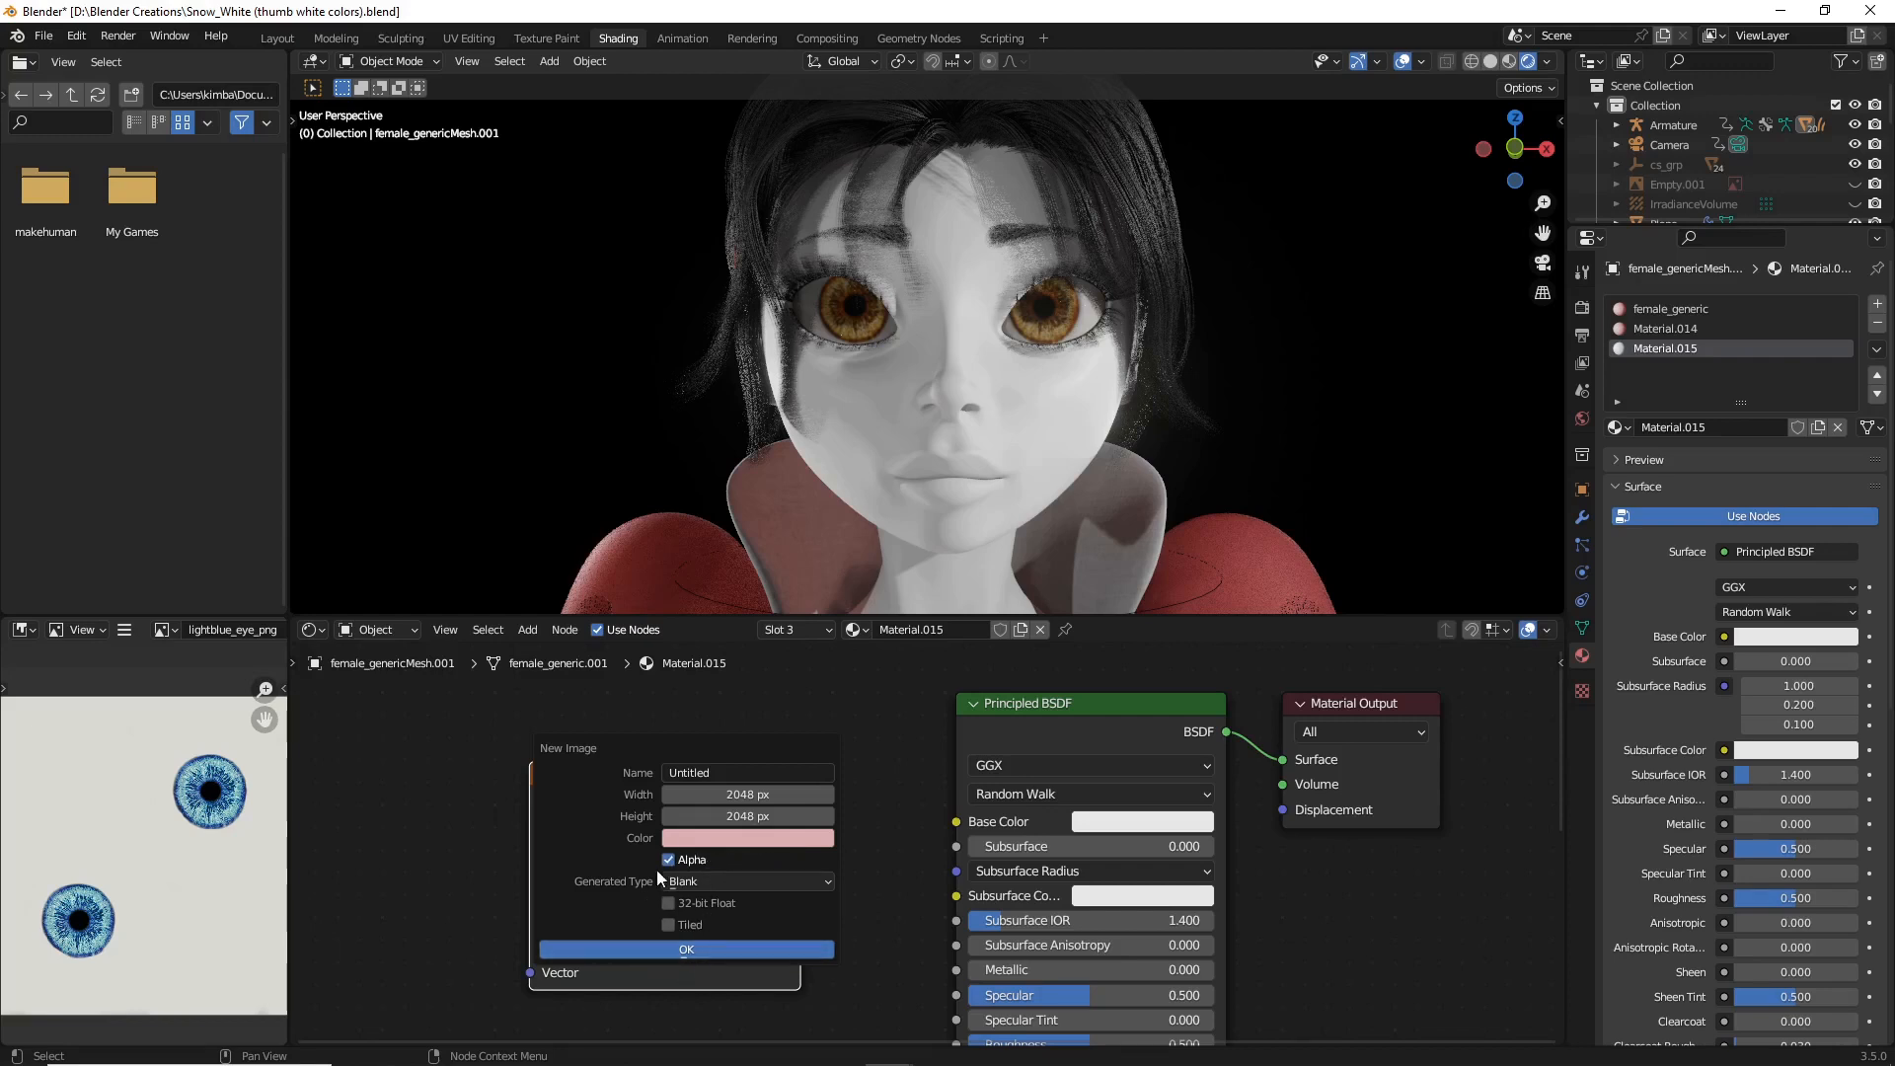
click(746, 880)
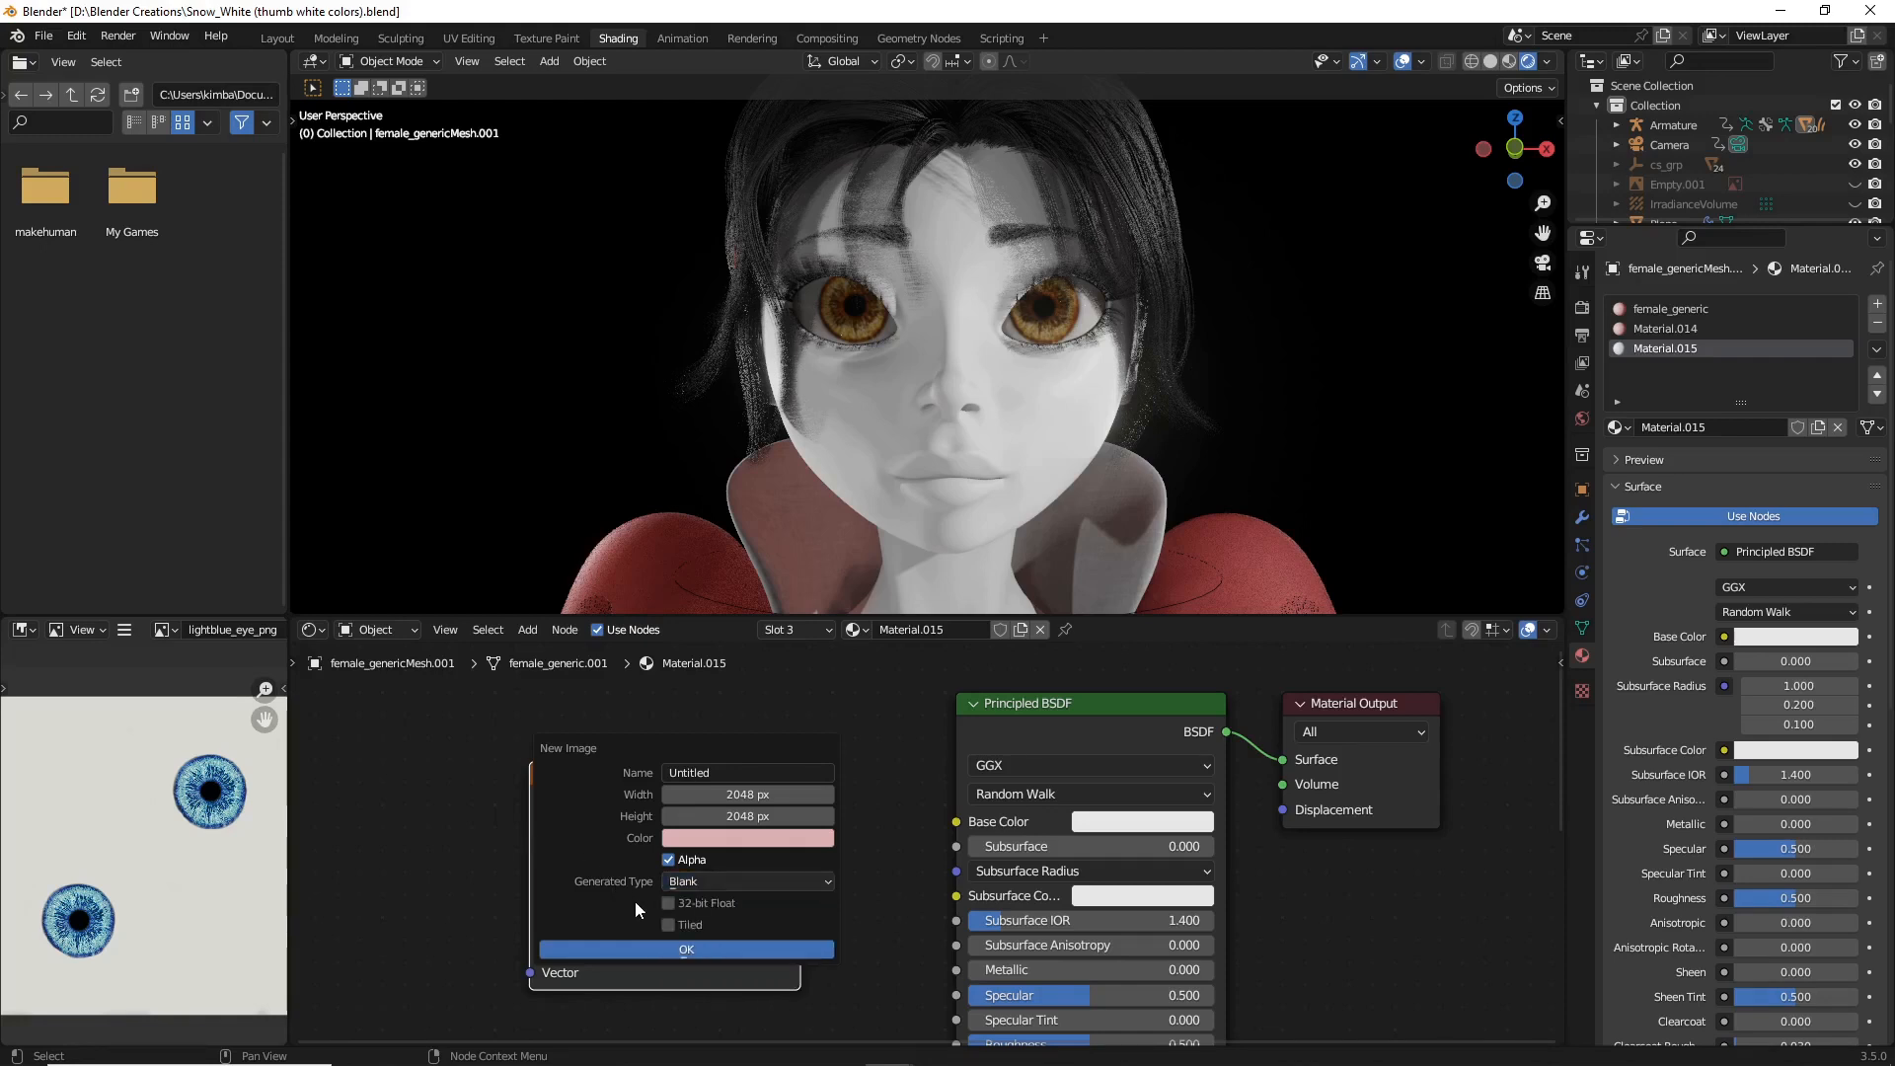
click(685, 950)
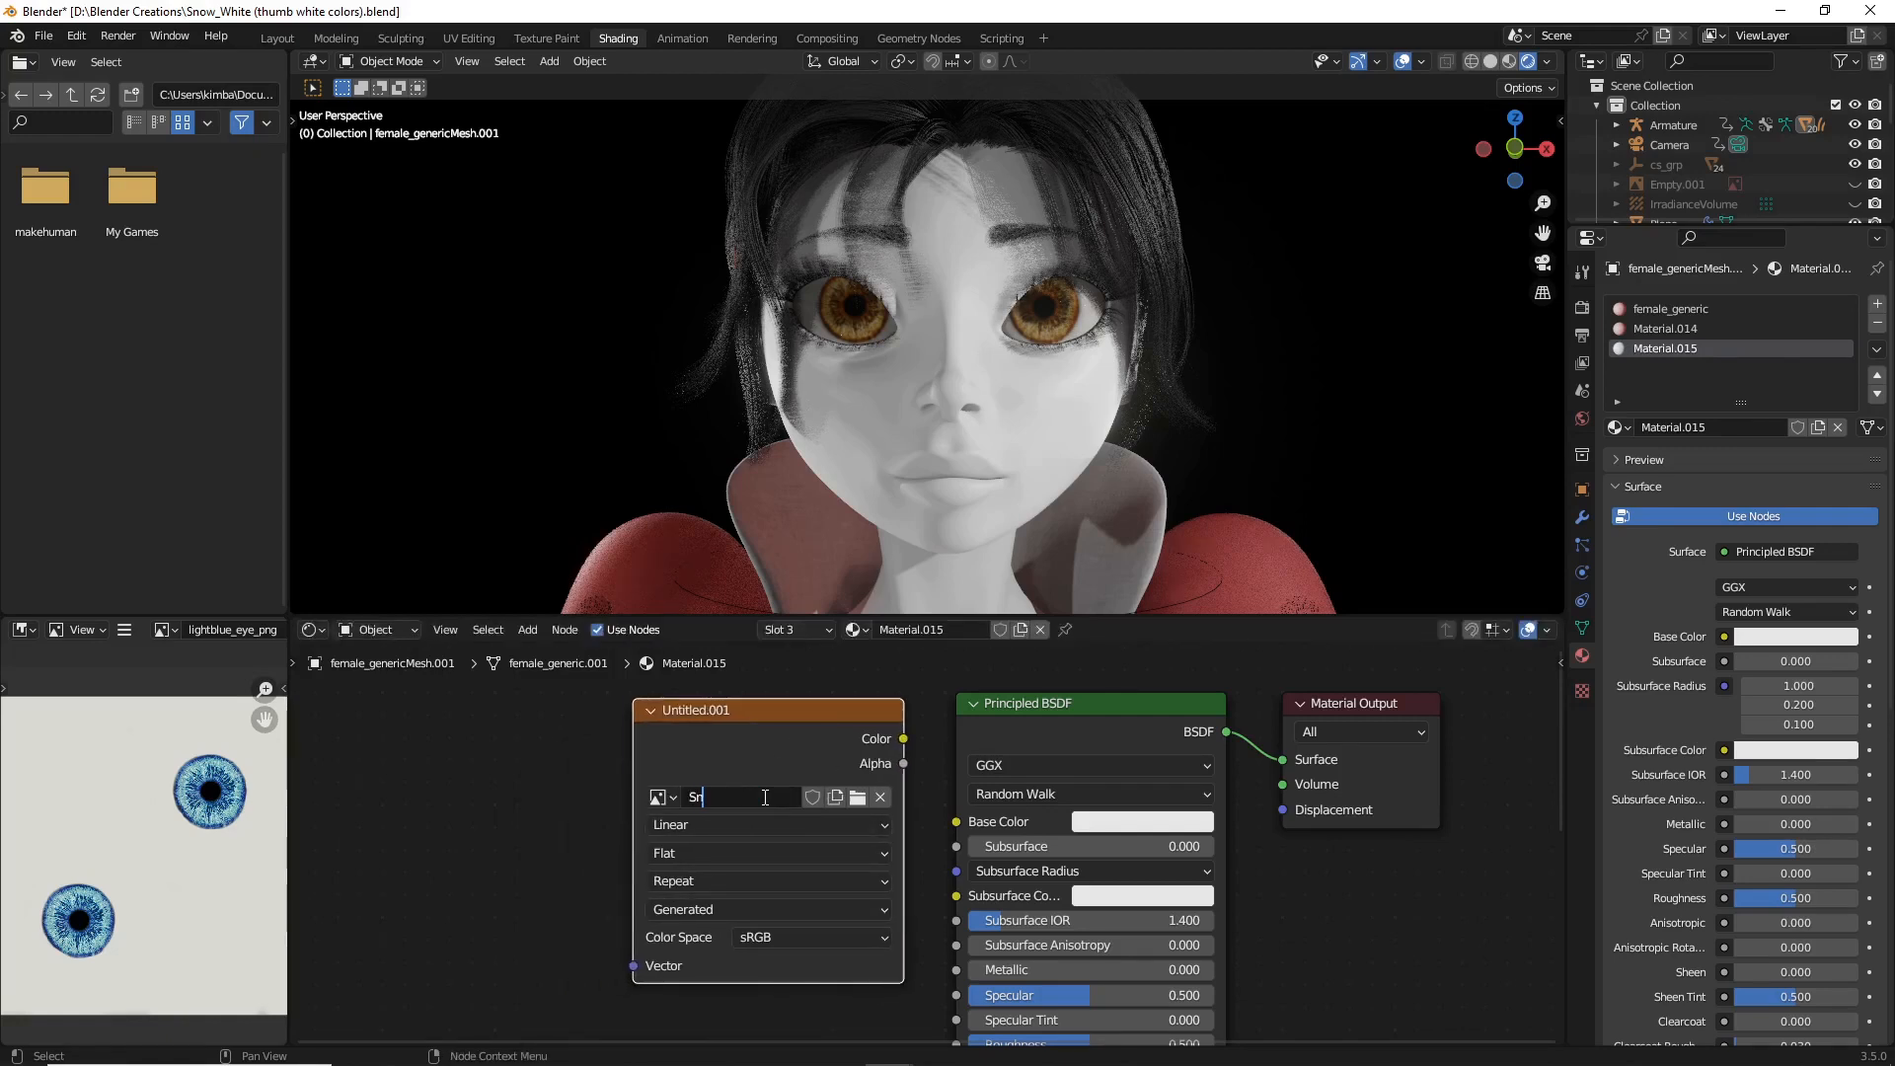
Step: Rename the new pink image to 'Snow White SKin'
text(Snow White)
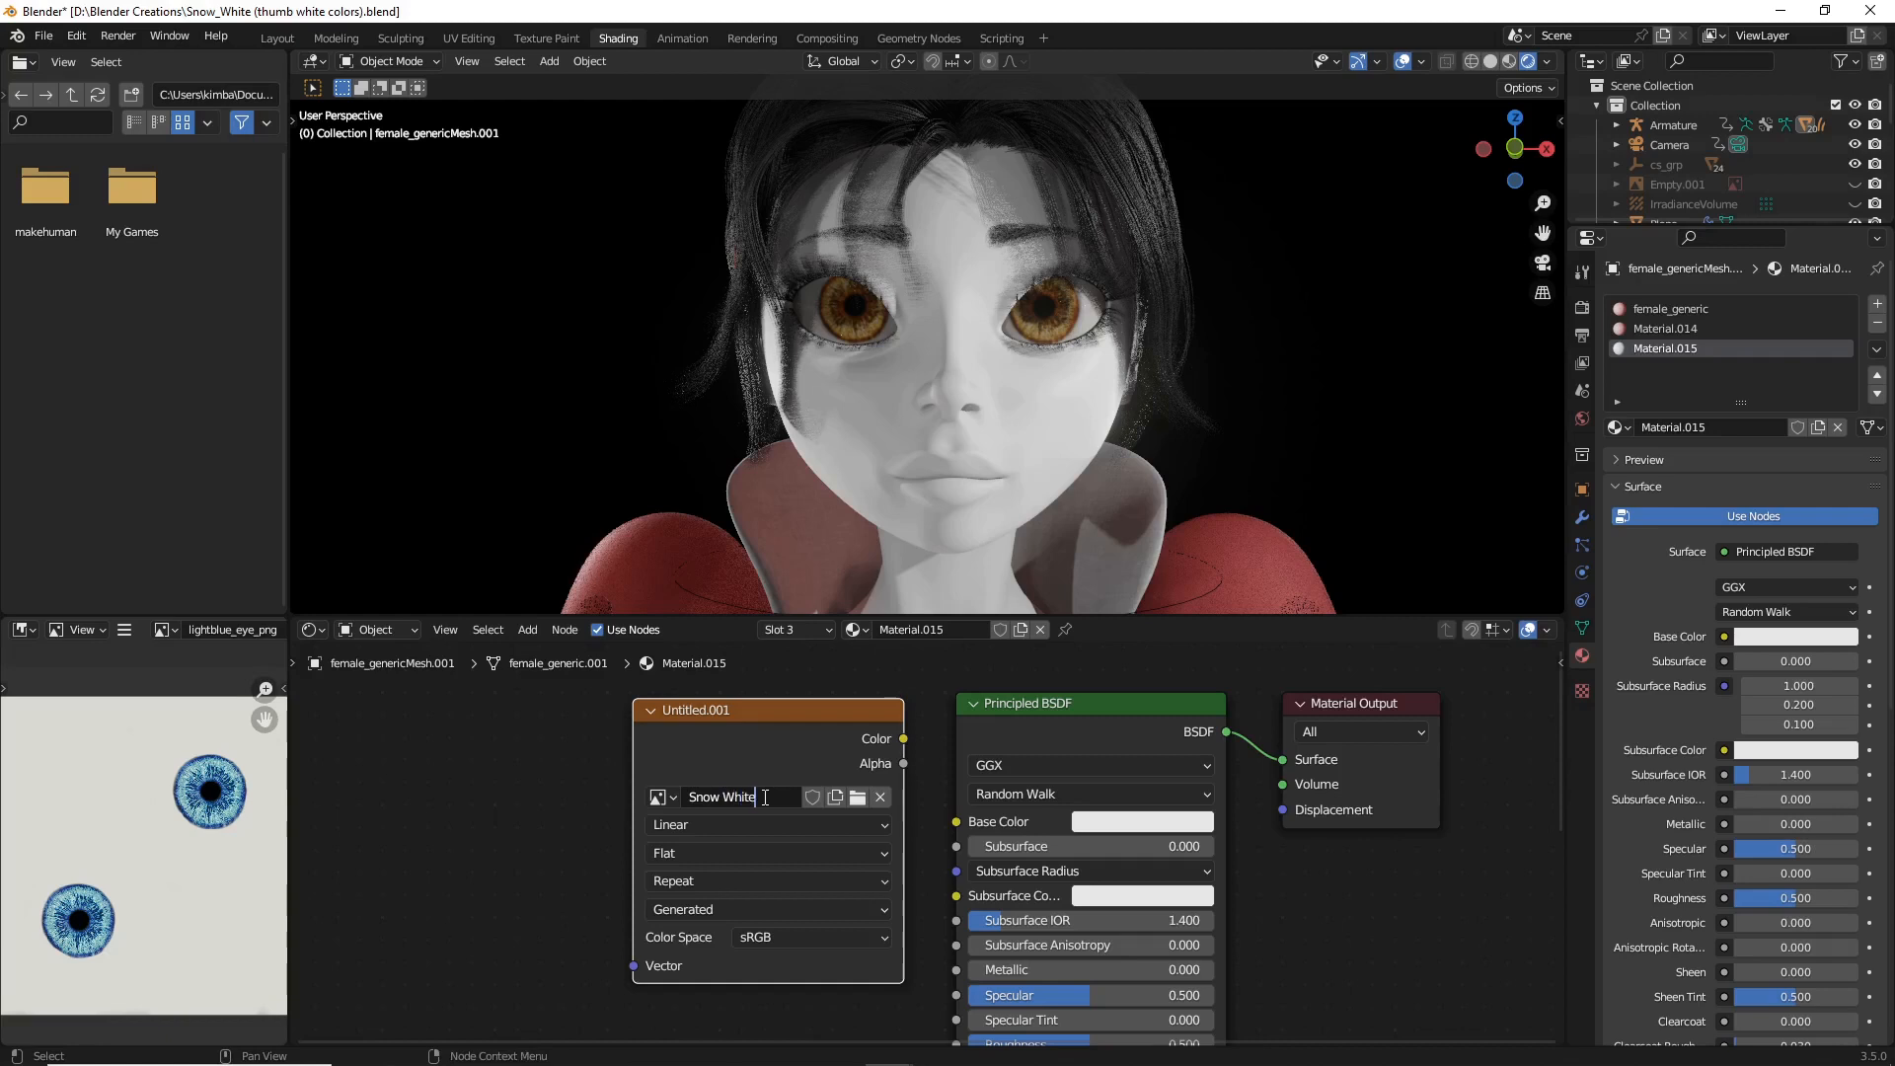
text(Sk)
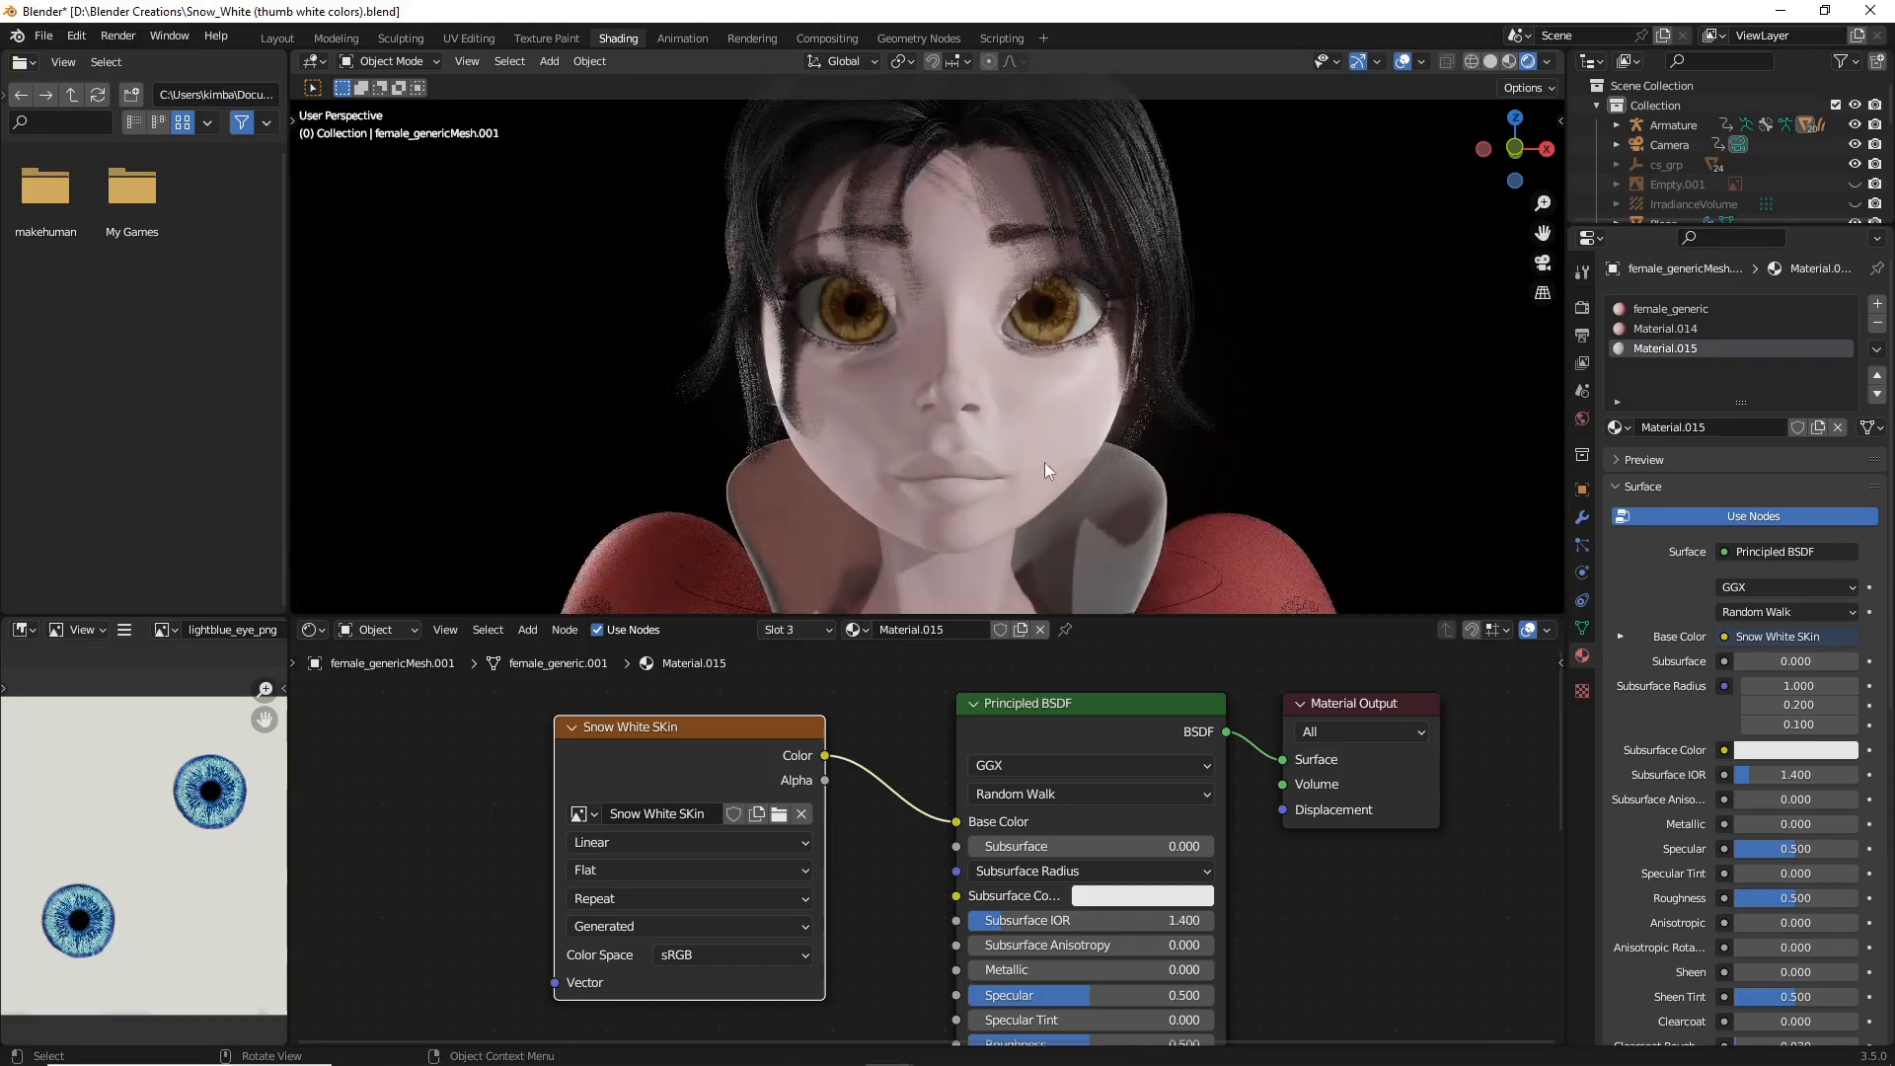
mouse_move(974, 492)
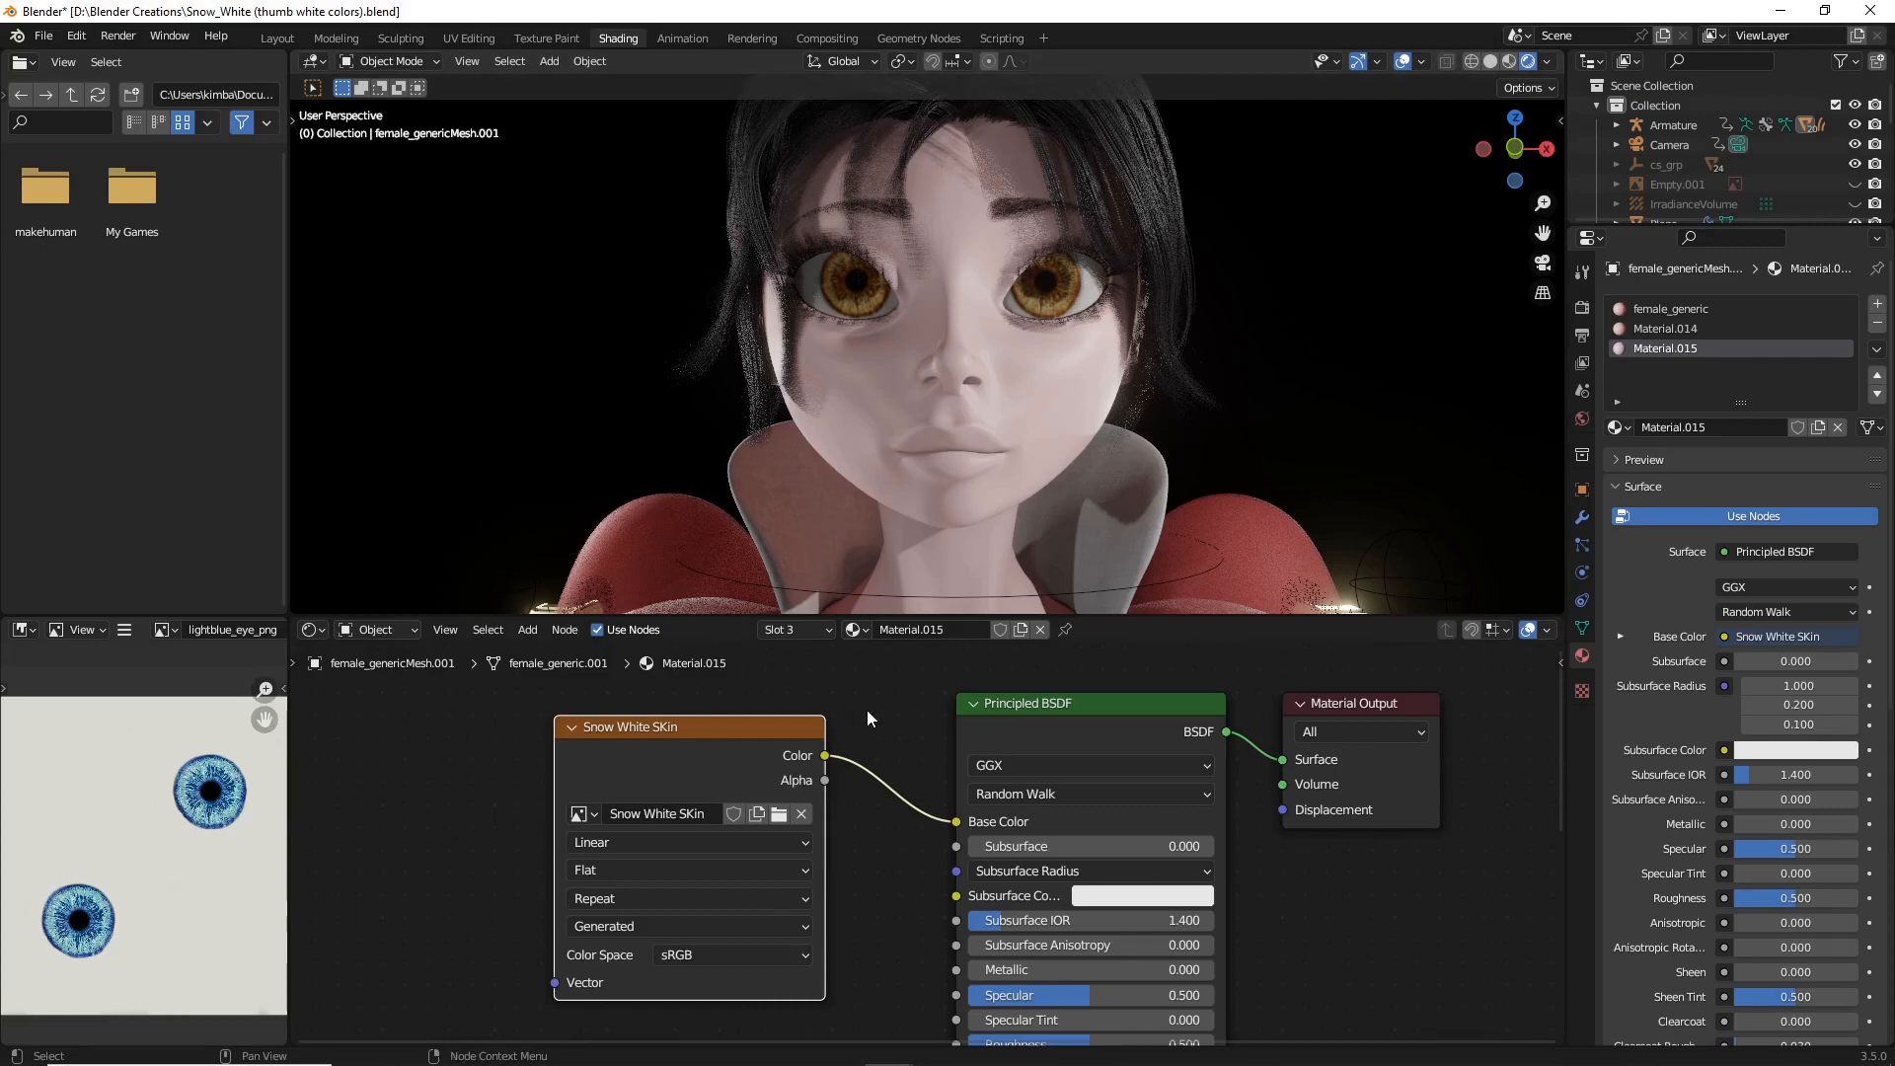
mouse_move(1197, 547)
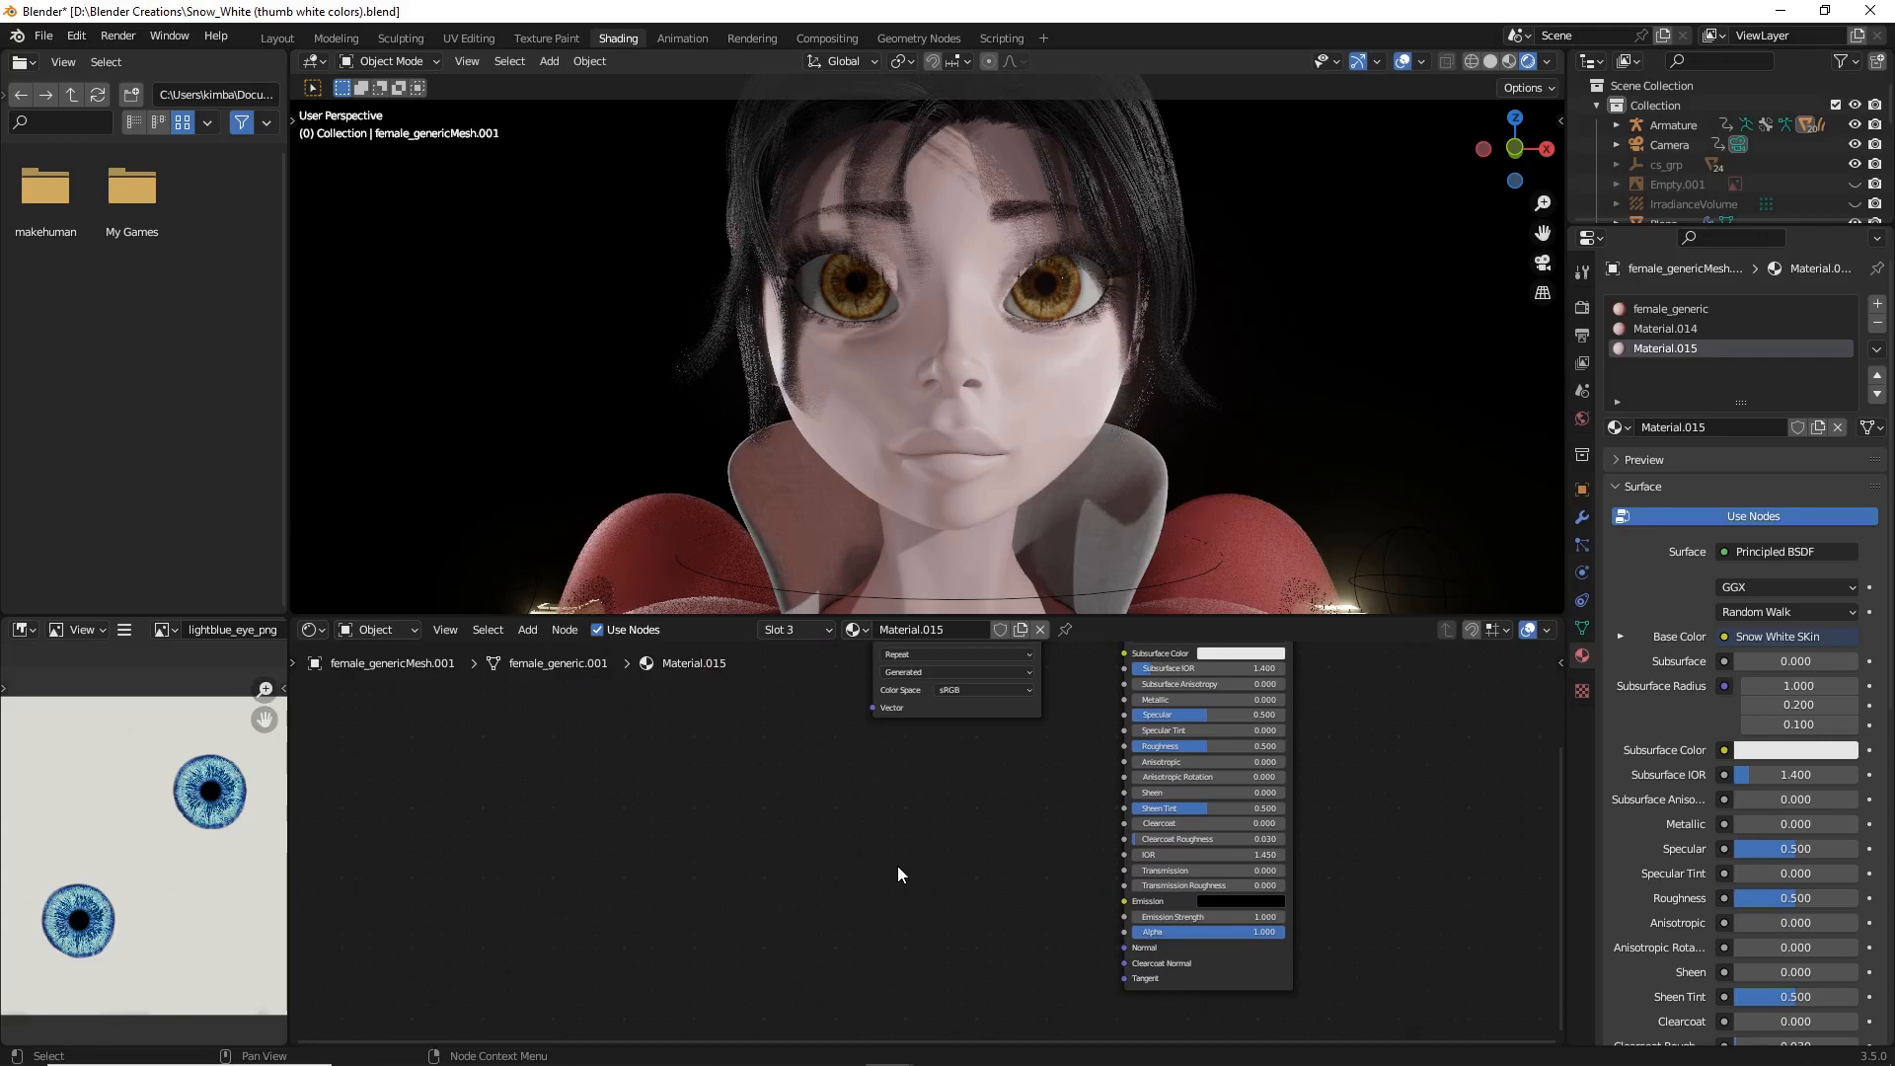
Step: Add Voronoi Texture and Float Curve nodes to the skin material through the node search
click(525, 630)
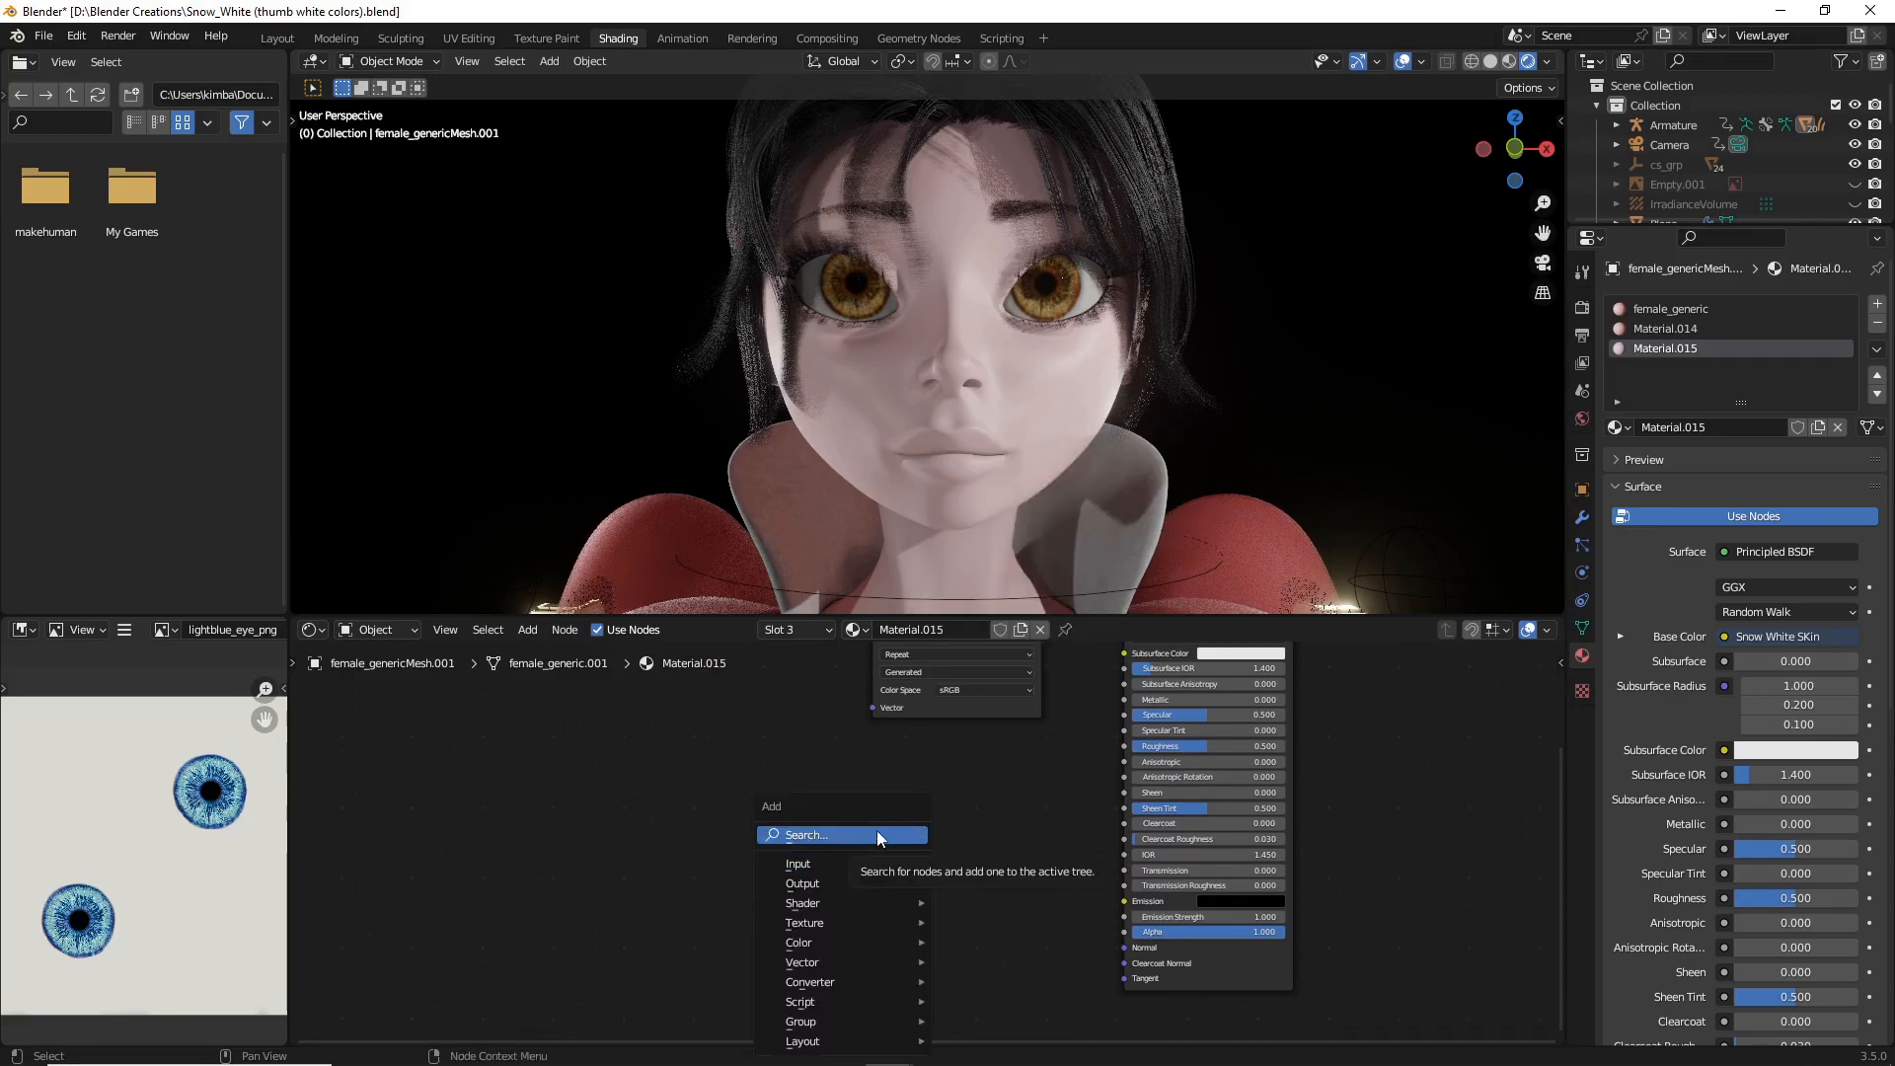
click(807, 833)
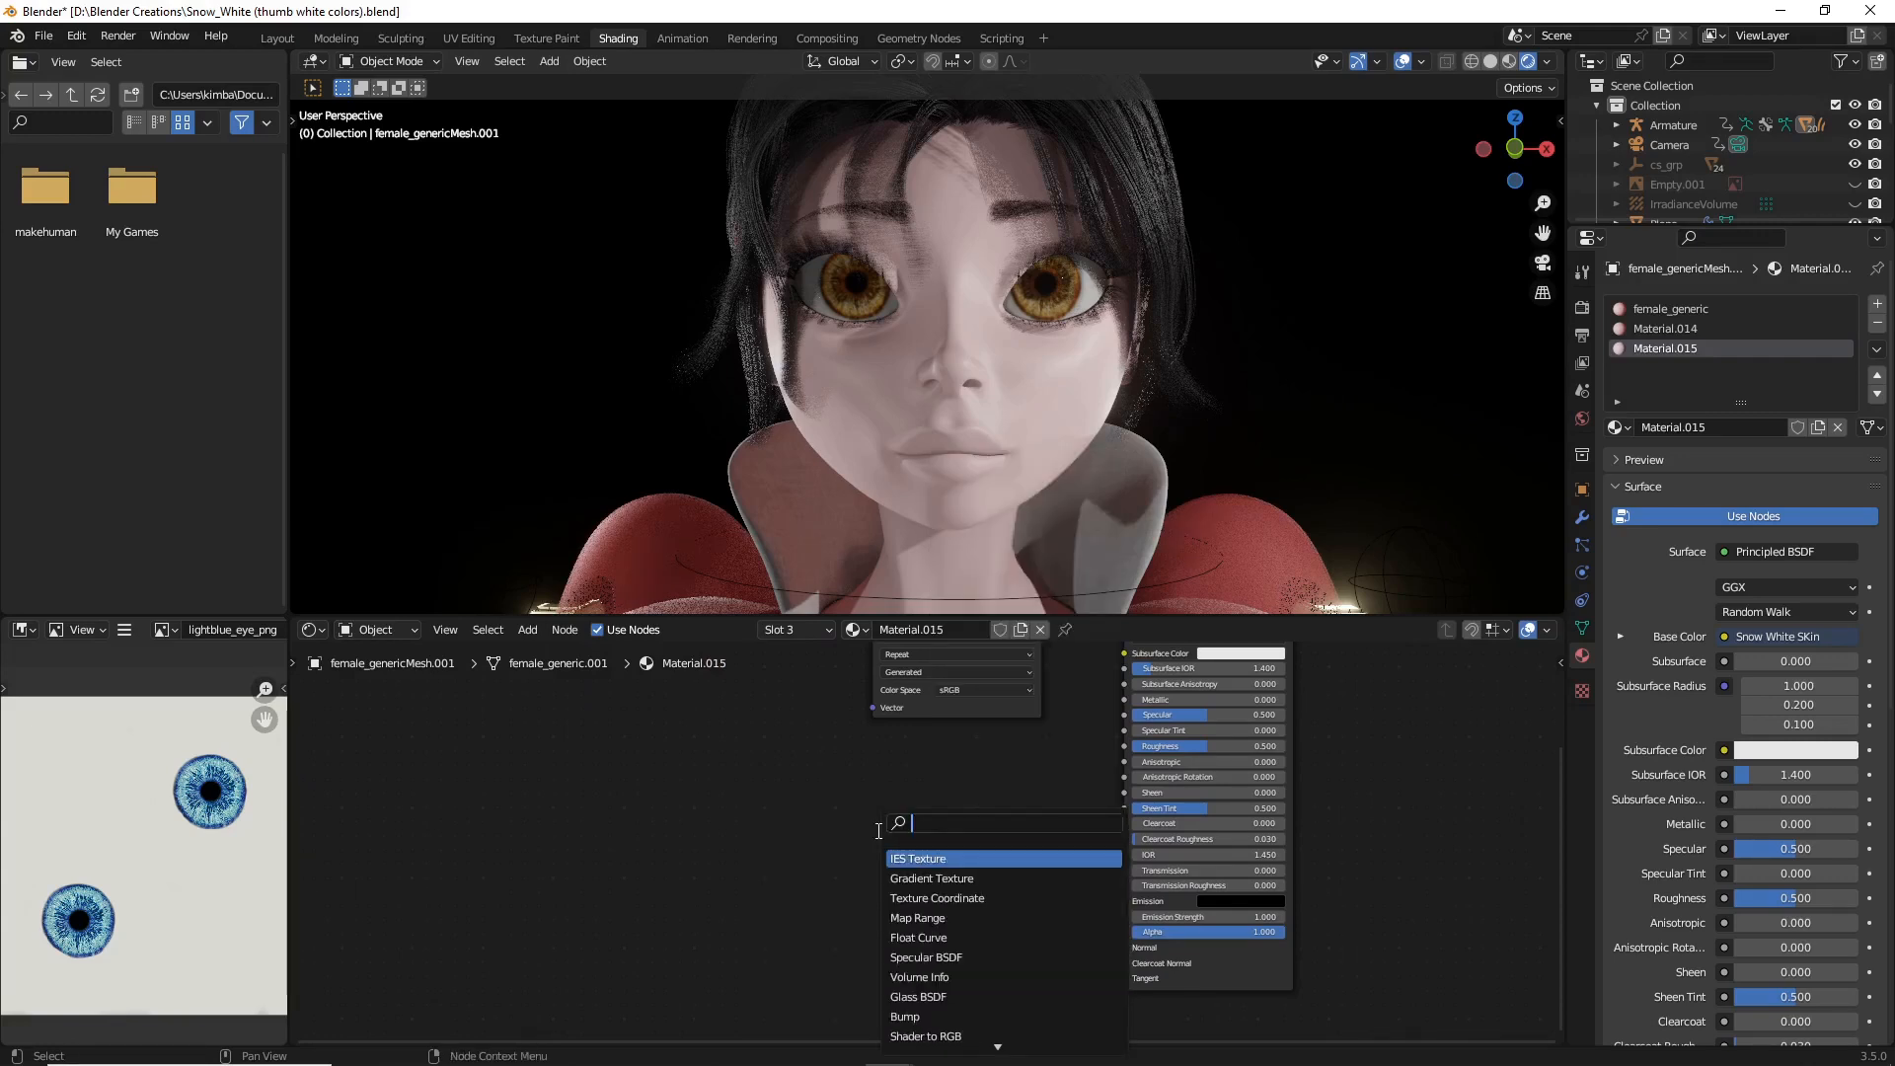
text(voro)
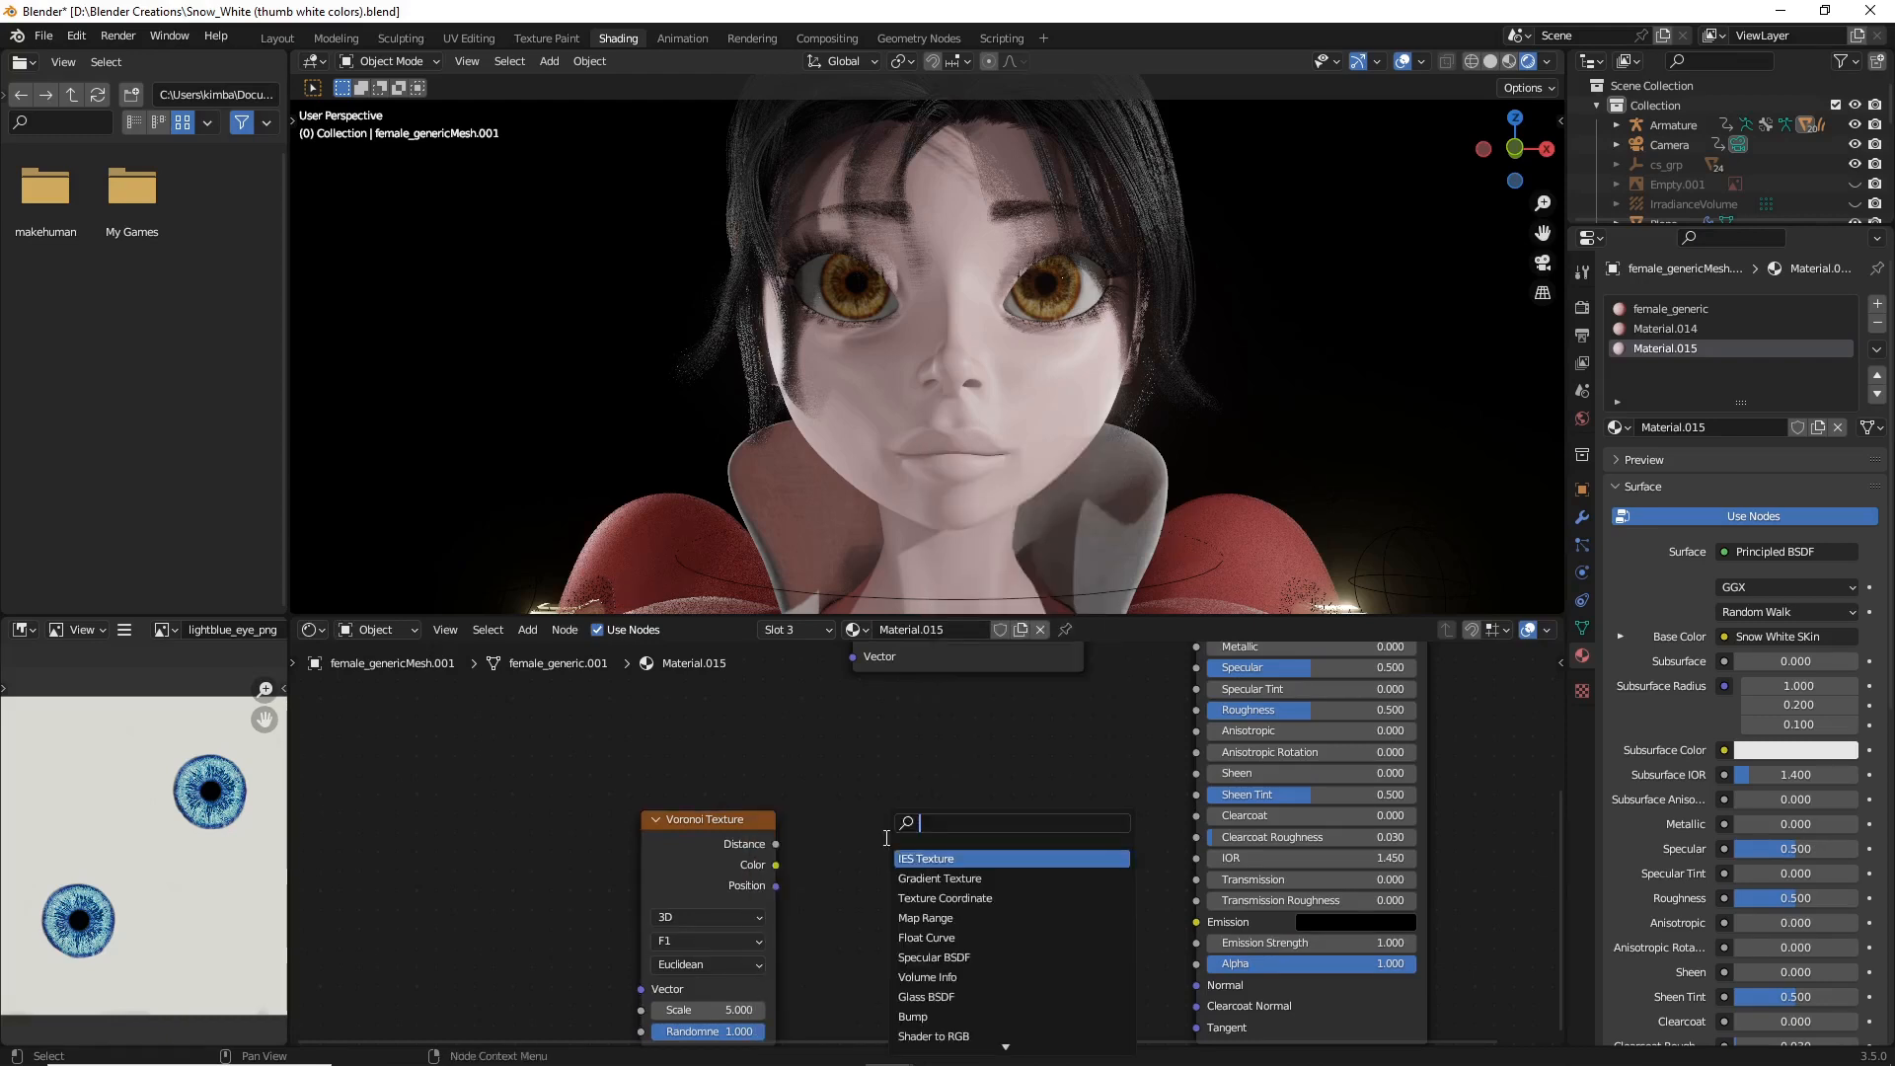
text(float)
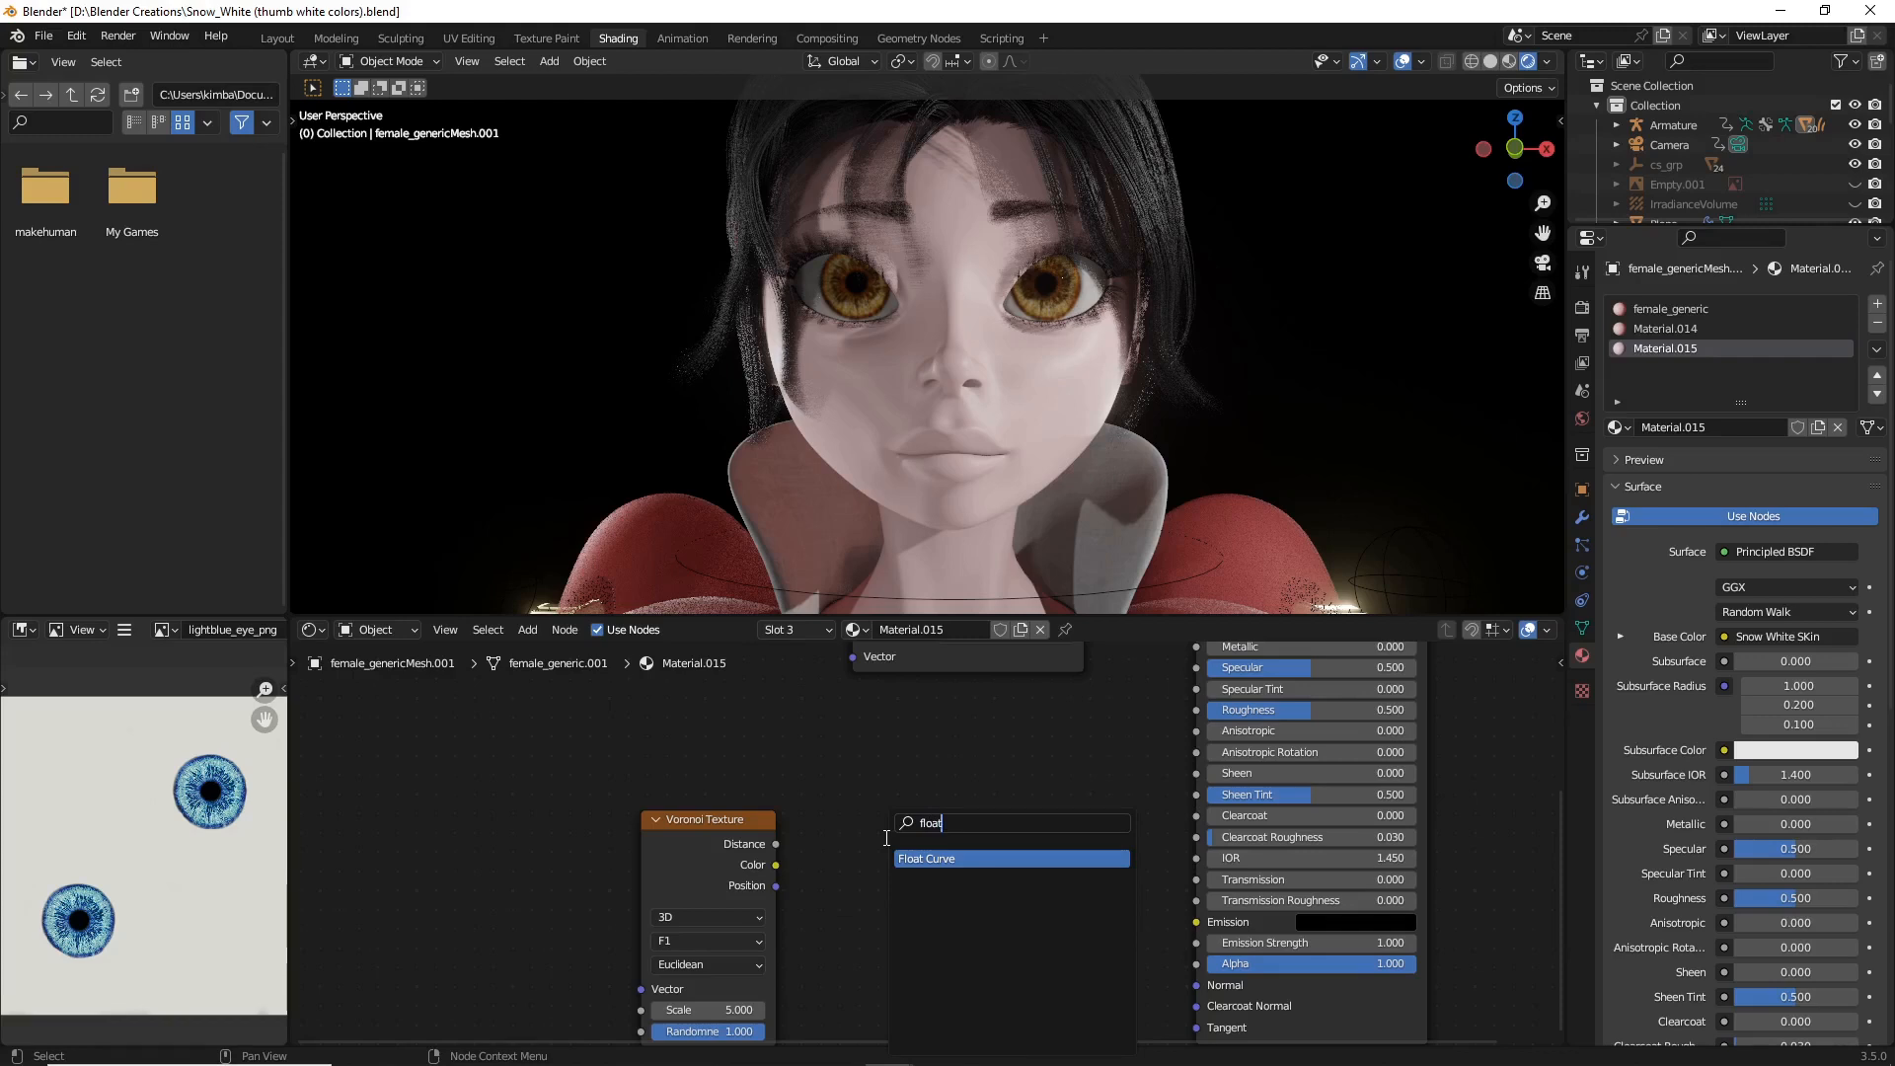
click(926, 859)
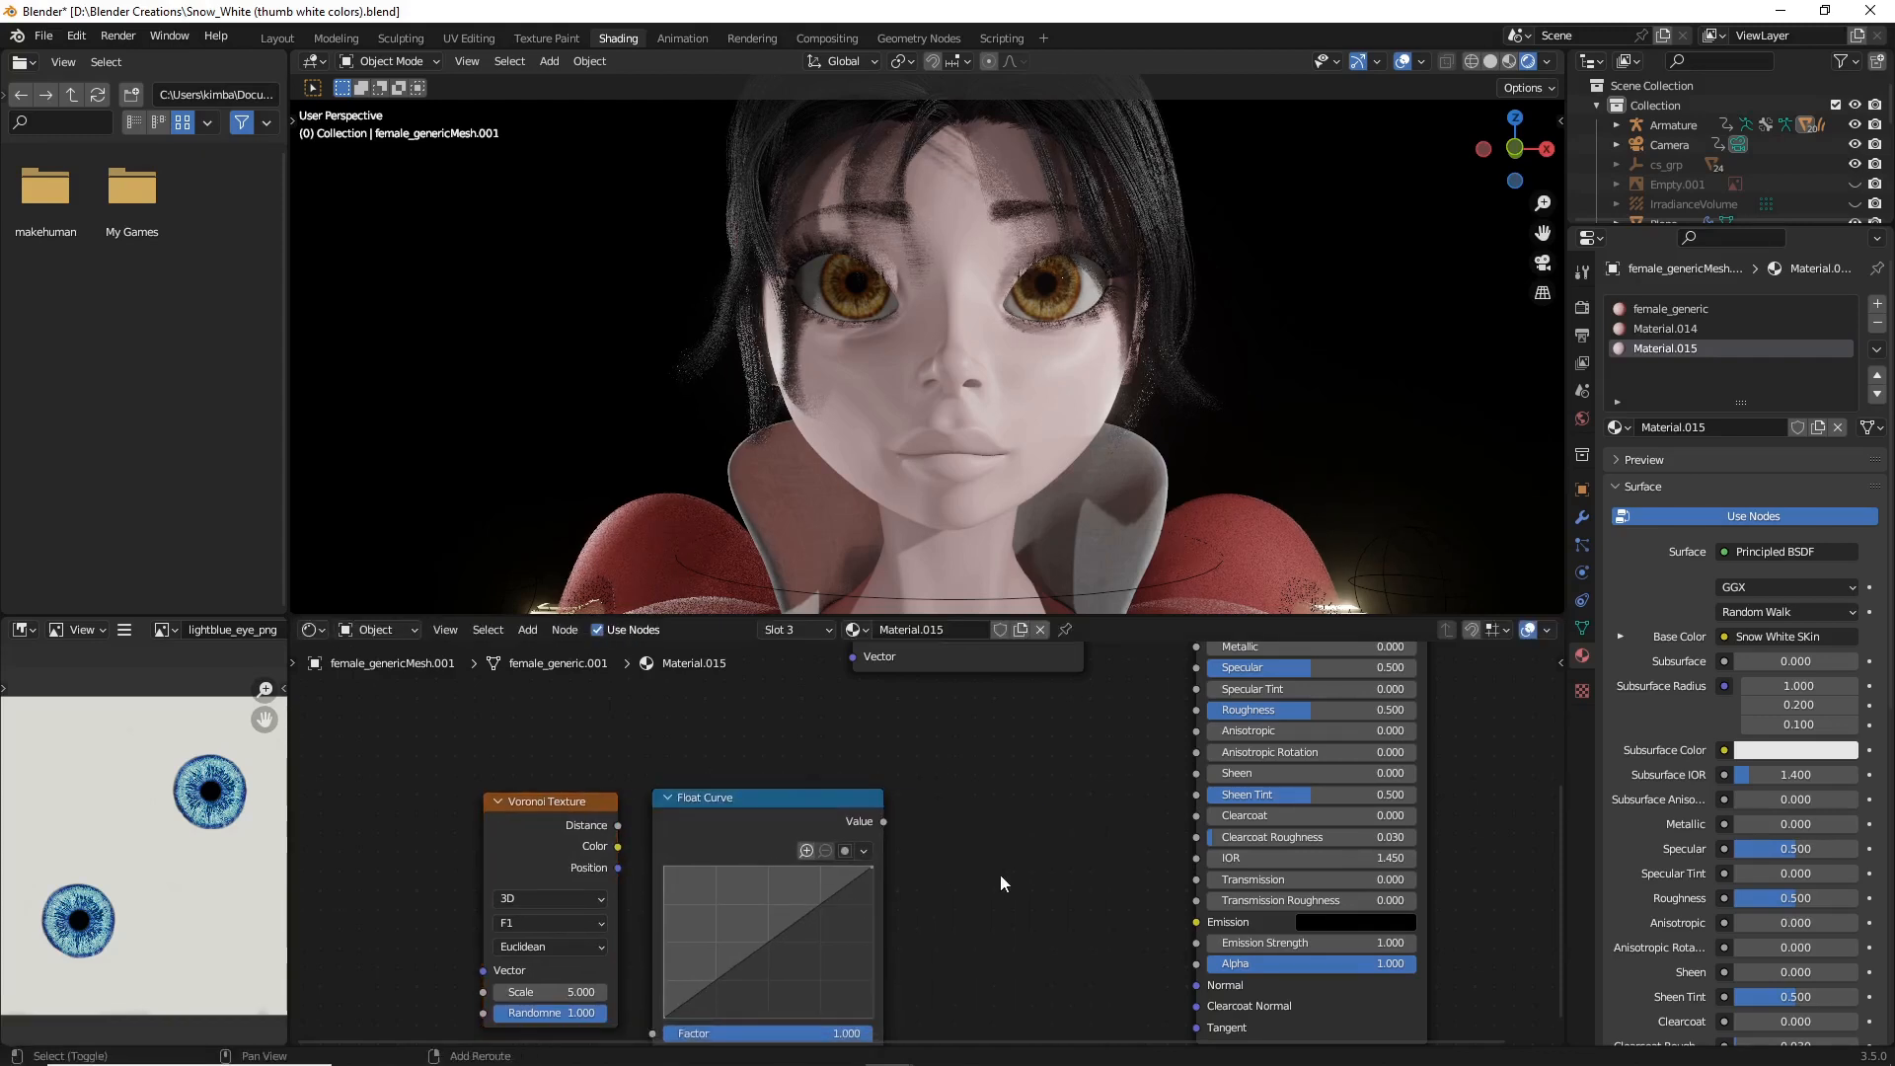
Step: Add a Bump node and set the Voronoi feature to Smooth F1
click(999, 883)
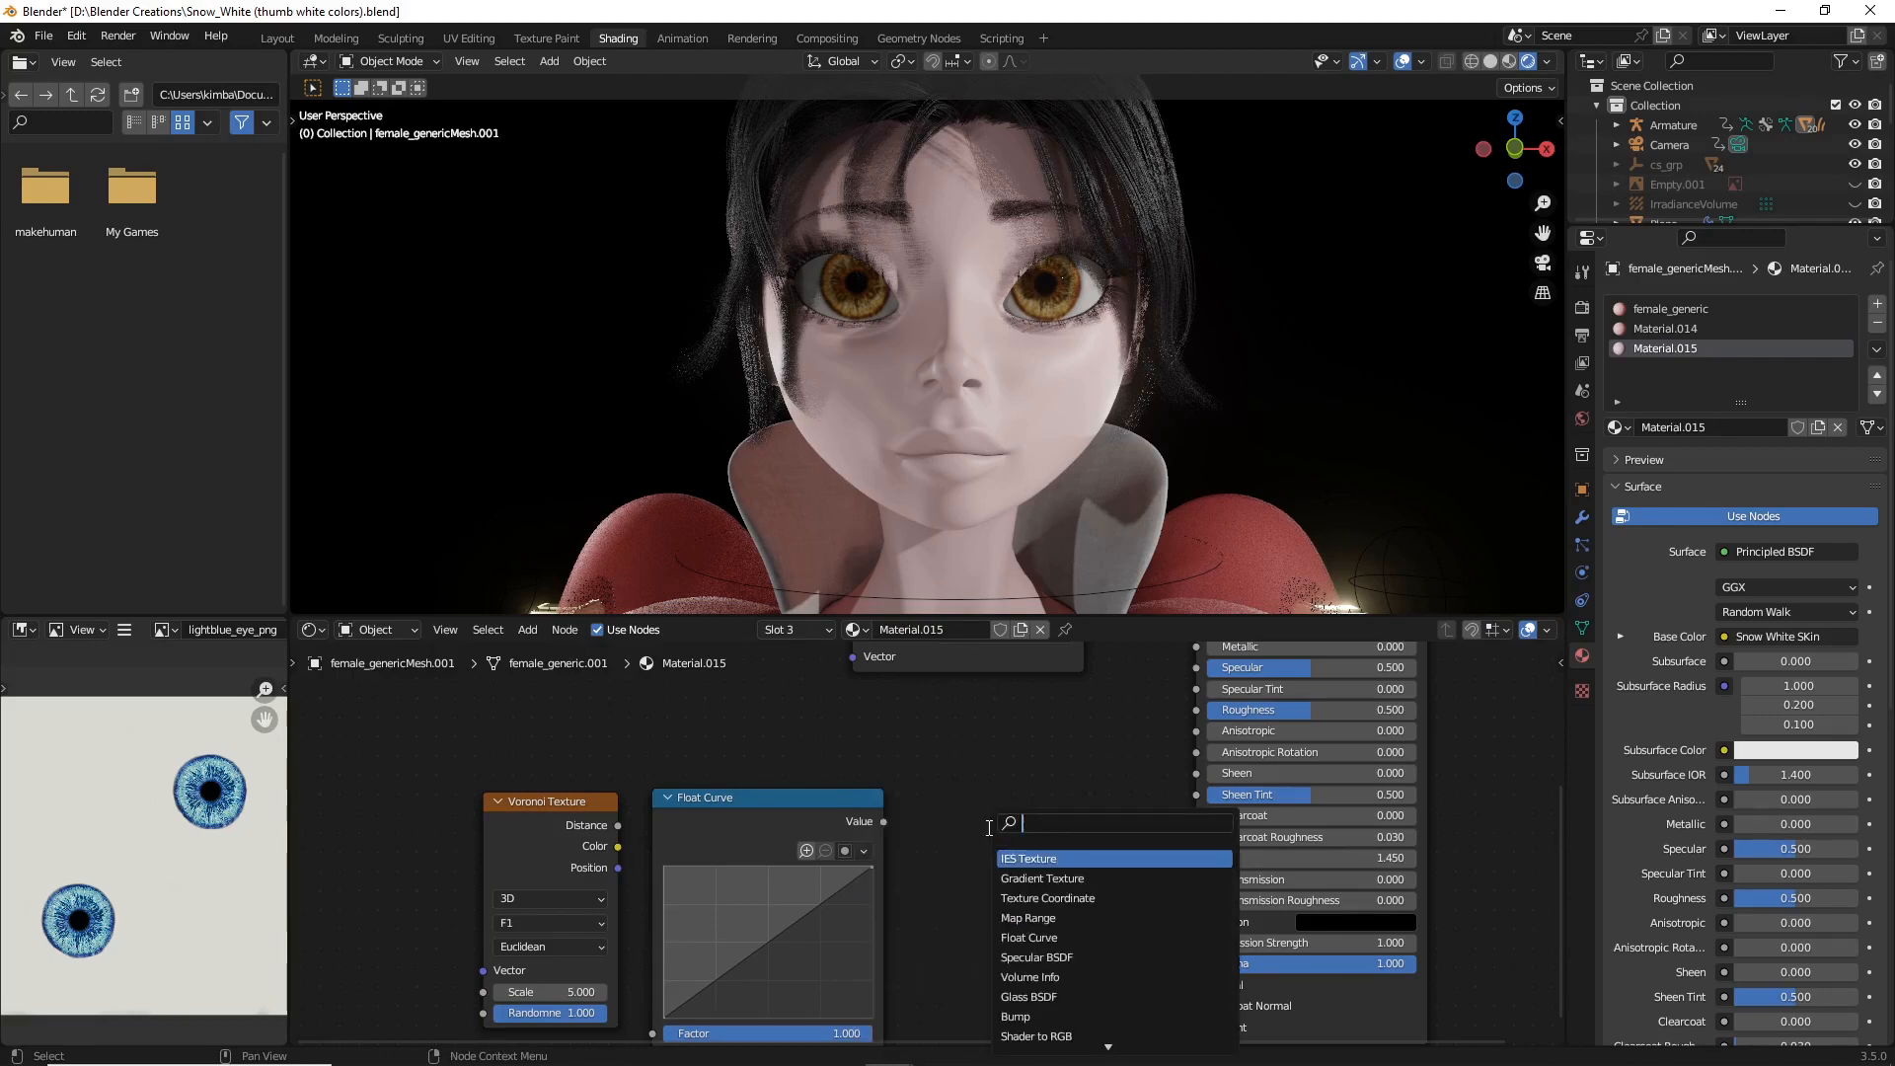
text(bump)
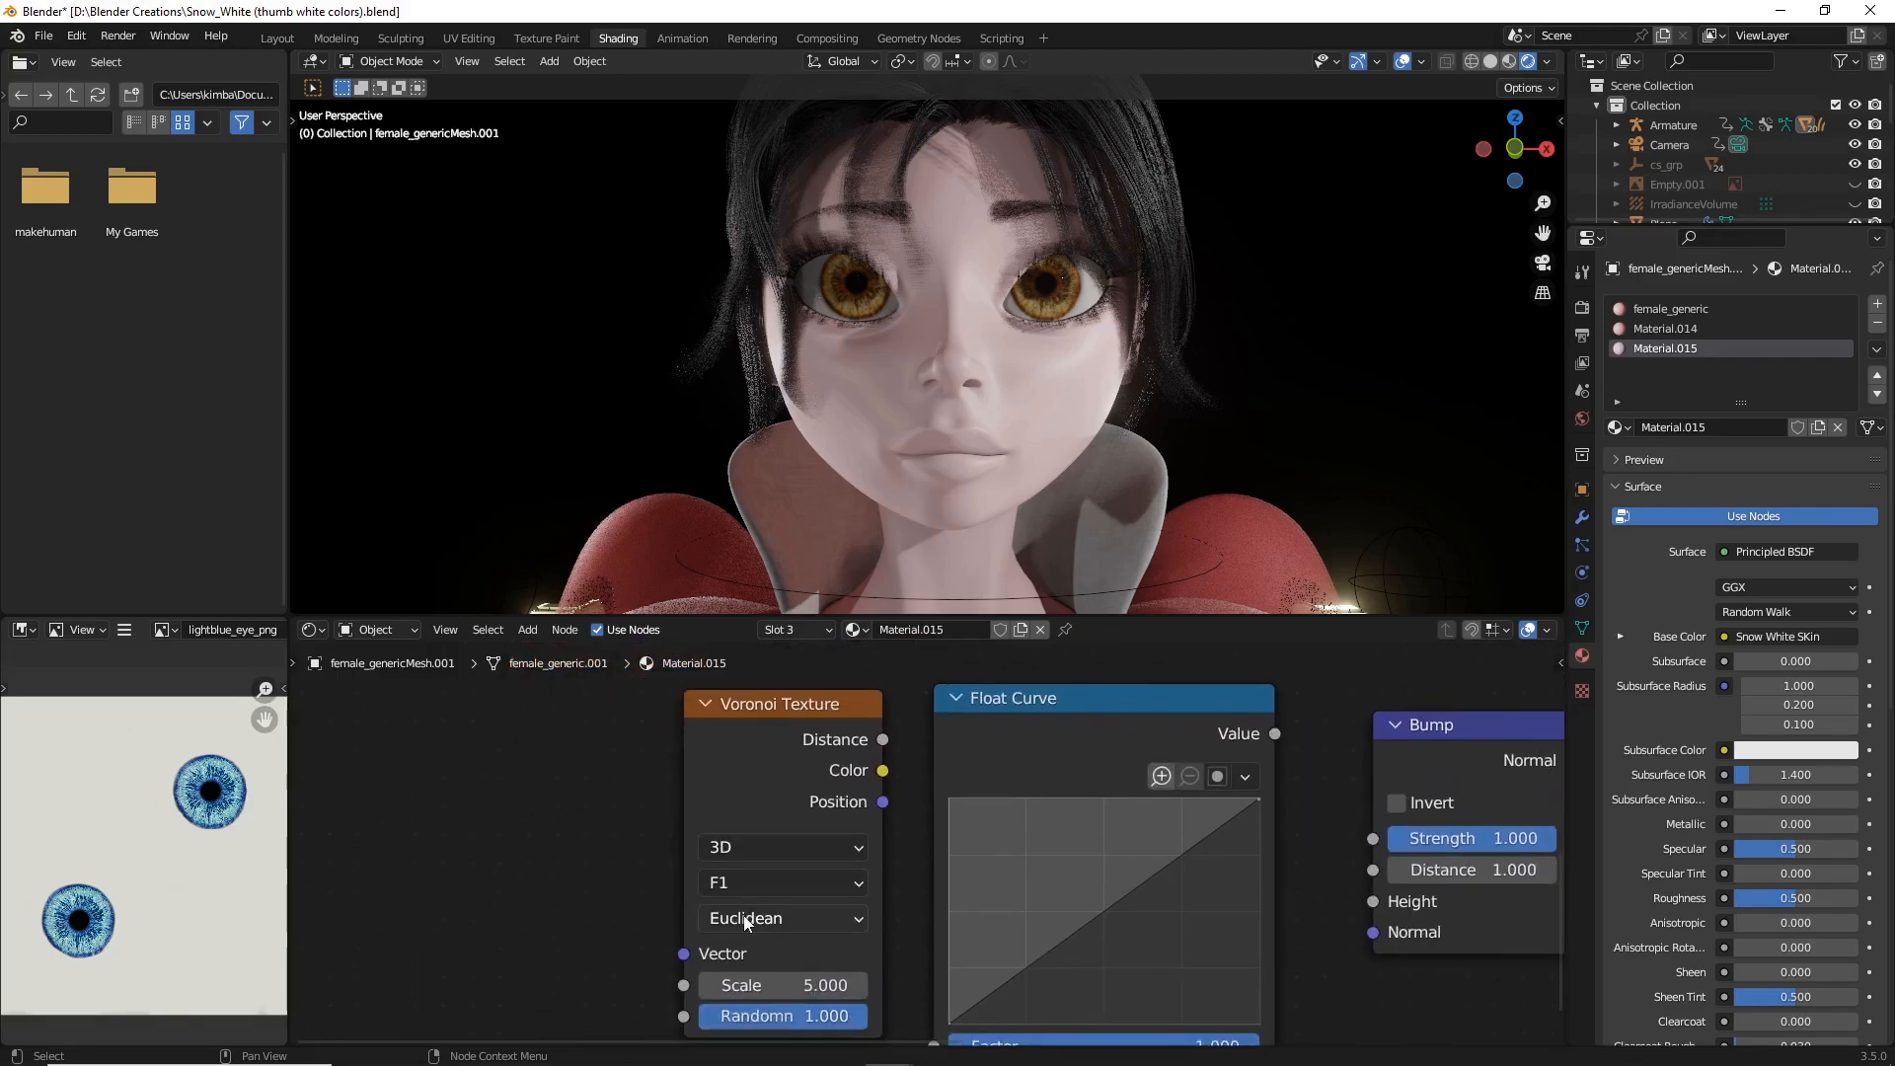
mouse_move(759, 884)
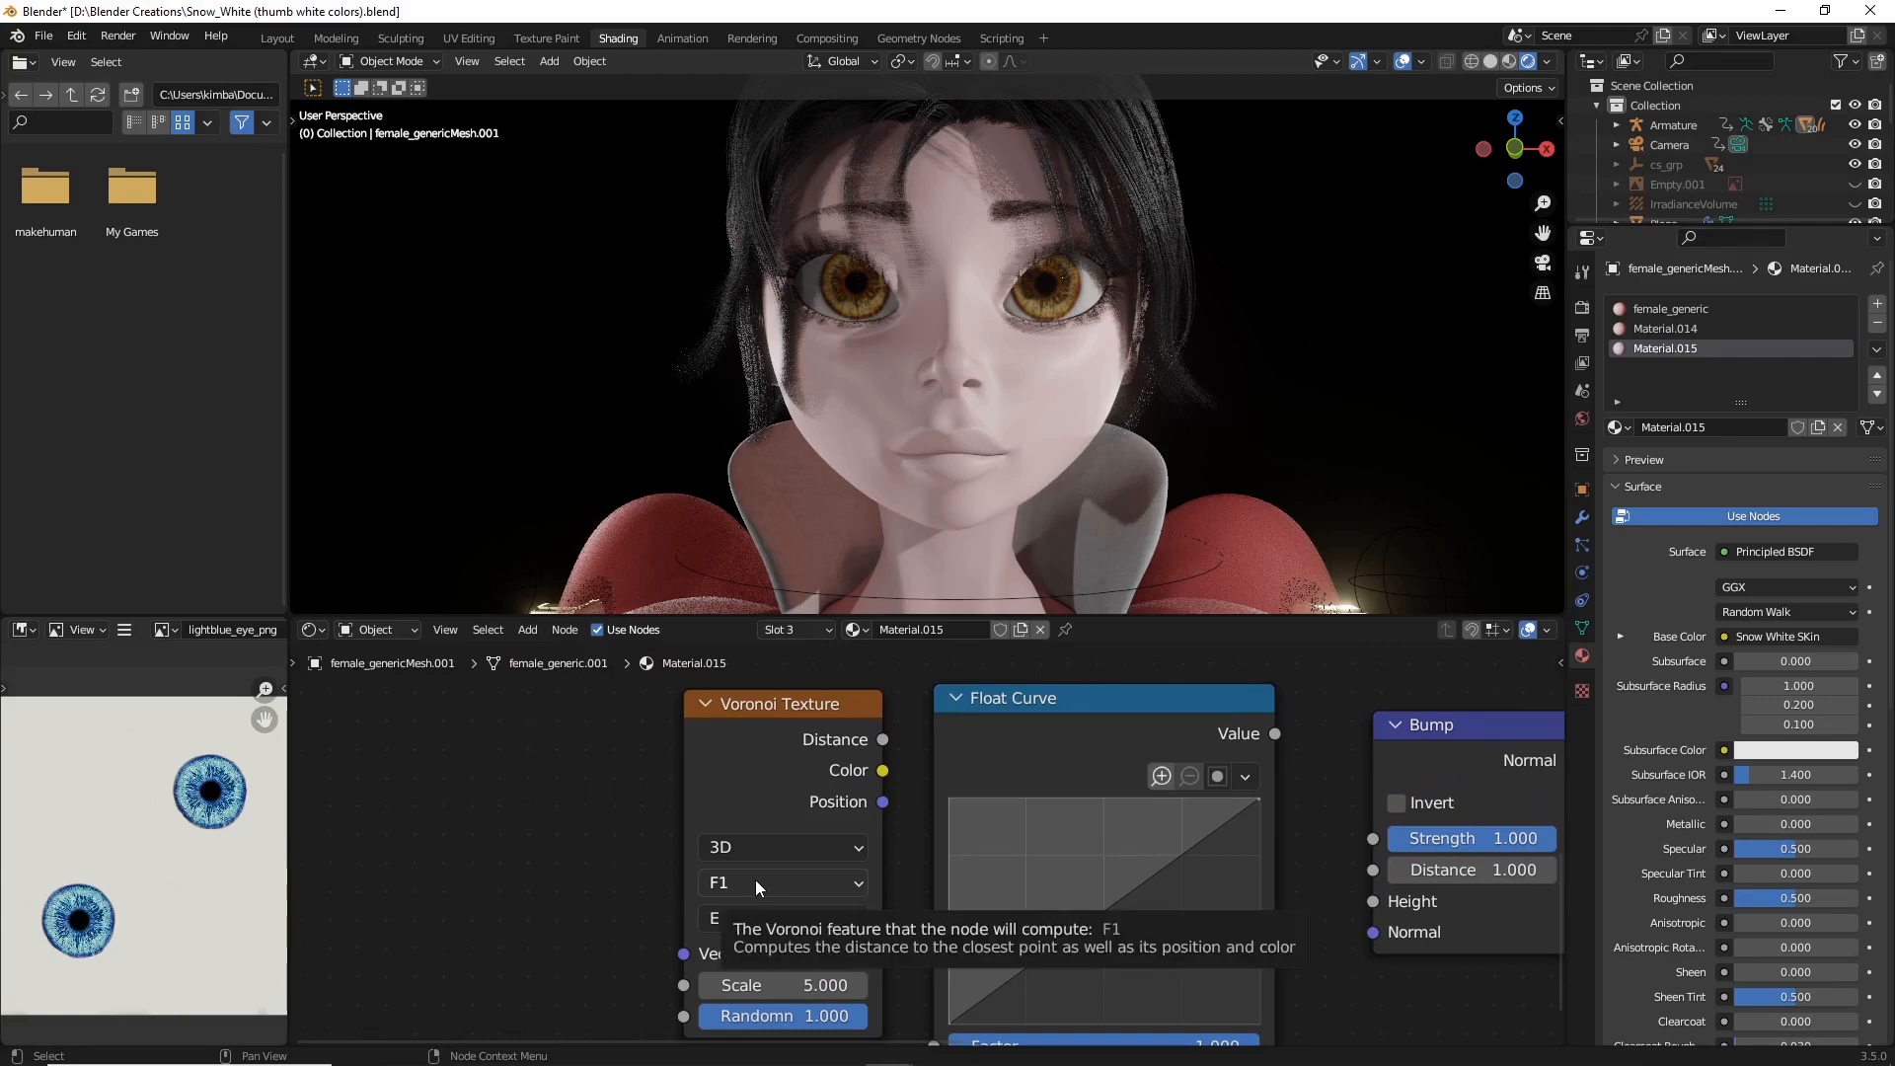
click(781, 883)
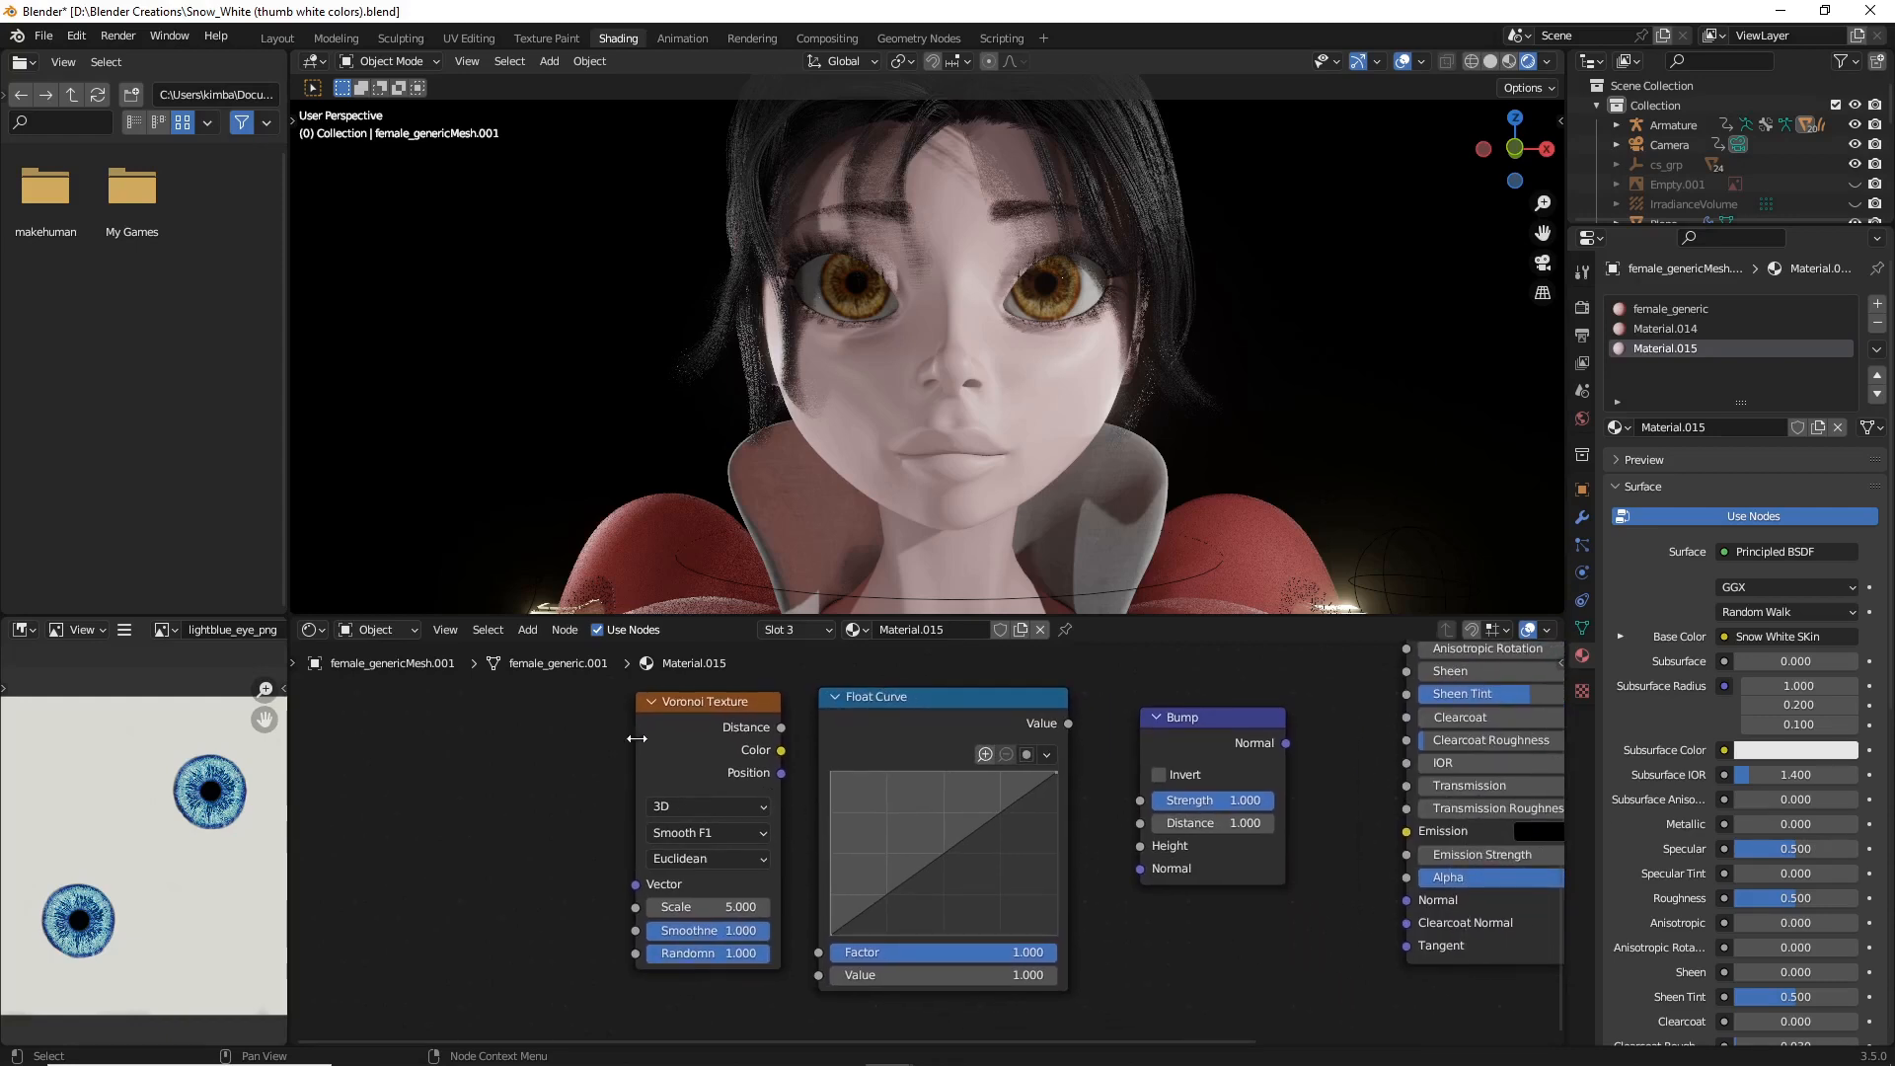
mouse_move(997, 871)
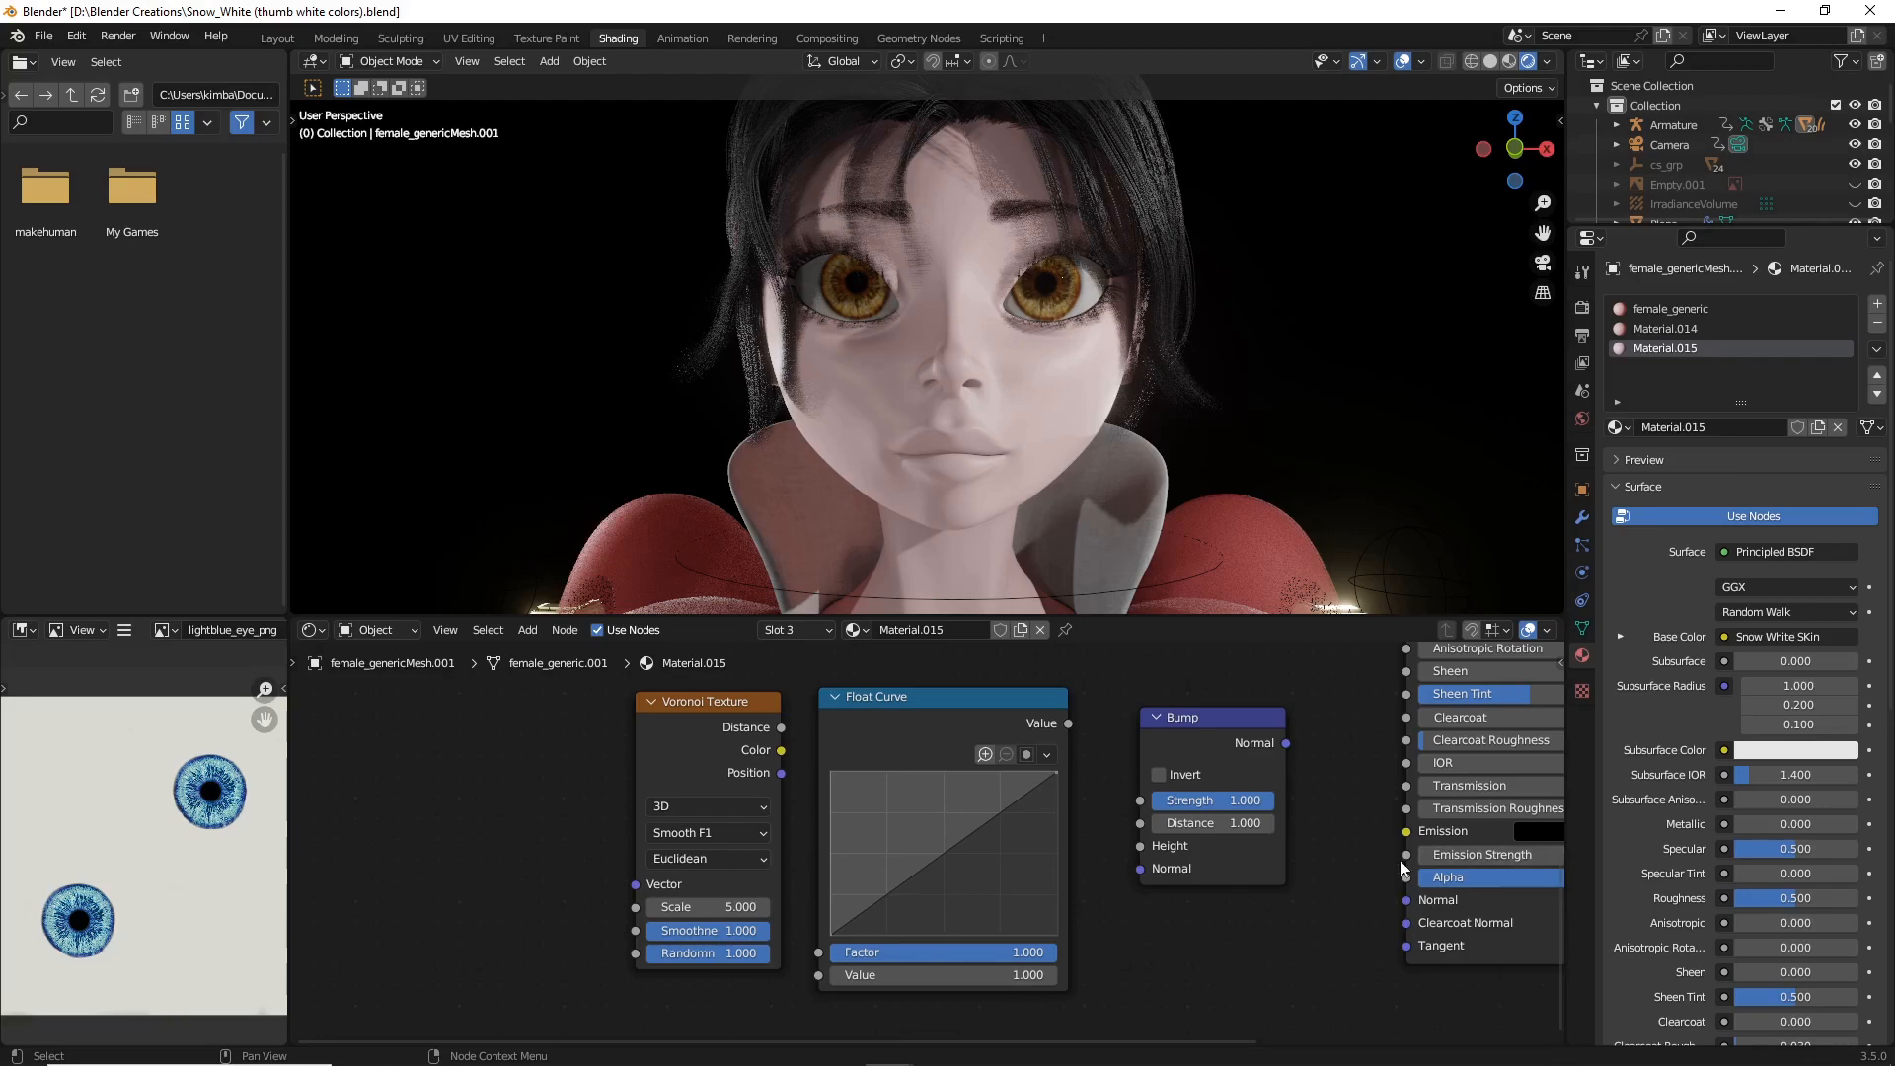
mouse_move(1202, 922)
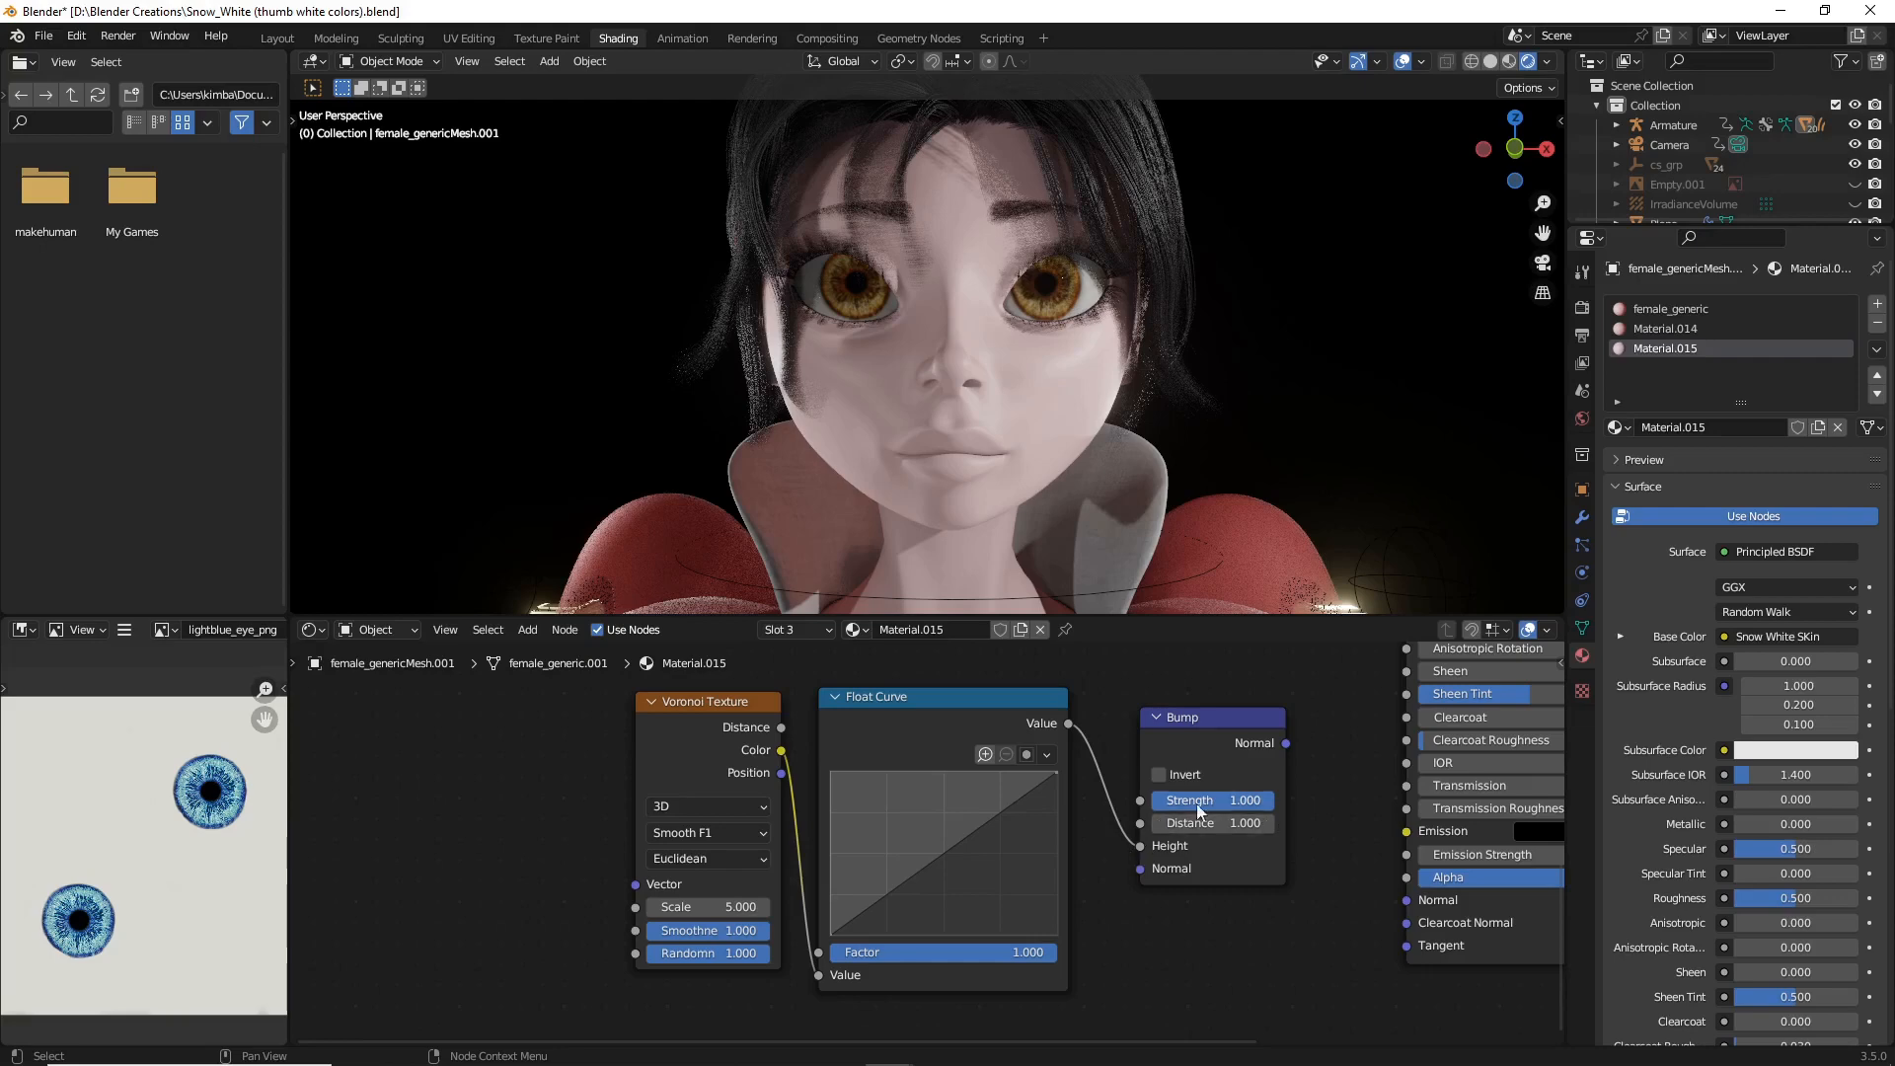
mouse_move(1287, 747)
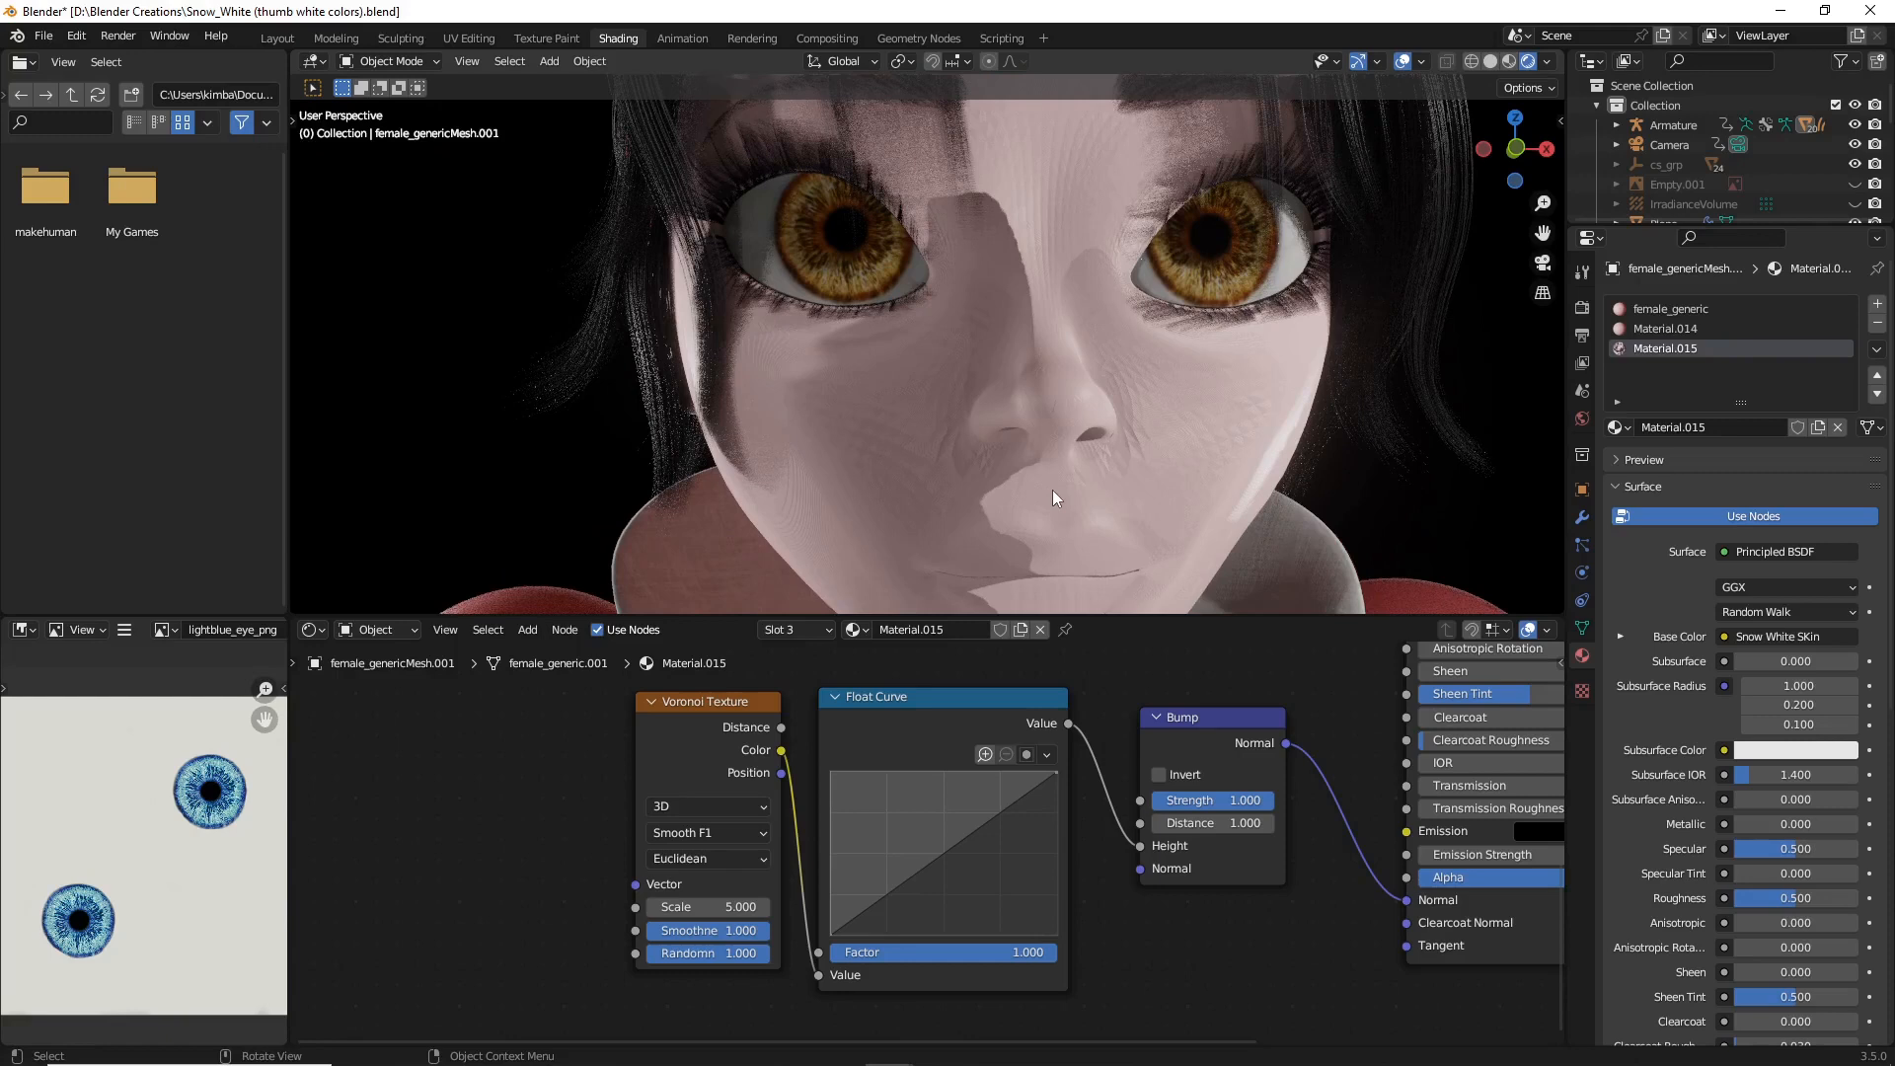
mouse_move(699, 930)
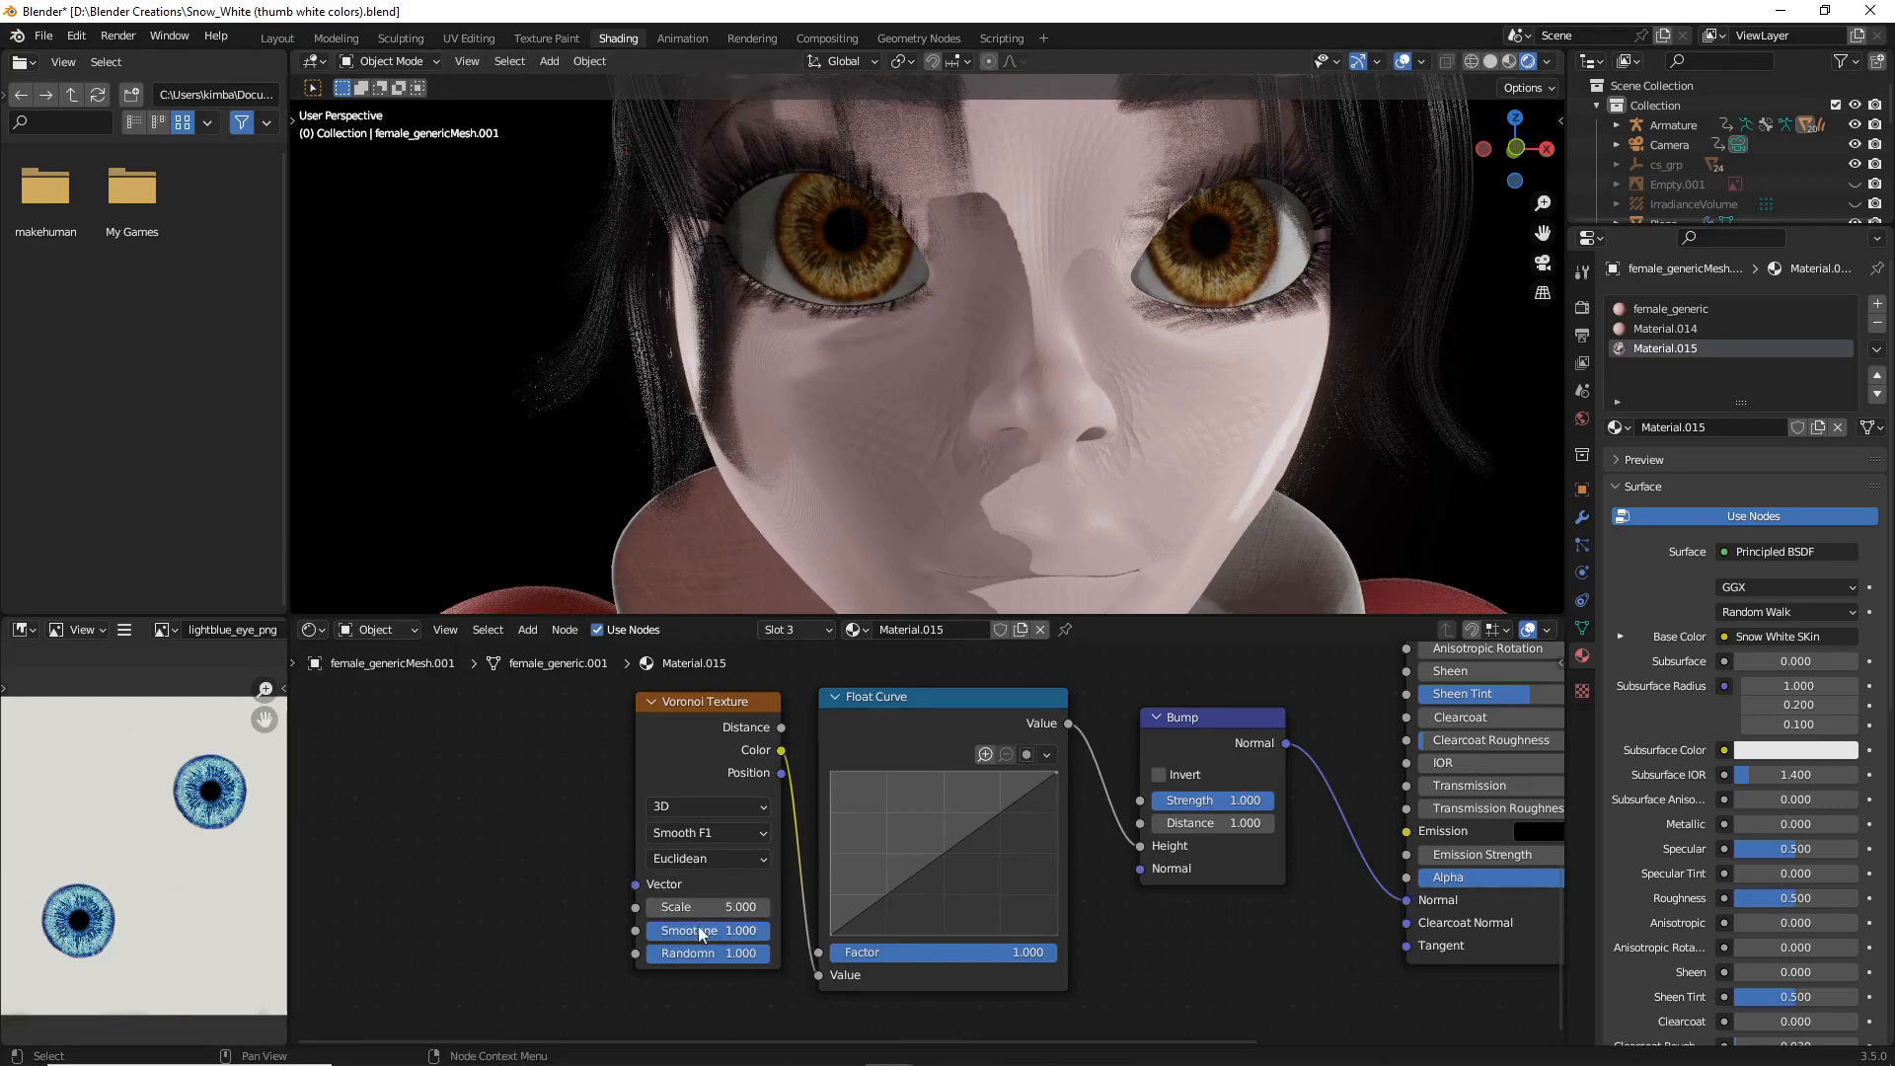
mouse_move(683, 742)
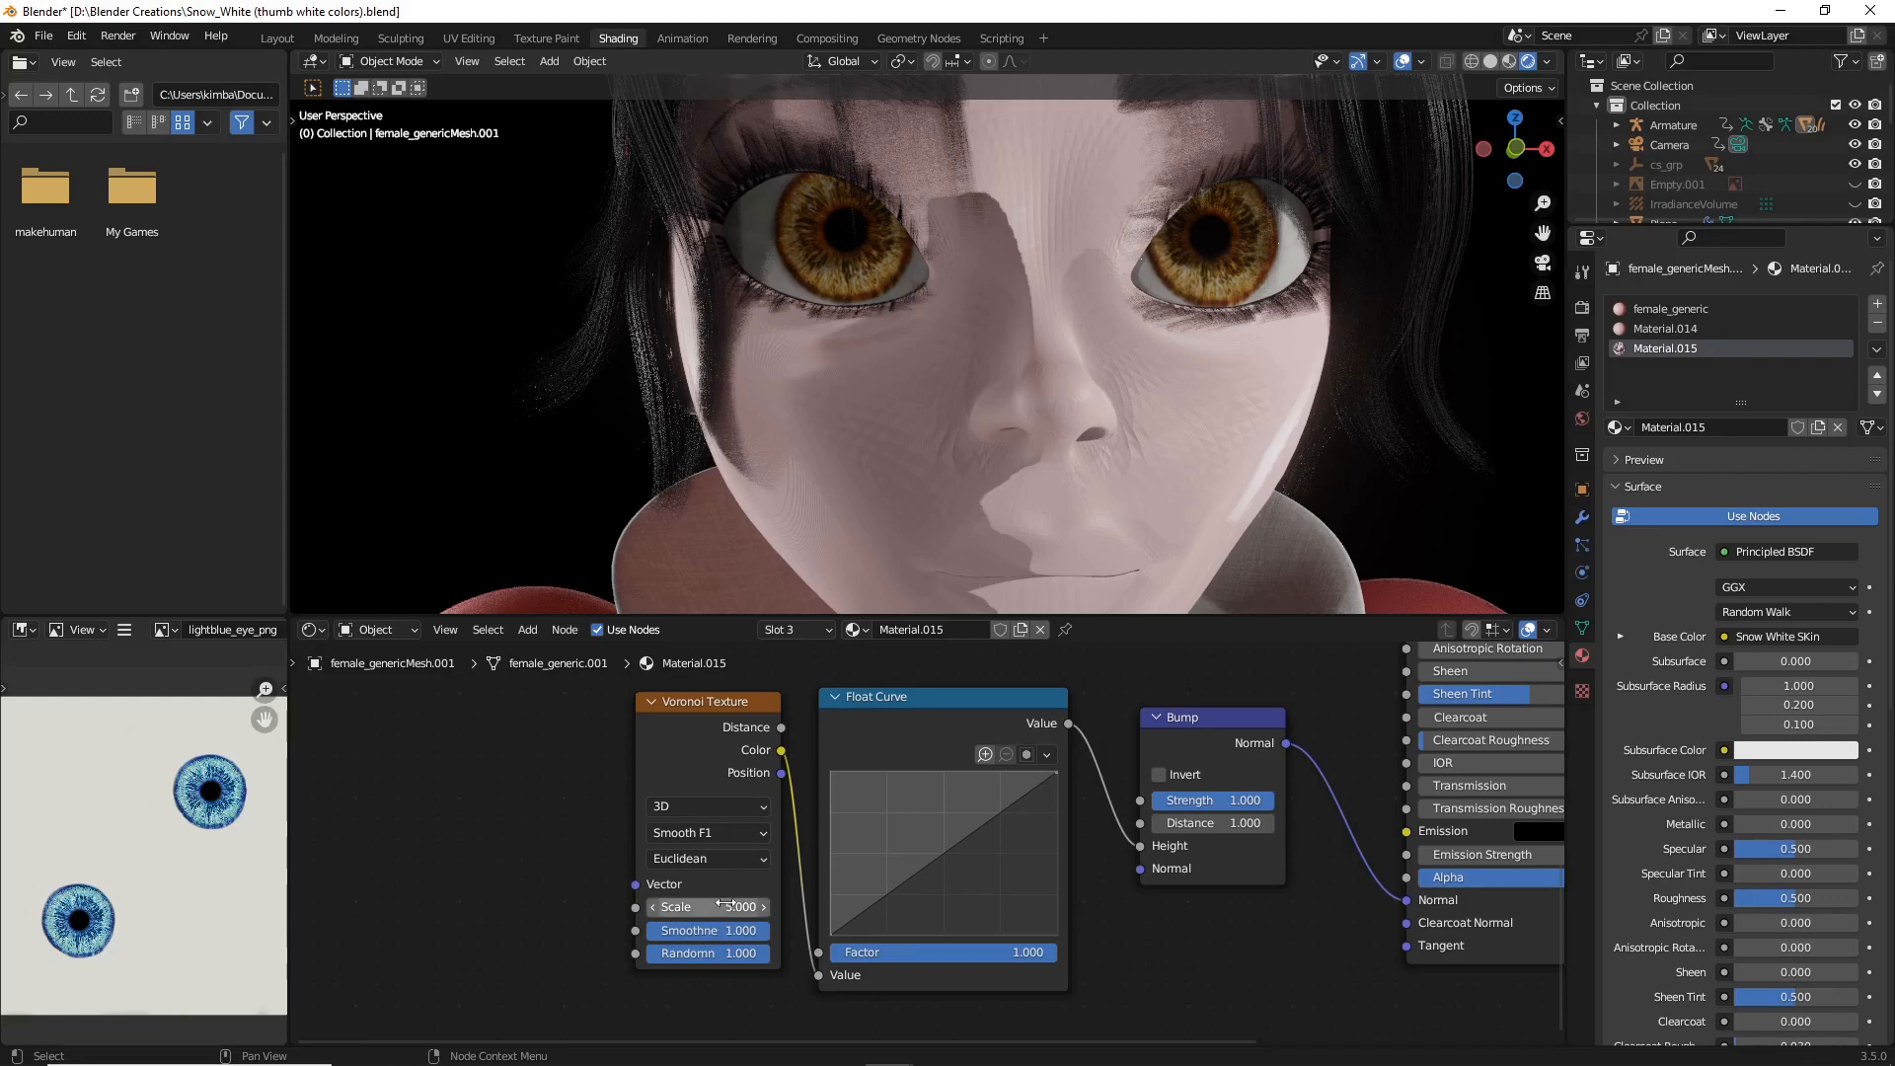
mouse_move(707, 906)
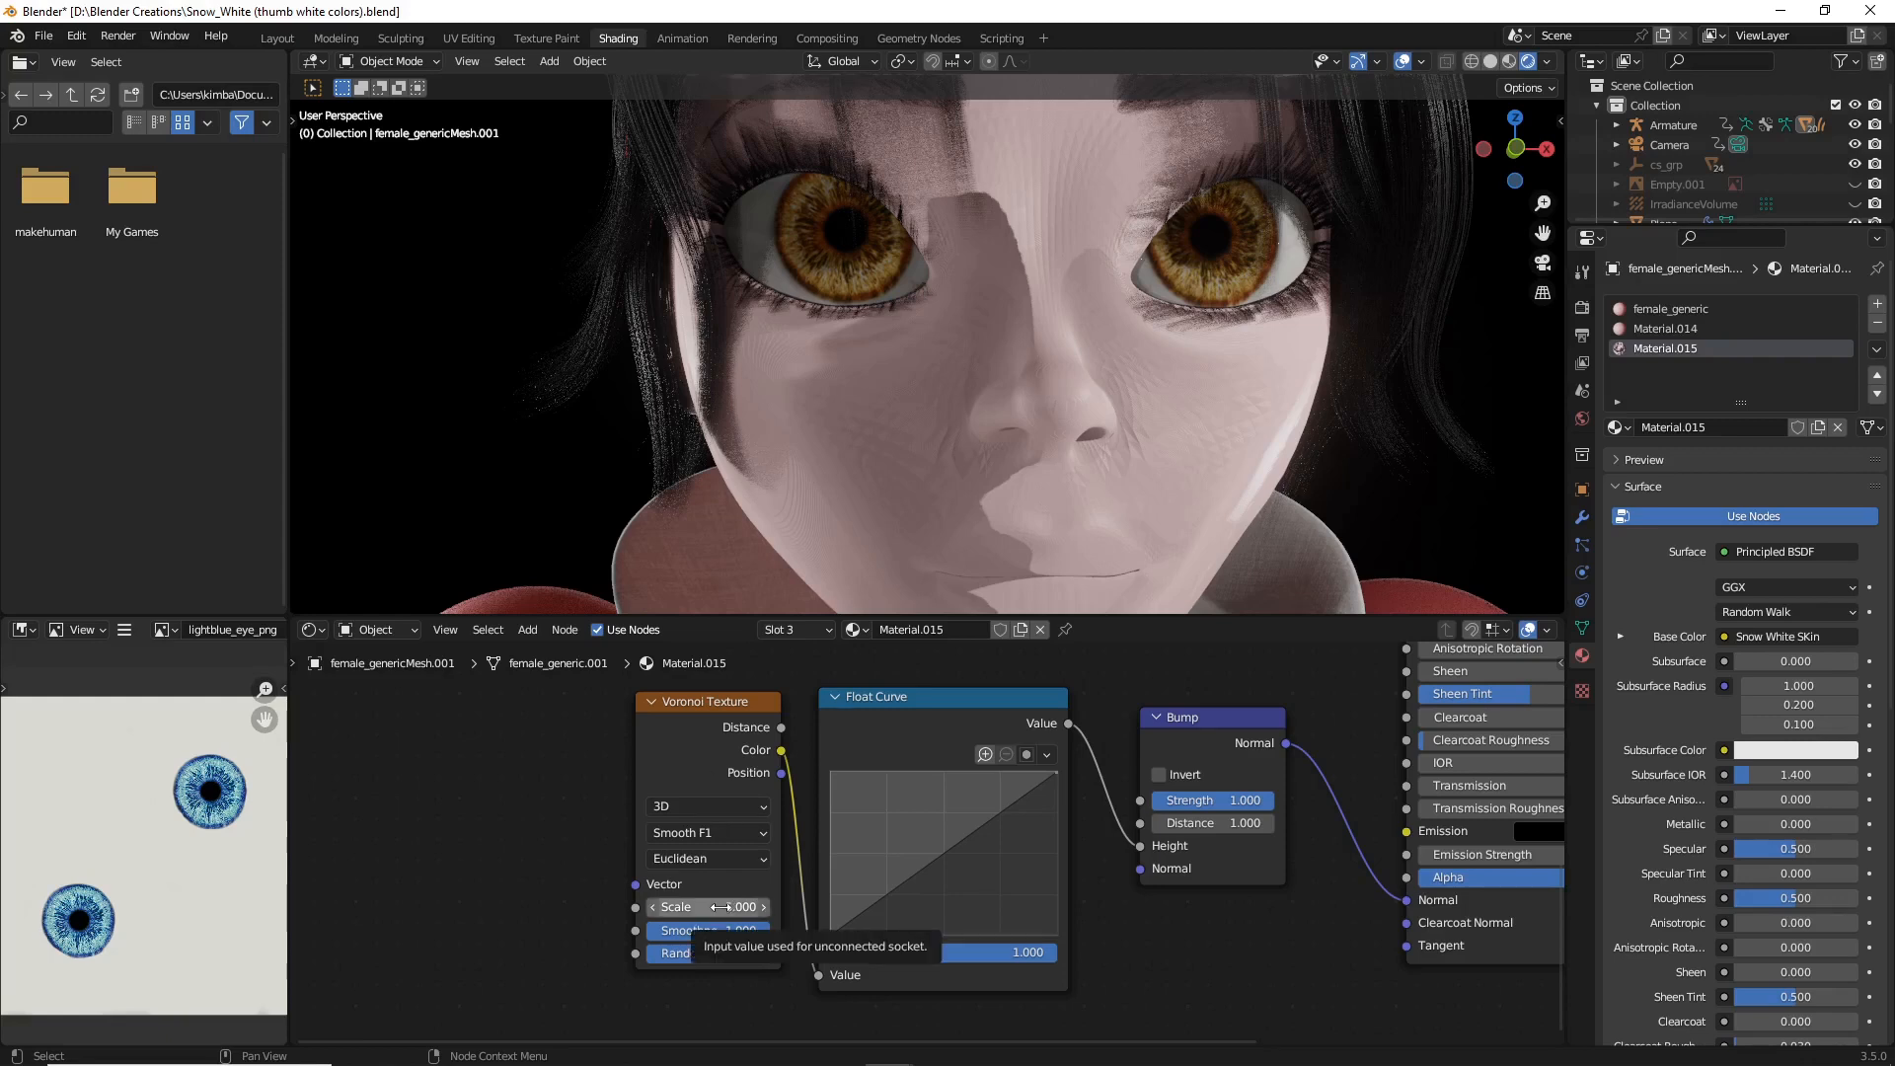
mouse_move(689, 906)
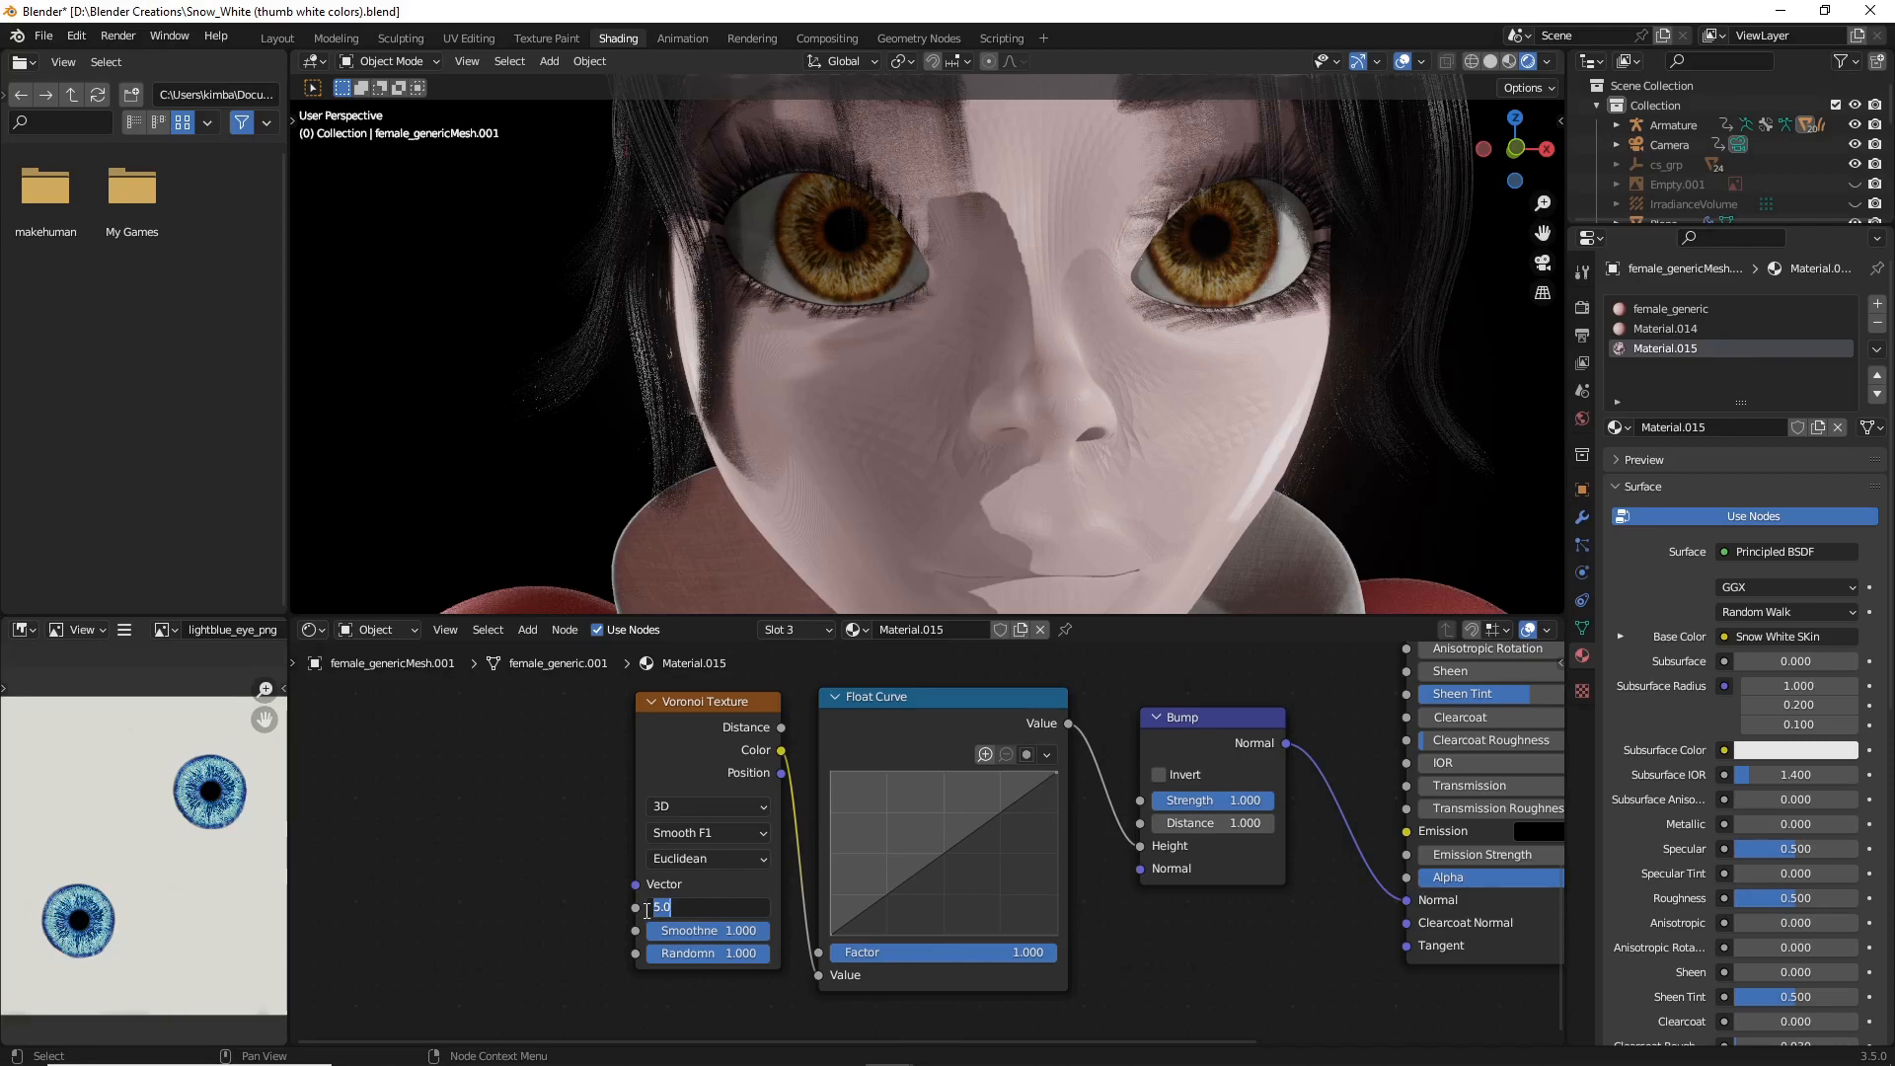
Step: Set the Voronoi Texture scale to 4000 for a very fine pore pattern
text(4000)
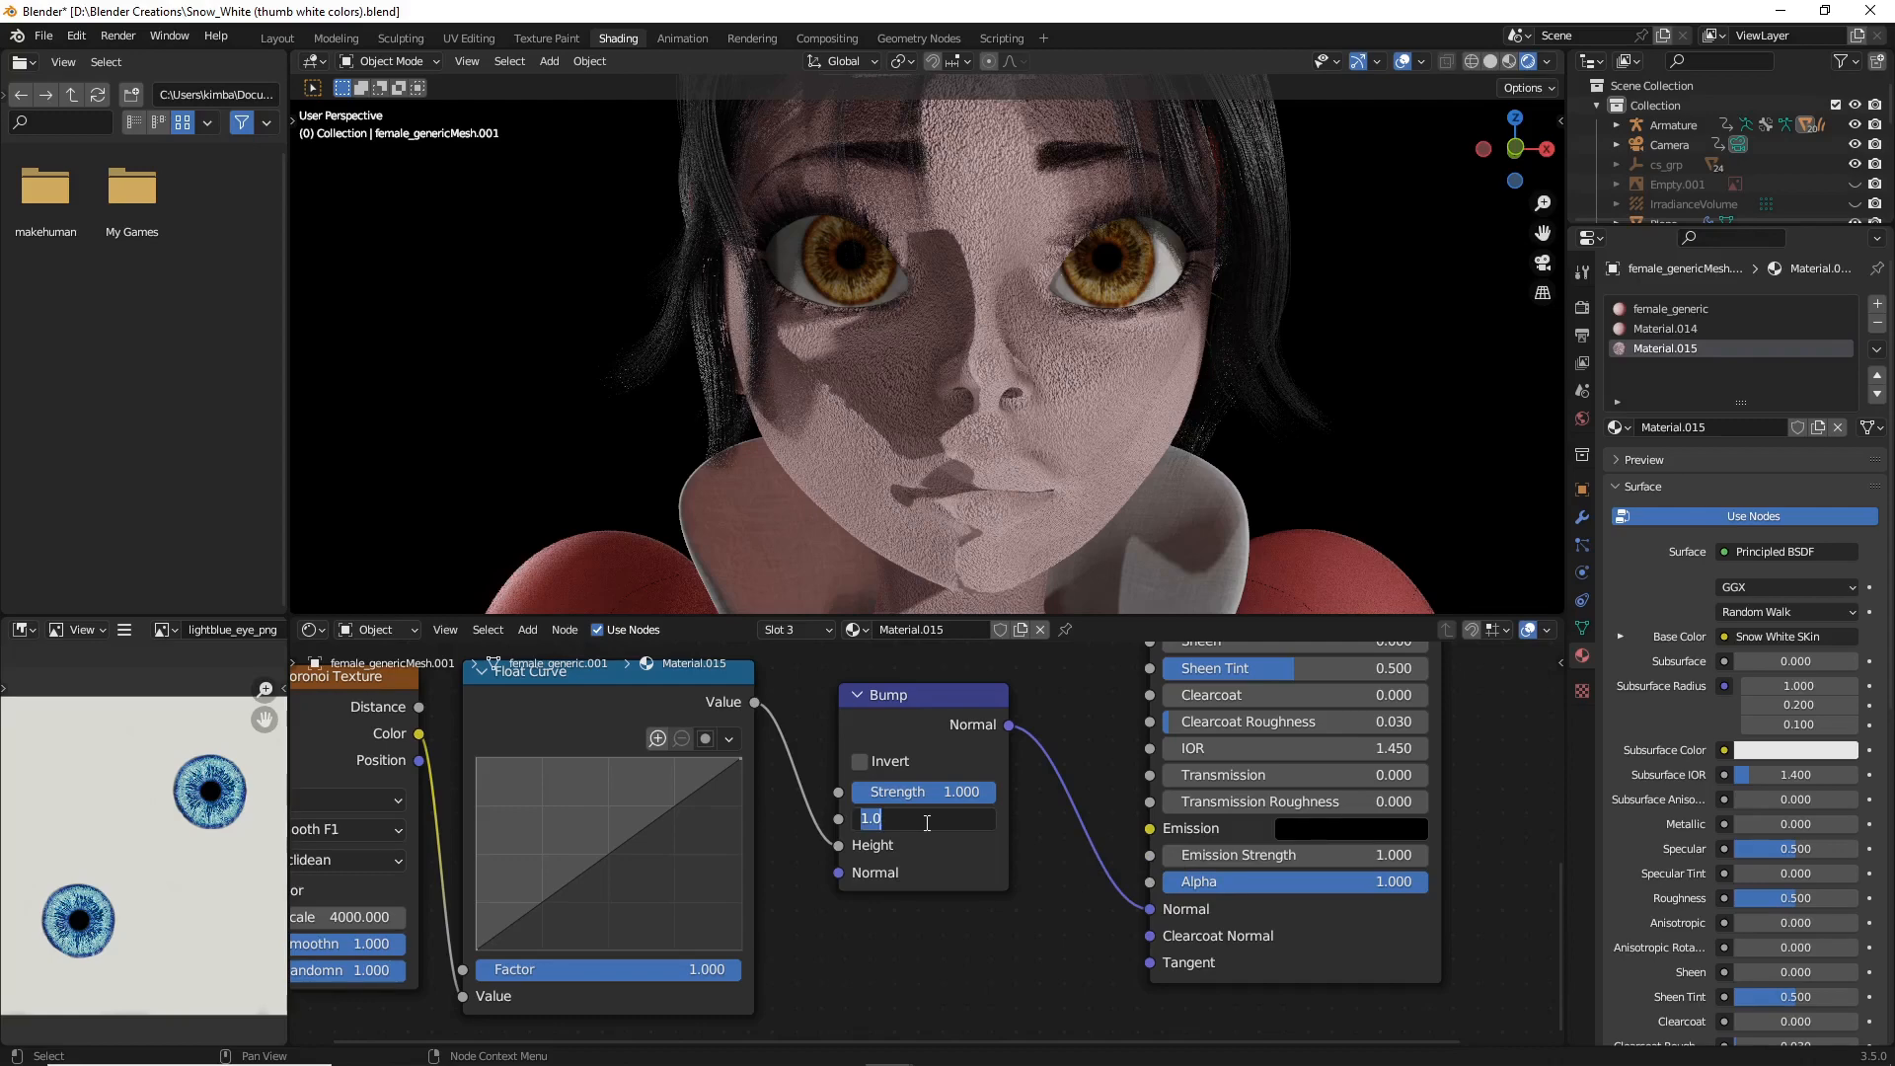
Step: Set the Bump node distance to 0.002 and confirm it
text(.002)
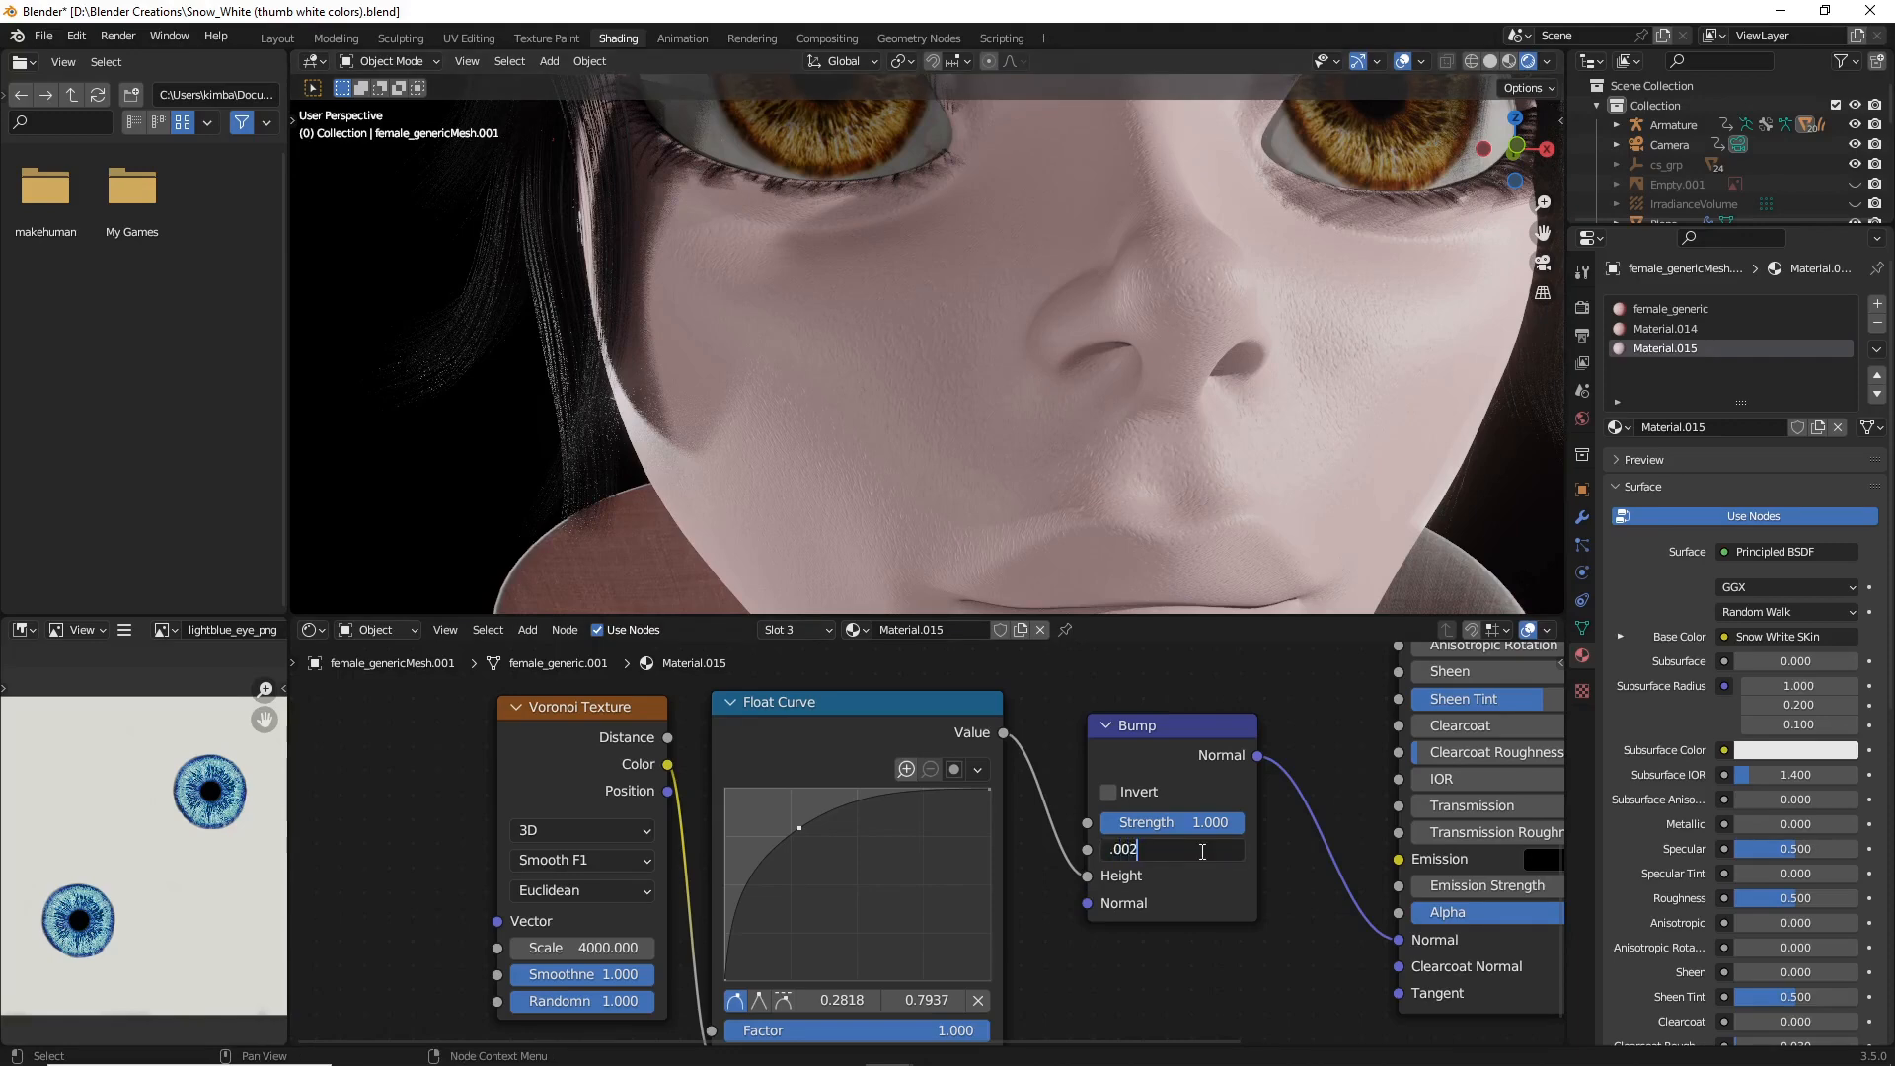
key(Return)
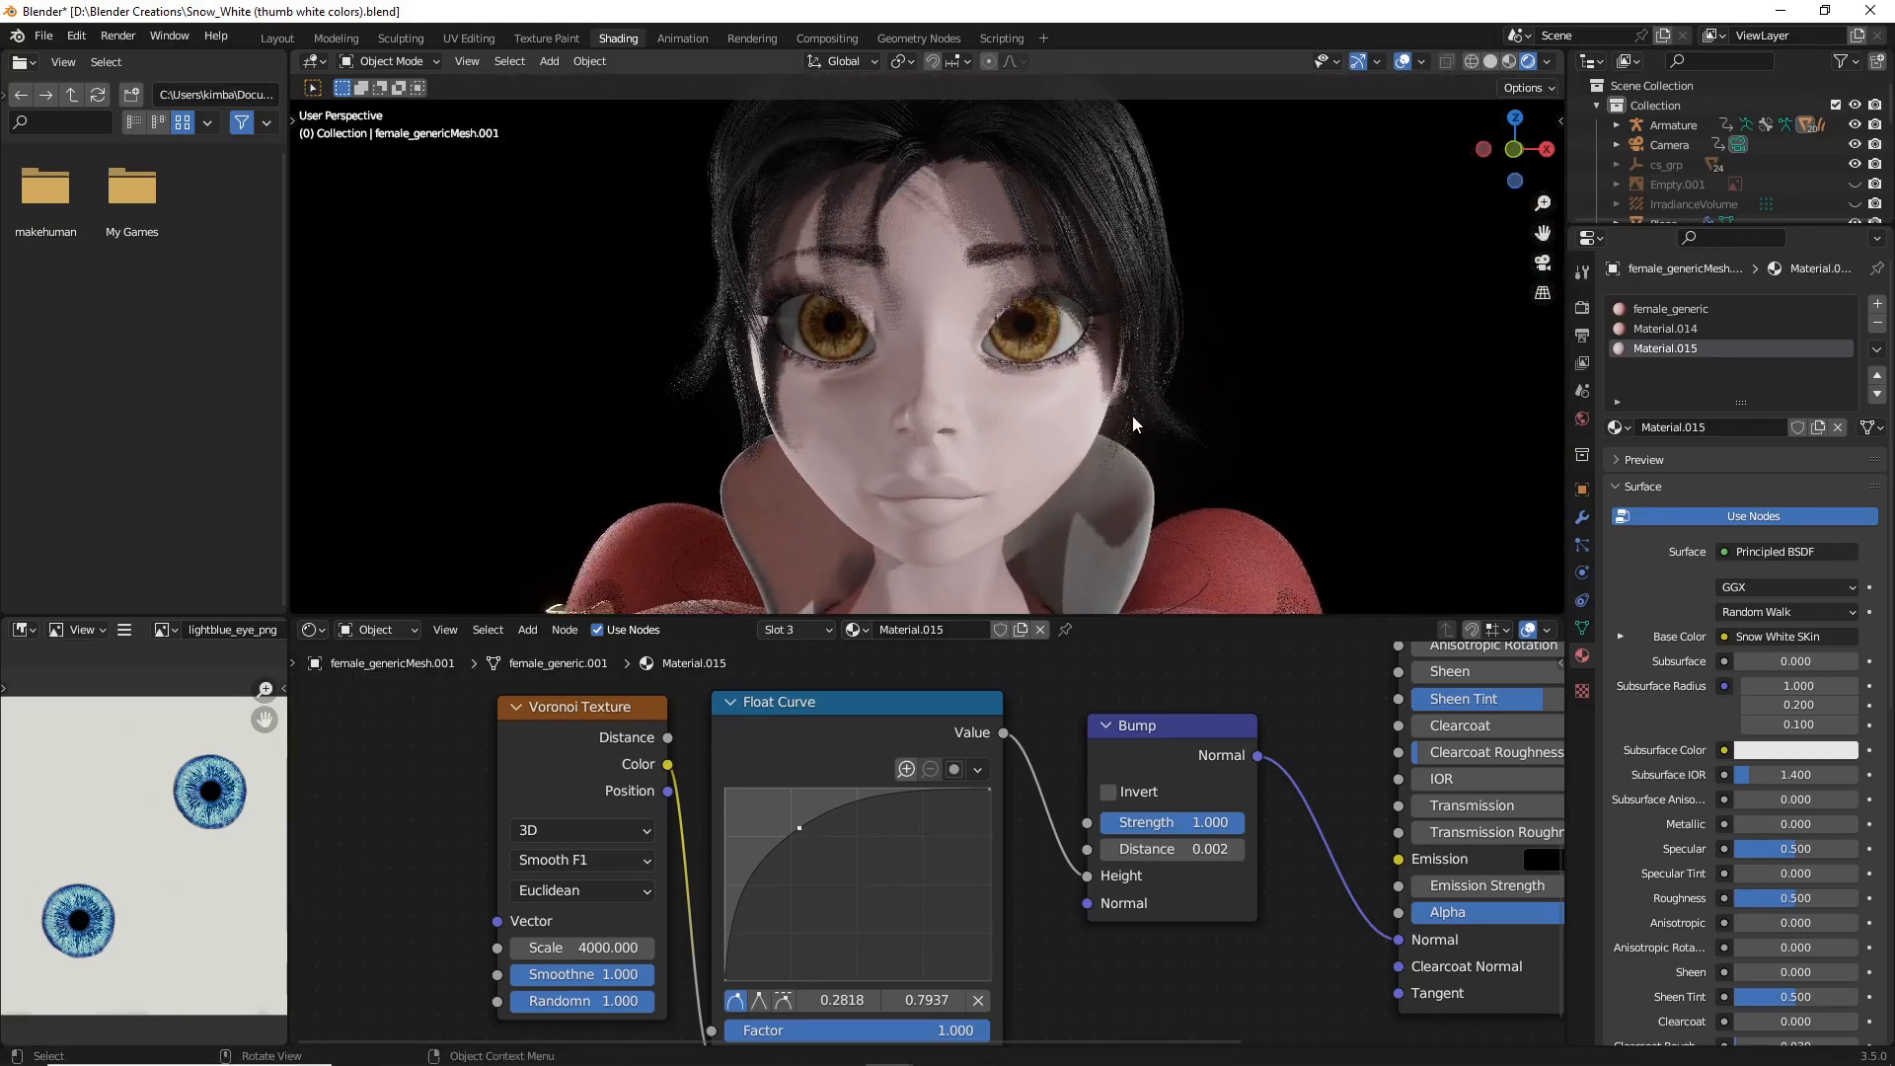
mouse_move(1066, 479)
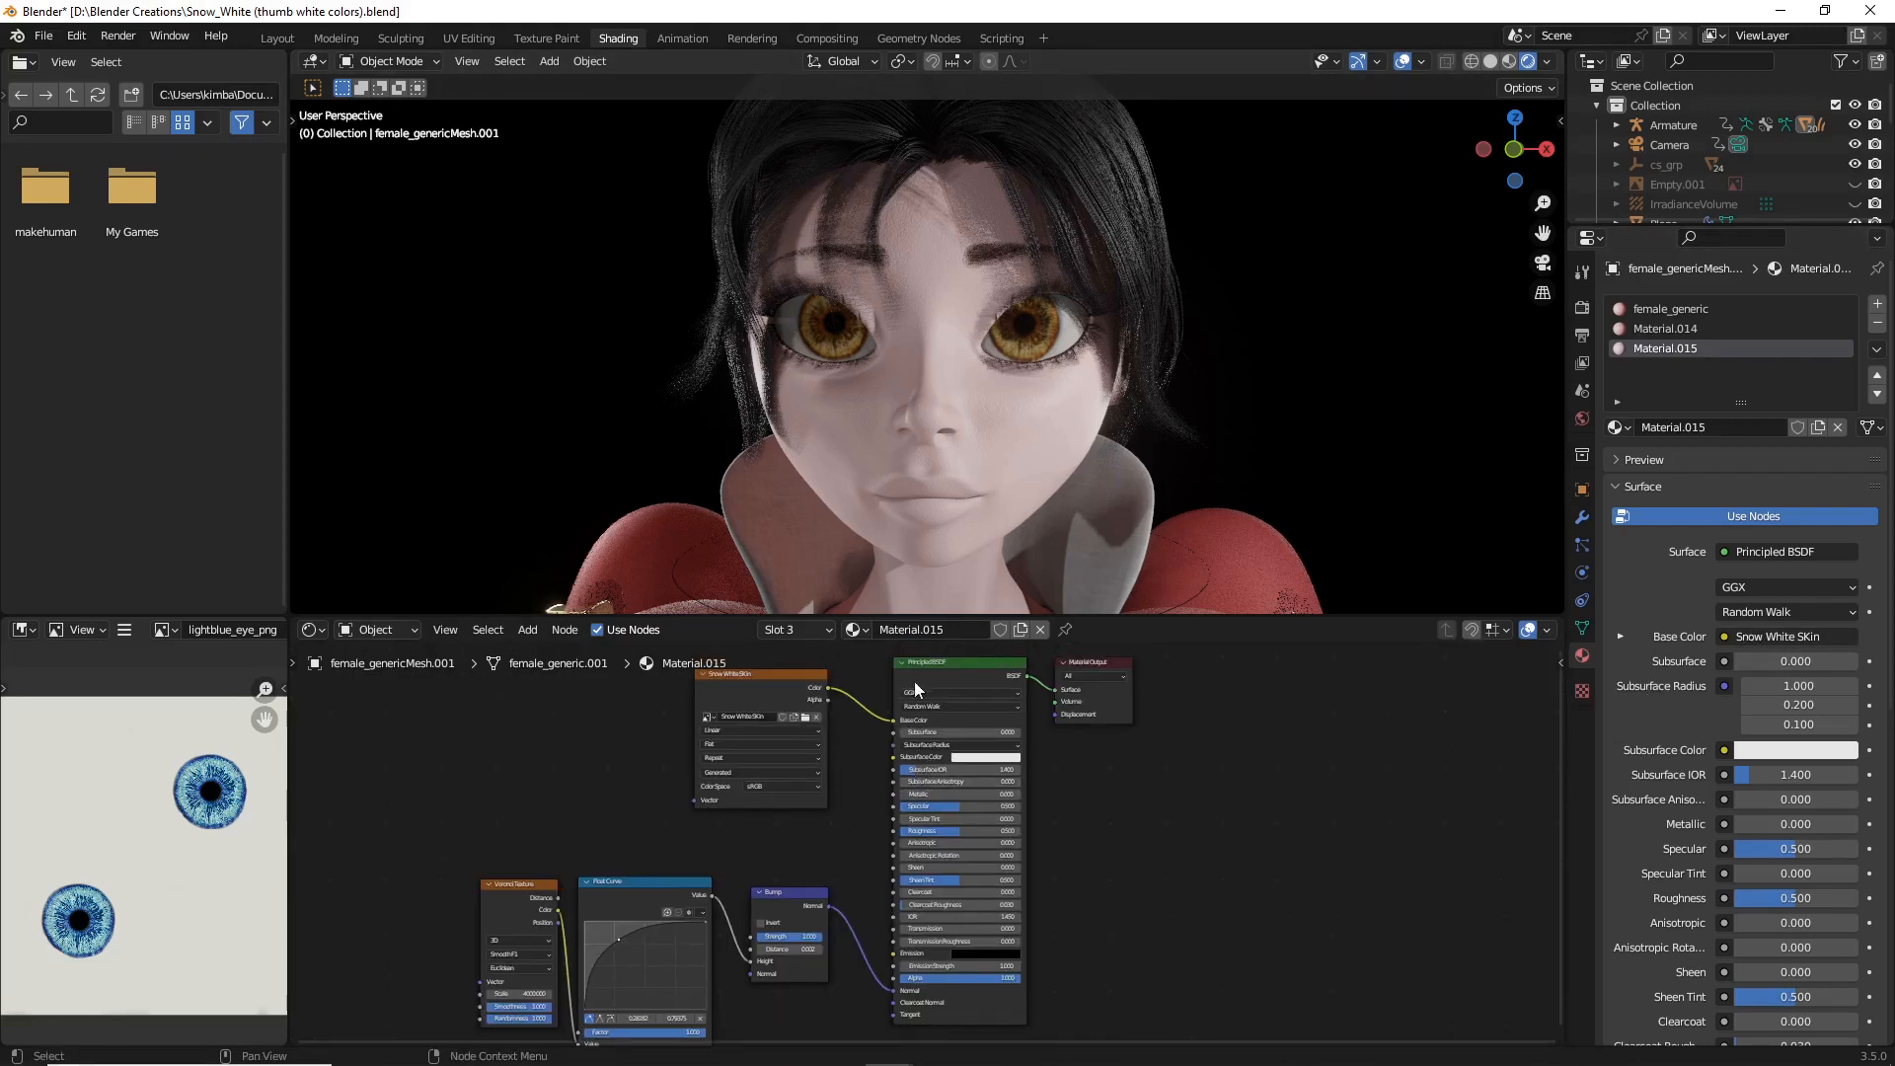
mouse_move(570, 263)
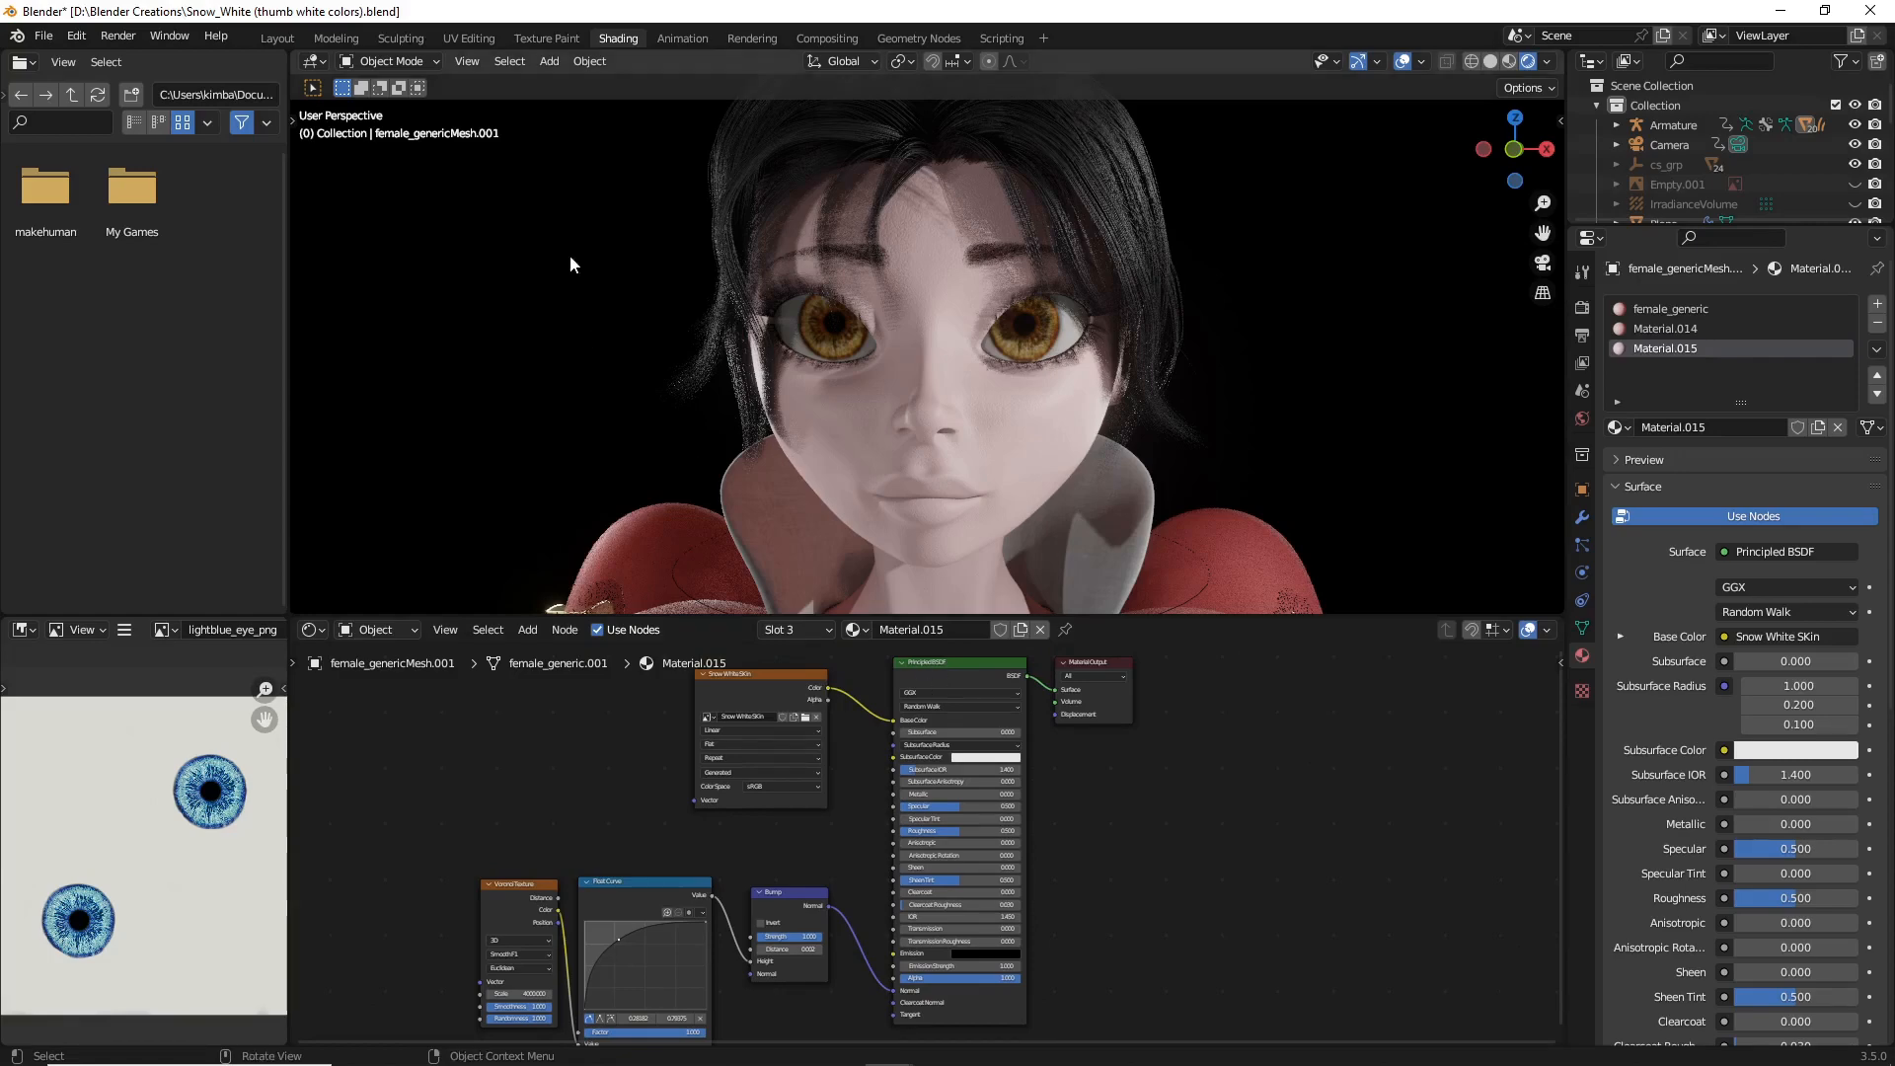
mouse_move(1145, 726)
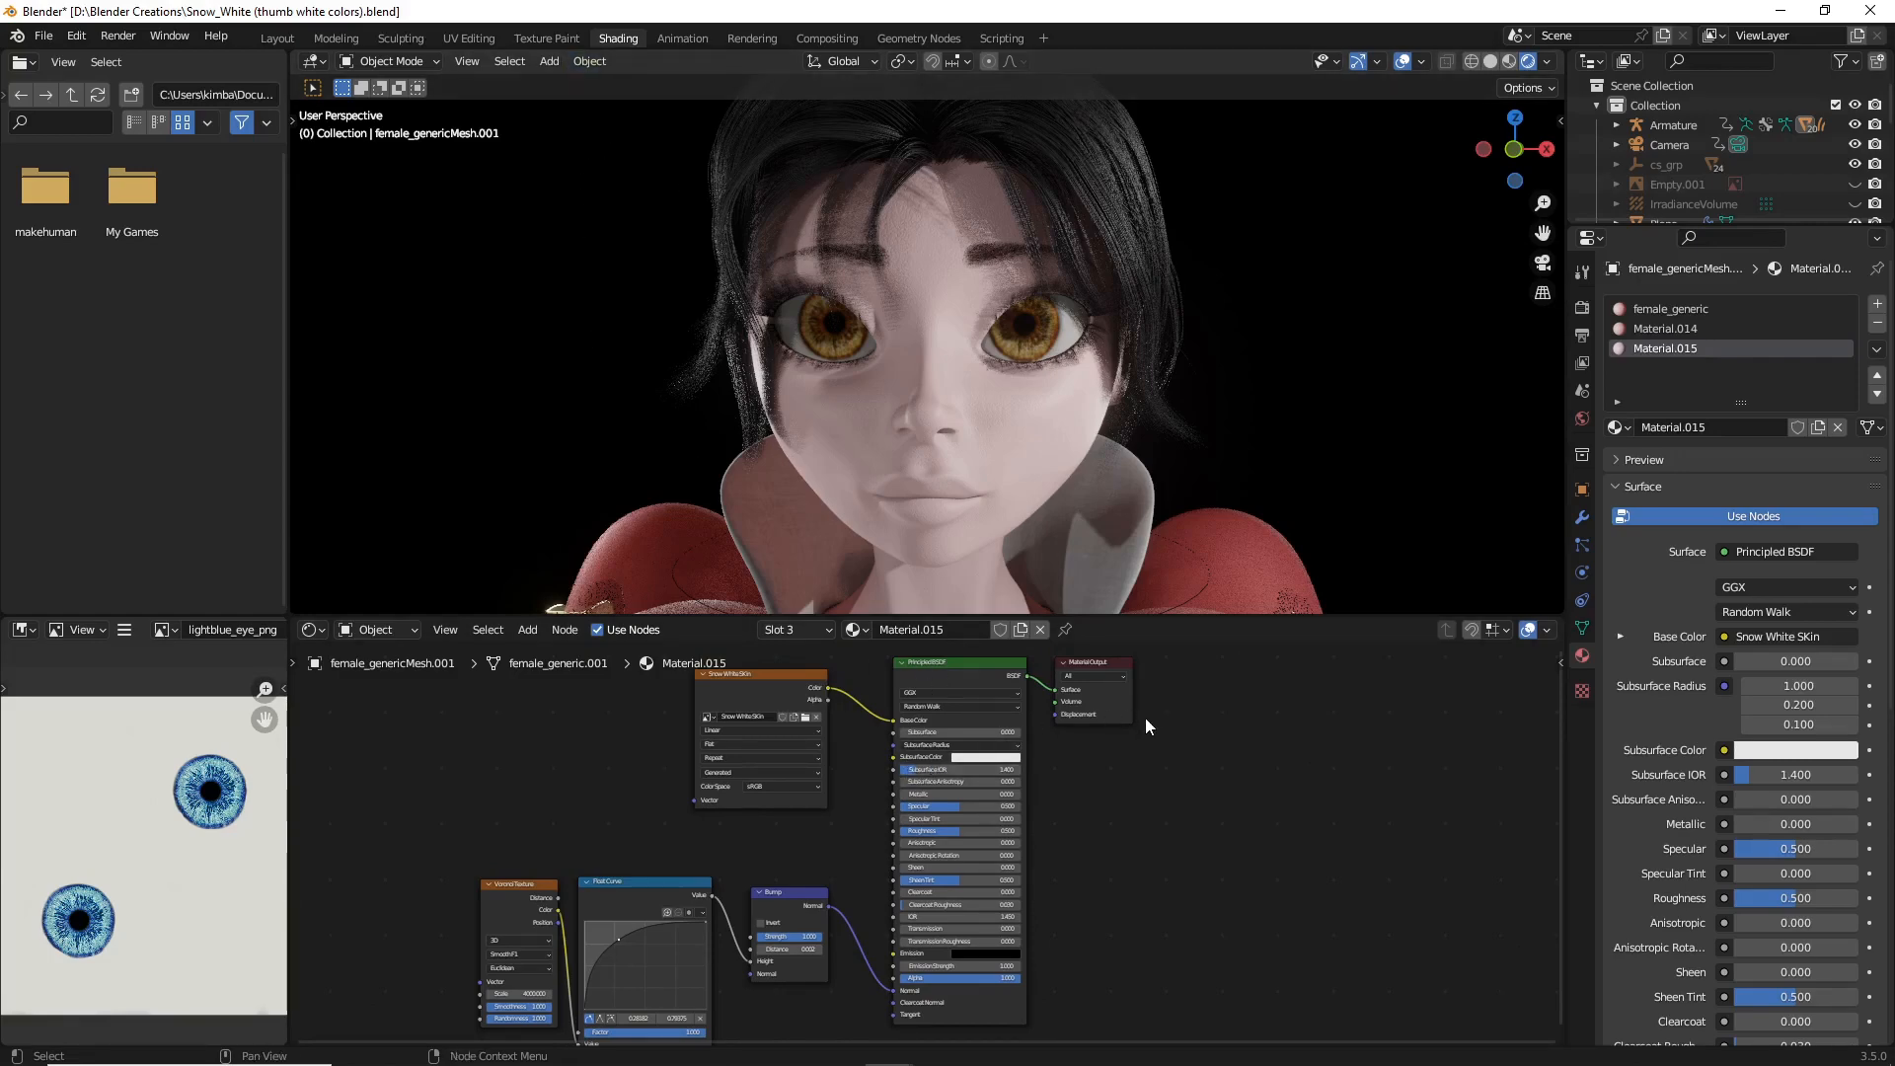
click(276, 38)
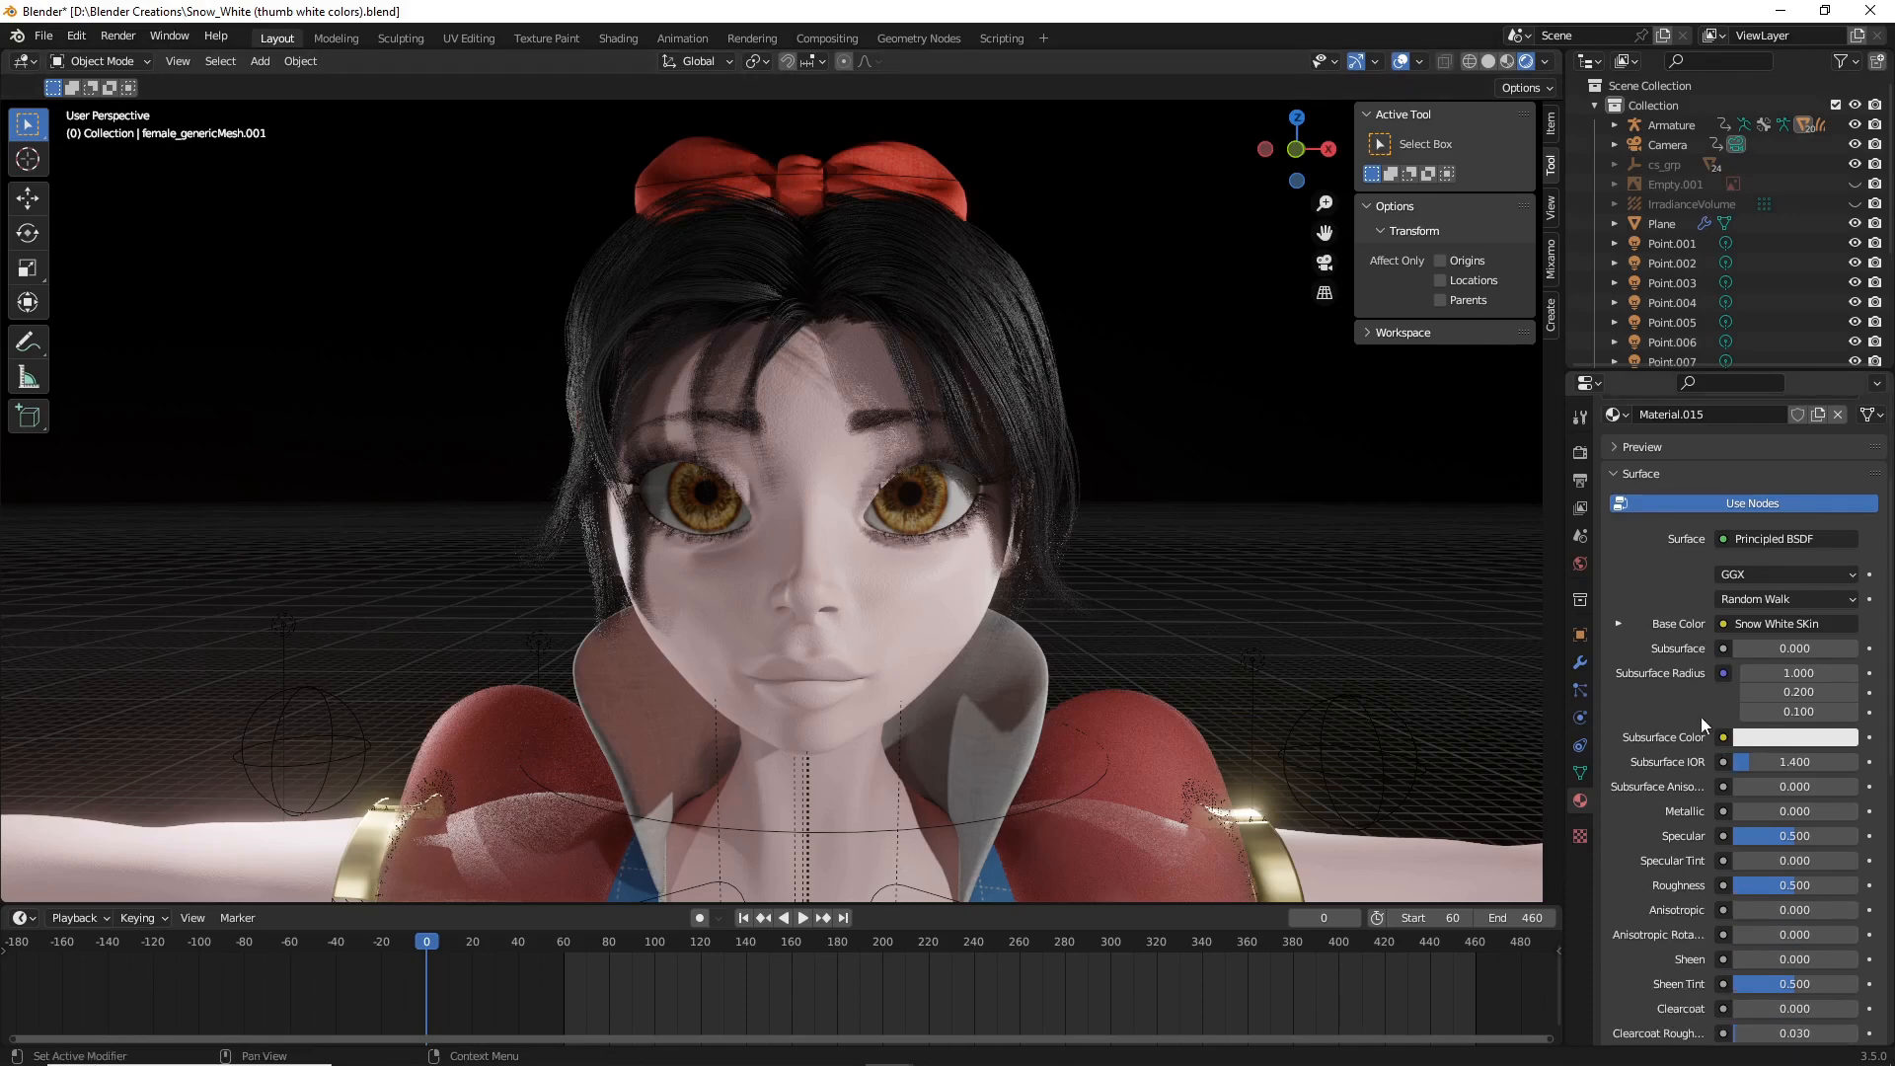
Step: Turn on Subsurface Translucency in the skin material's Settings panel
scroll(down, 3)
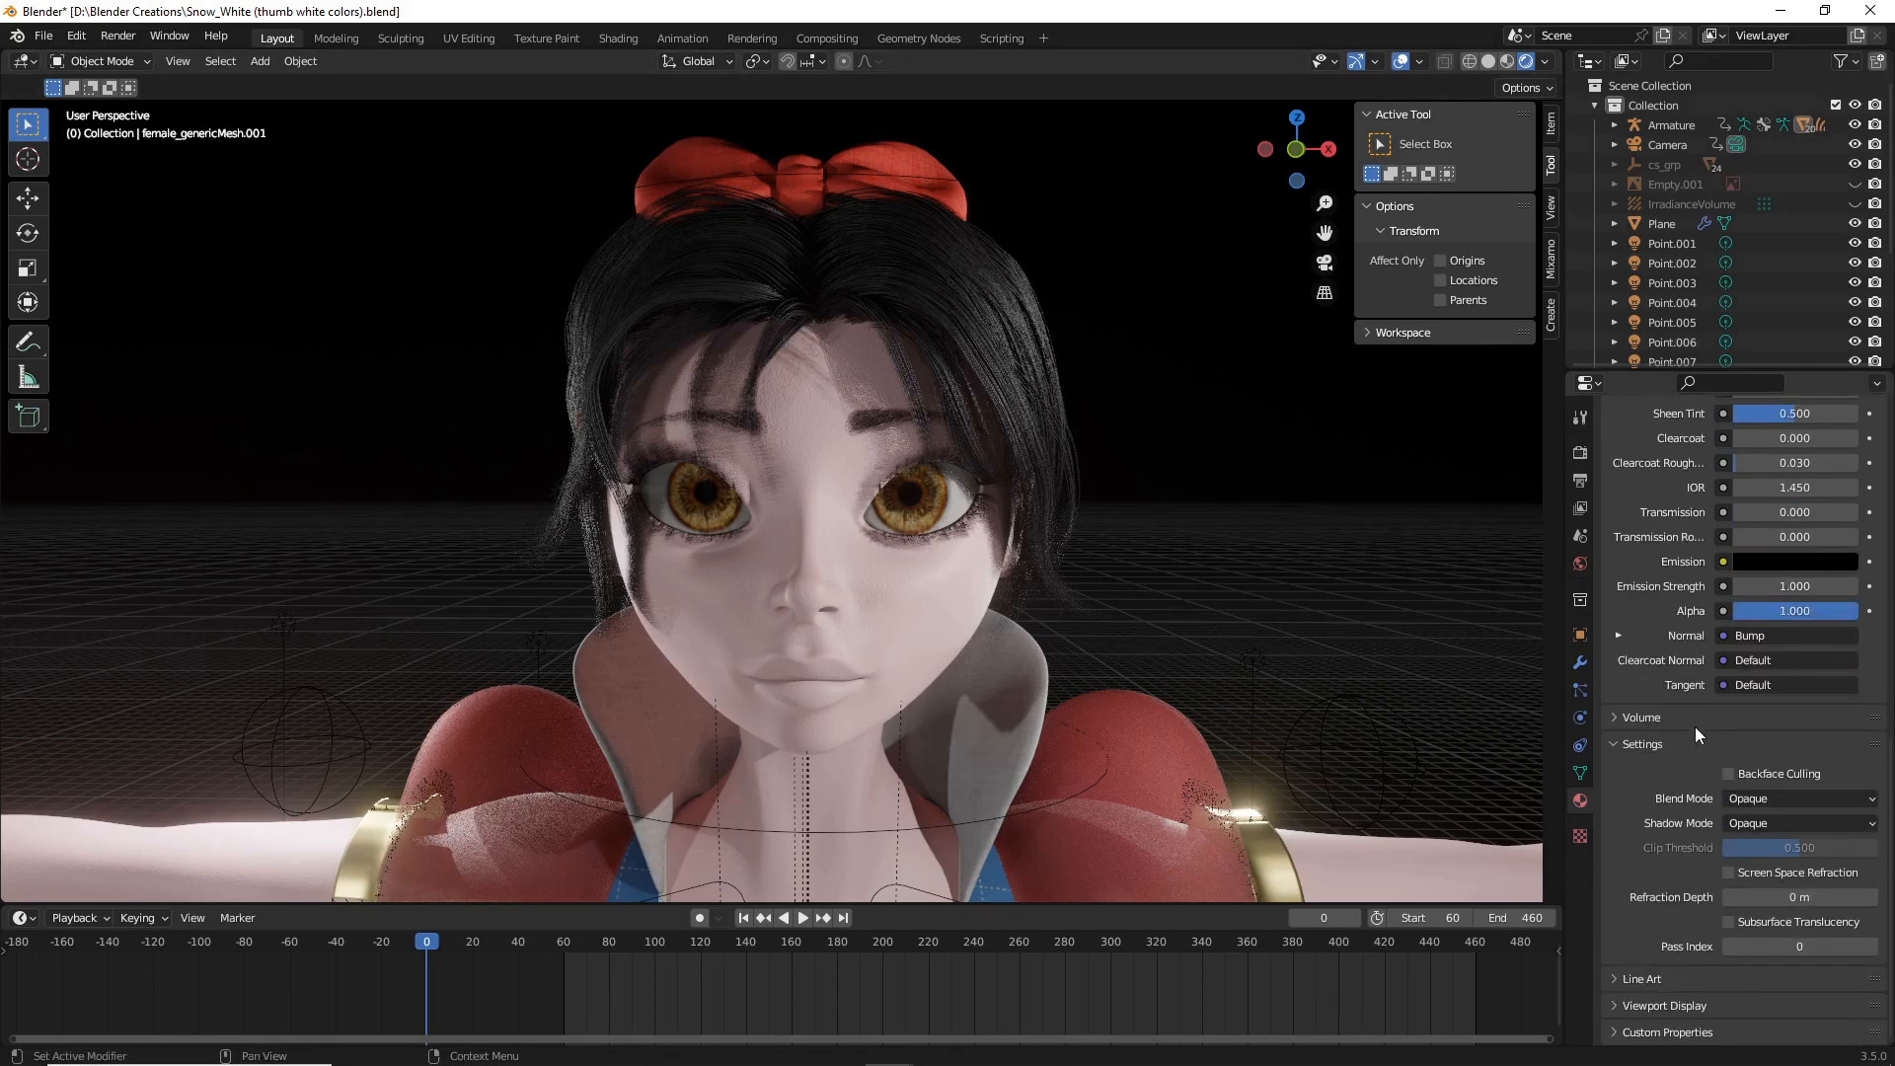
mouse_move(1580, 800)
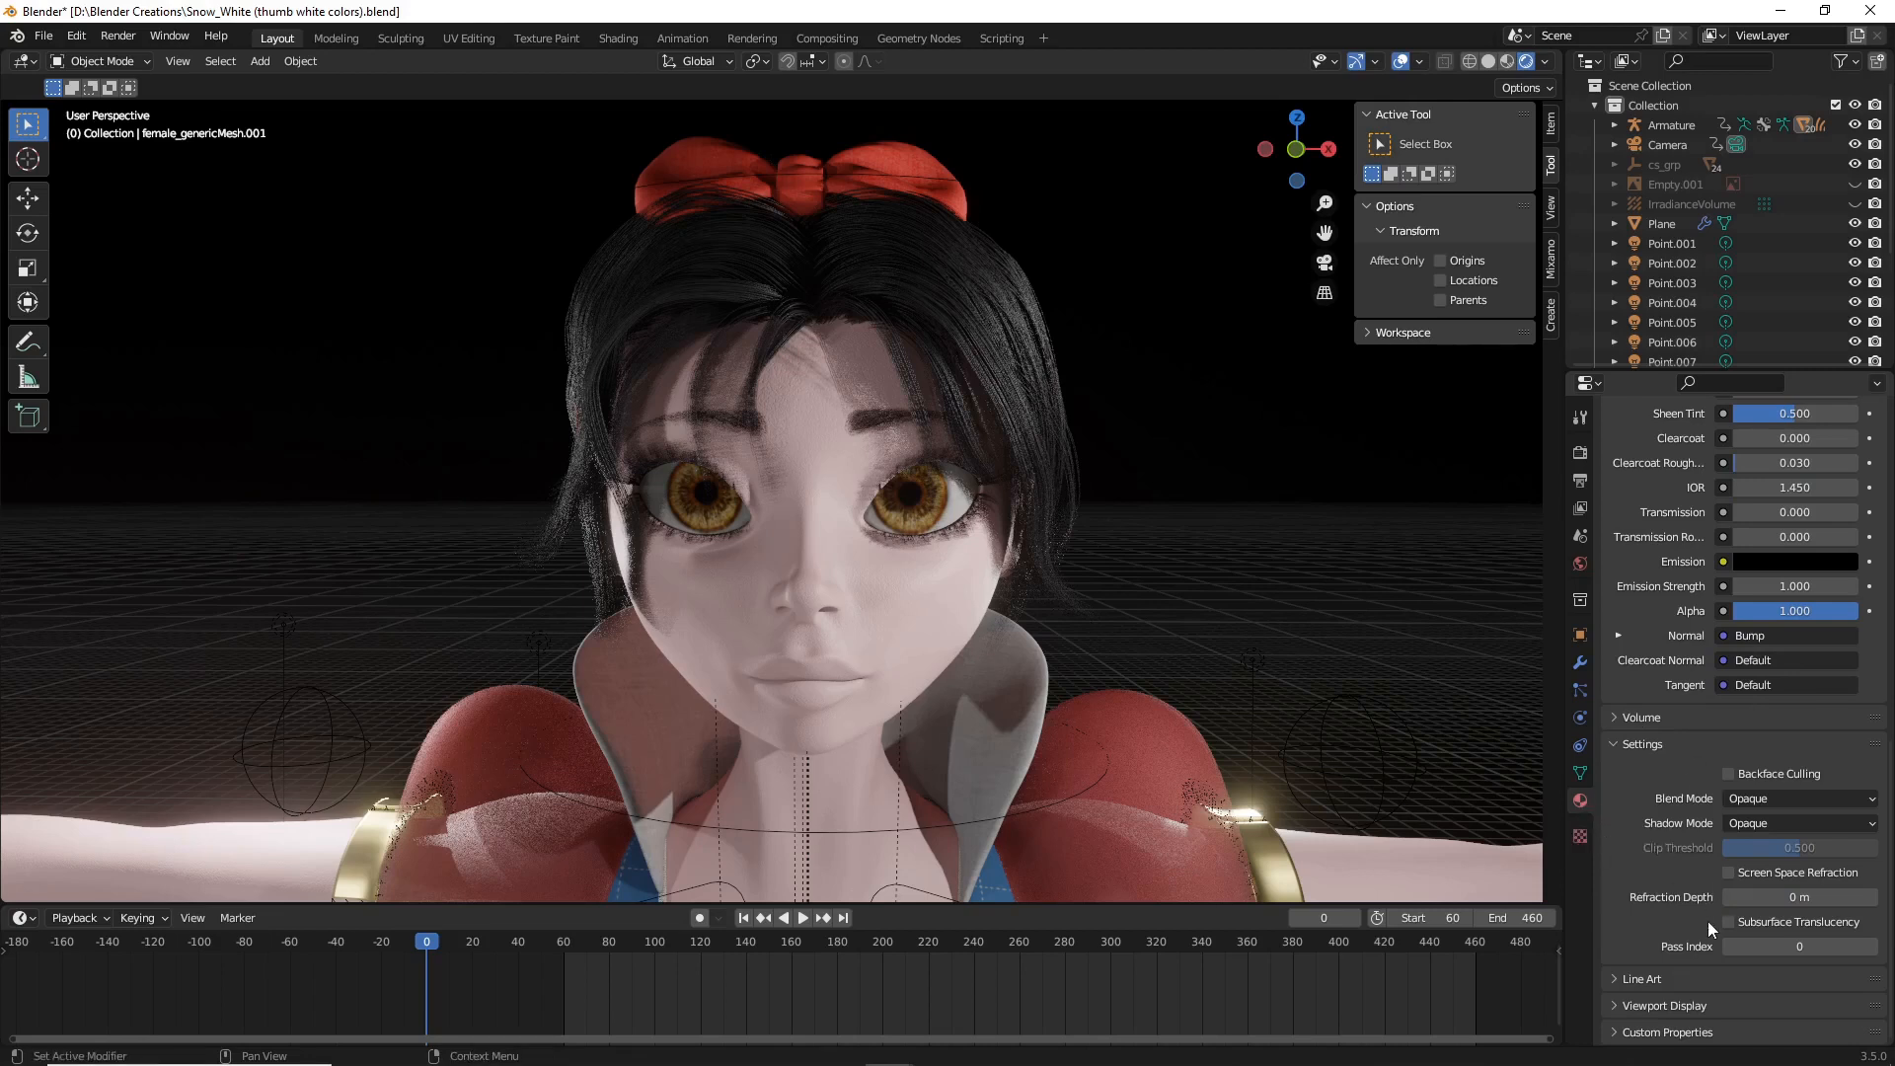
click(1729, 922)
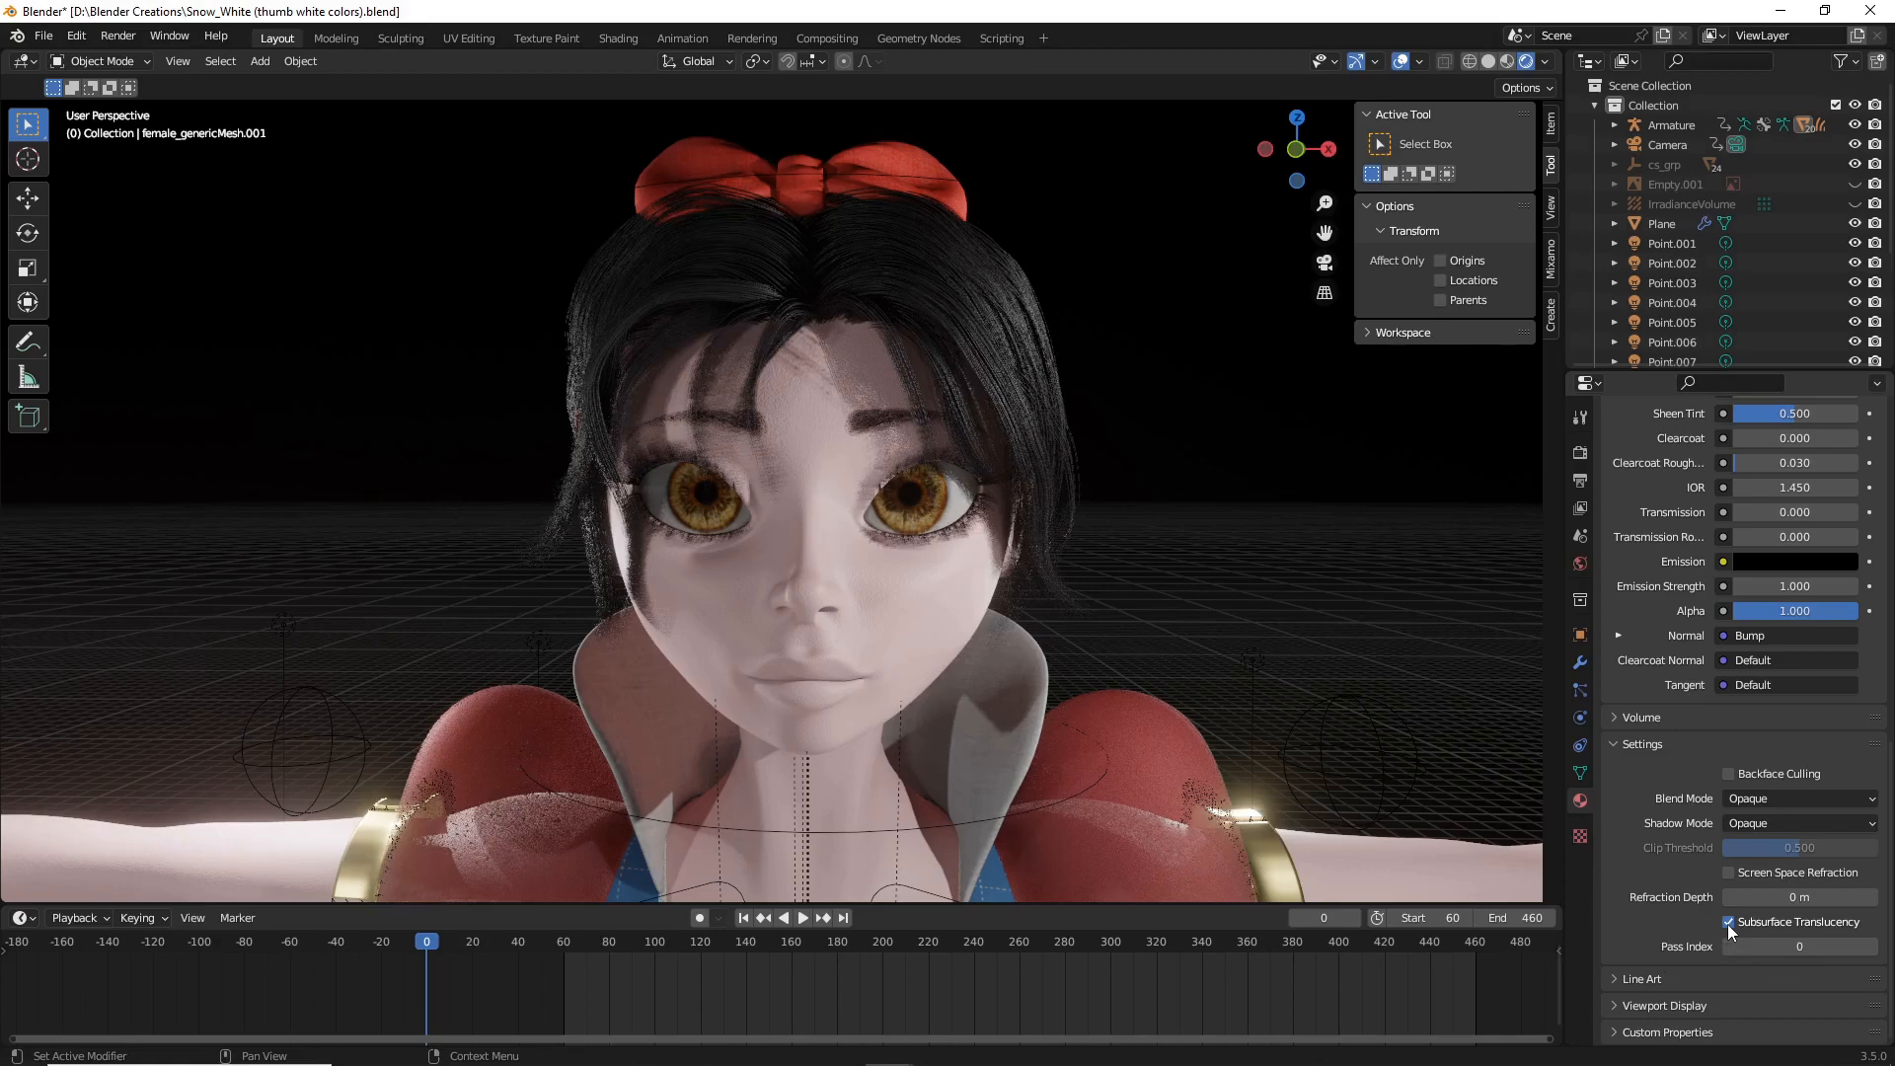
click(1729, 922)
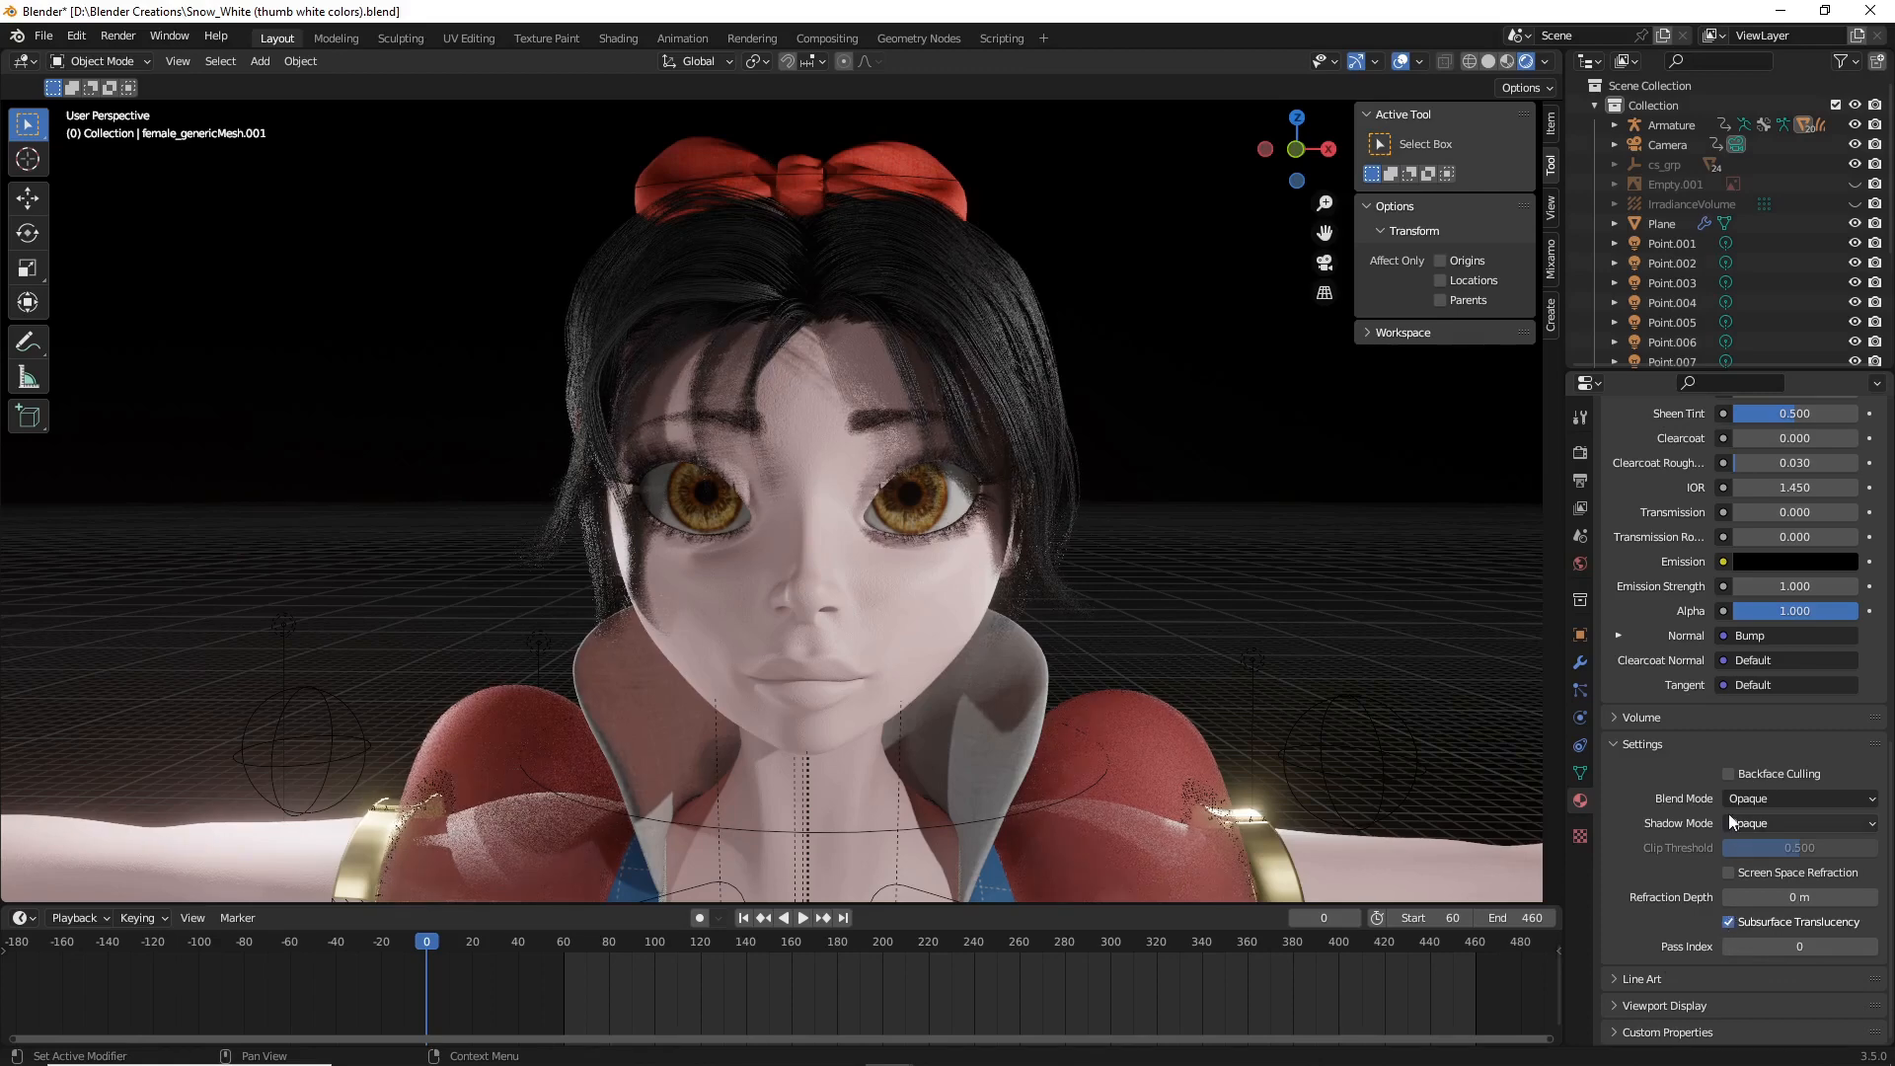
scroll(up, 3)
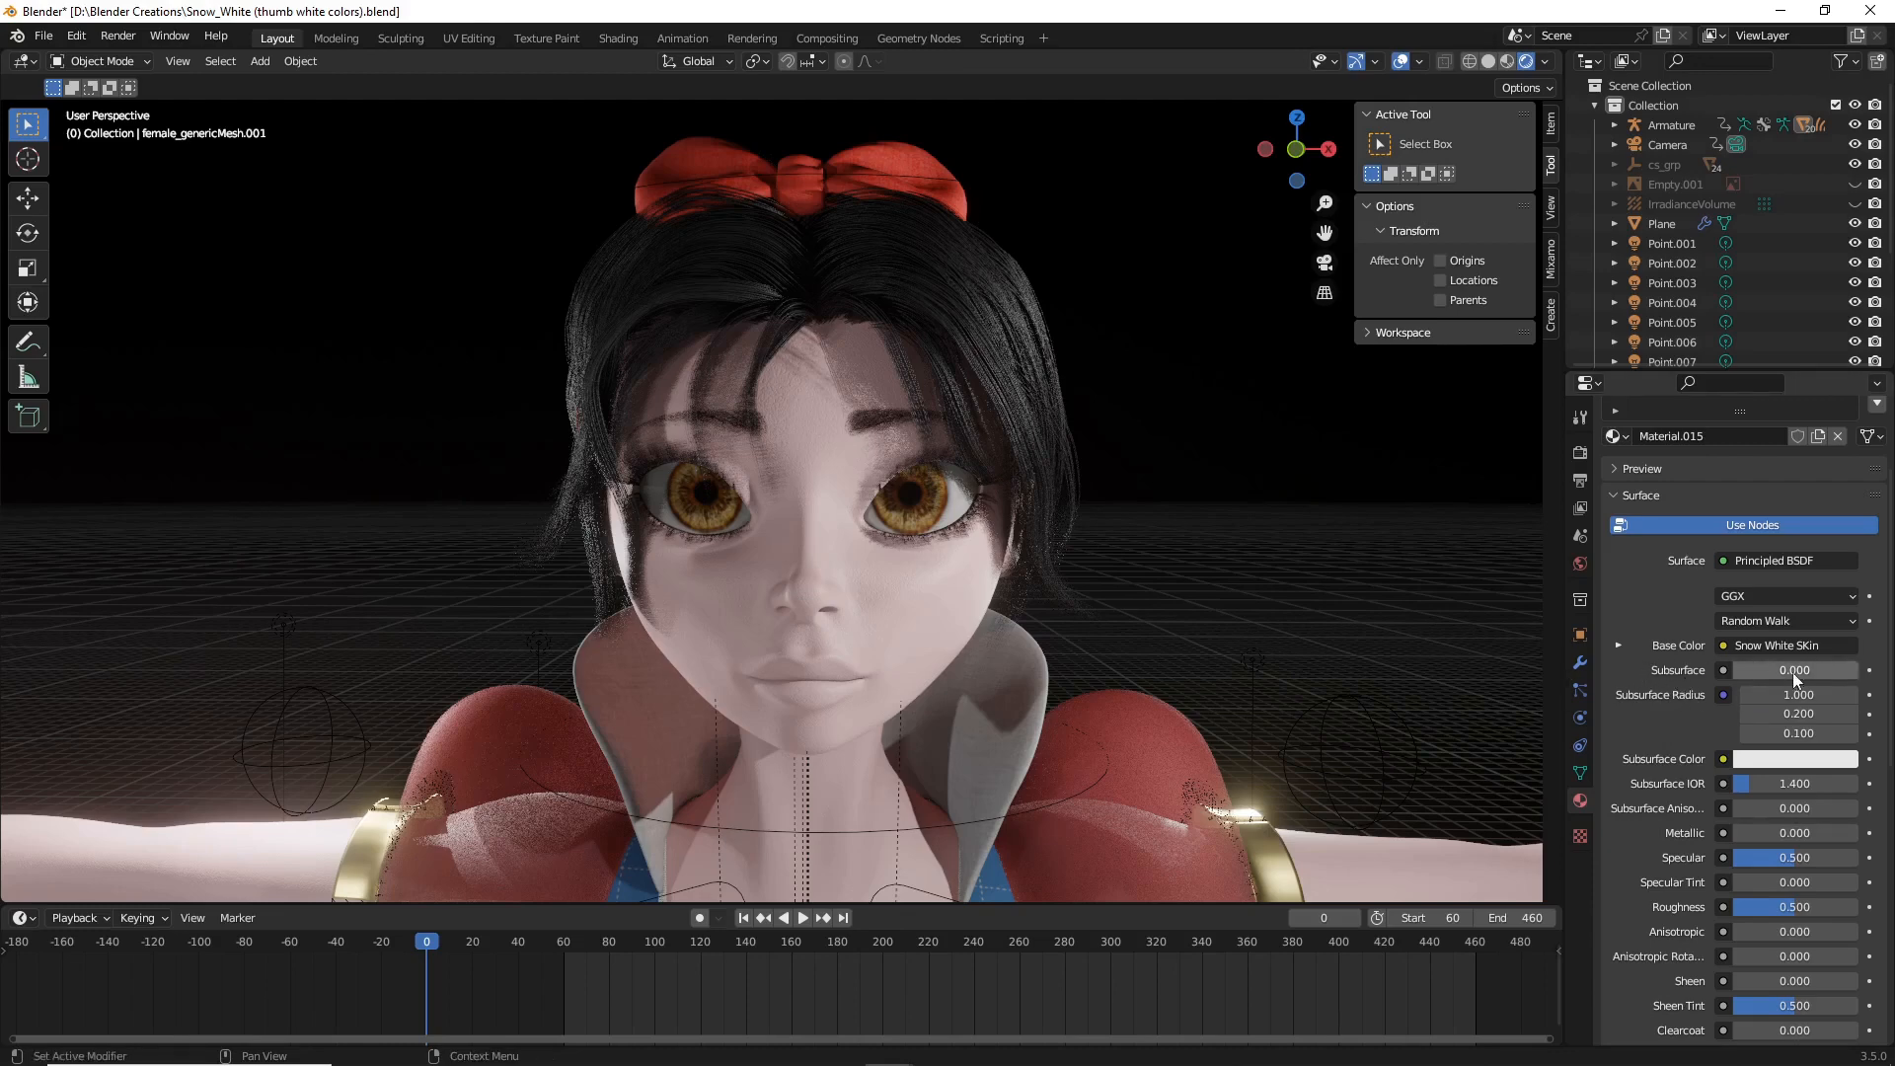
mouse_move(1692, 675)
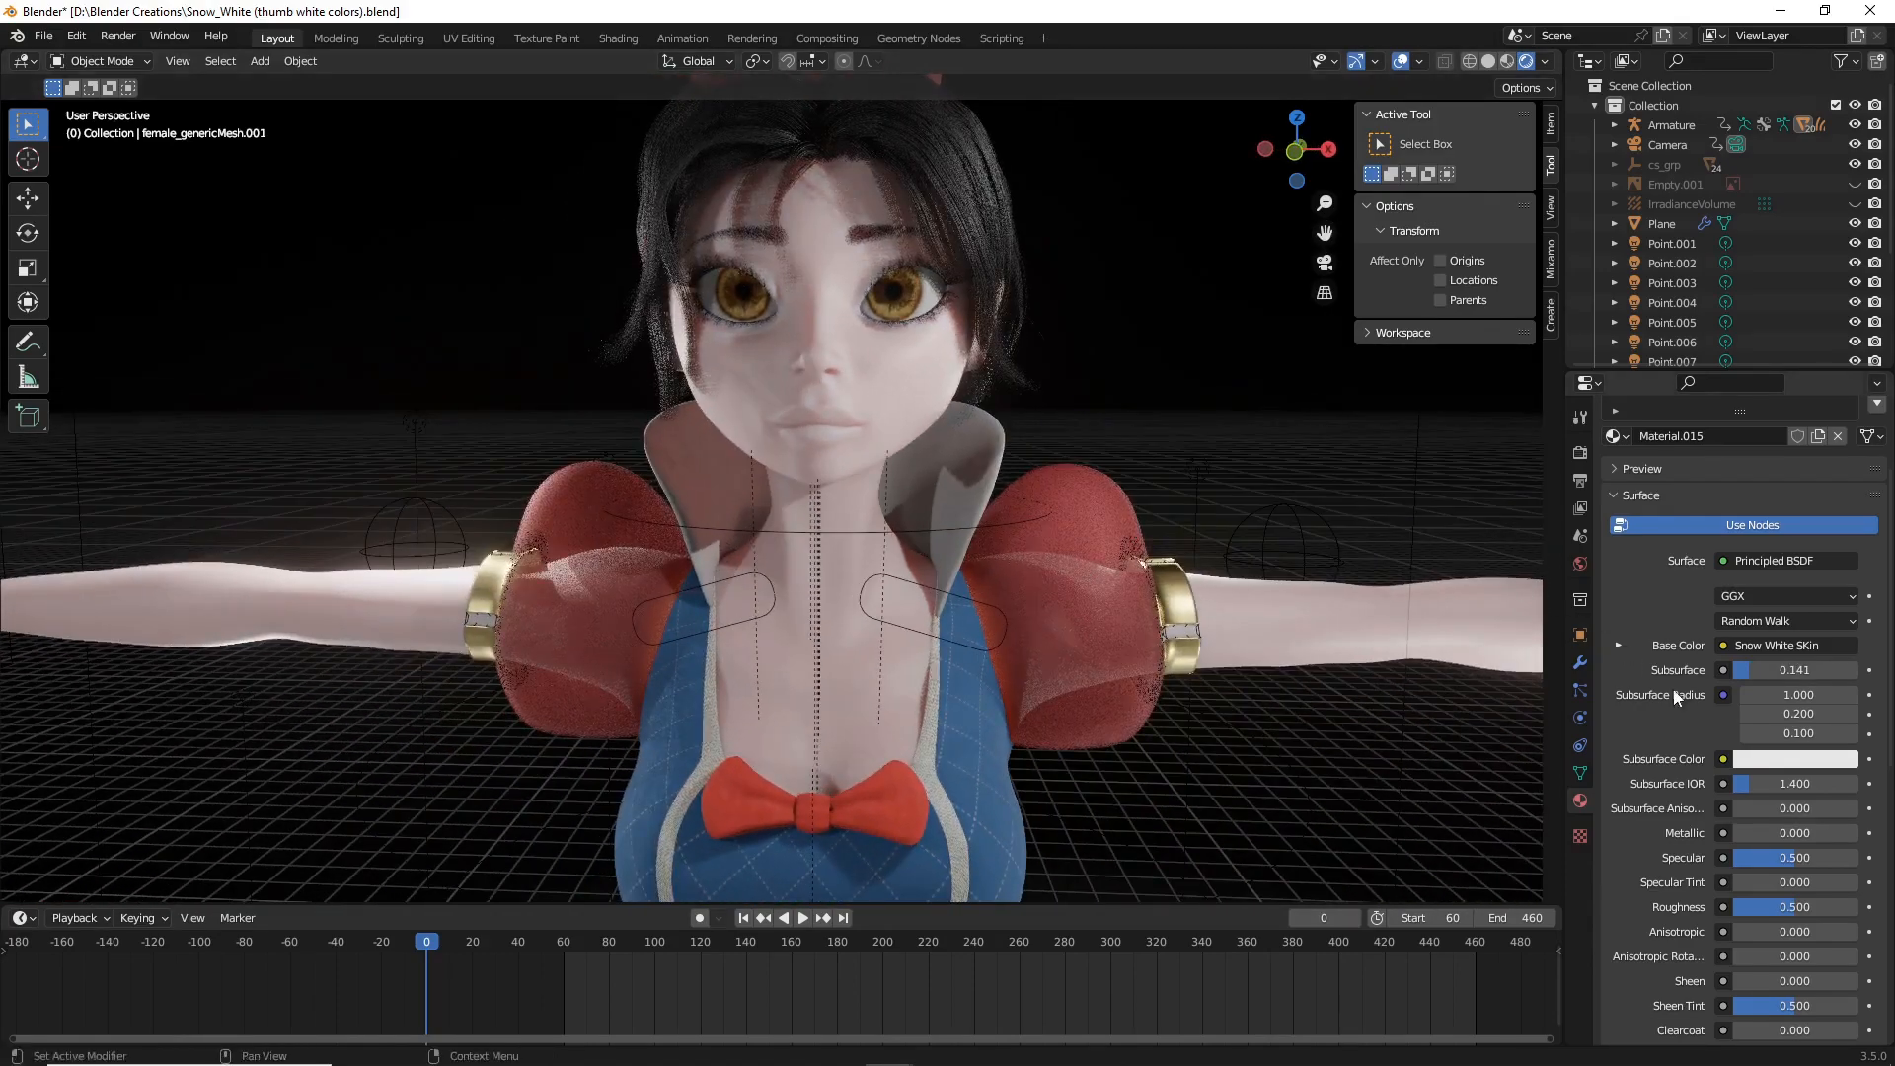
mouse_move(1795, 758)
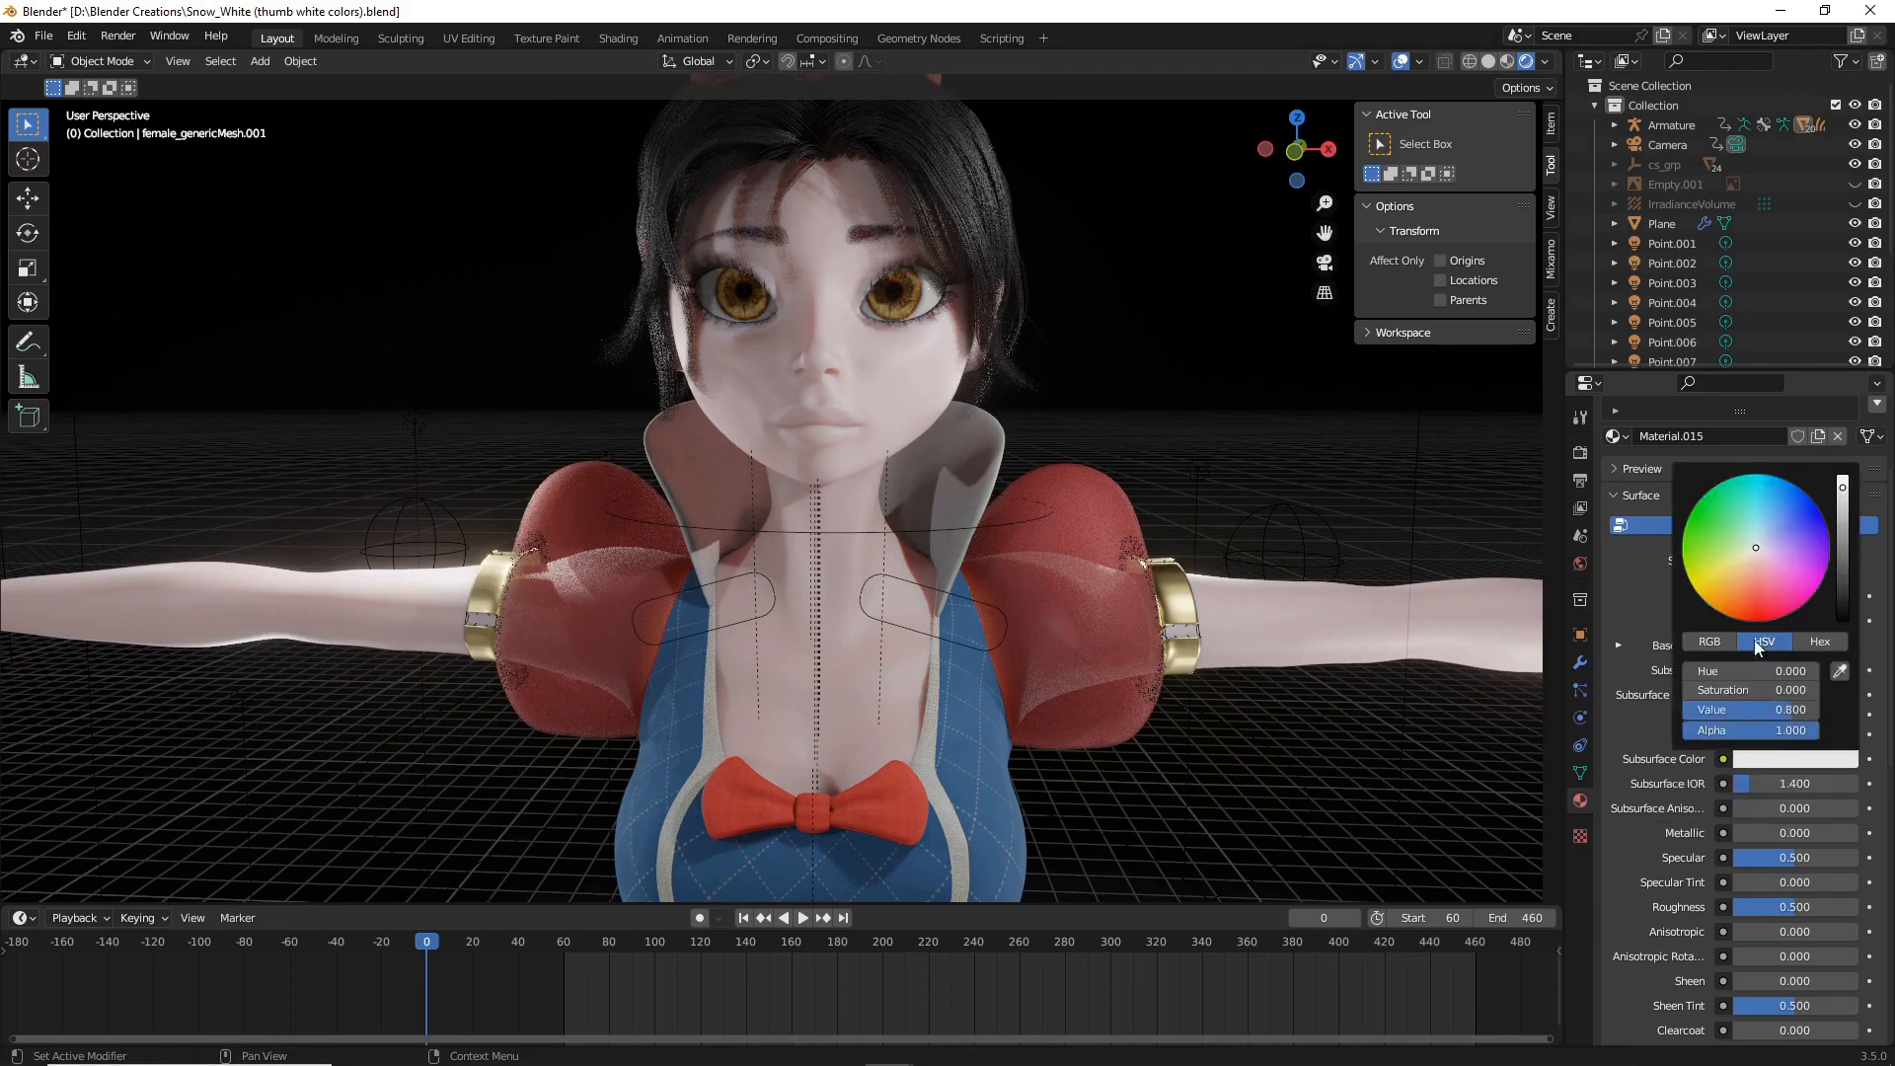
mouse_move(1753, 604)
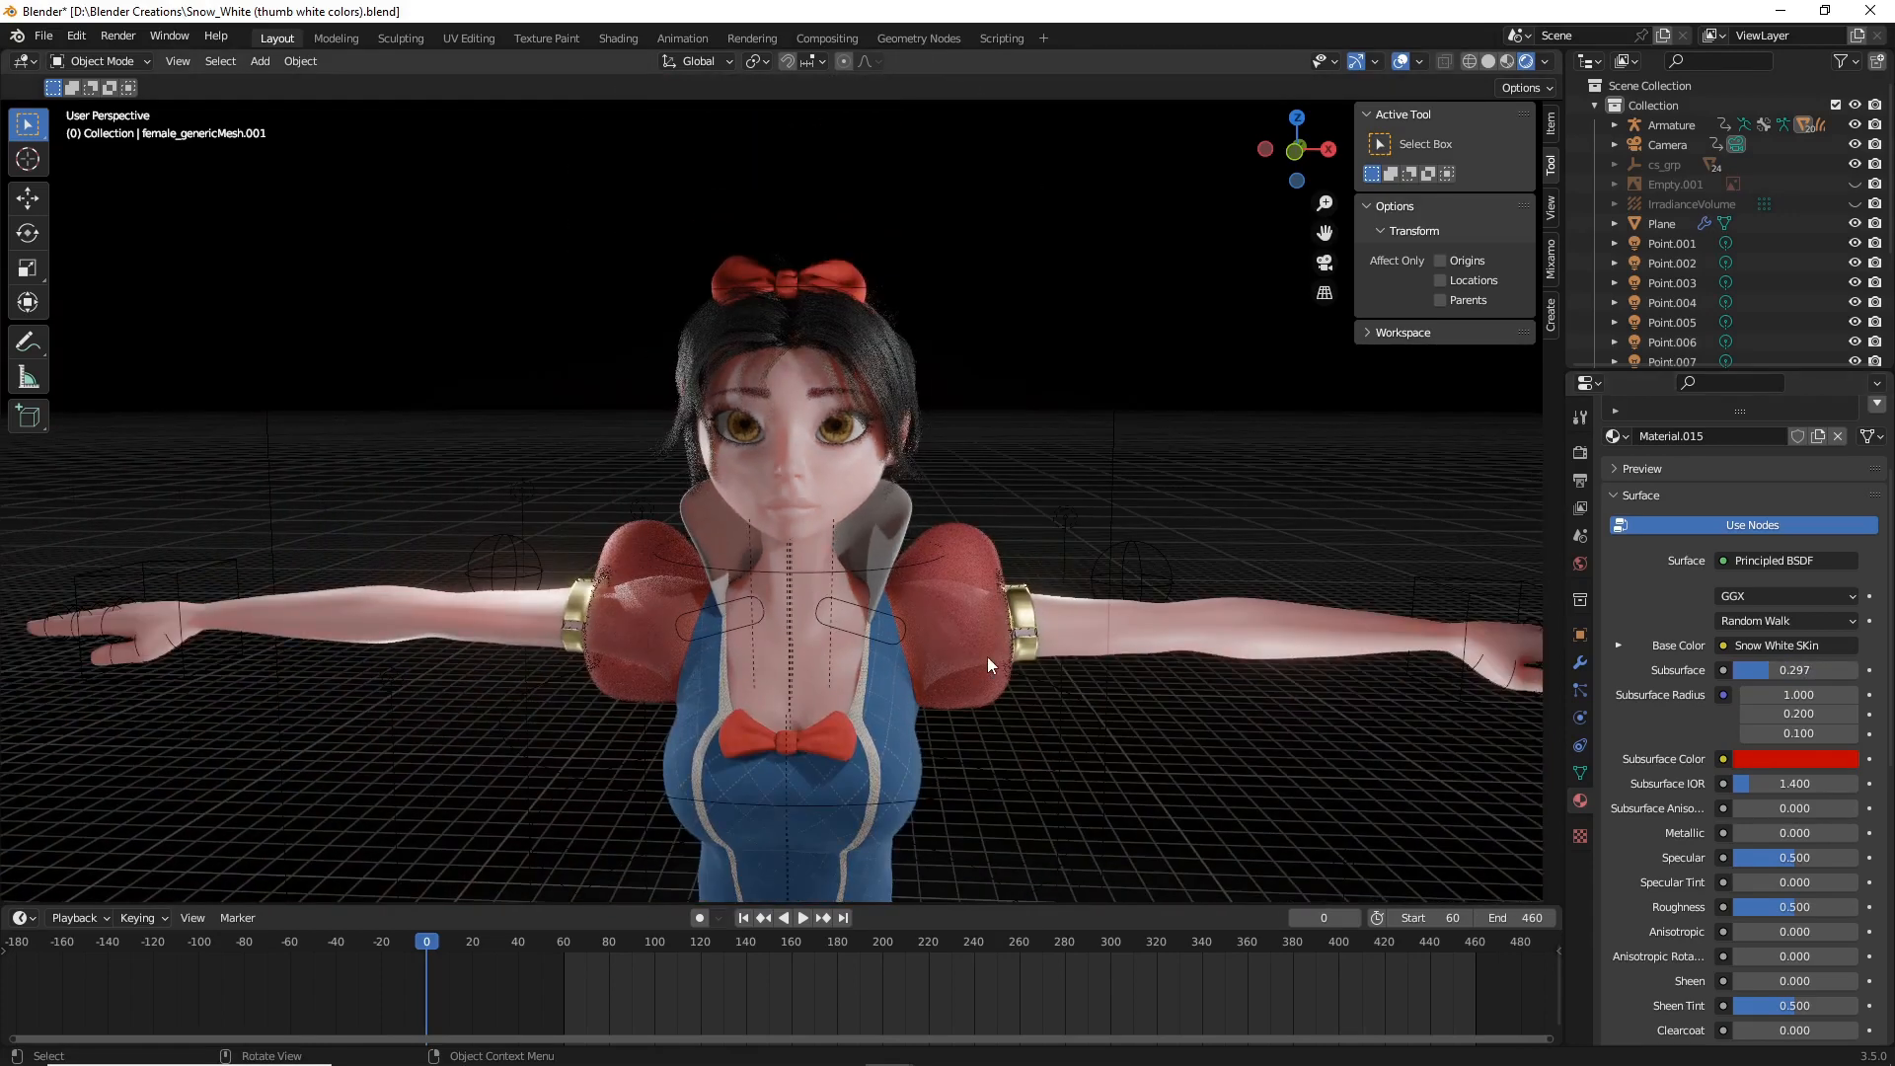
Step: Scroll the Material Properties to reach the Subsurface scattering and colour settings
scroll(down, 3)
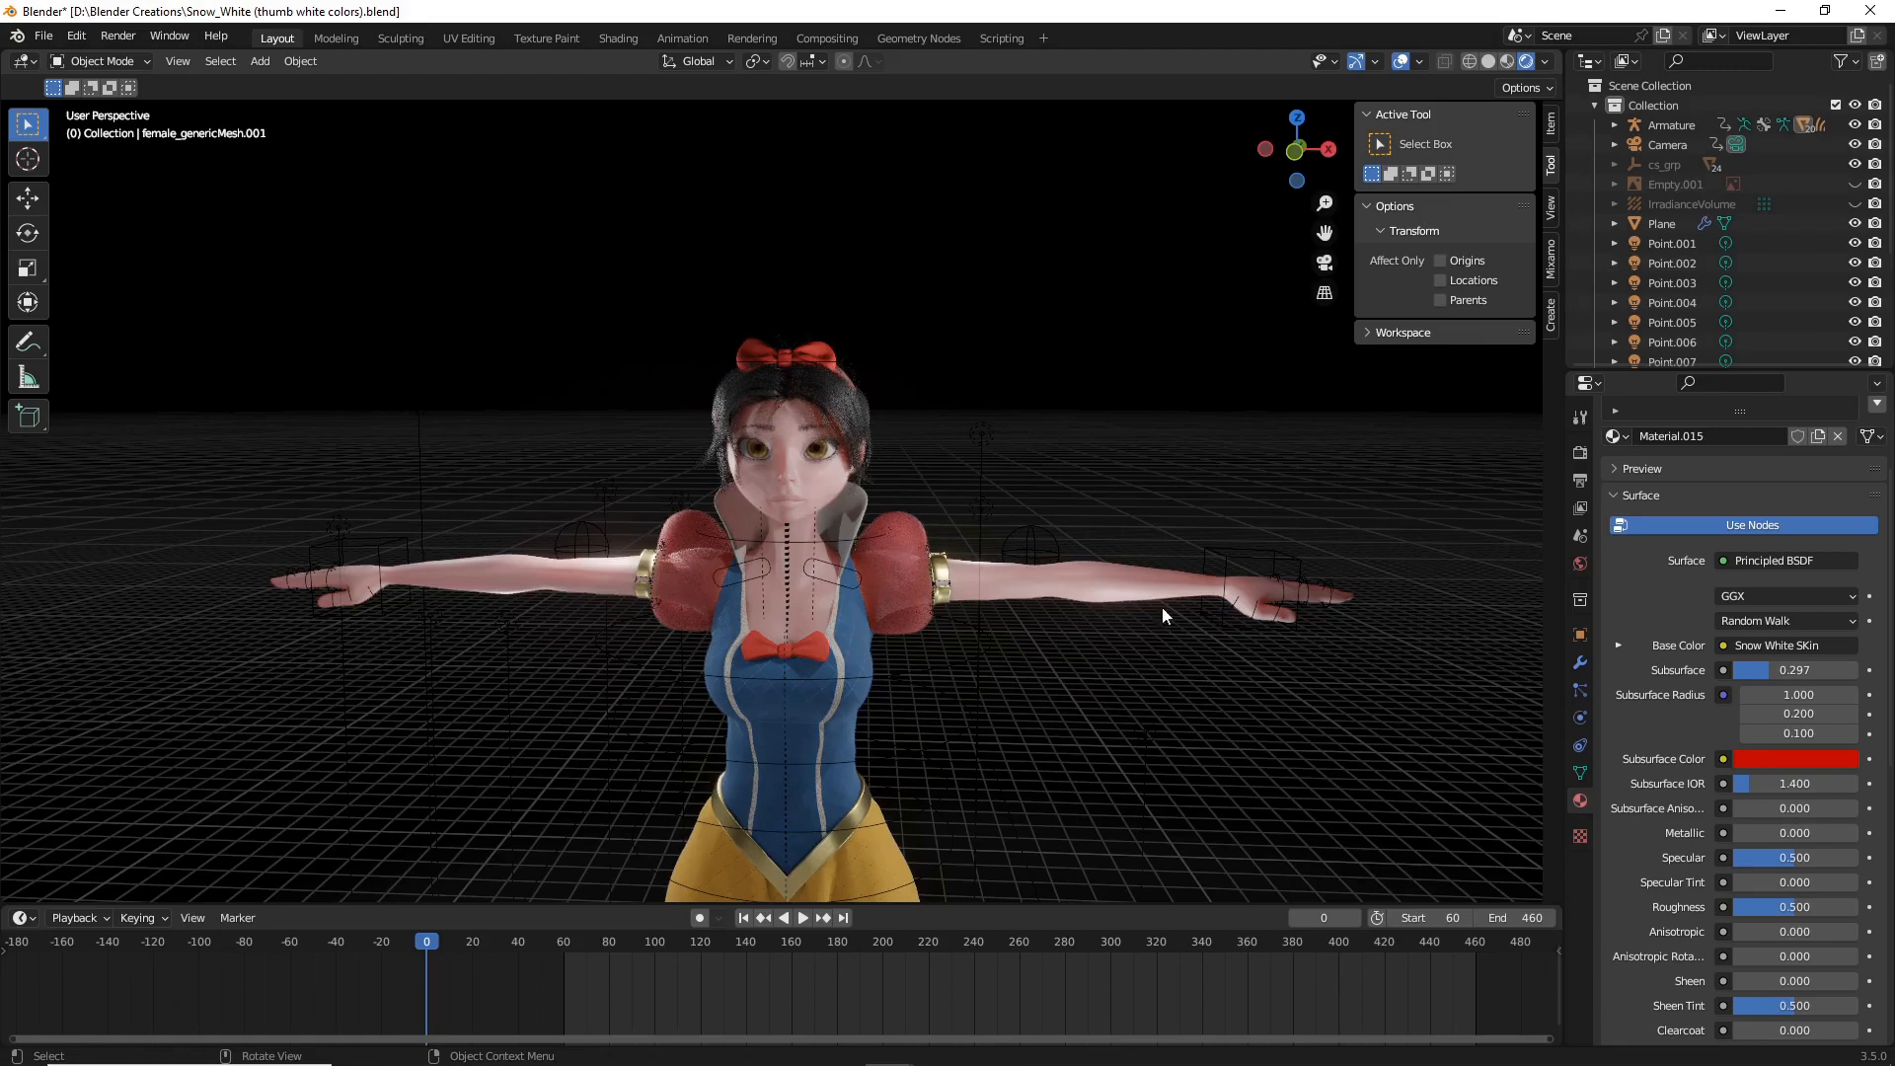
mouse_move(1741, 644)
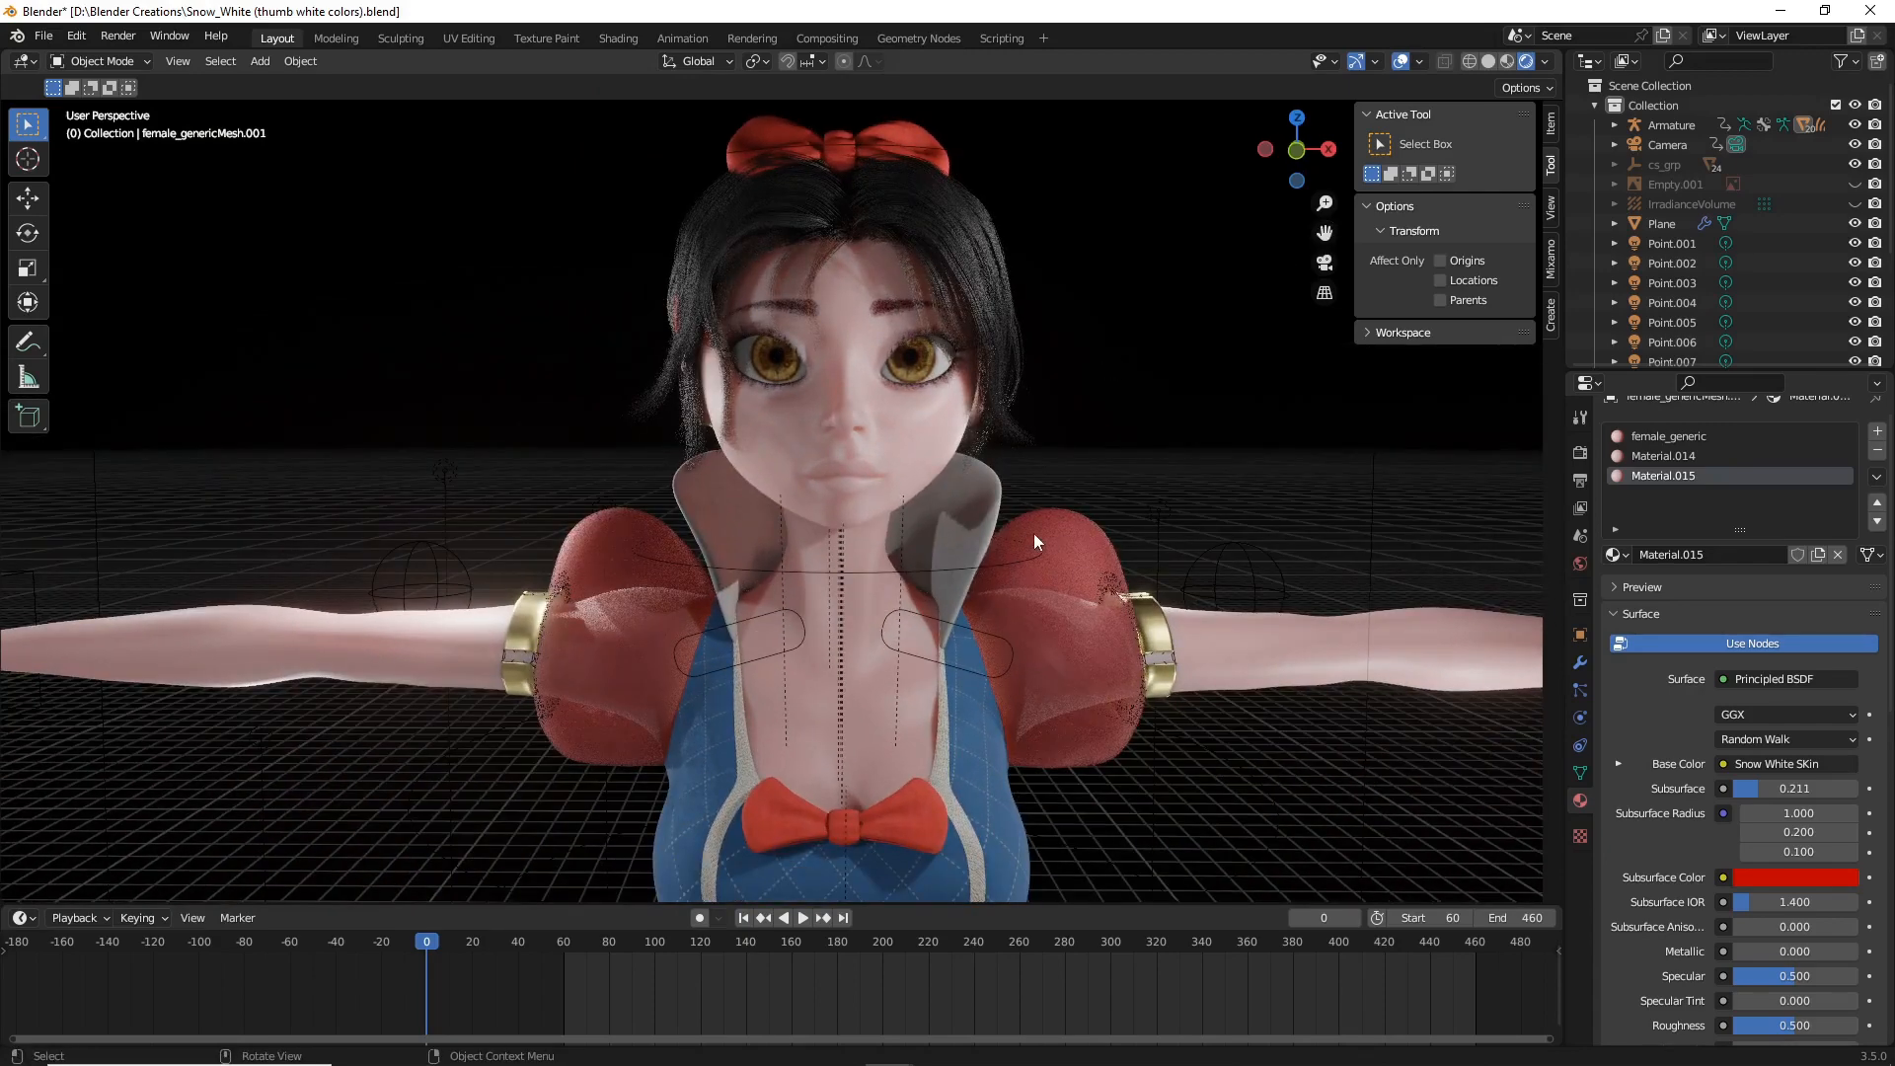
mouse_move(1072, 371)
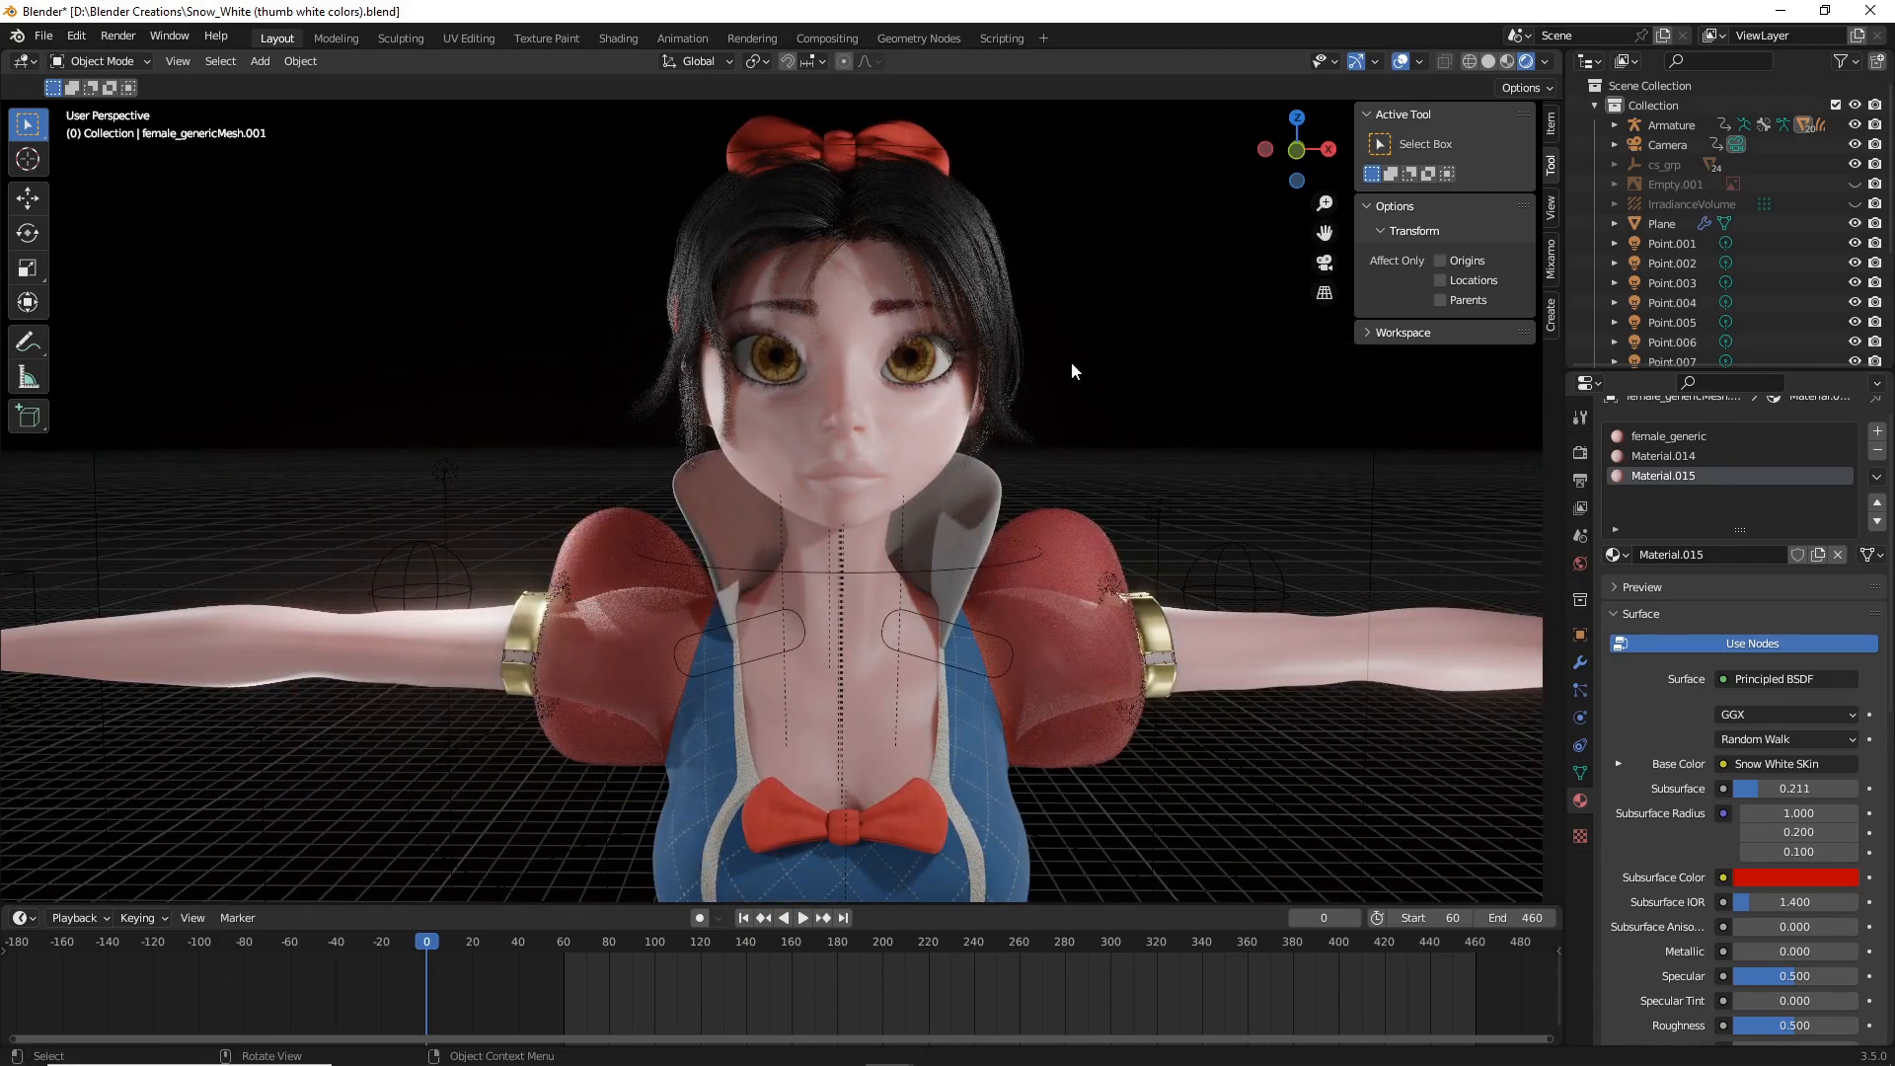
scroll(down, 3)
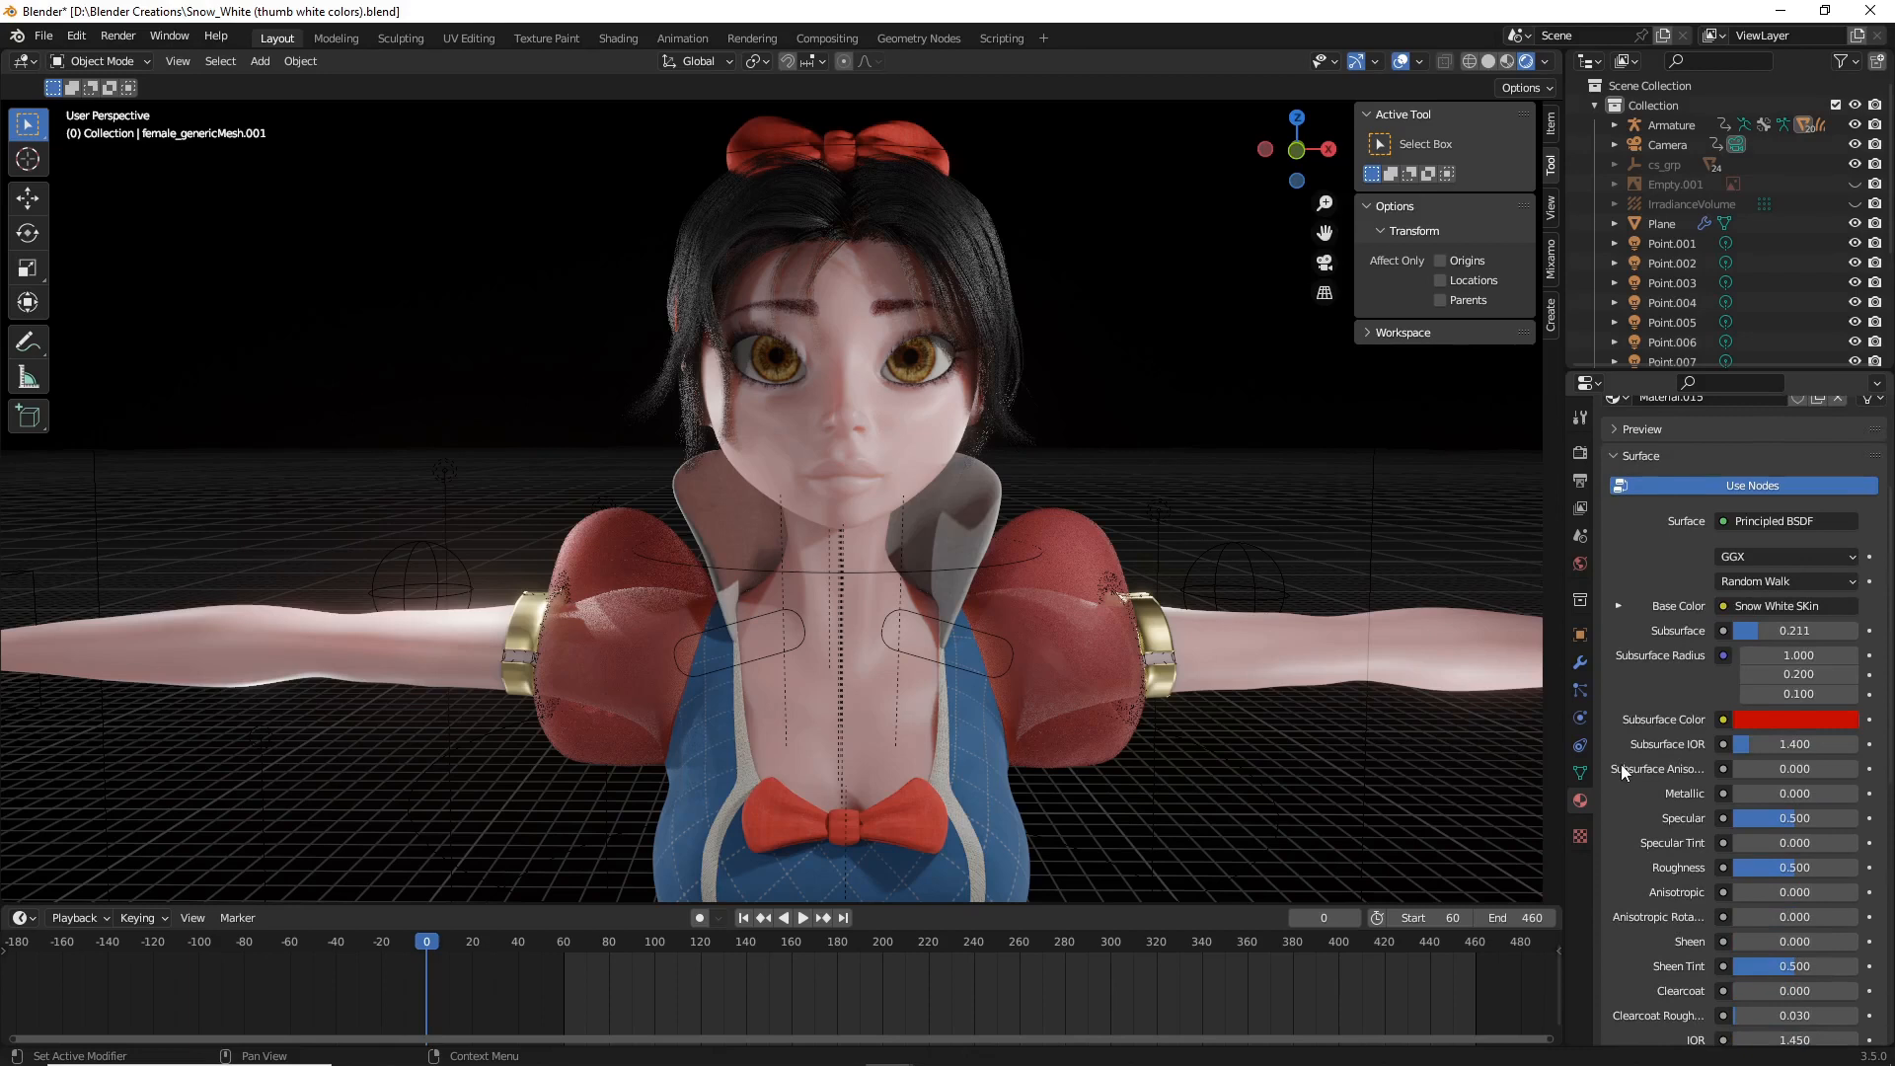
mouse_move(1794, 874)
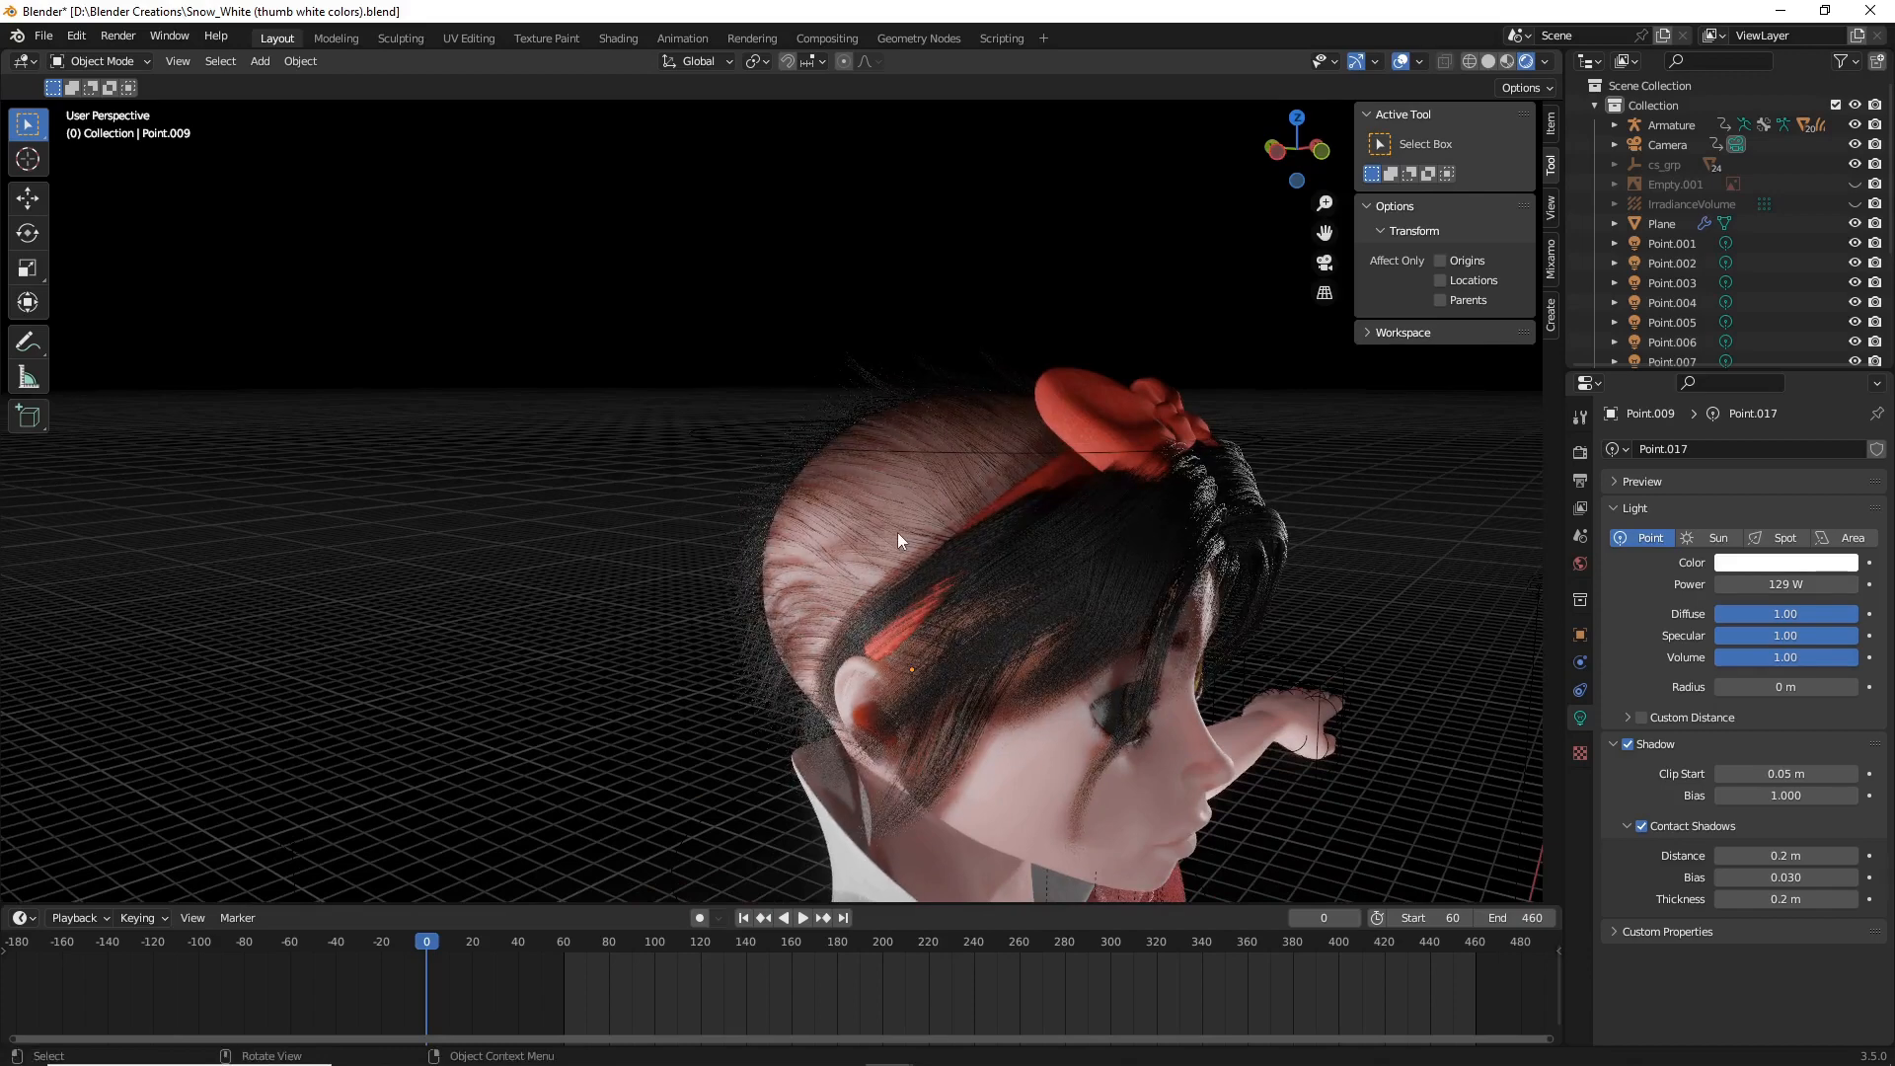
mouse_move(1107, 600)
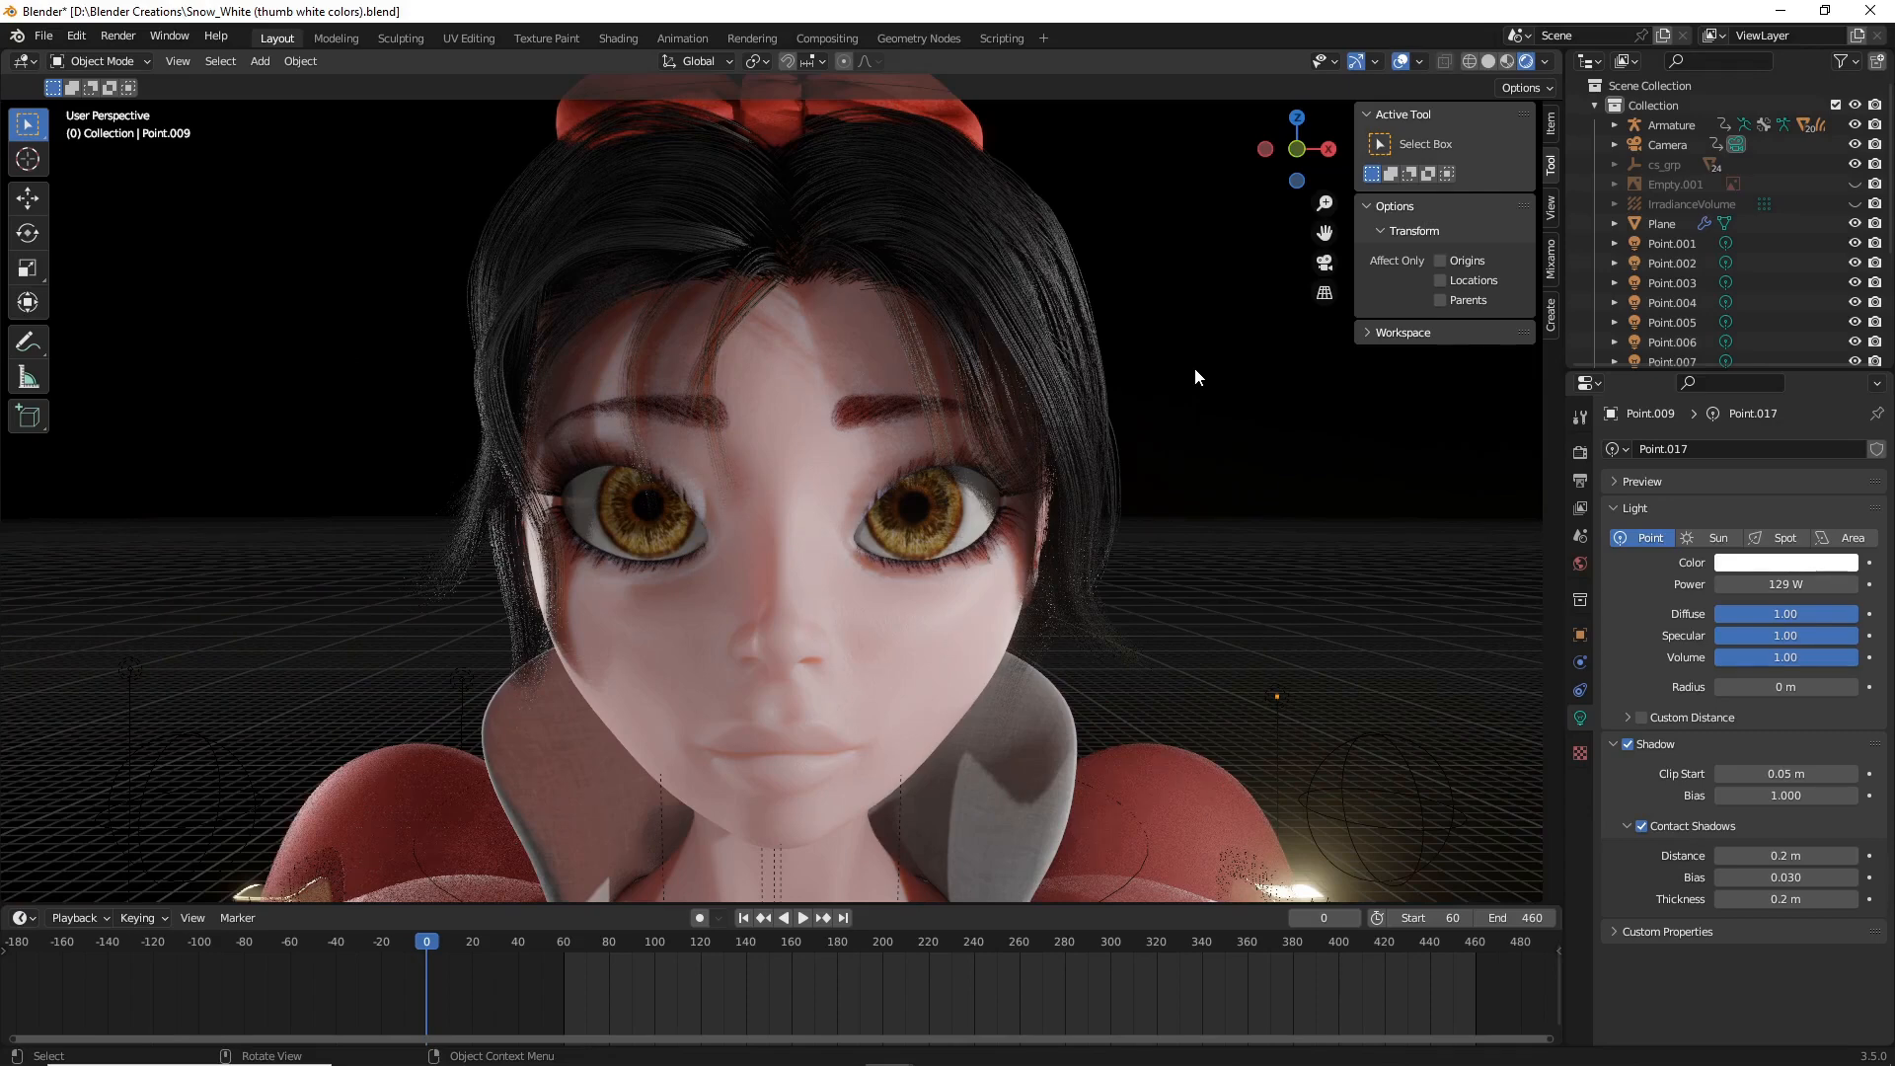
mouse_move(543, 37)
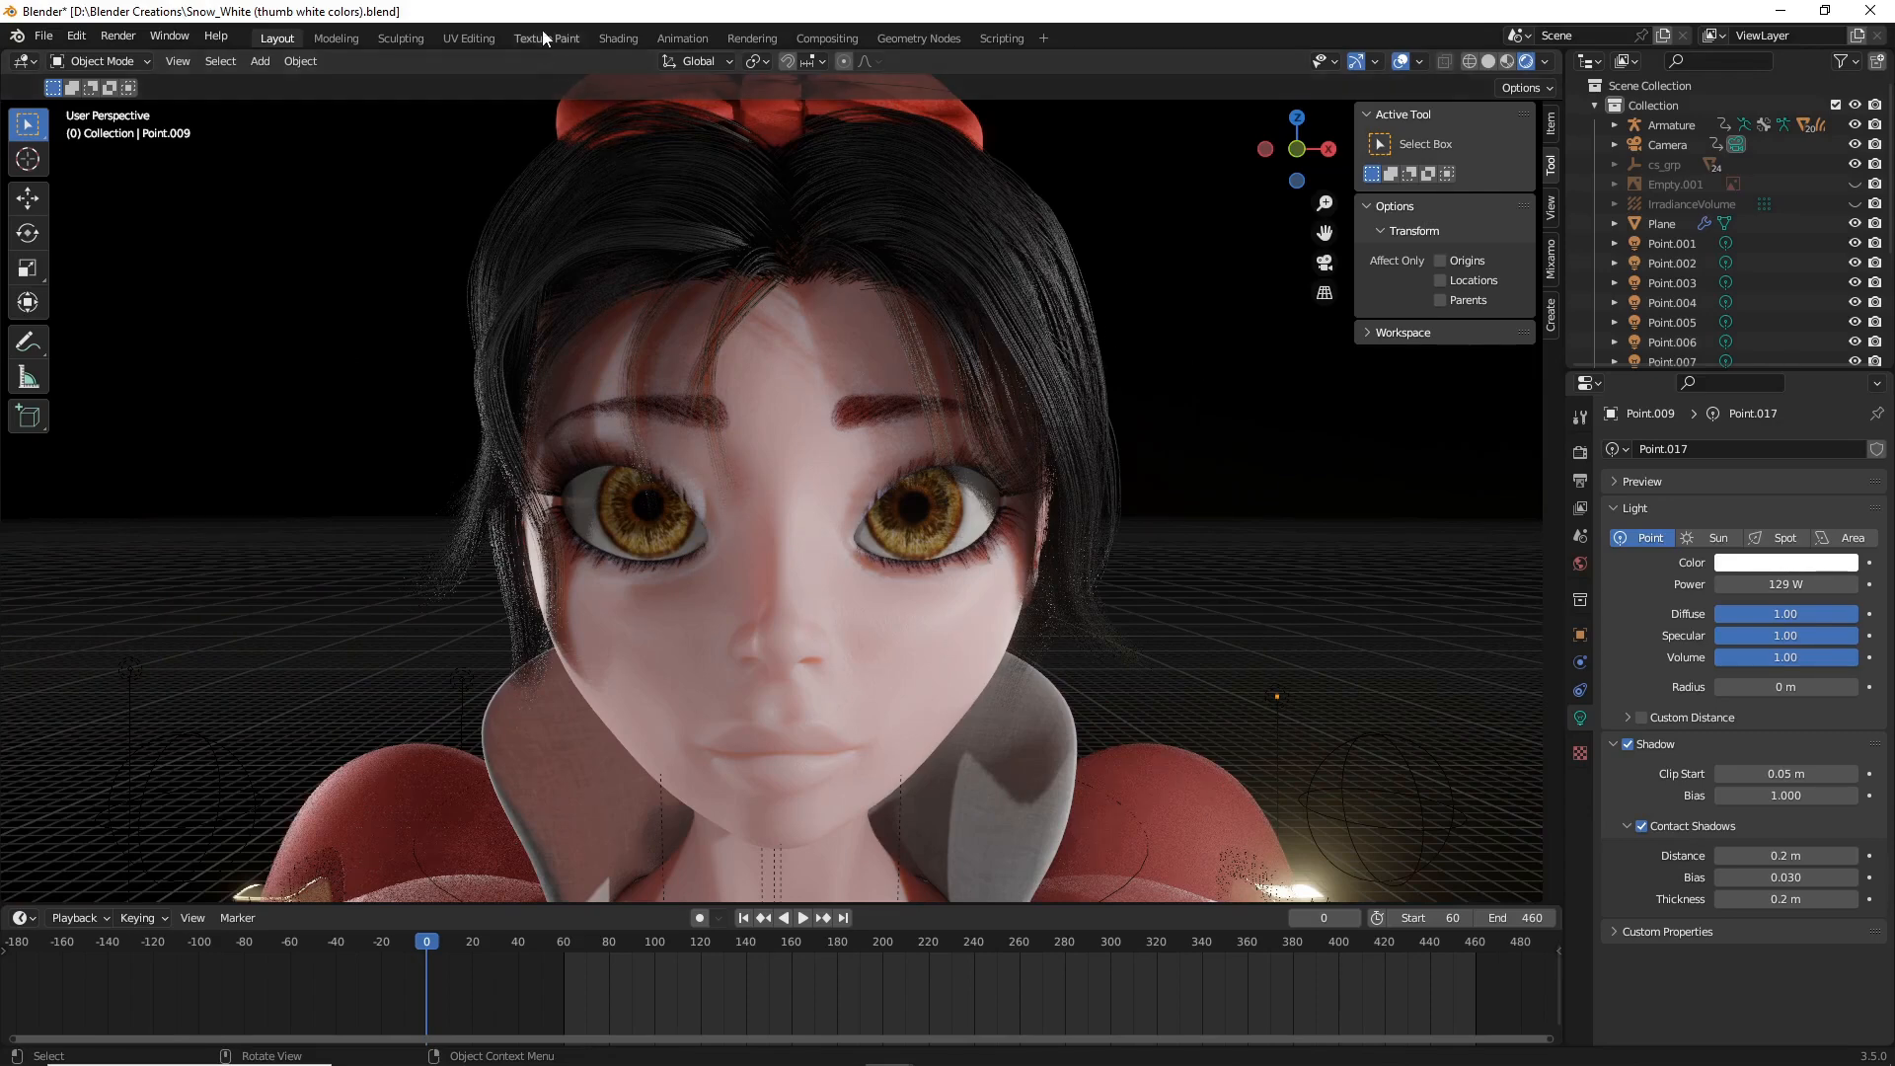
Step: Load the 'Snow White SKin' image in the Texture Paint workspace image editor
click(545, 38)
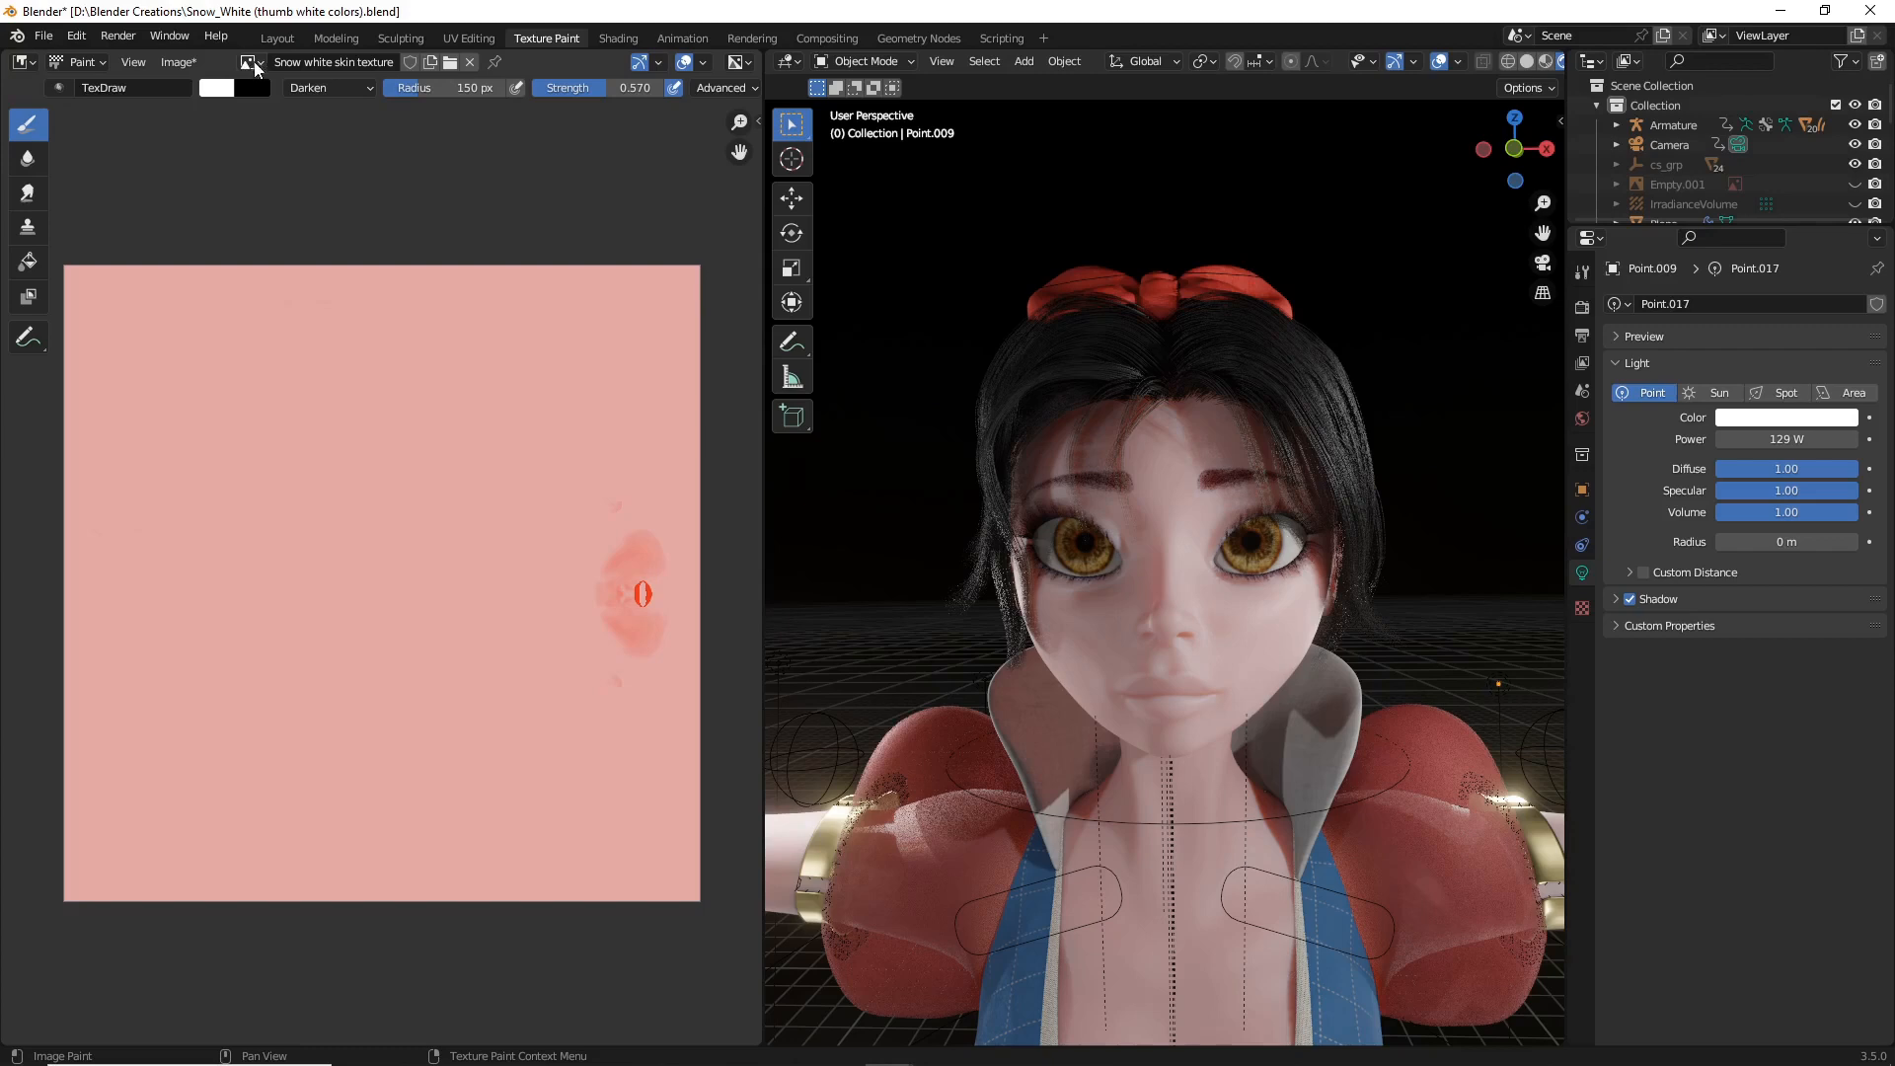
click(249, 63)
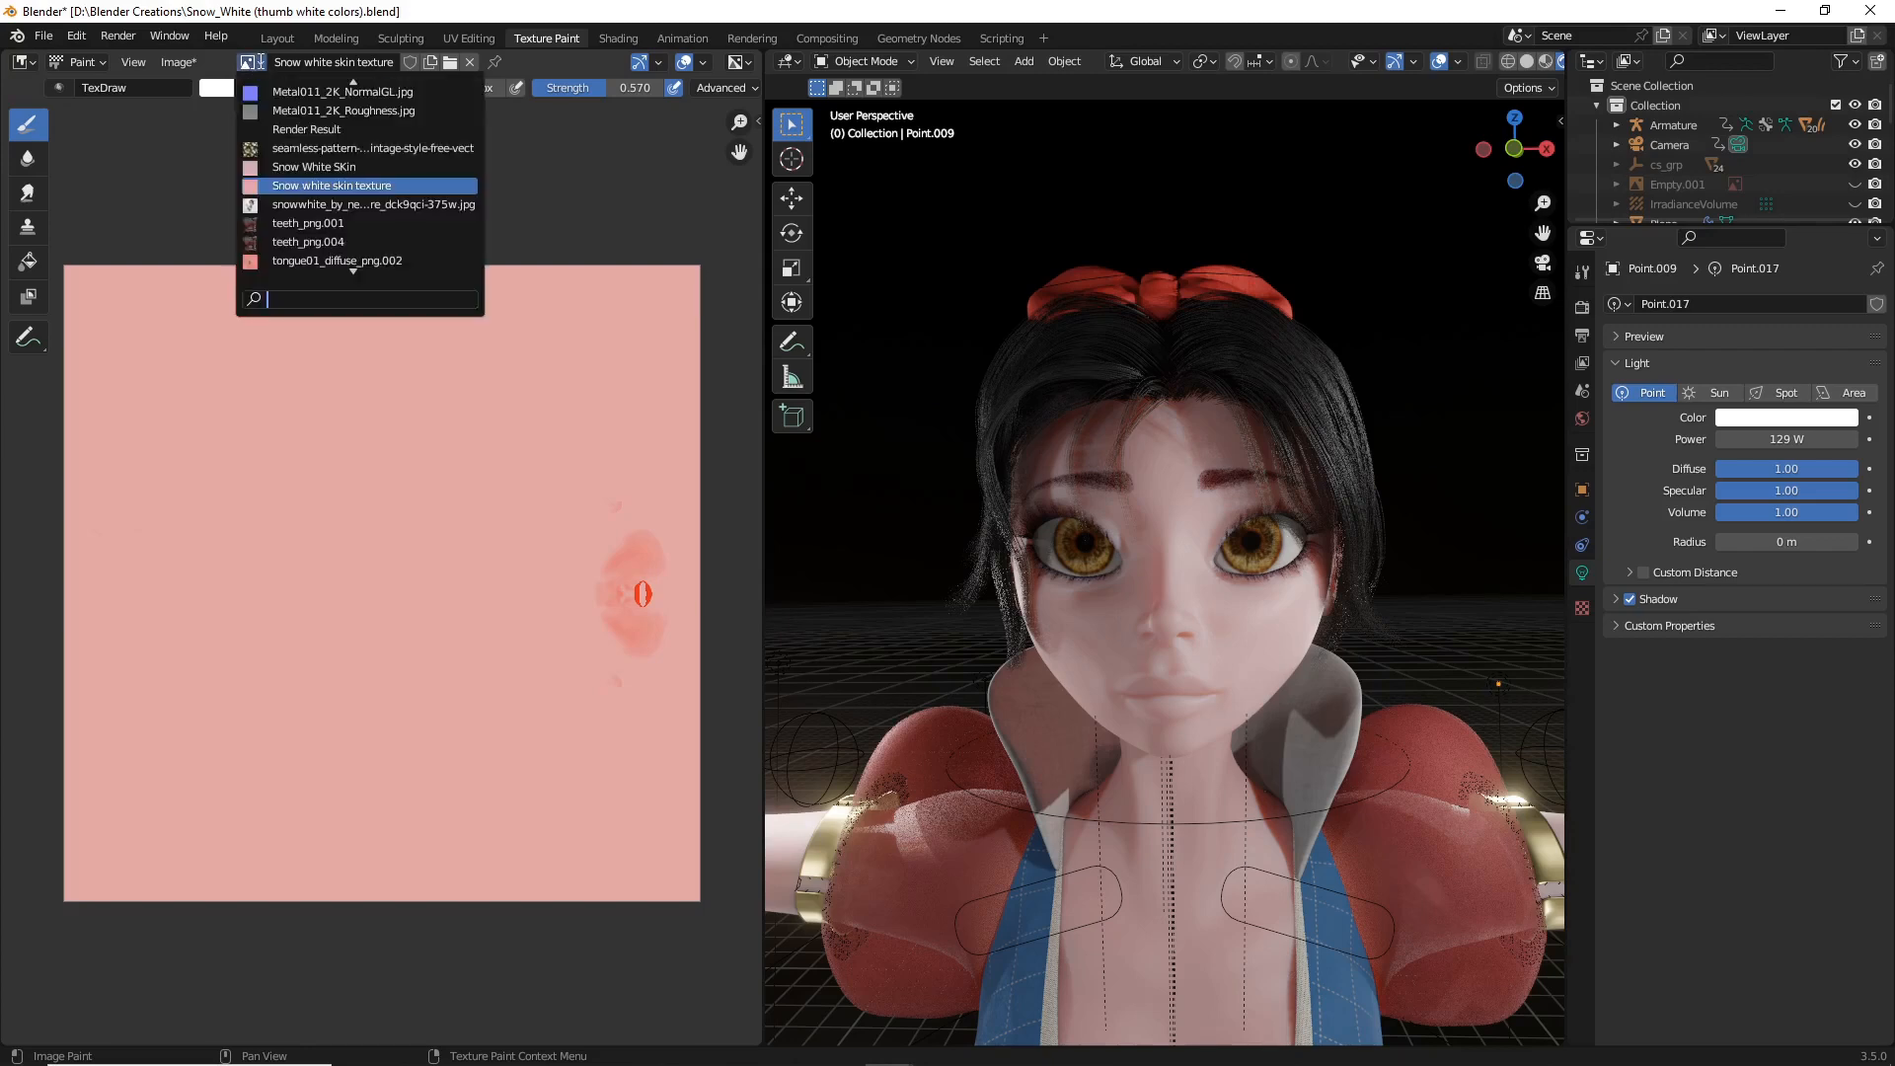
scroll(down, 3)
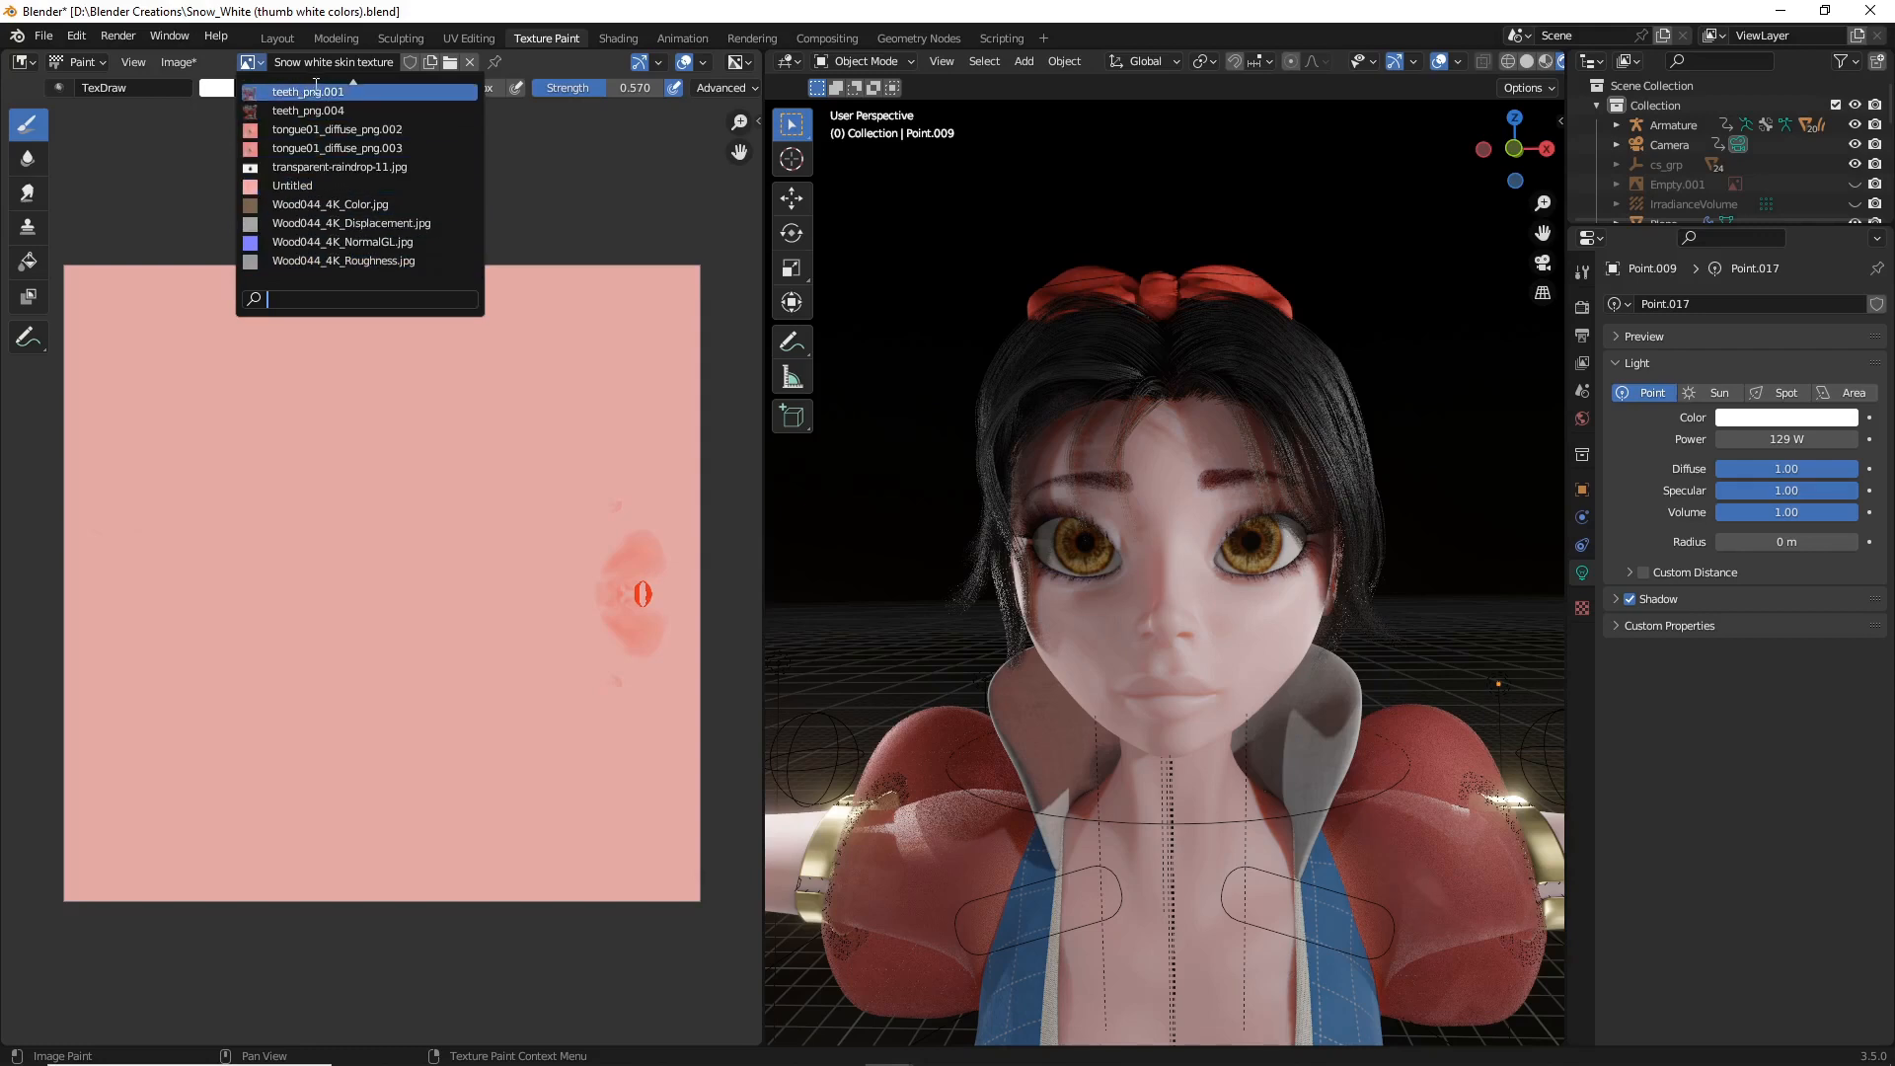
scroll(up, 3)
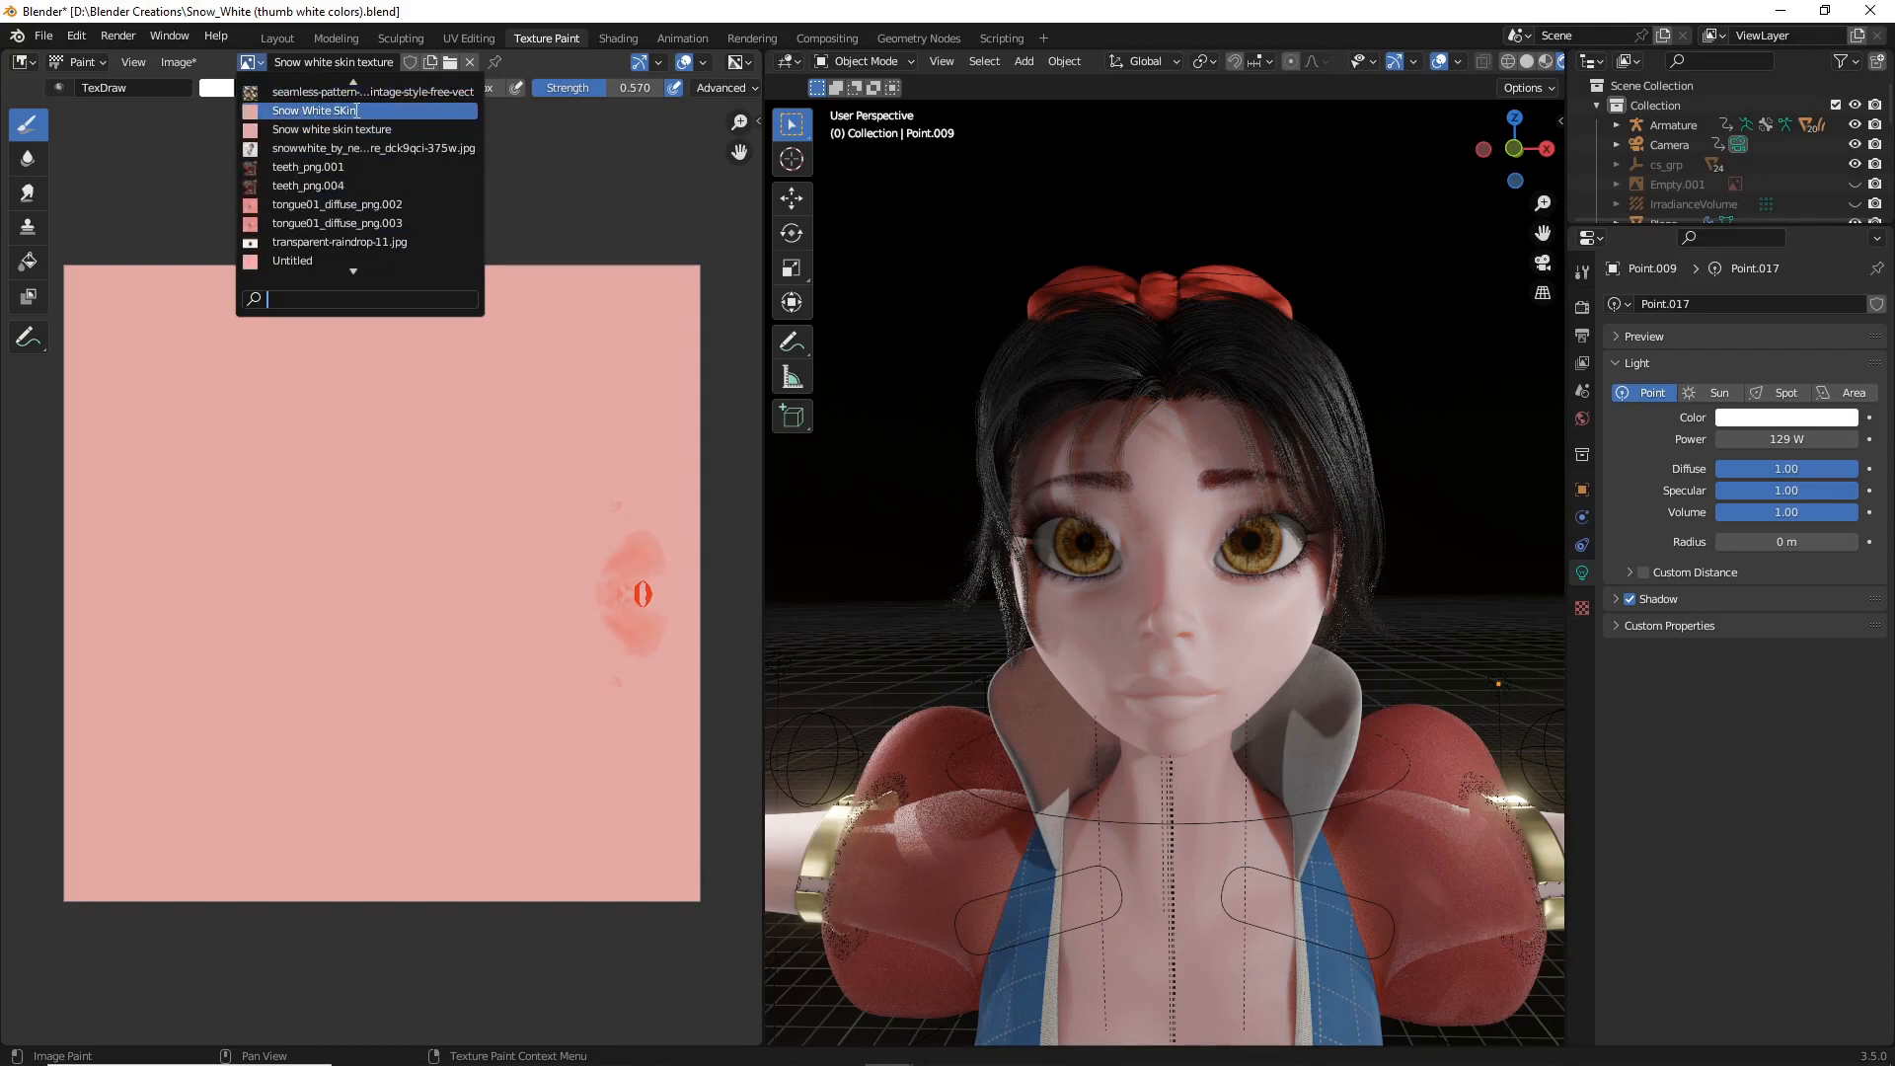
click(314, 110)
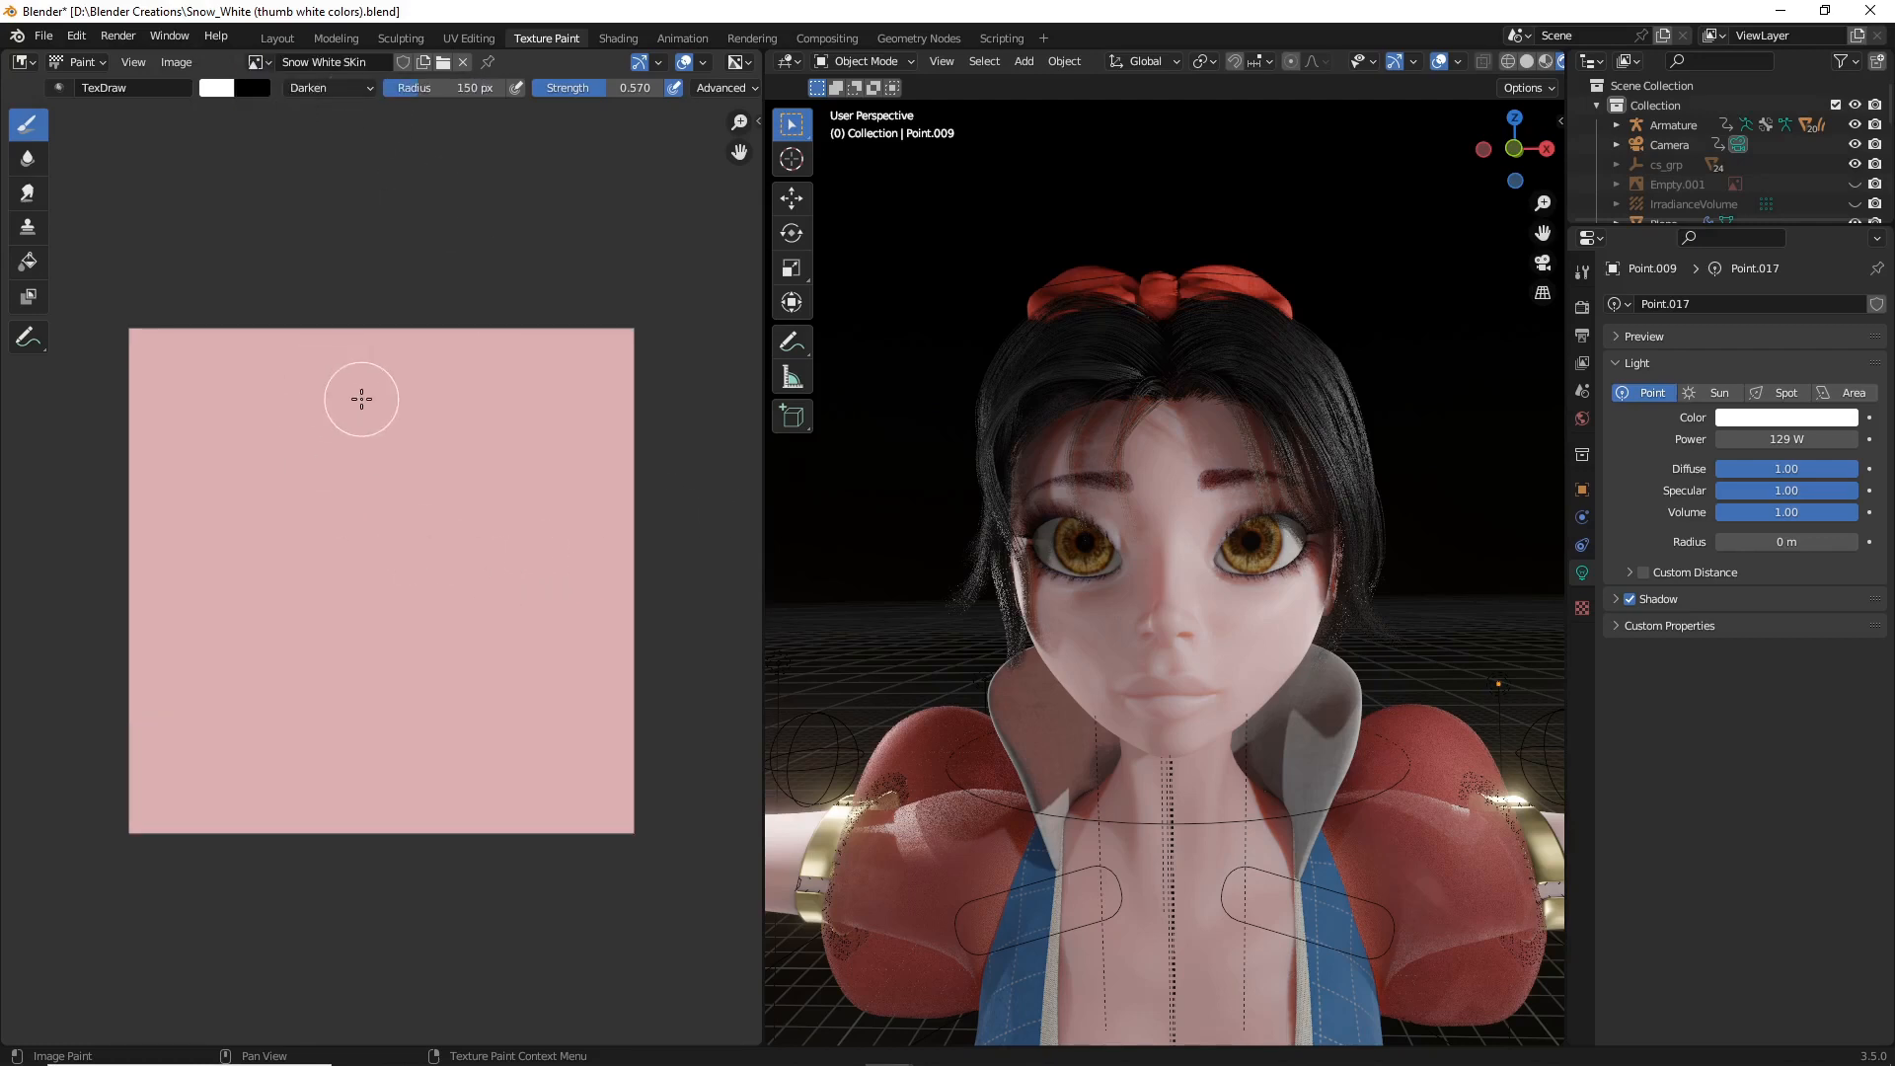
mouse_move(377, 368)
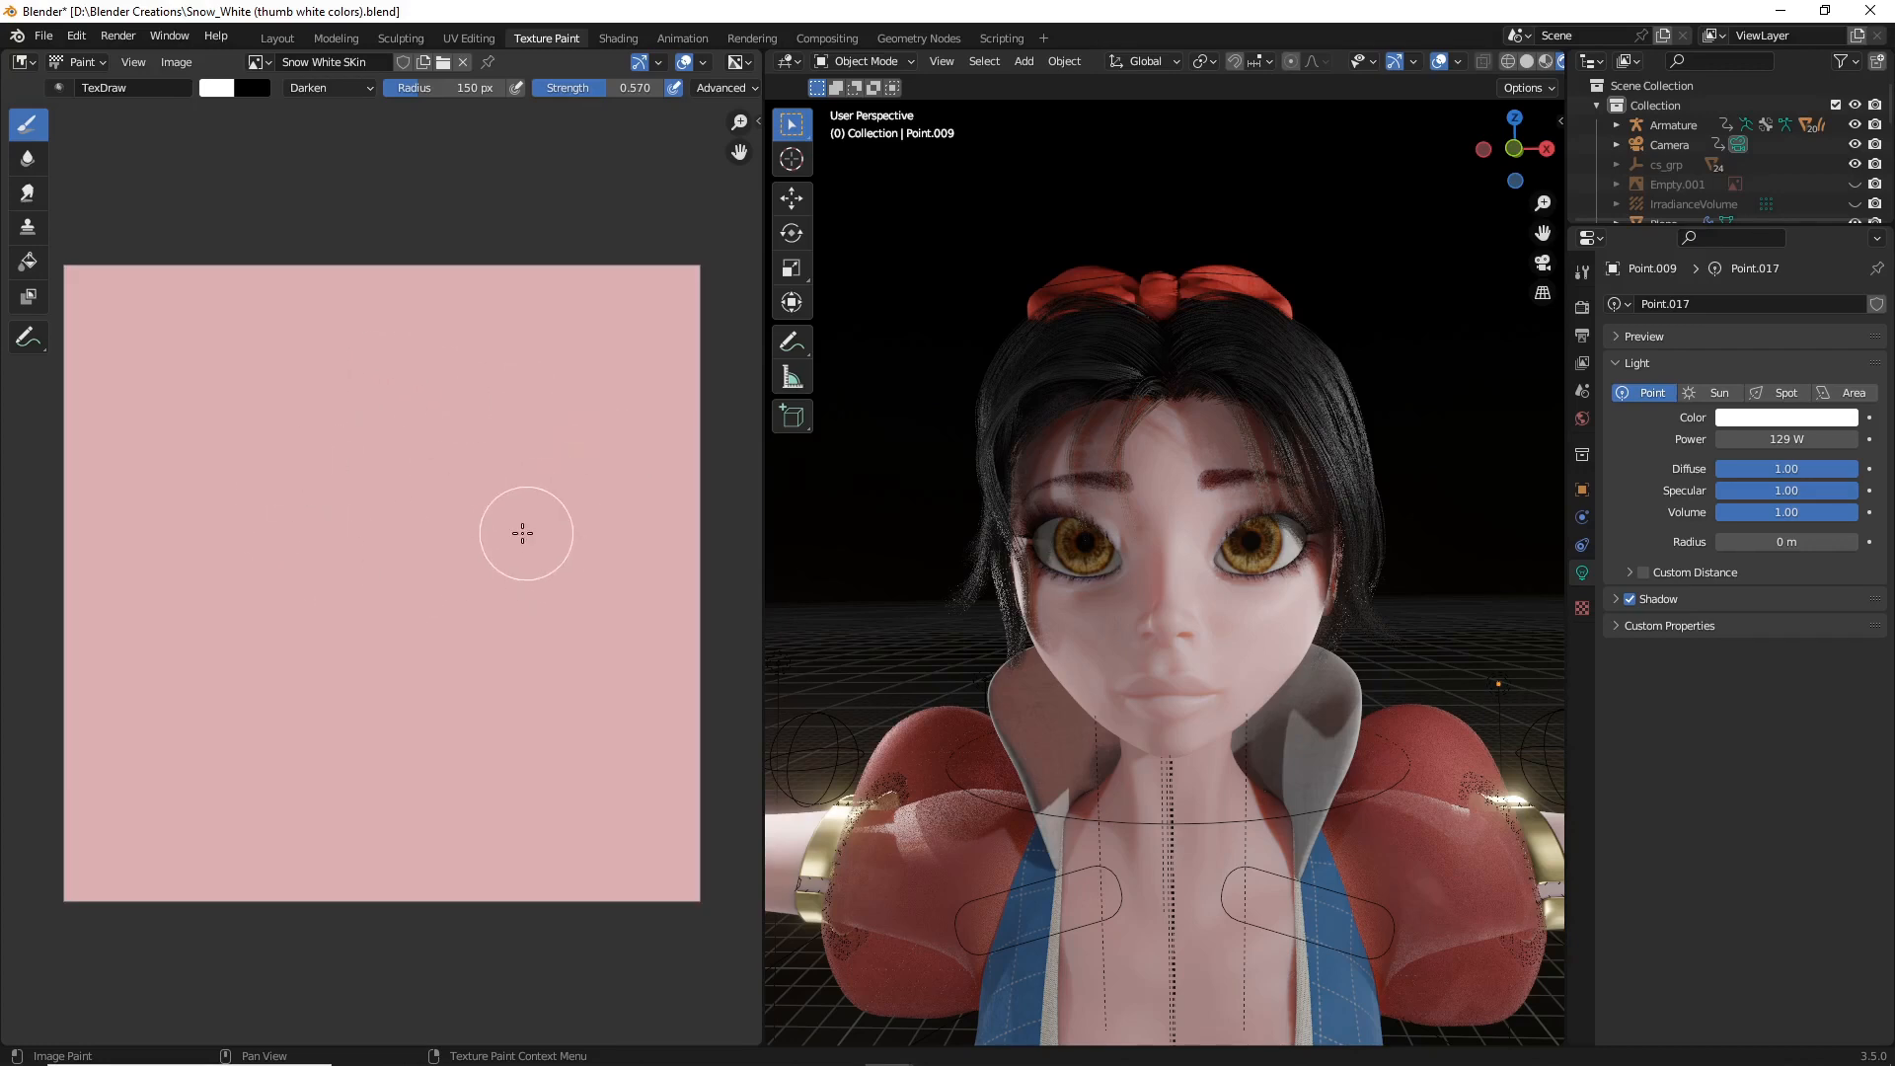
mouse_move(175, 61)
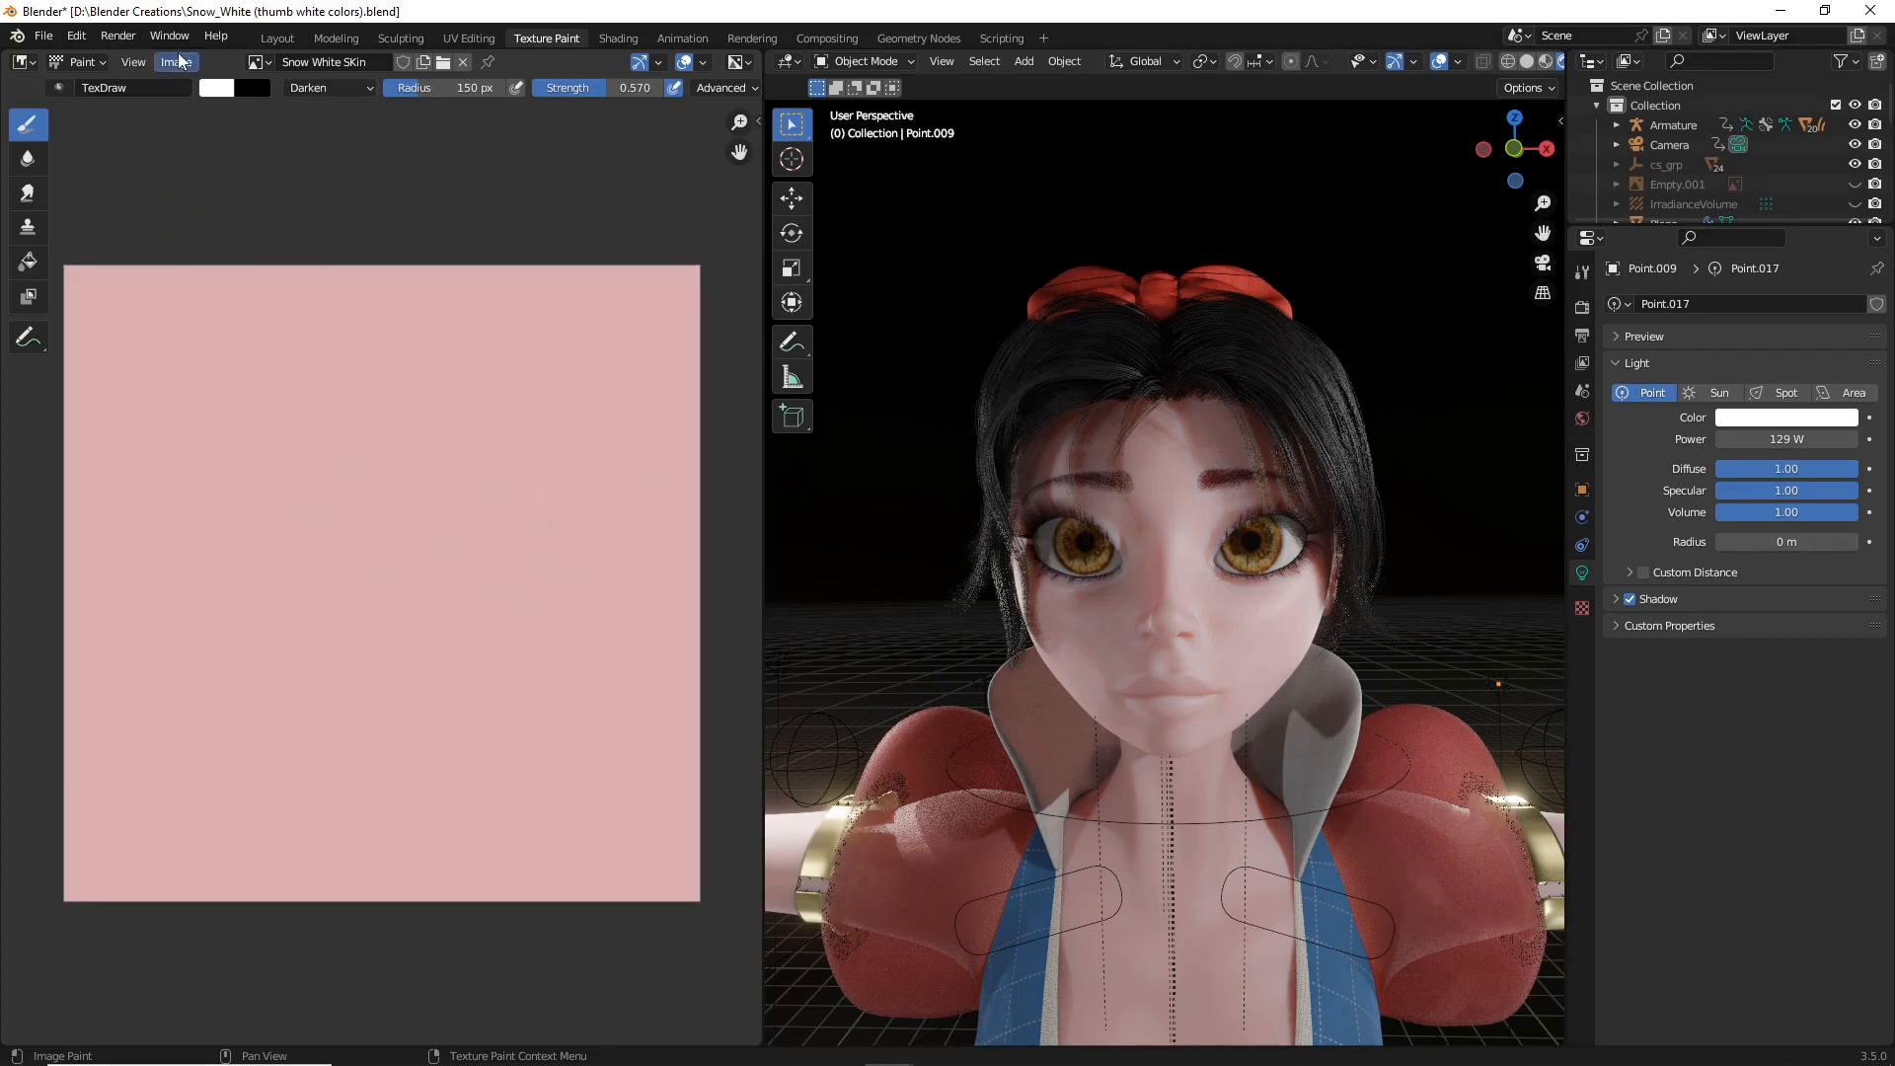
Step: Save the skin image as a PNG into Blender Creations > Character Skins > textures
click(176, 61)
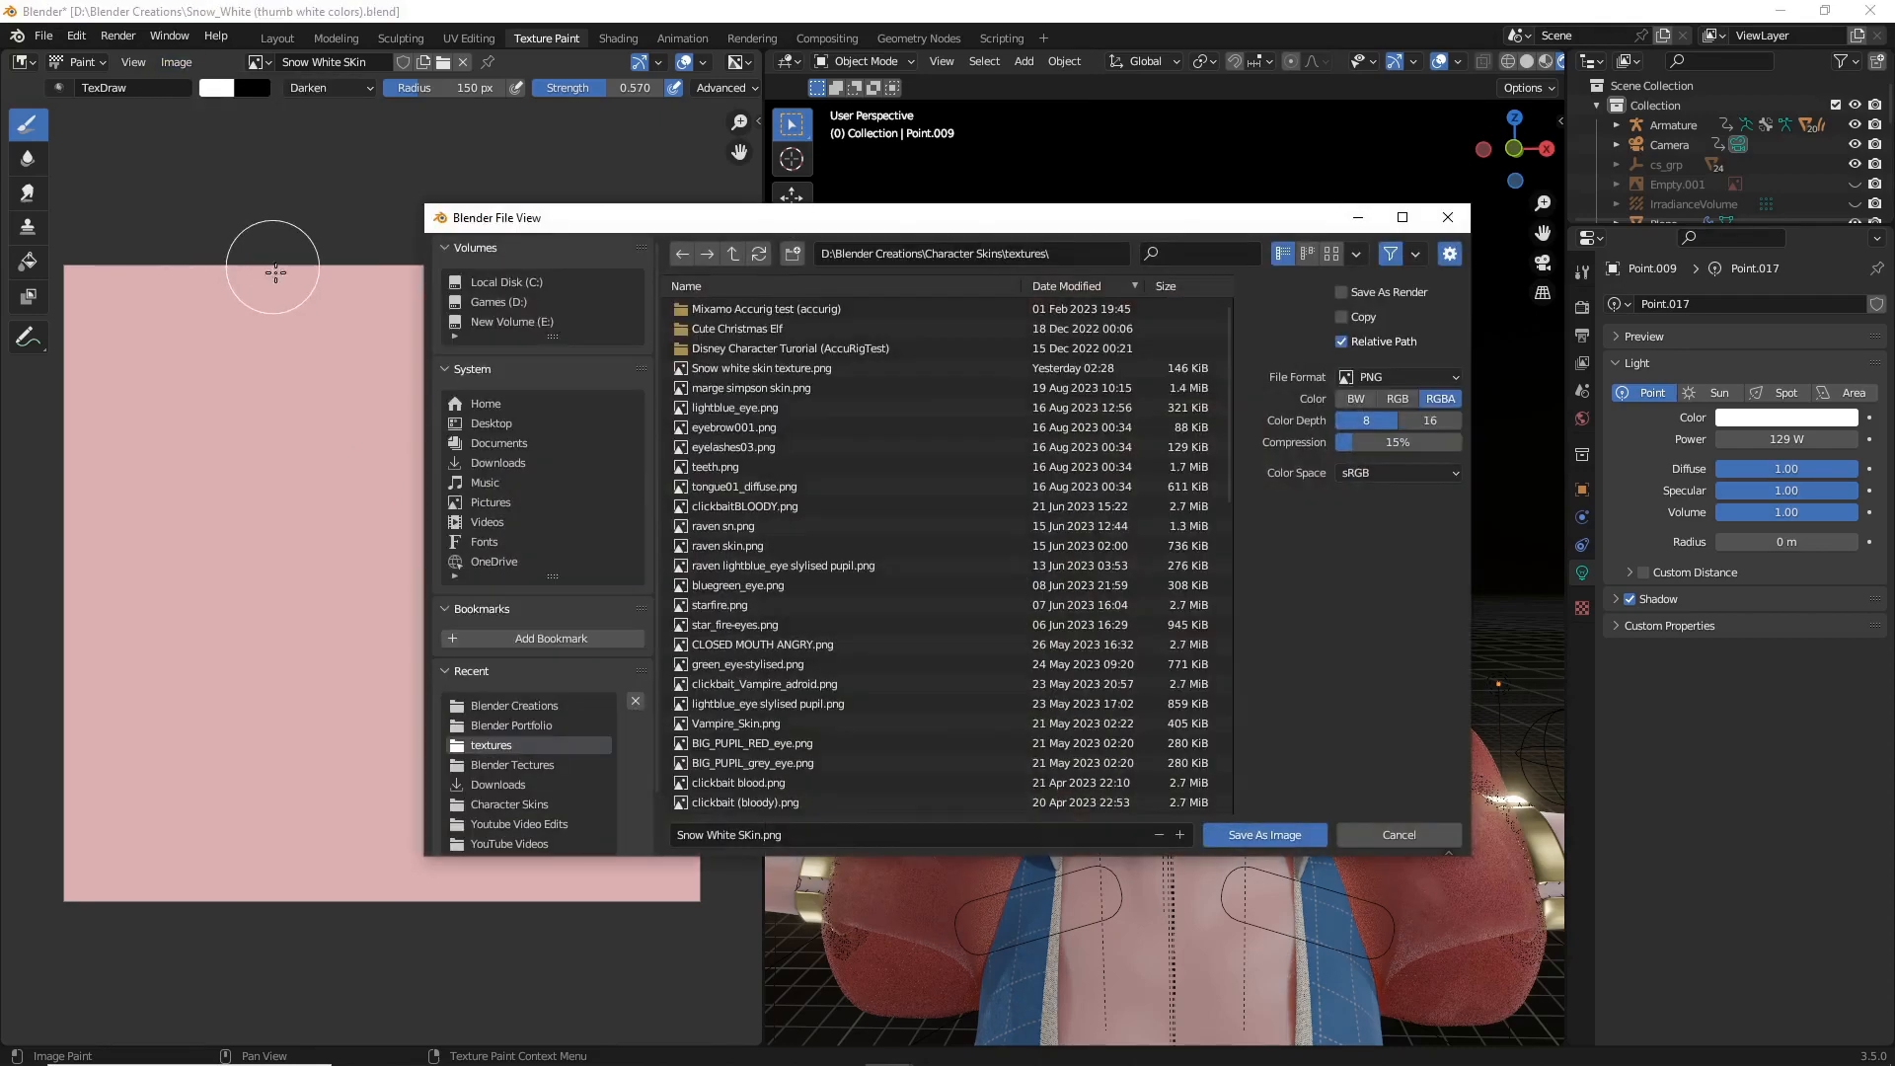
click(511, 725)
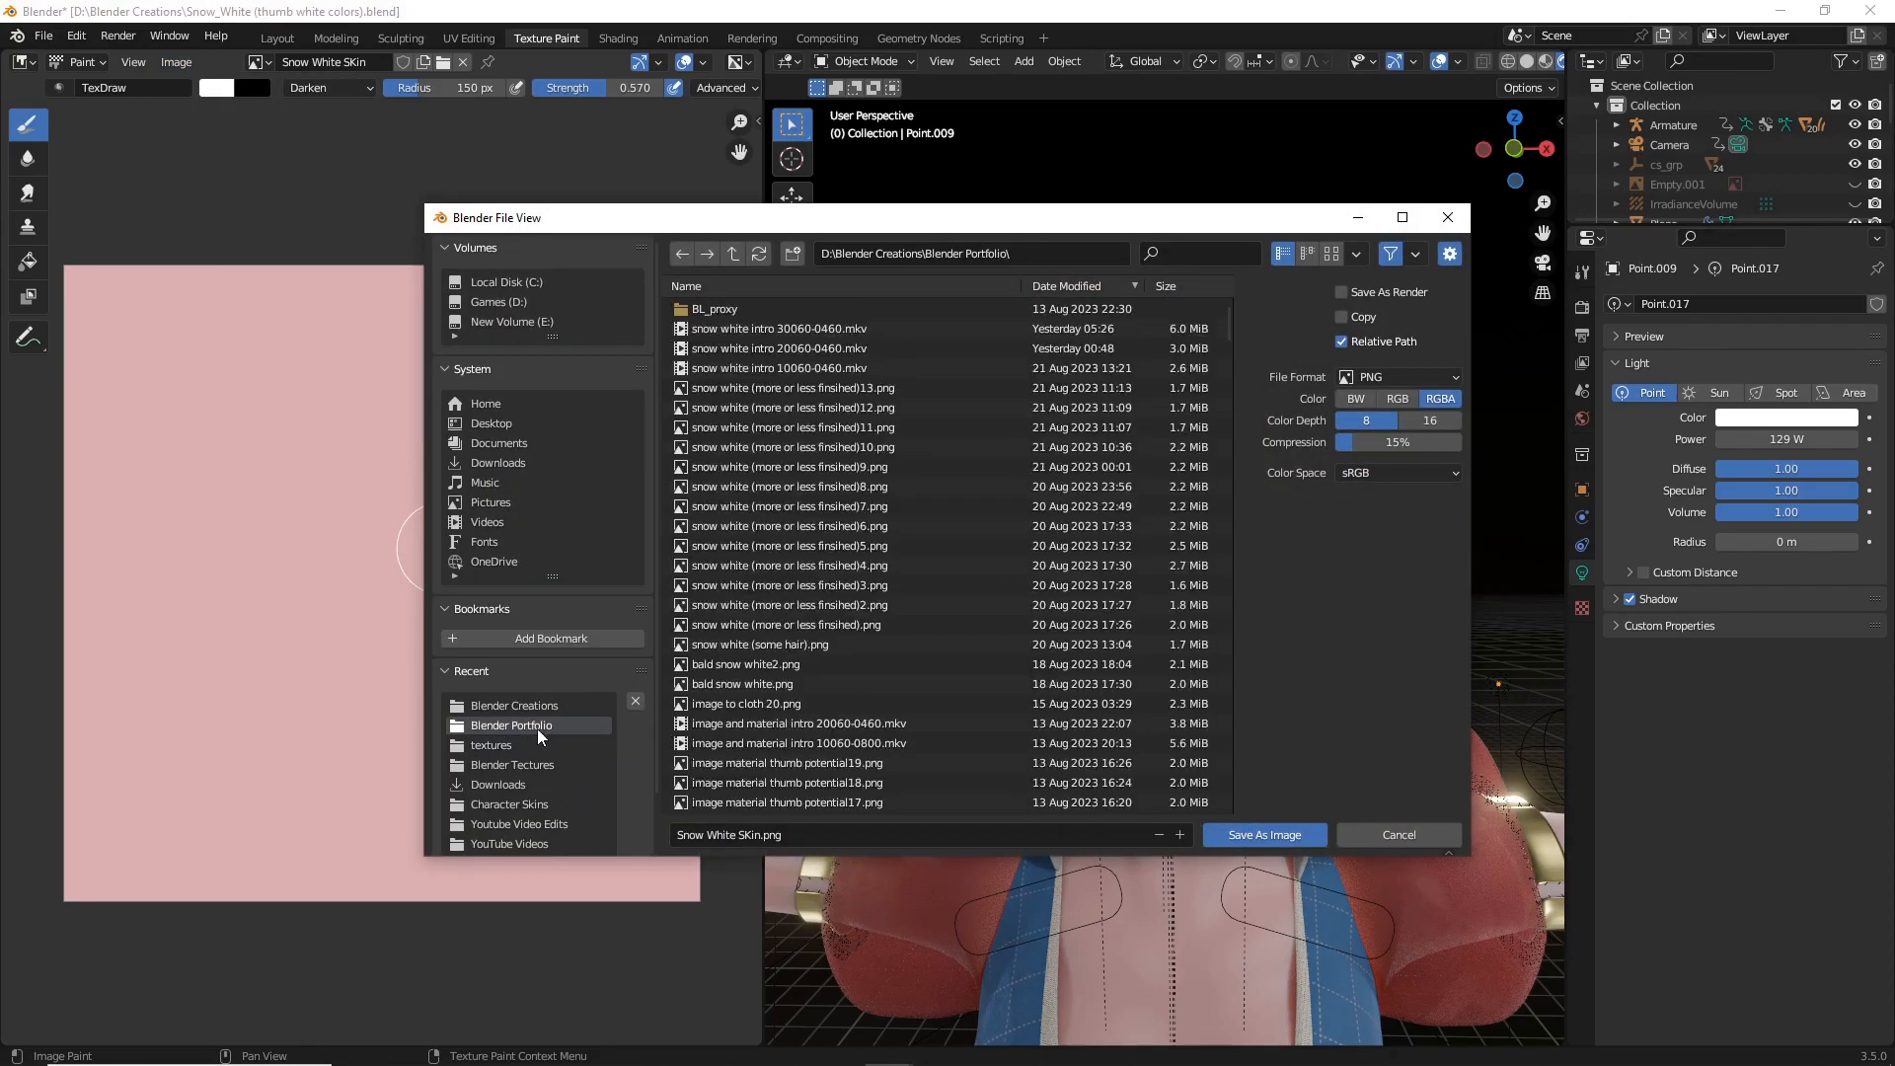
click(513, 705)
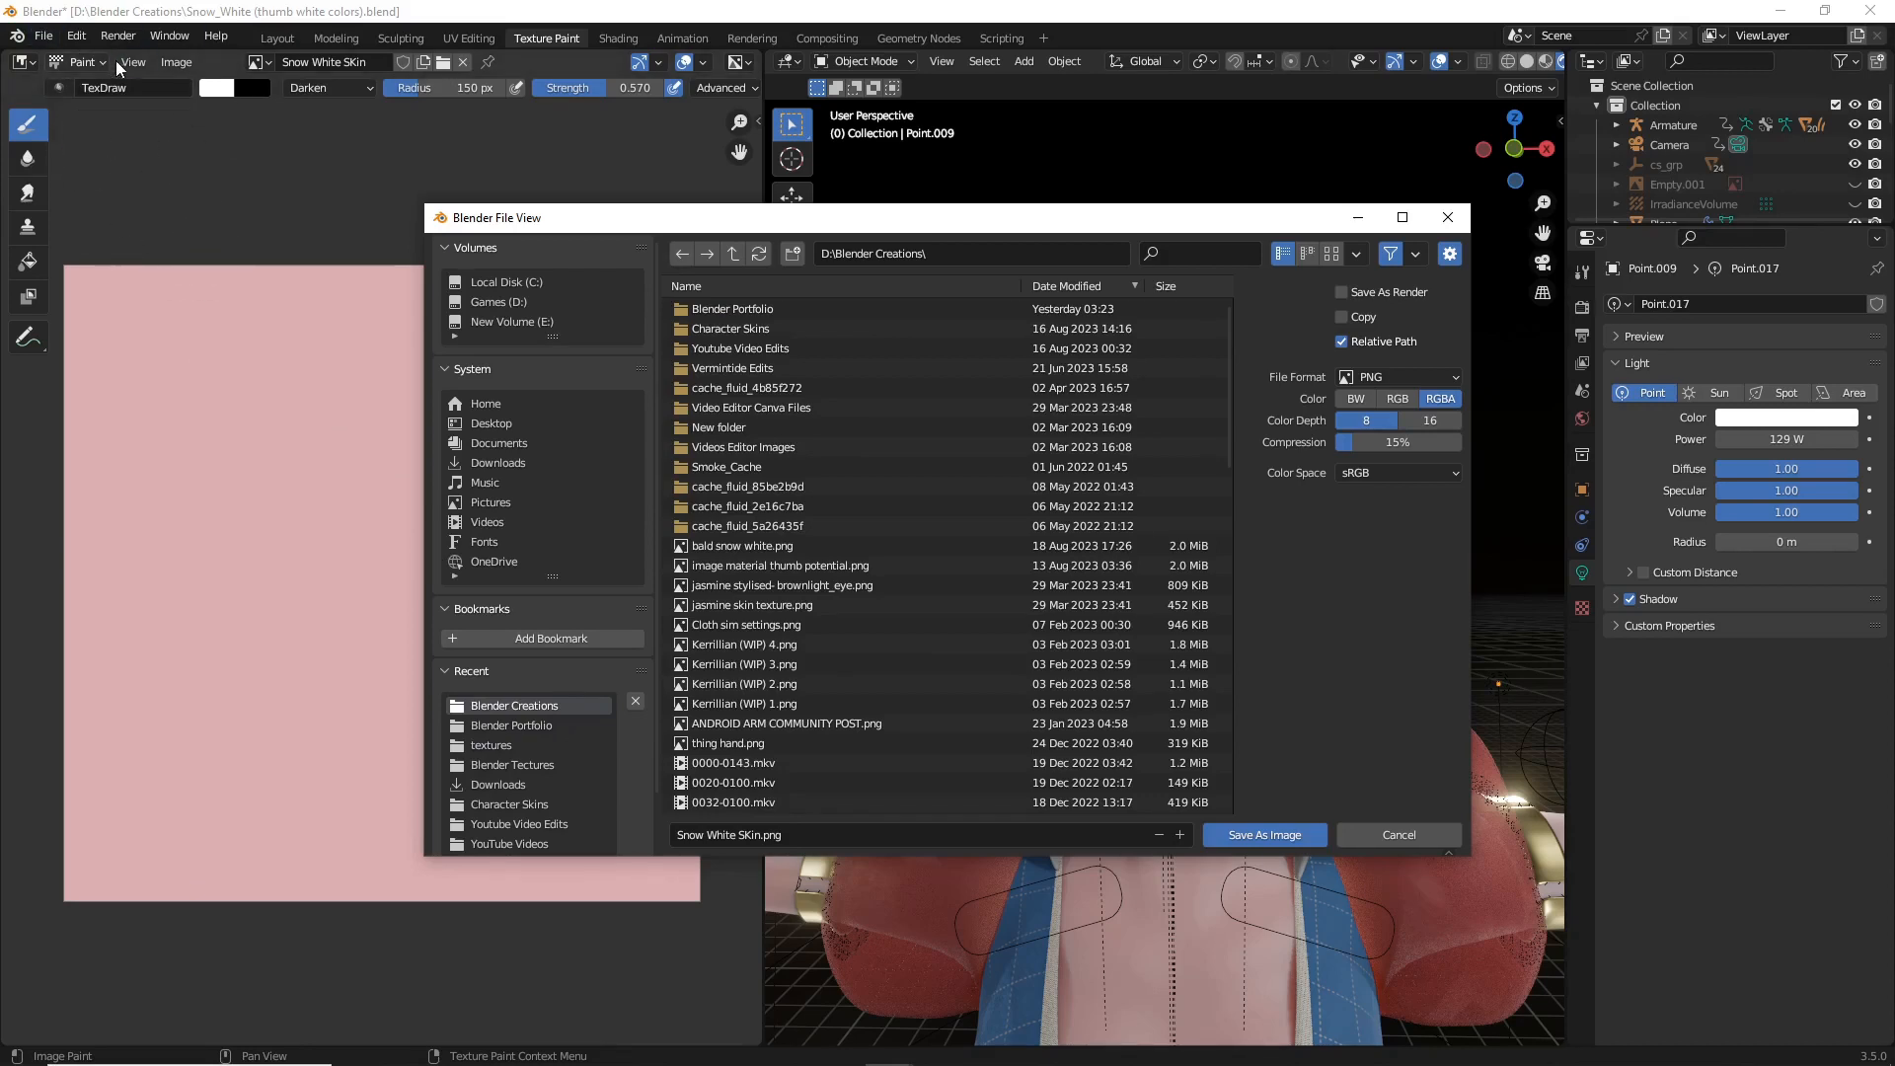
mouse_move(158, 102)
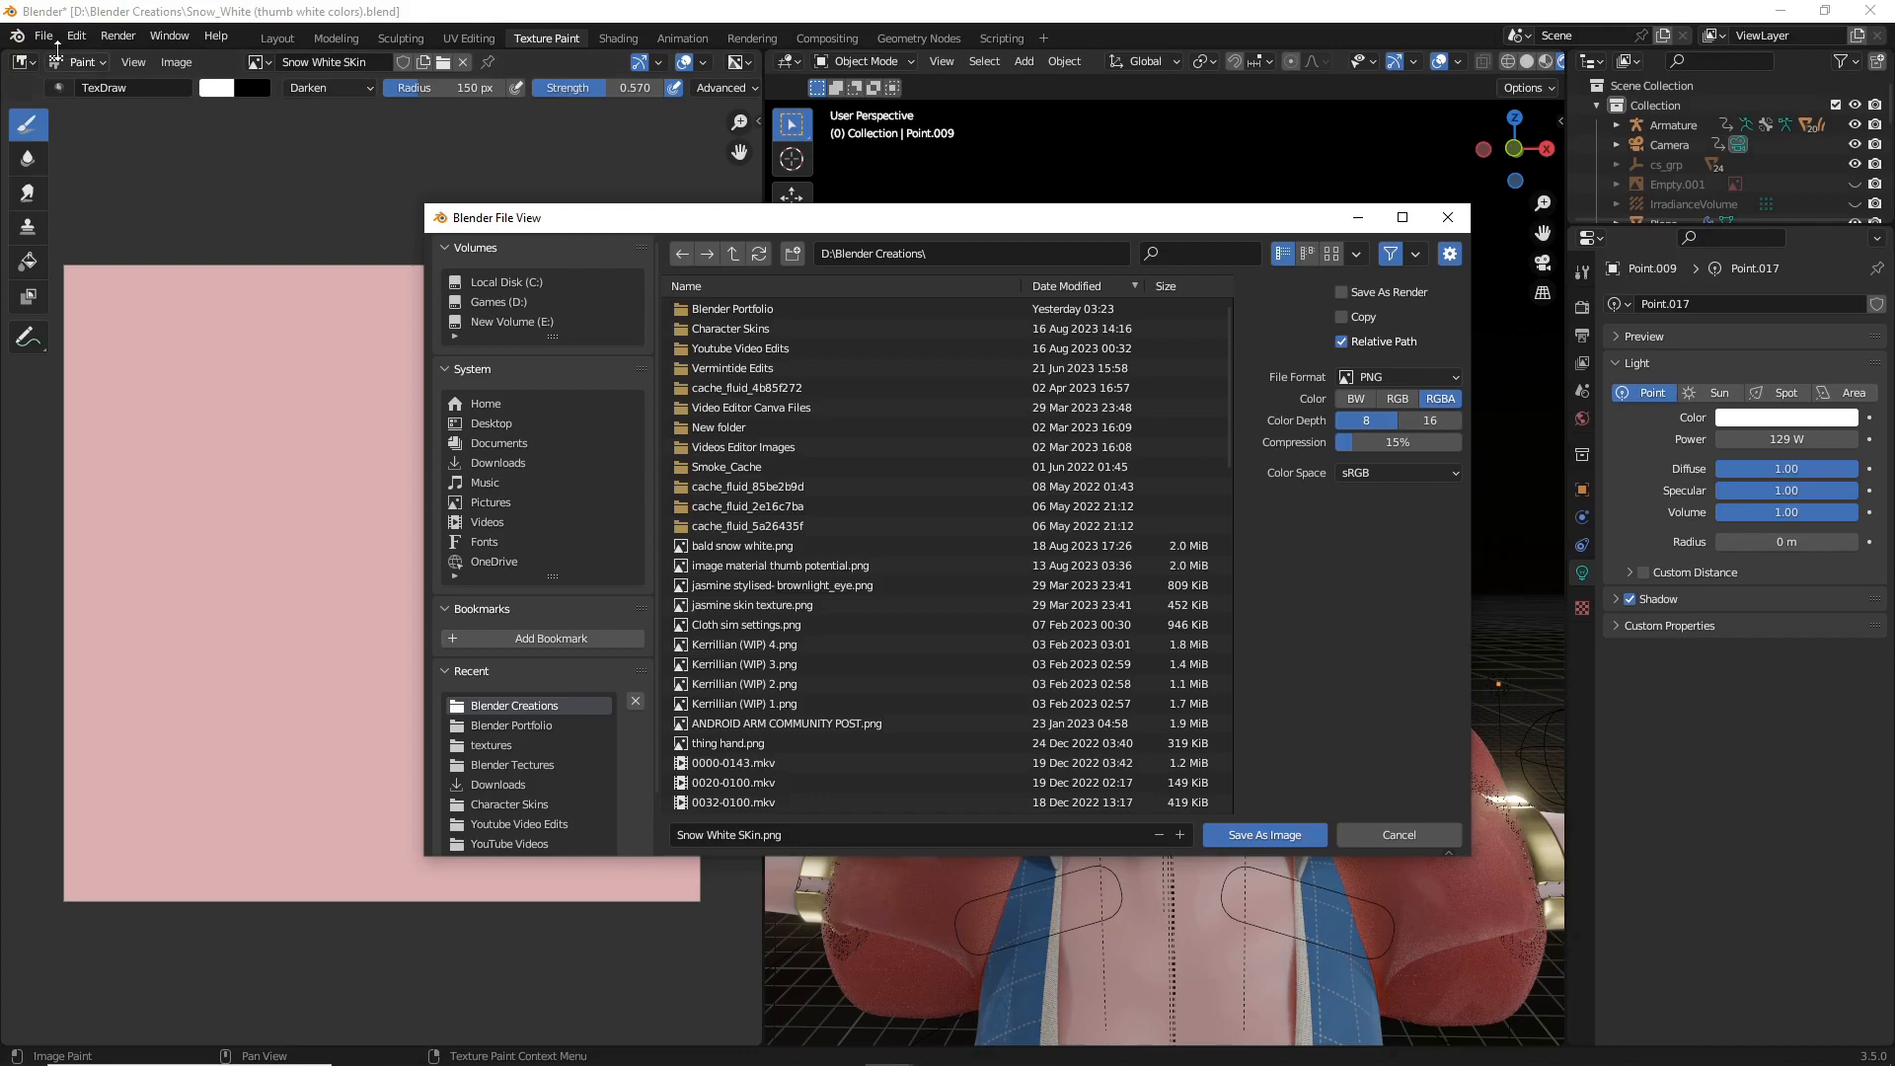
mouse_move(304, 299)
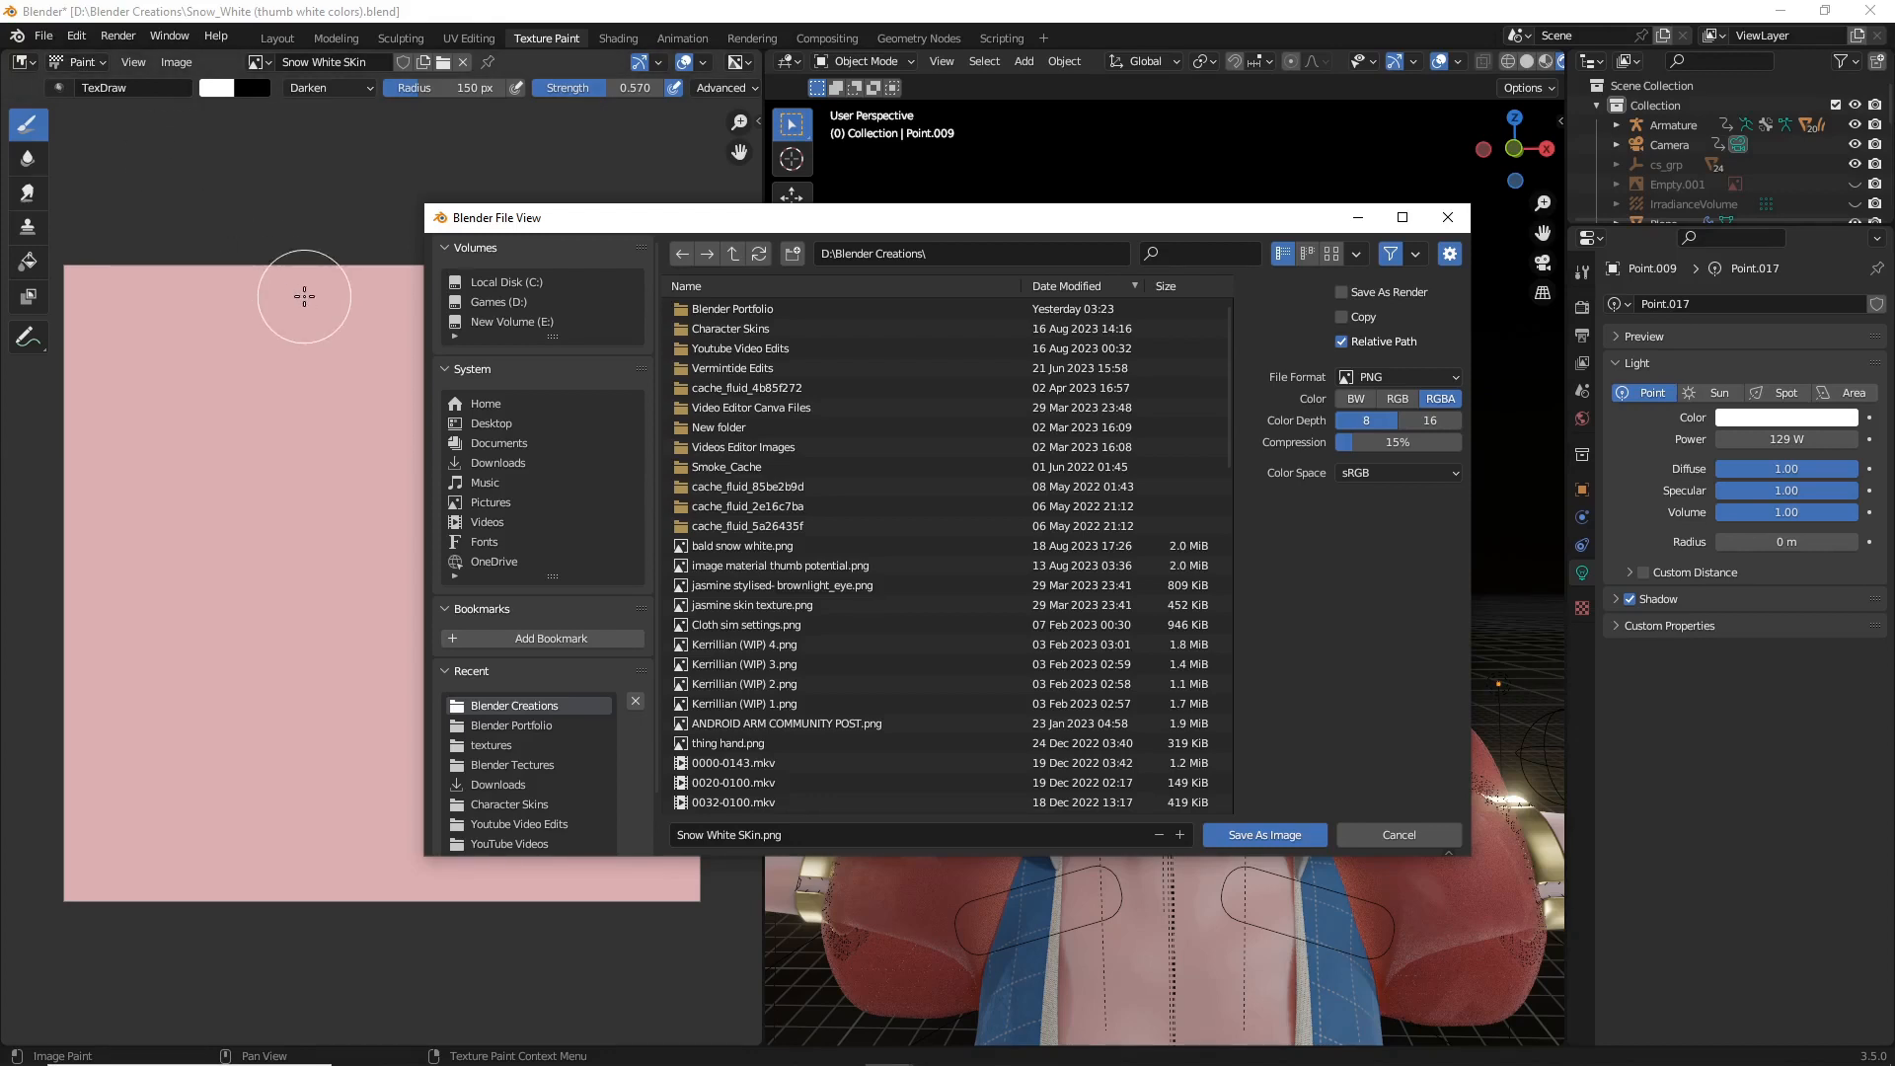
mouse_move(562, 764)
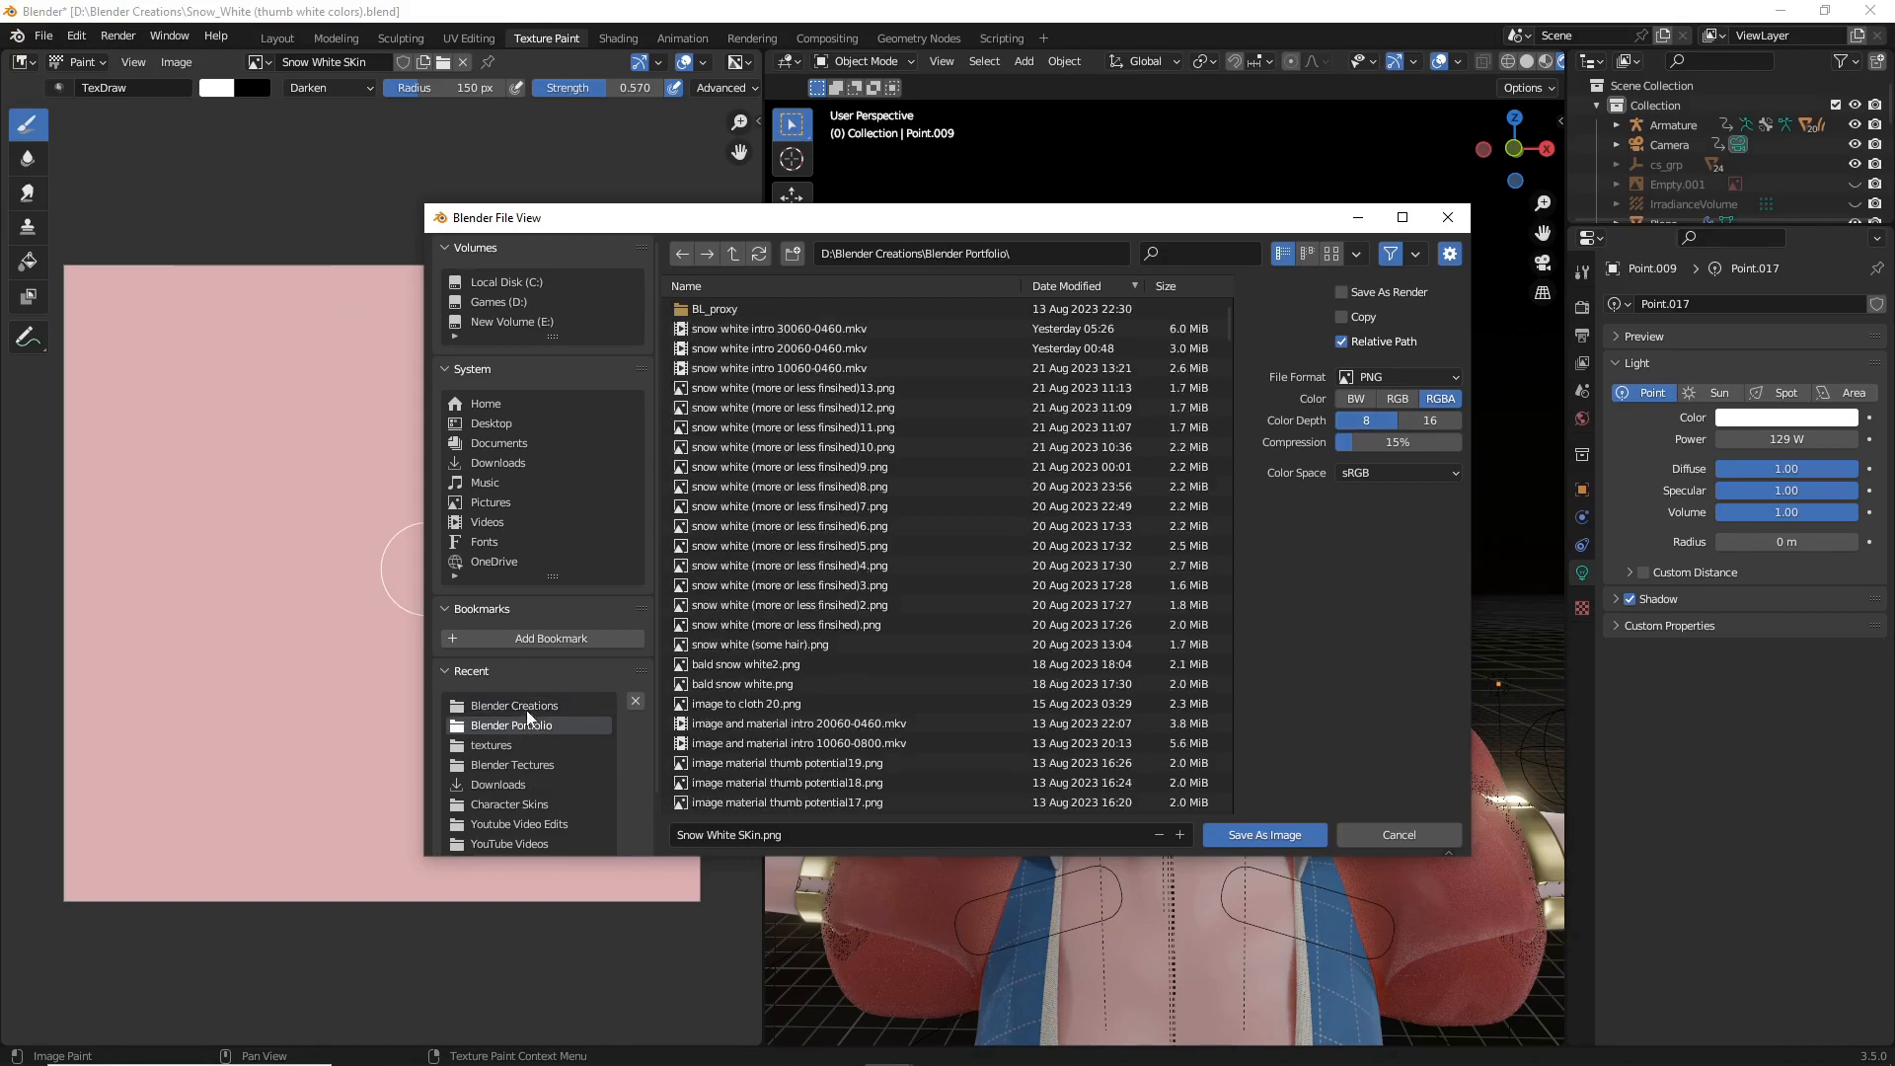
click(511, 705)
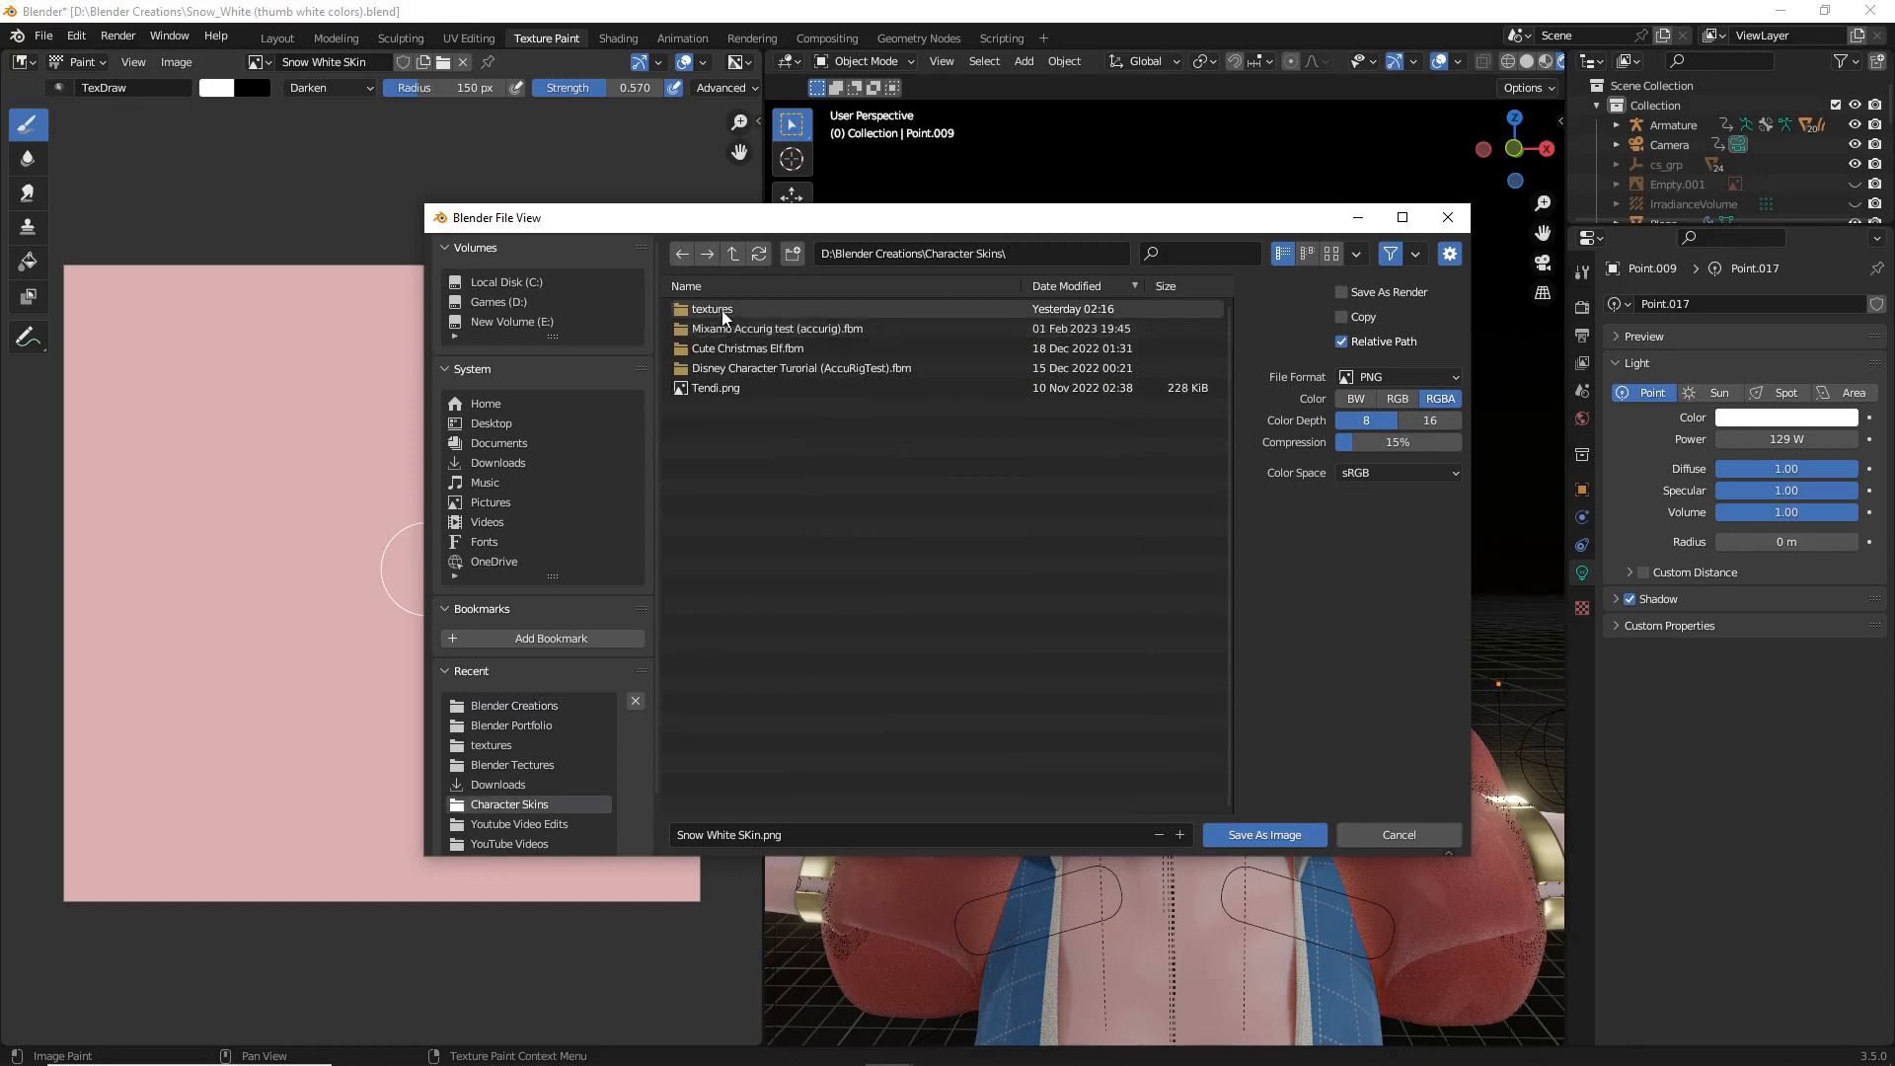
double_click(710, 308)
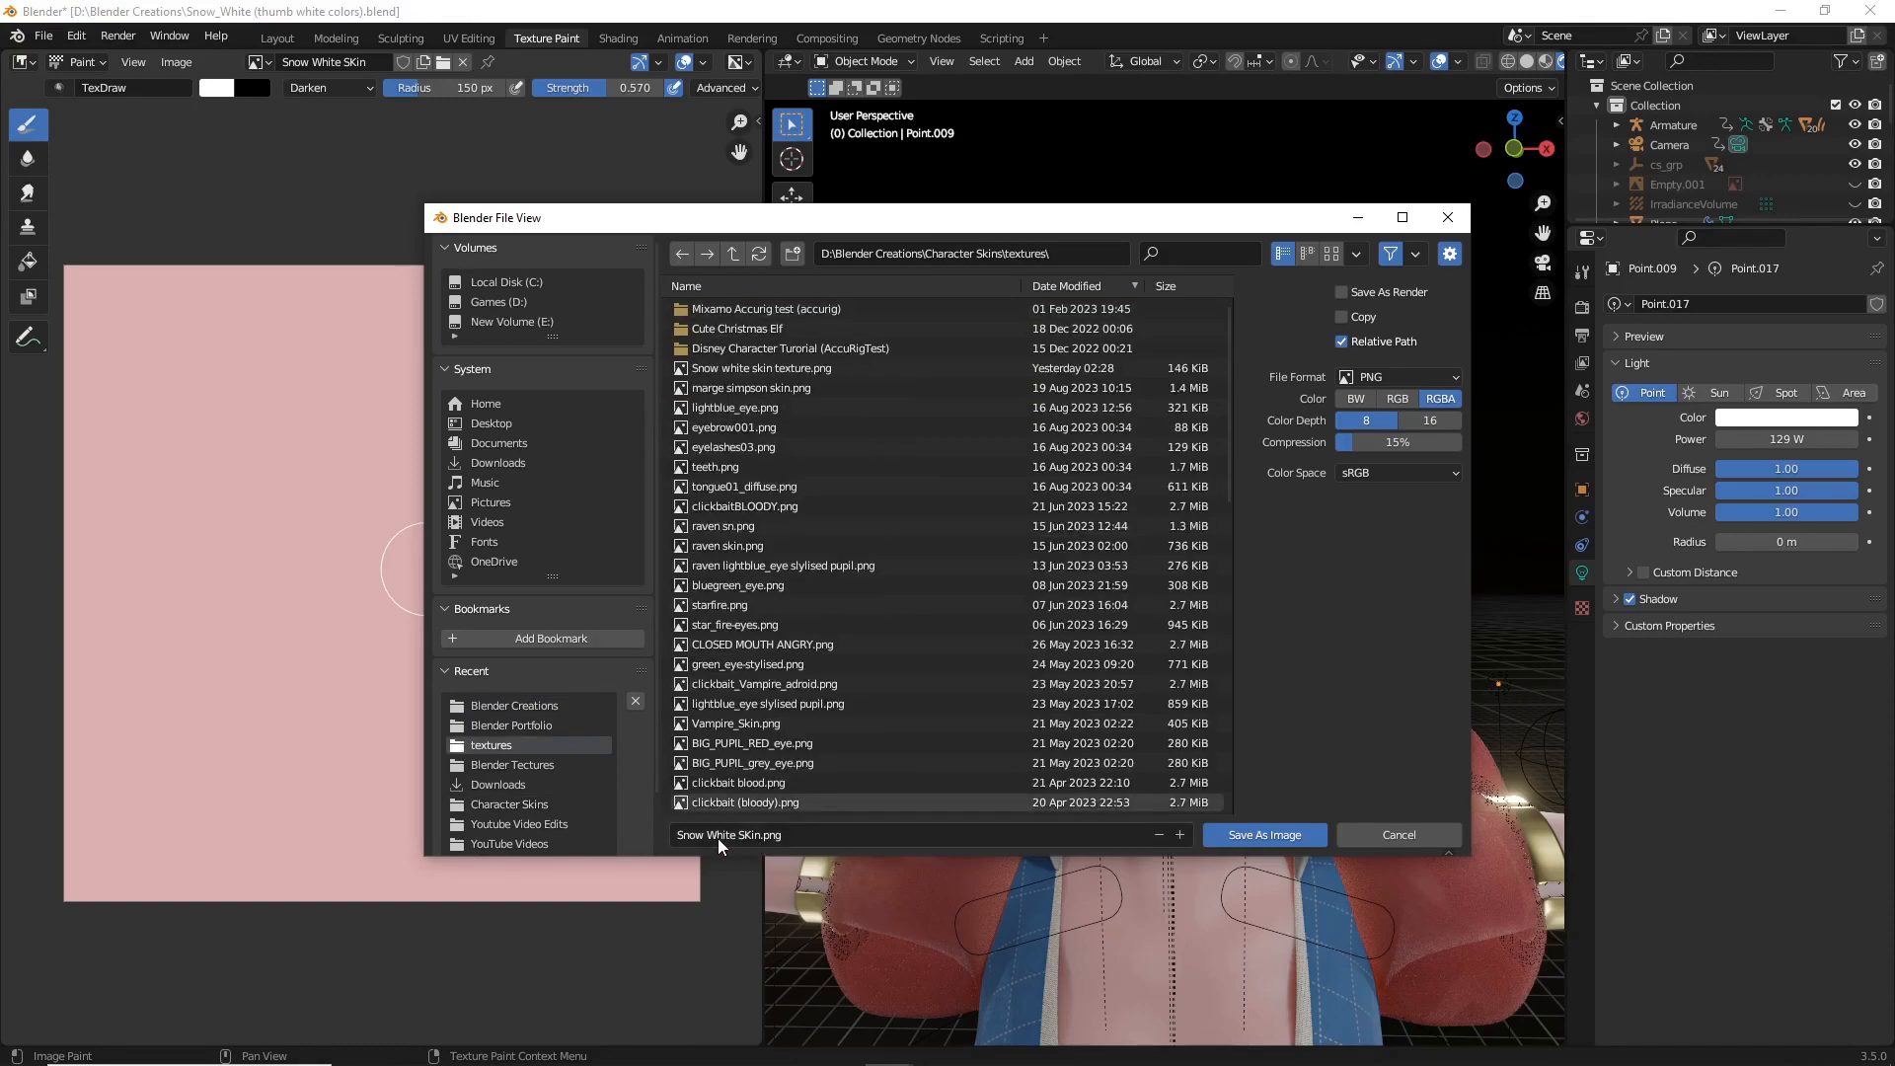
mouse_move(1263, 833)
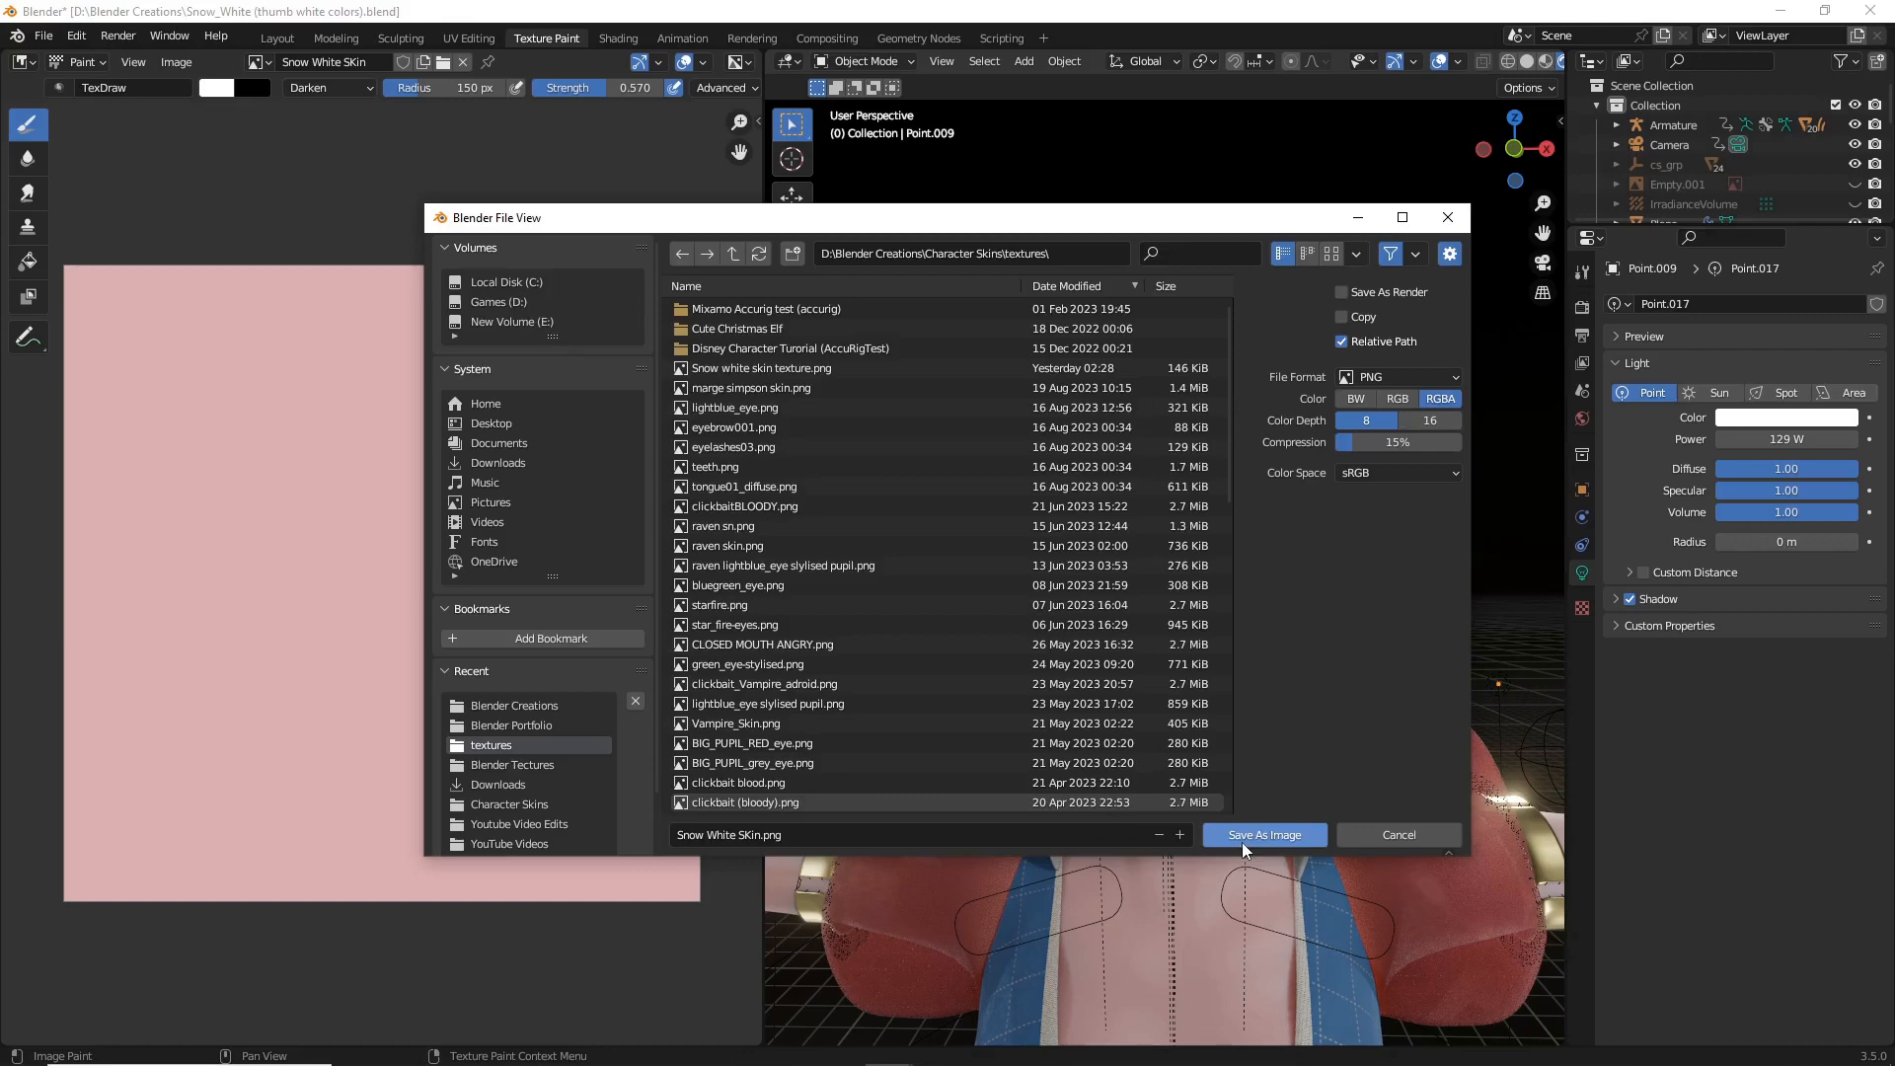
click(1264, 833)
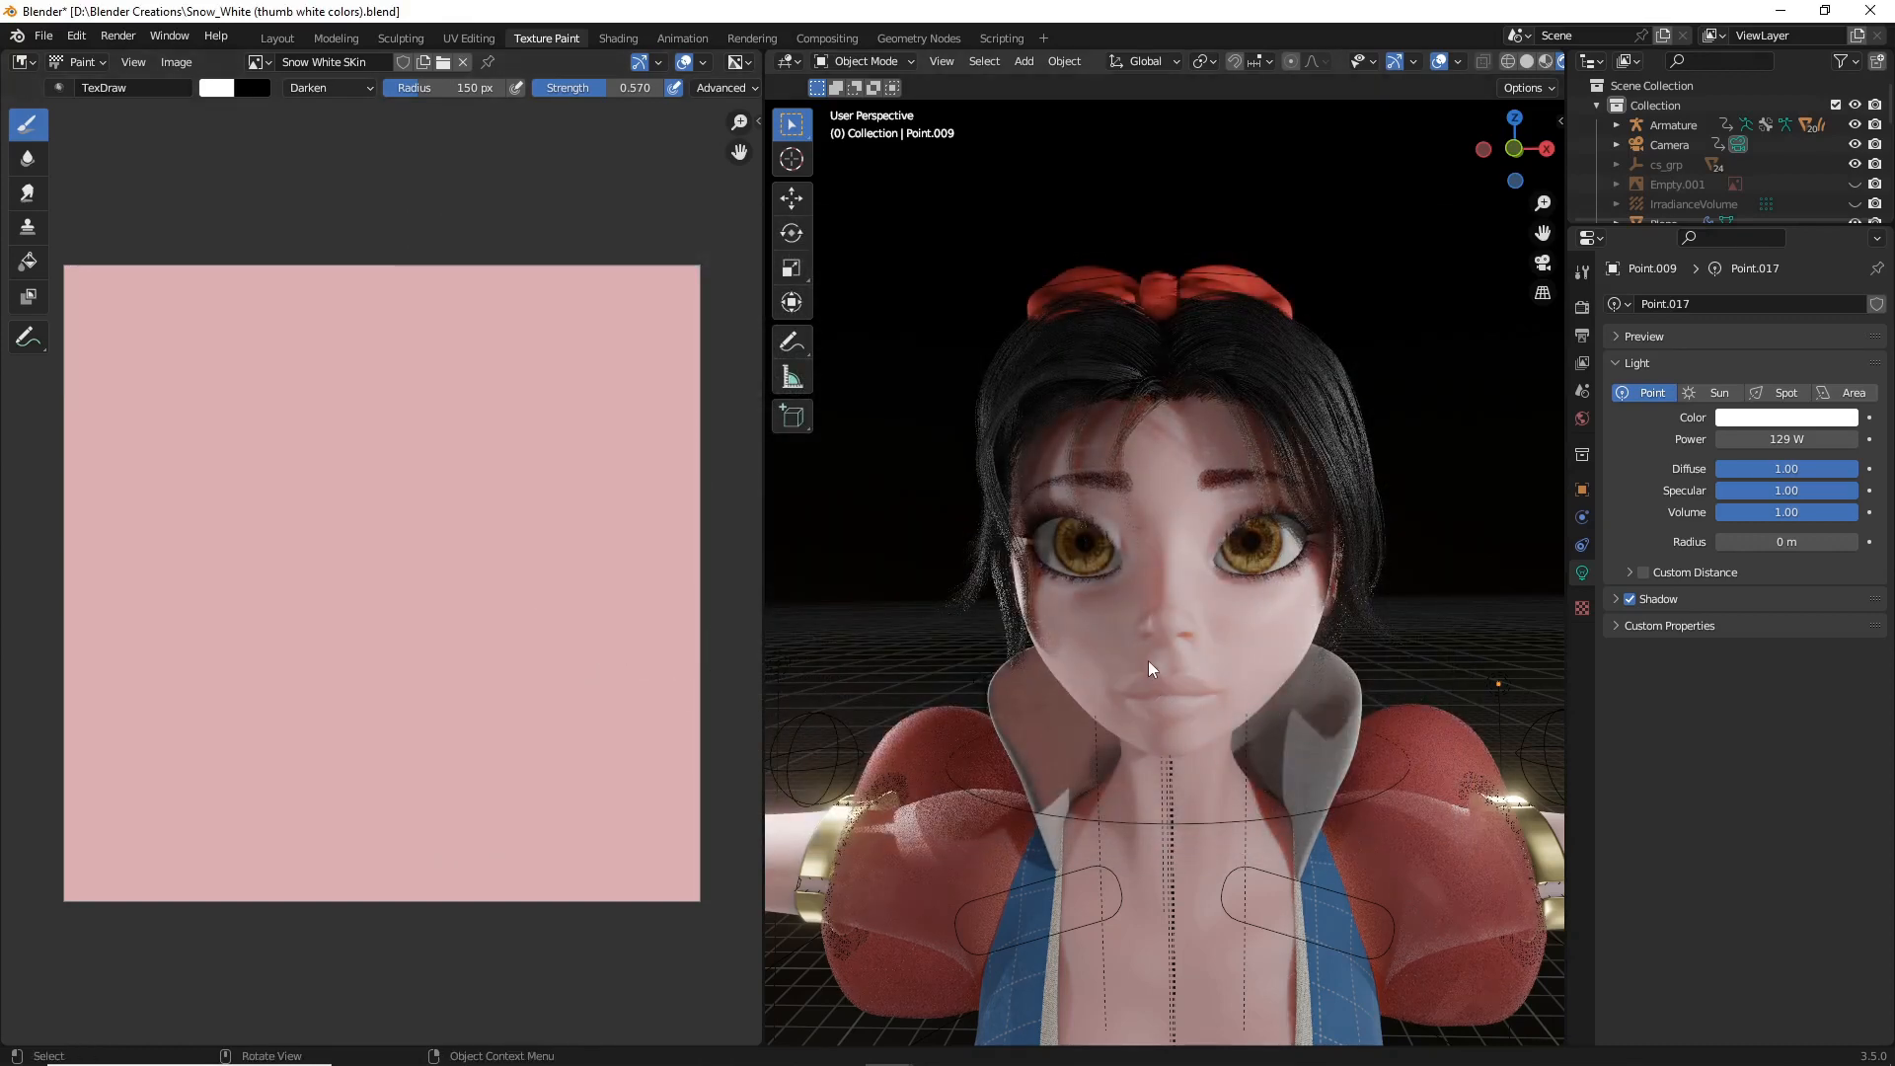
scroll(down, 3)
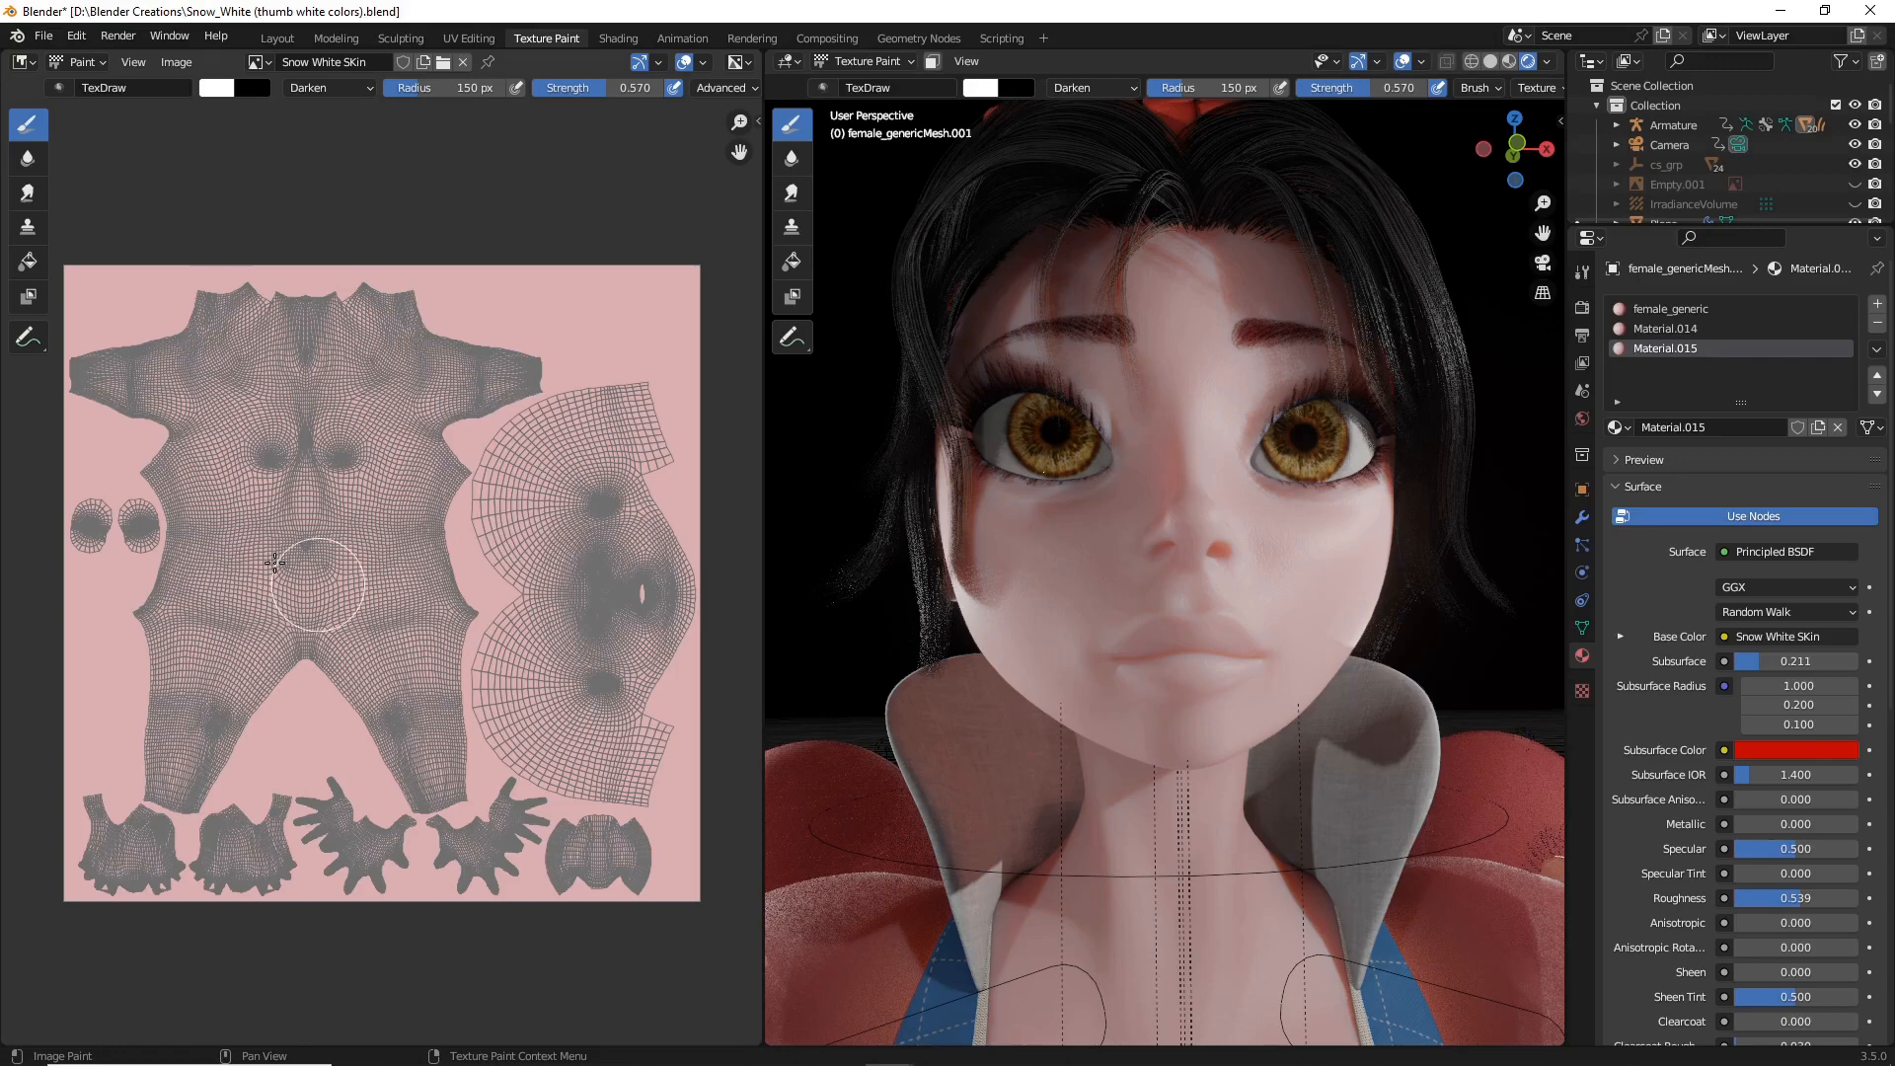
mouse_move(1111, 562)
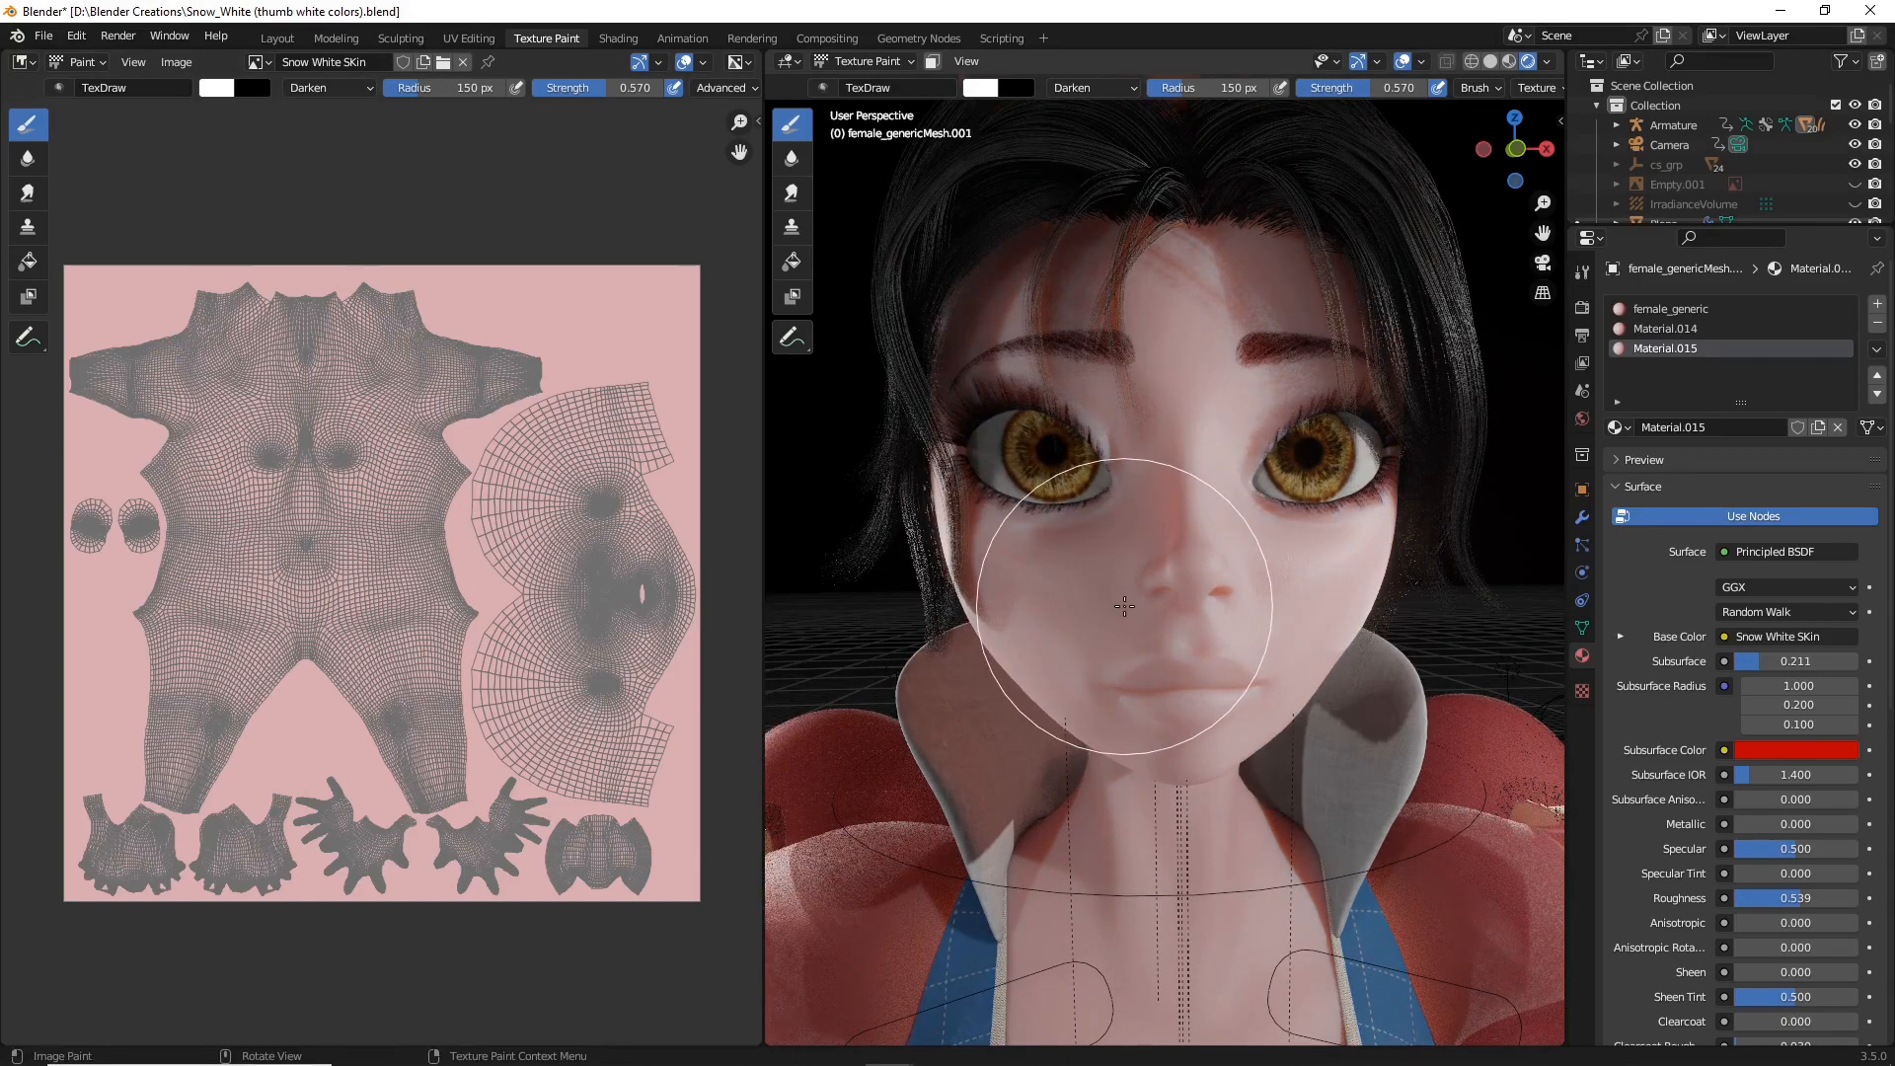
mouse_move(1041, 460)
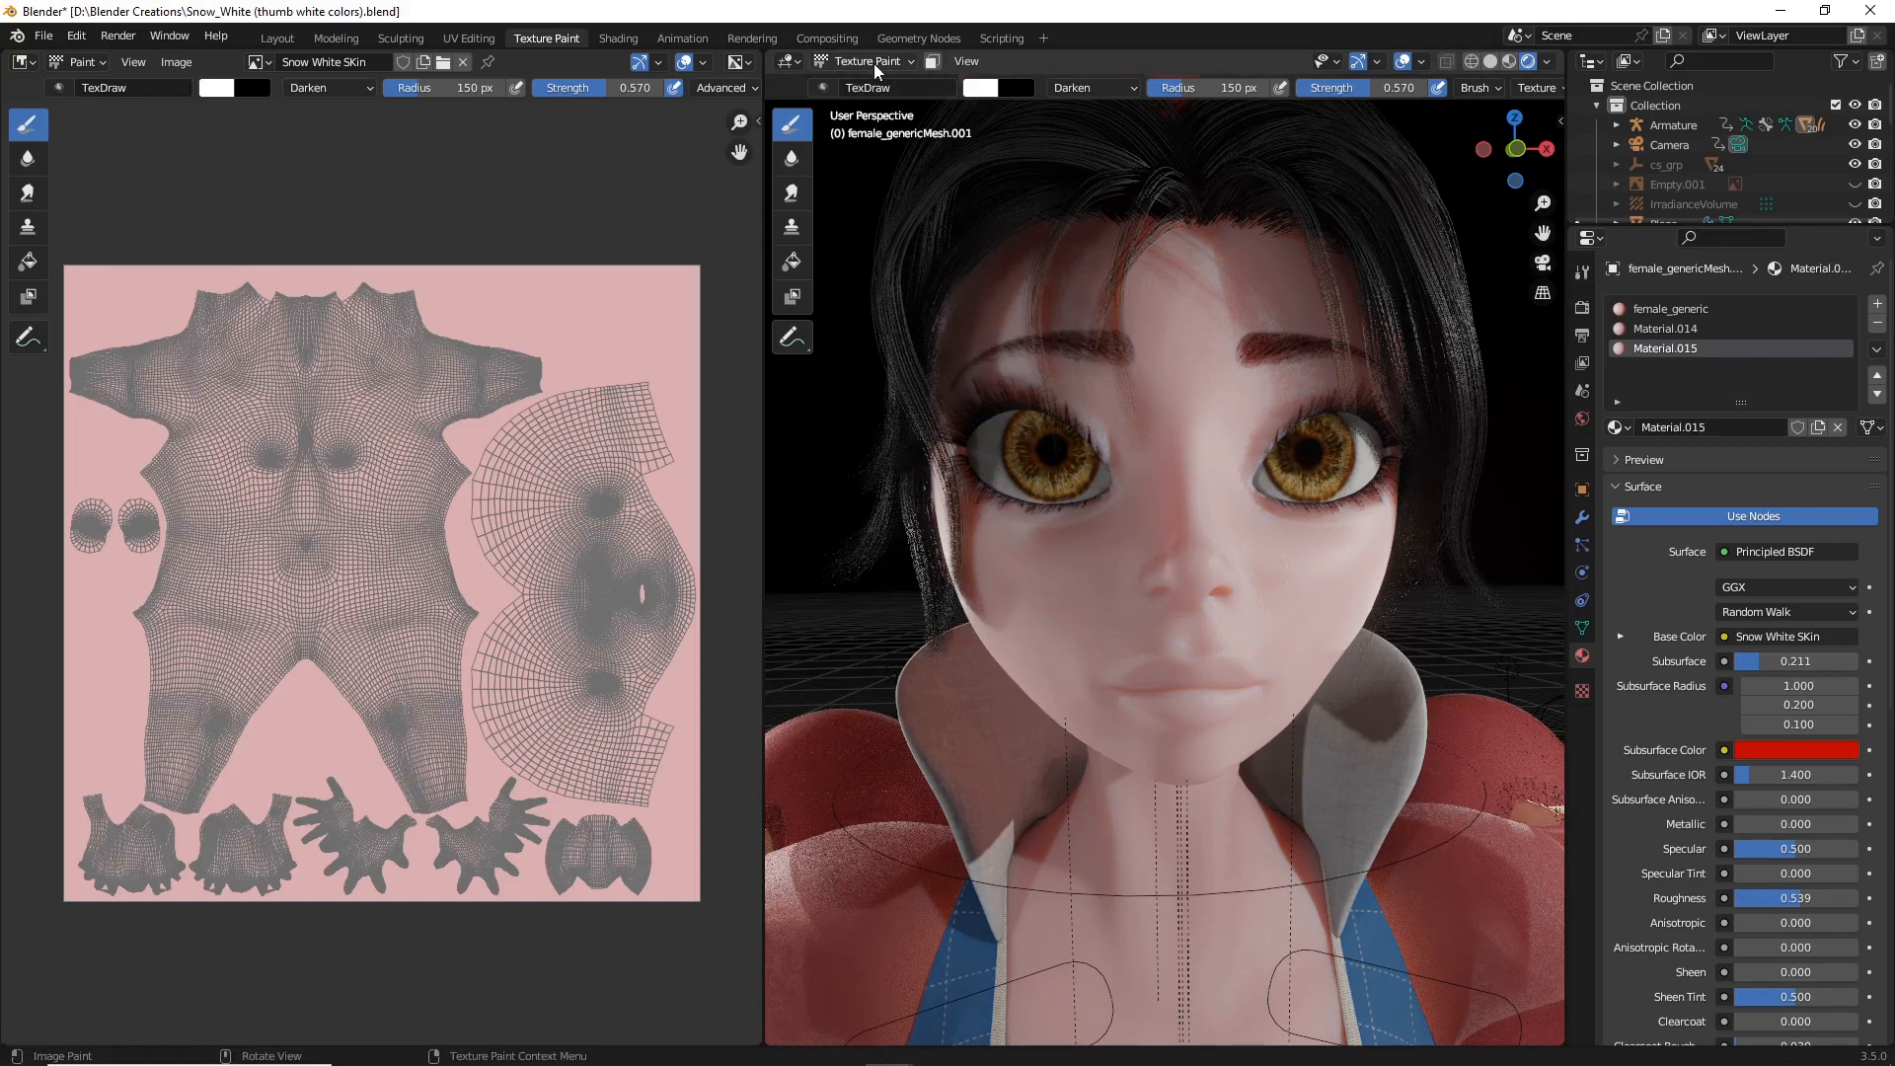
mouse_move(810, 762)
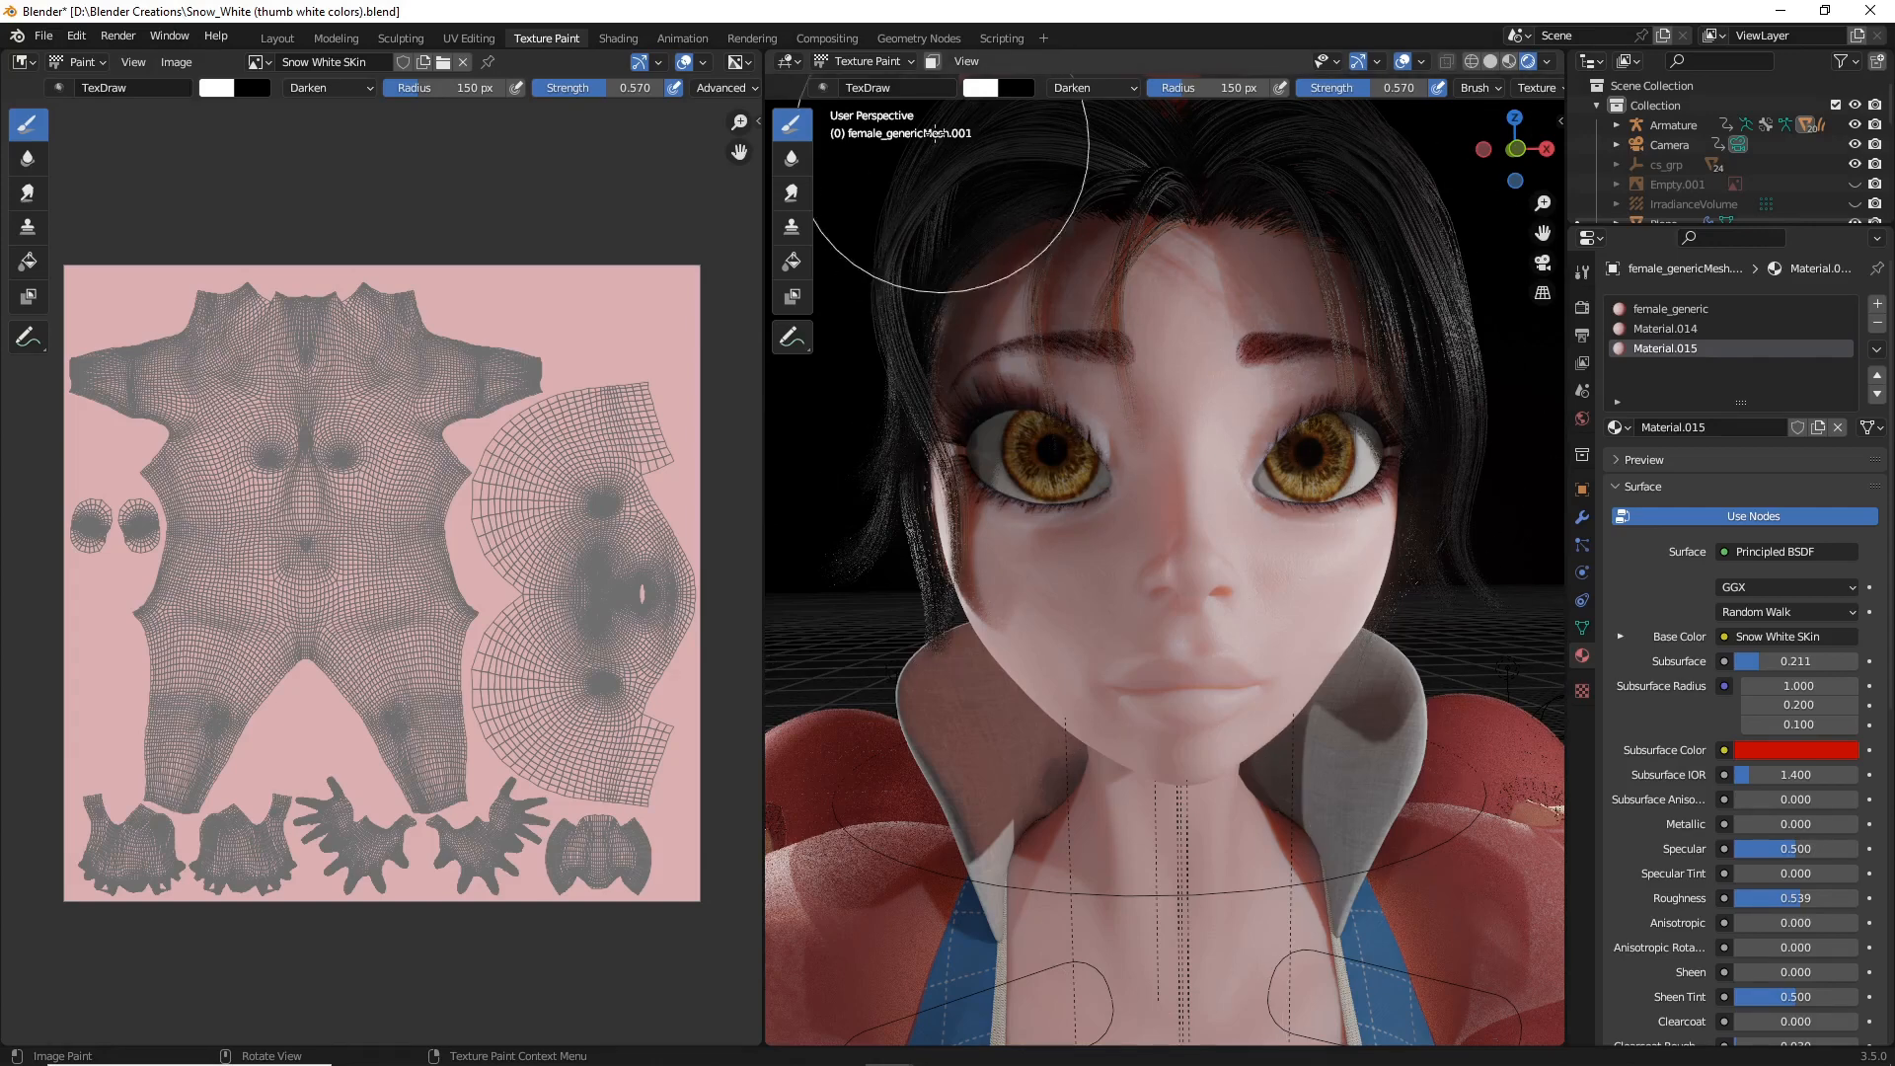
click(862, 61)
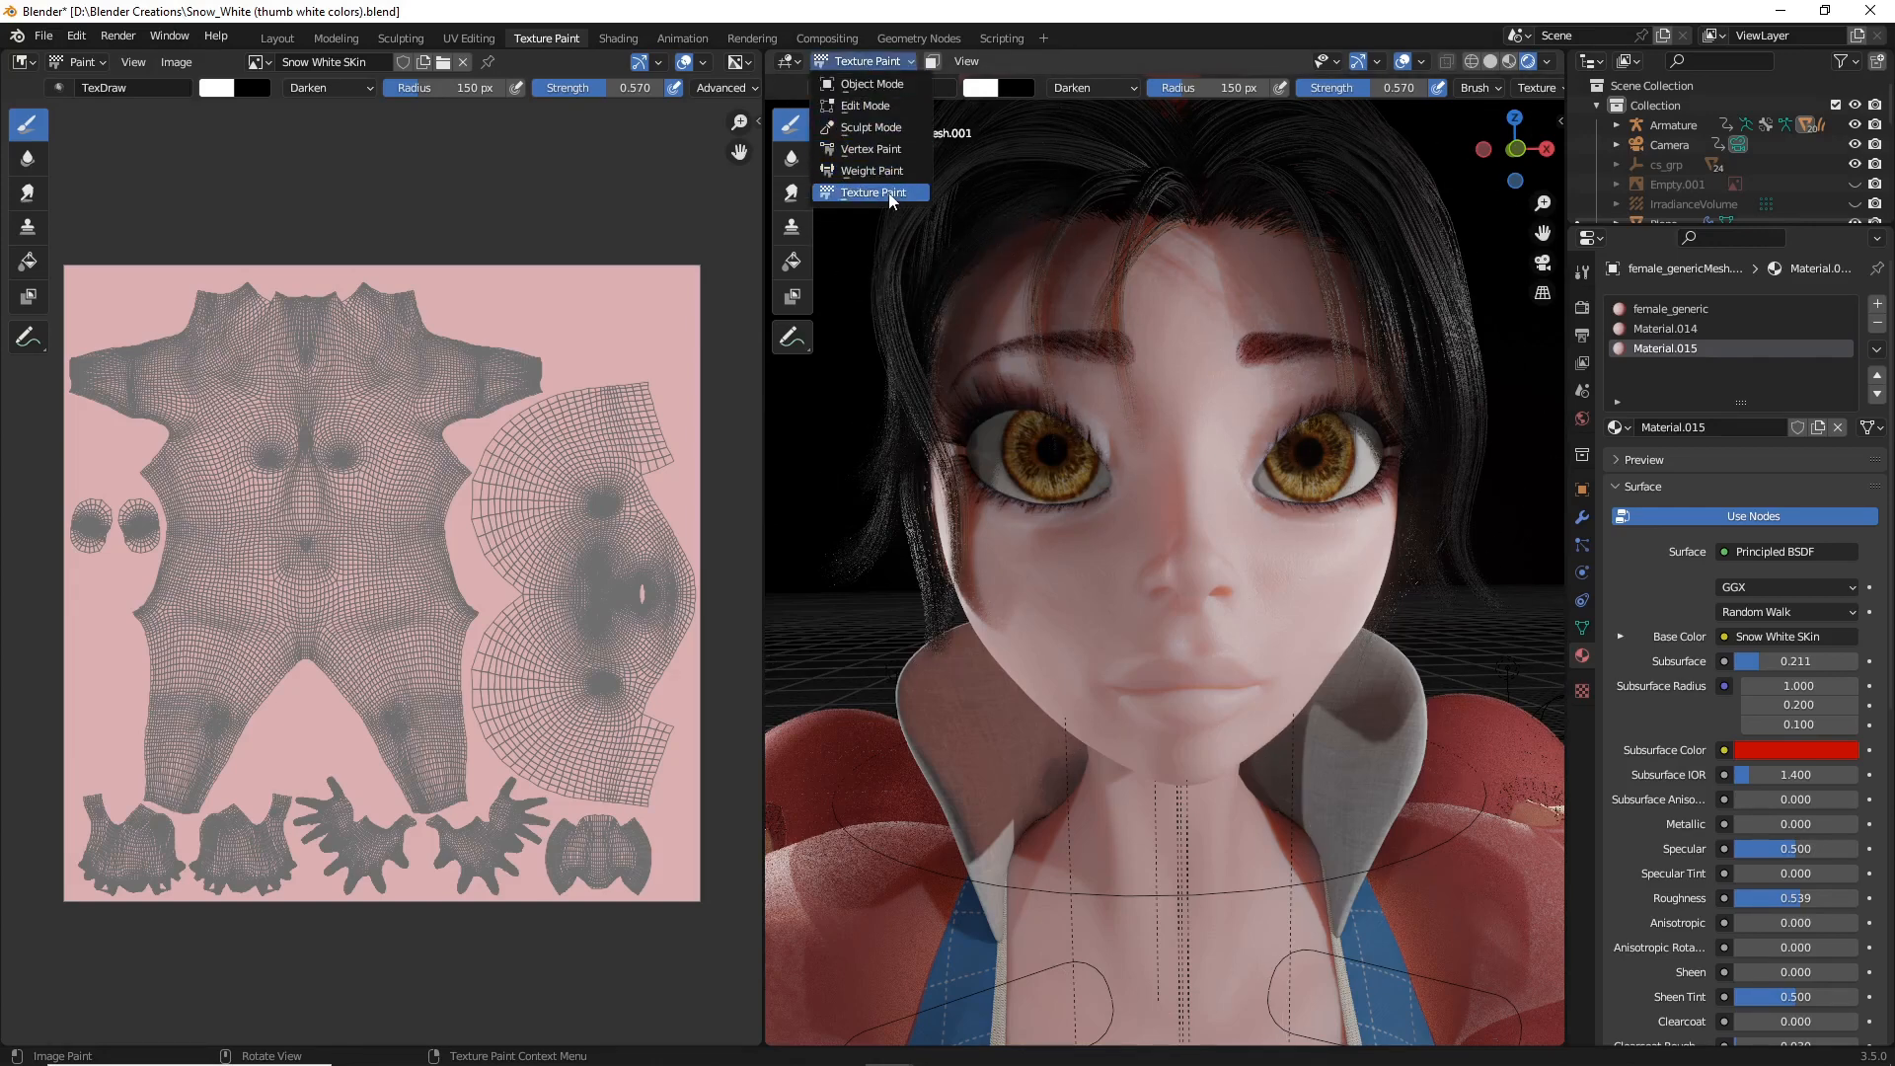
click(870, 192)
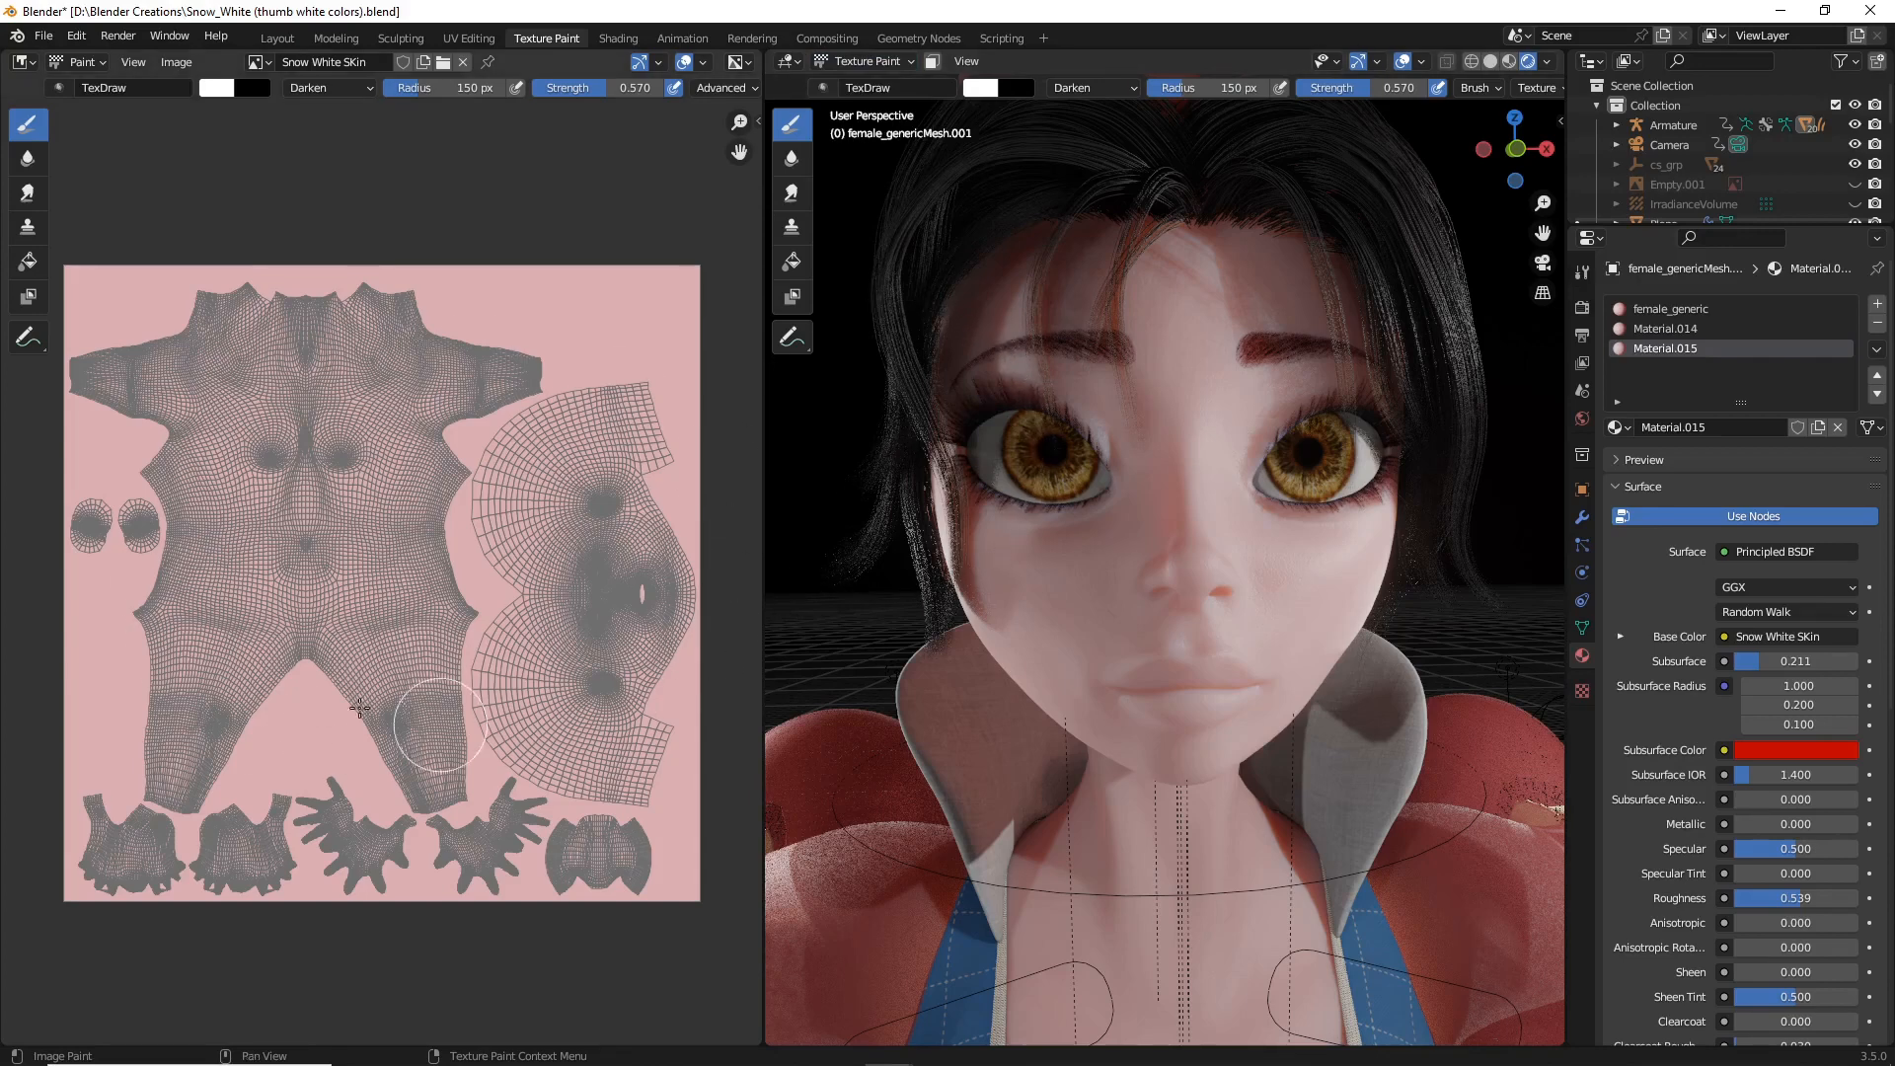
mouse_move(594, 621)
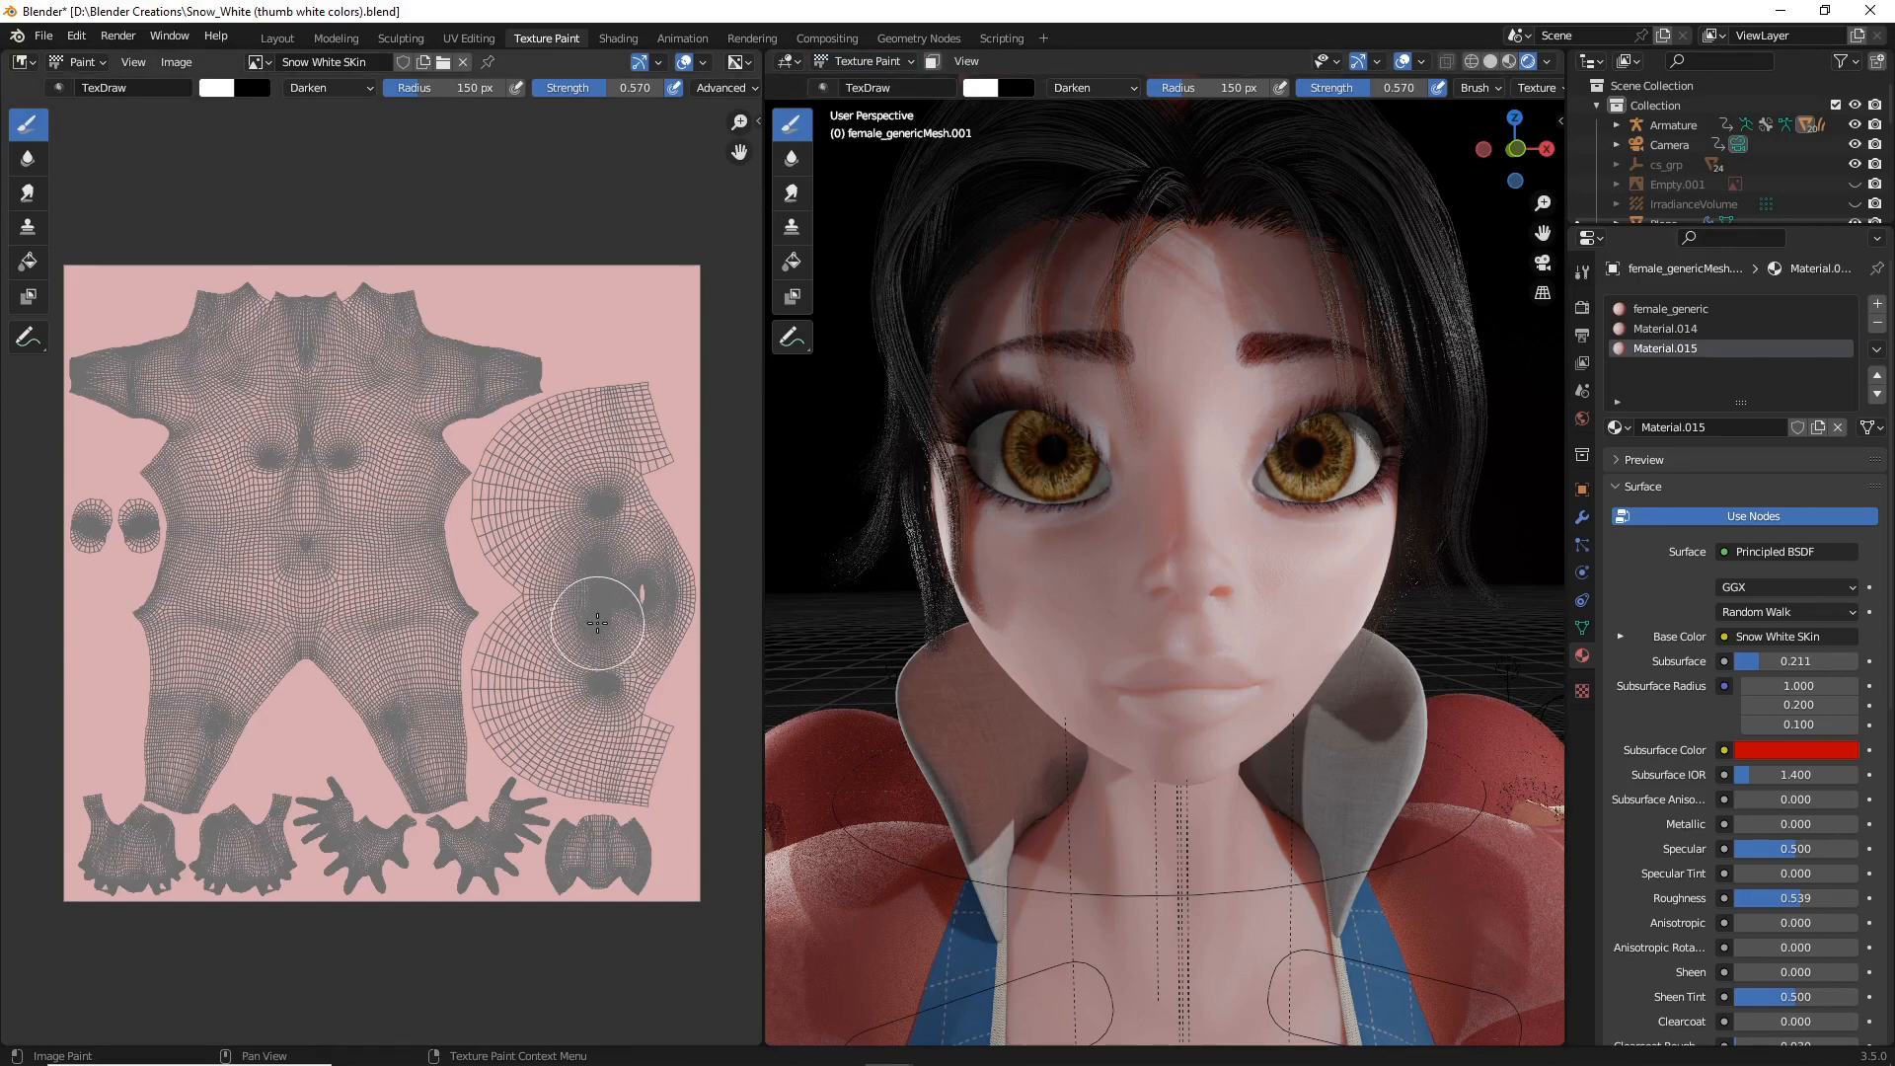
mouse_move(537, 545)
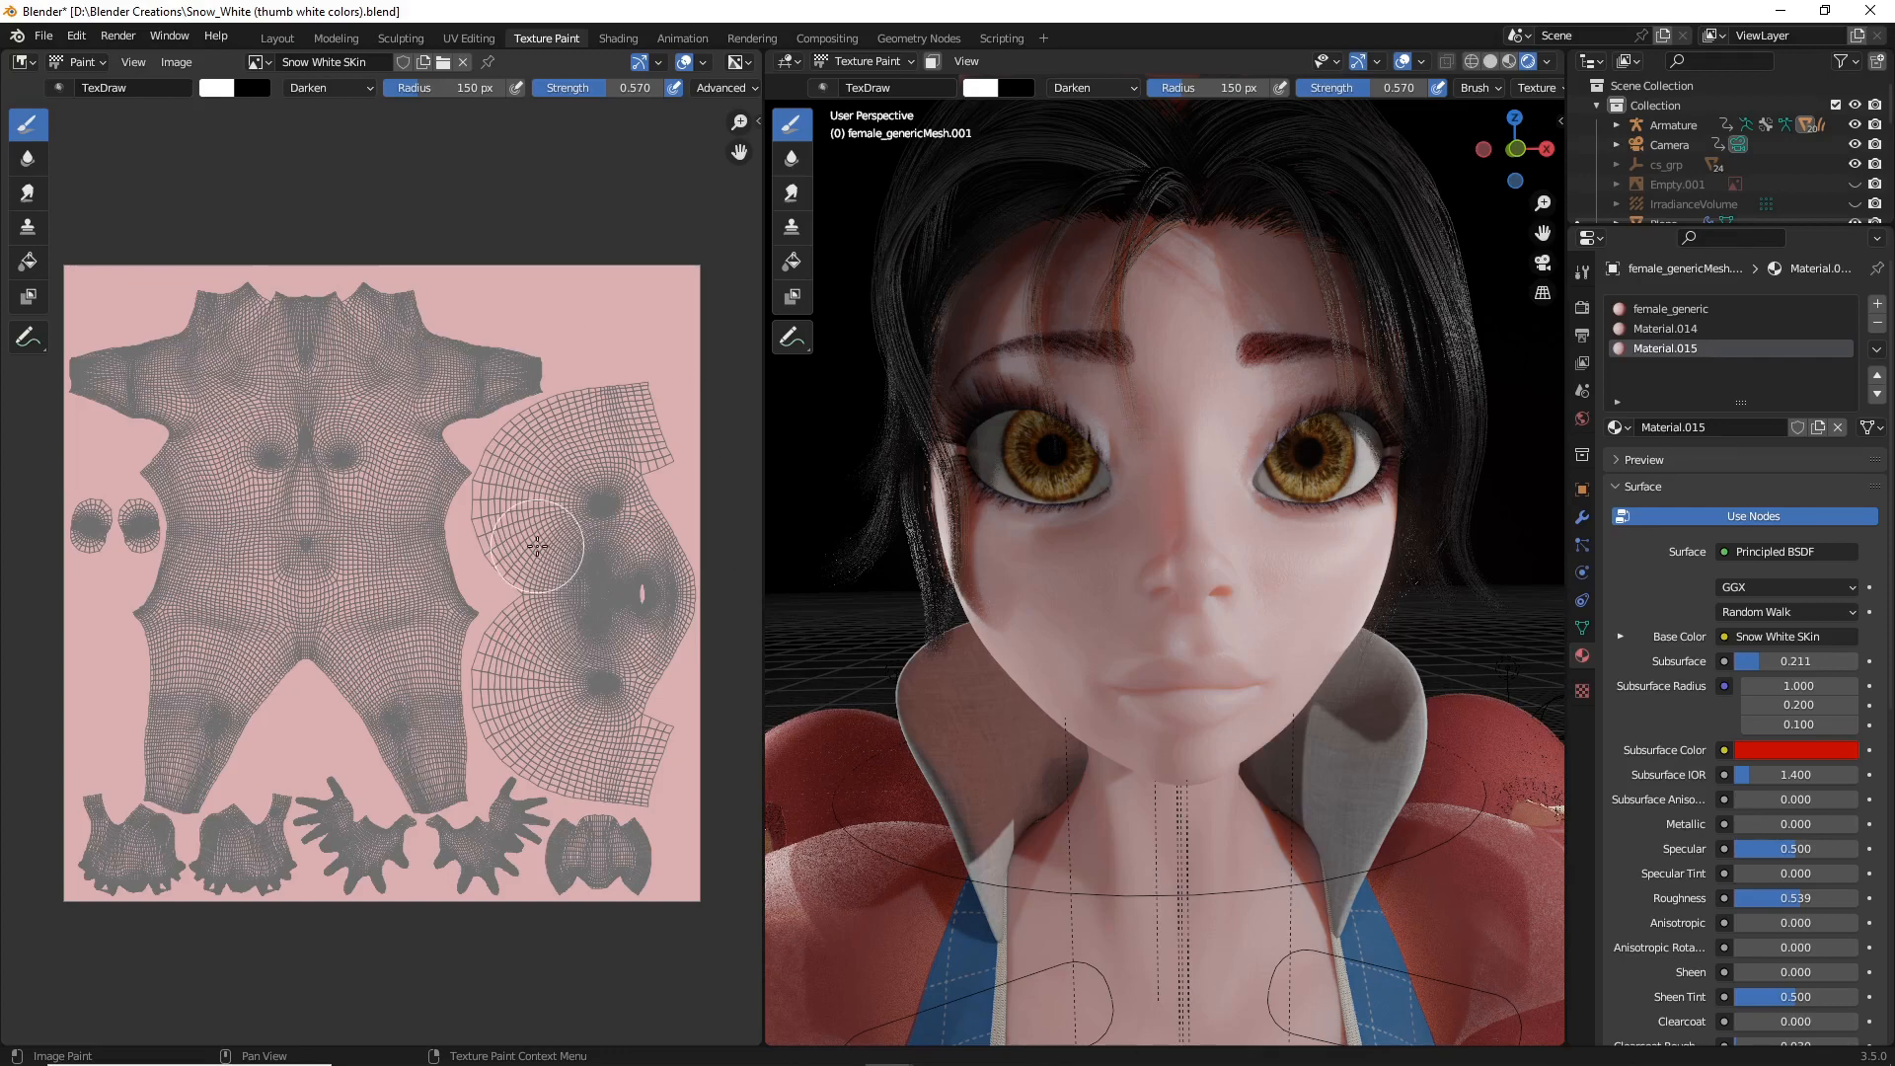
mouse_move(528, 525)
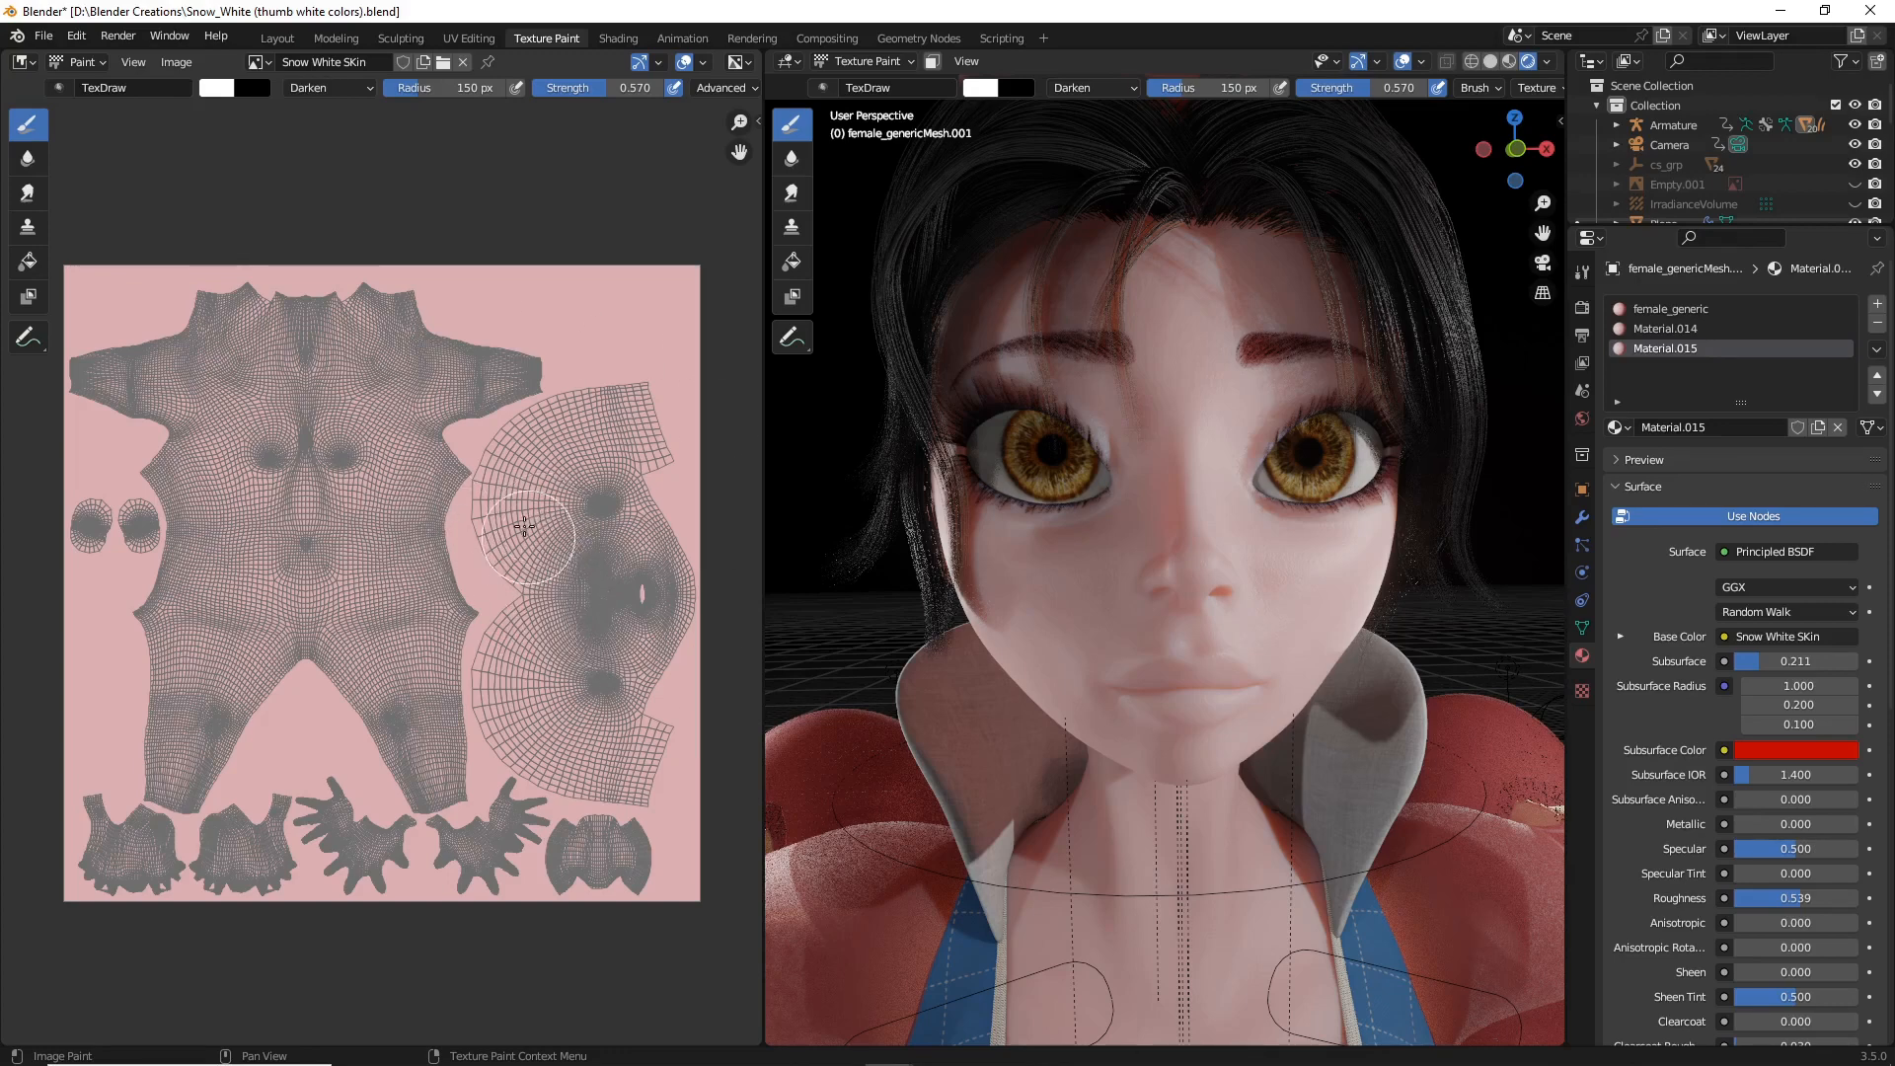
mouse_move(980, 511)
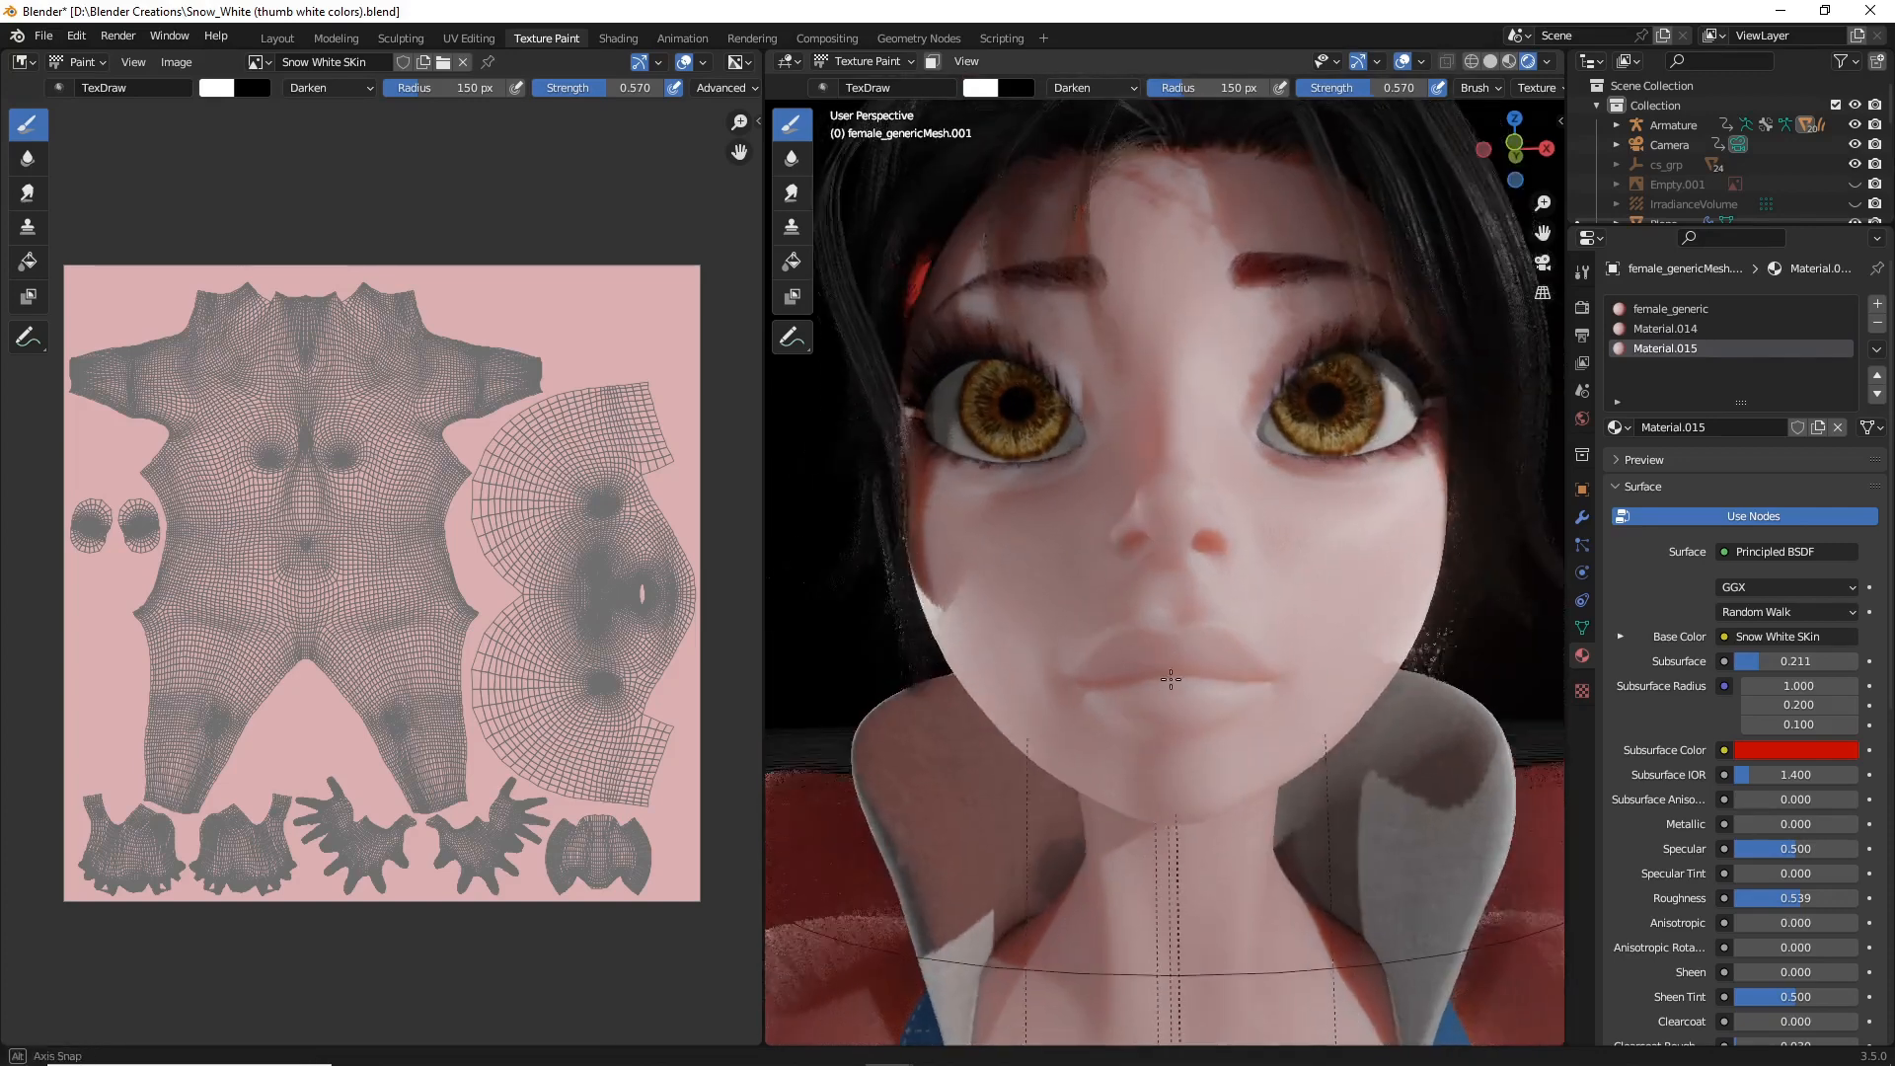
Step: Make the brush colour red, with 71 px radius and 1.000 strength
click(999, 87)
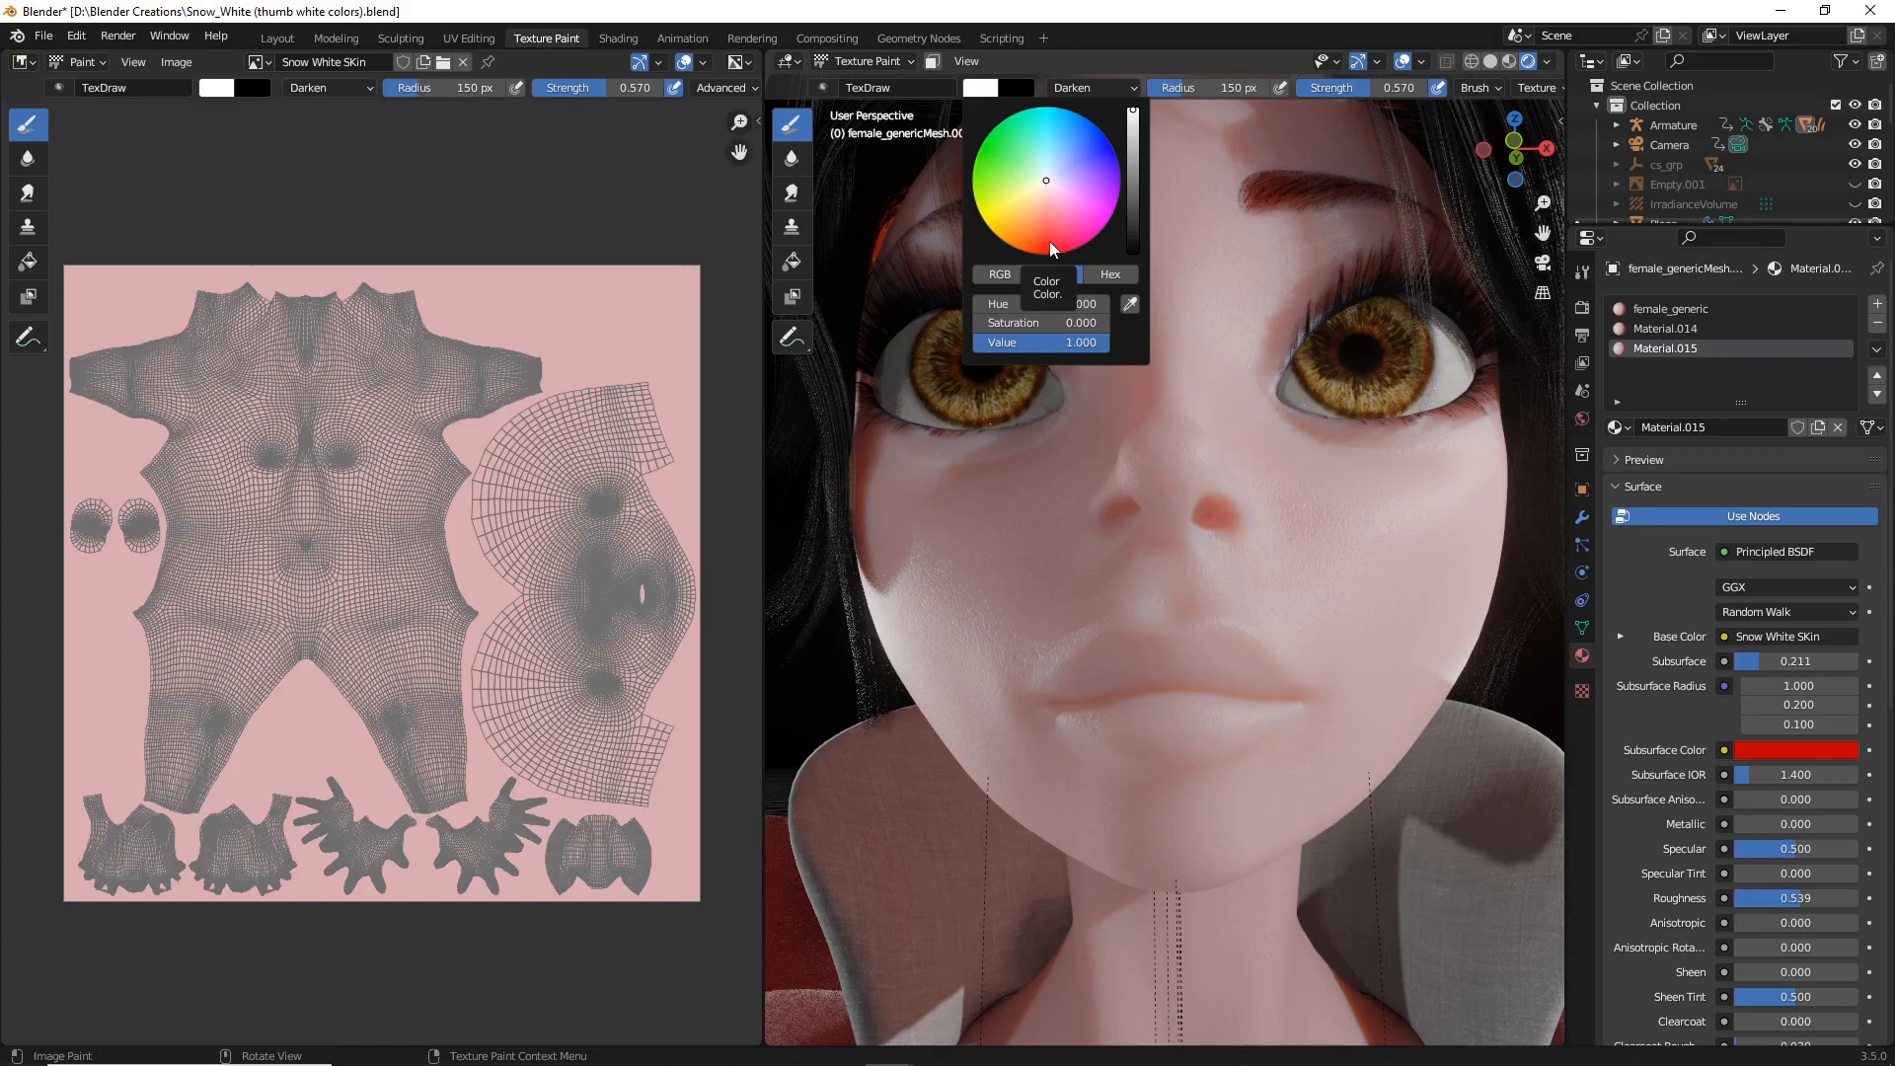
click(1046, 241)
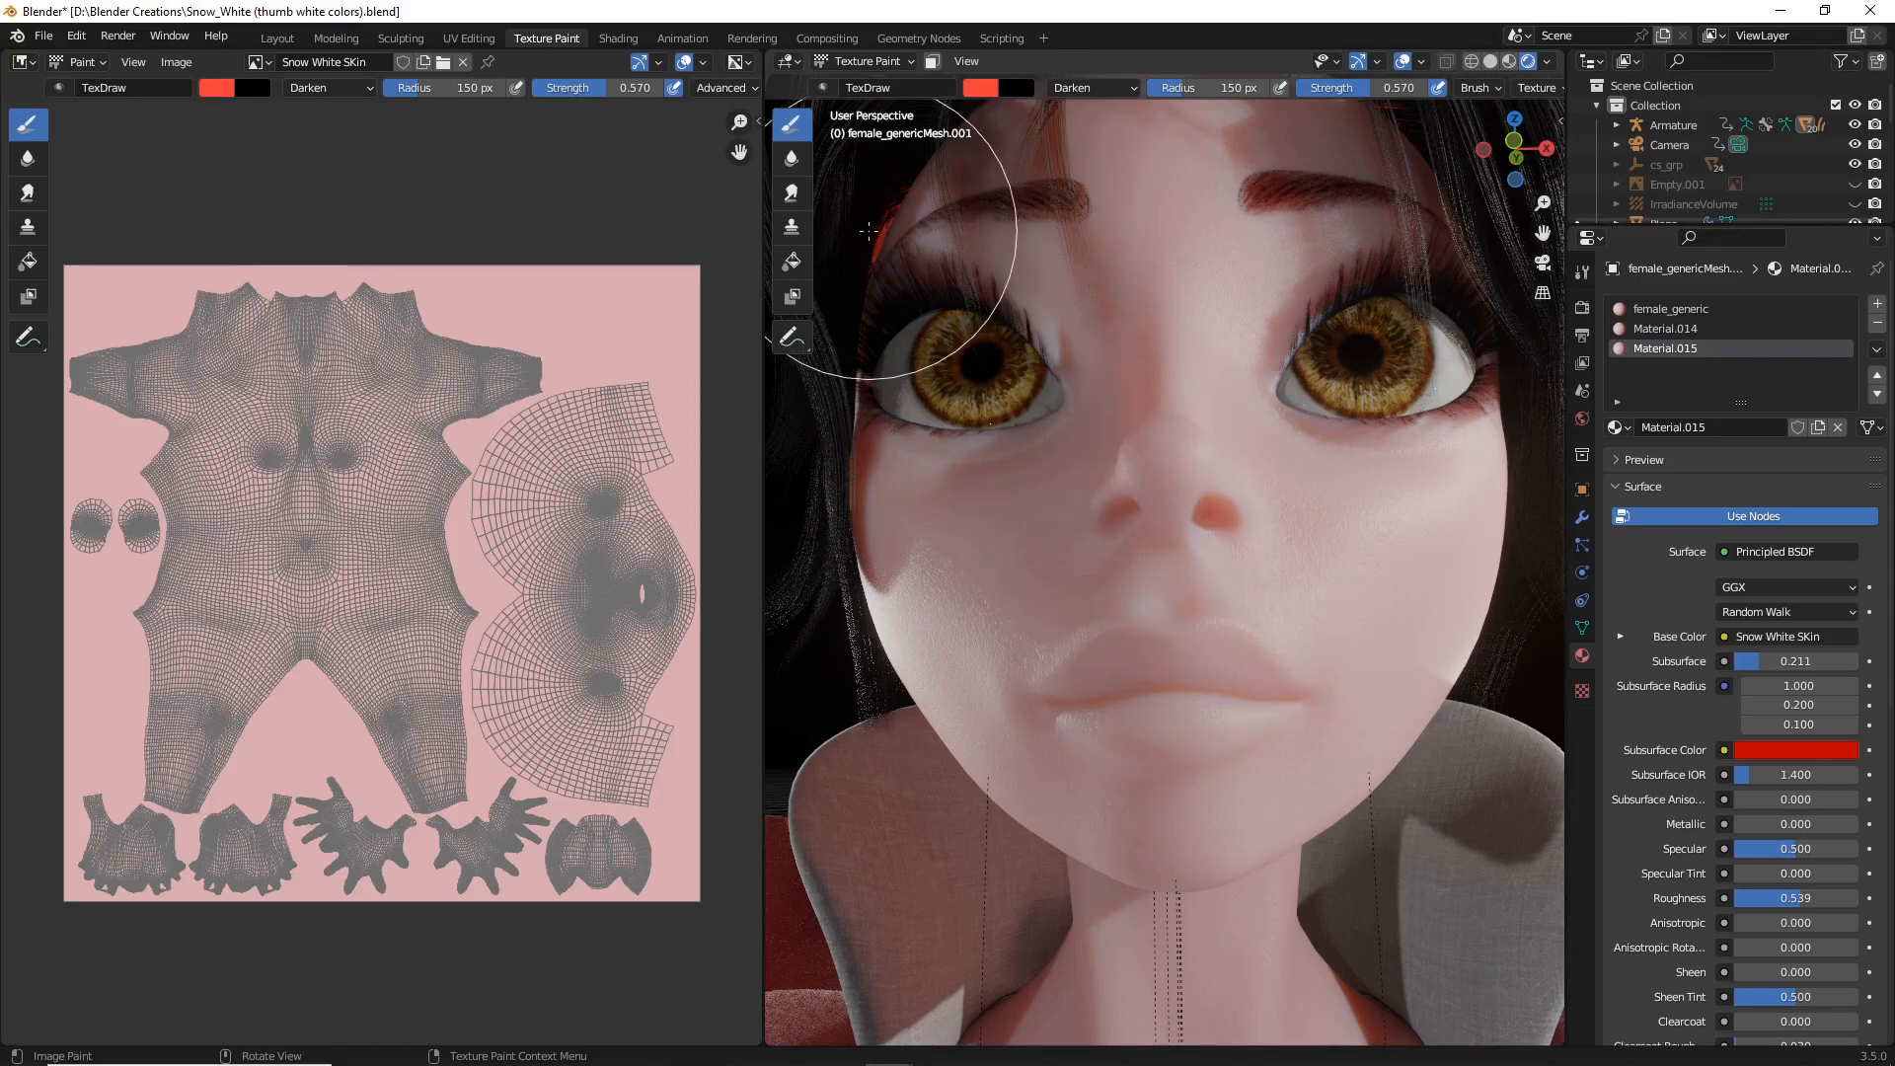
mouse_move(855, 249)
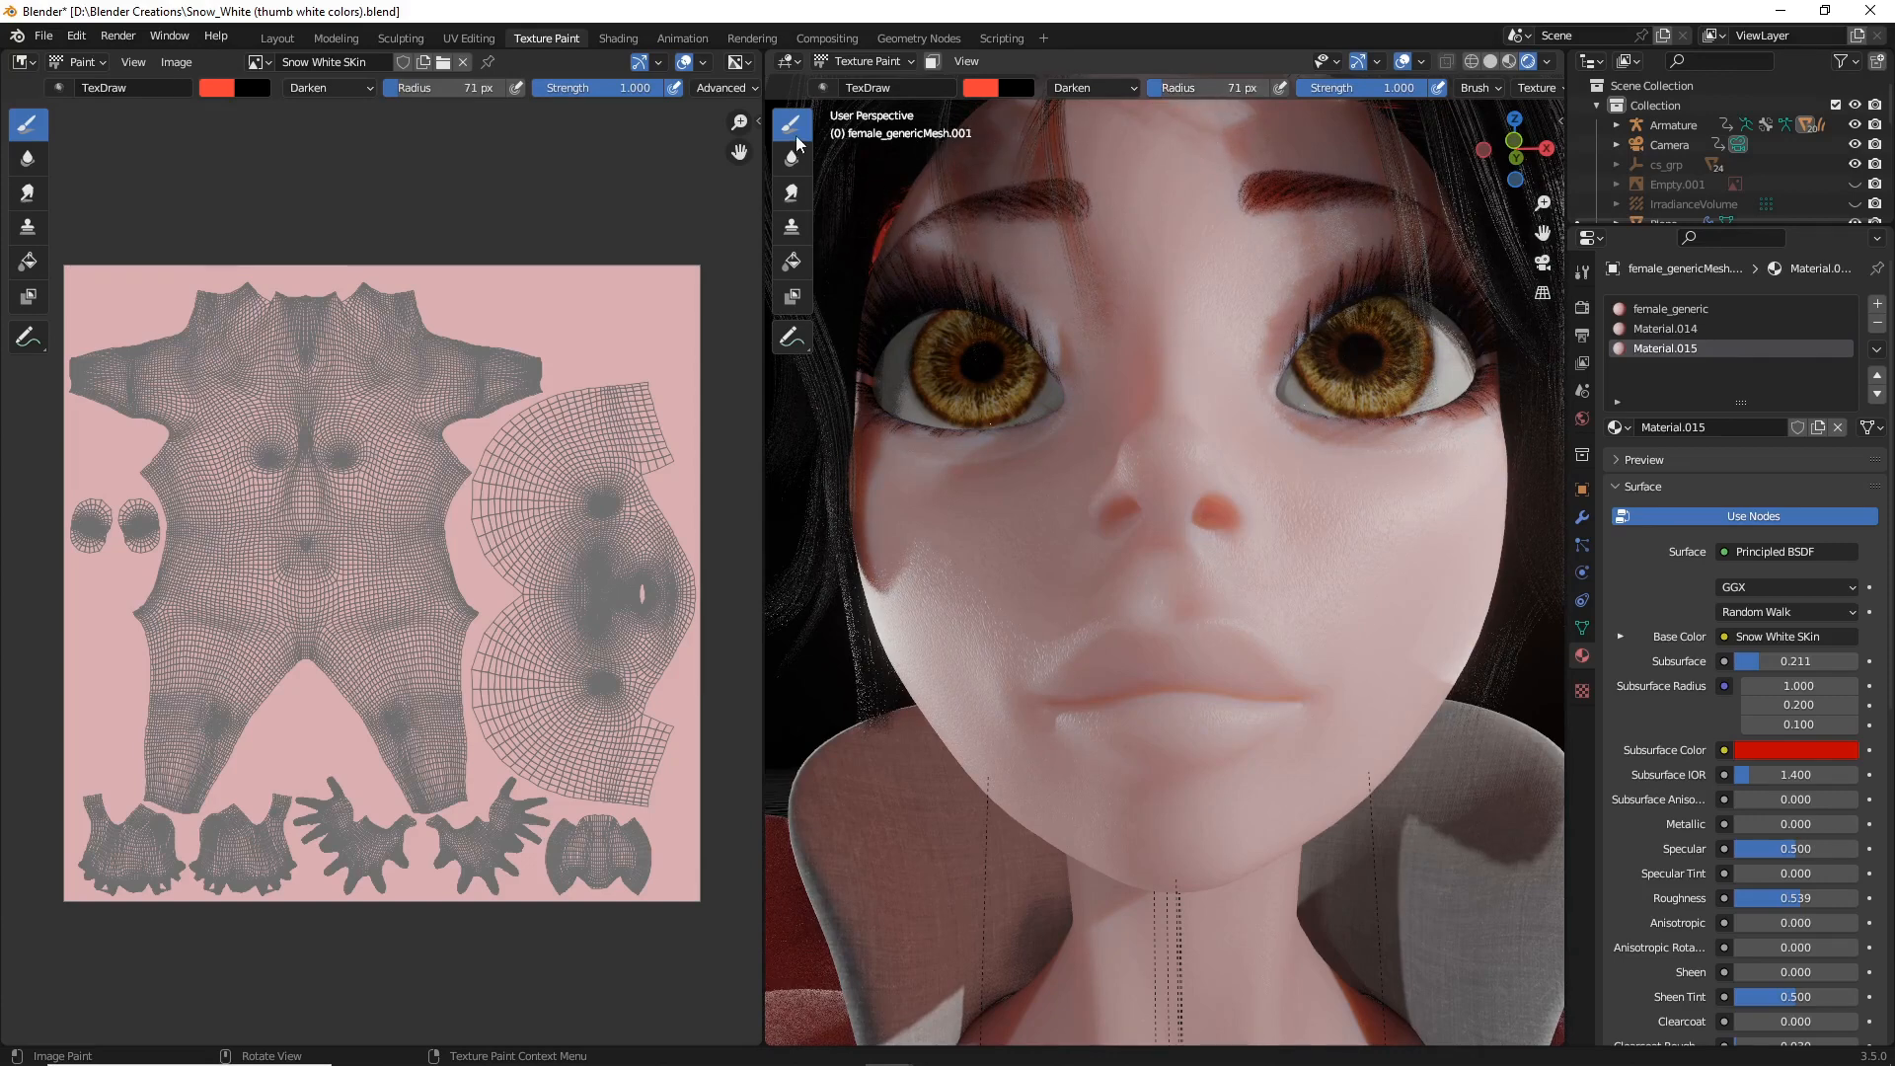
mouse_move(792, 124)
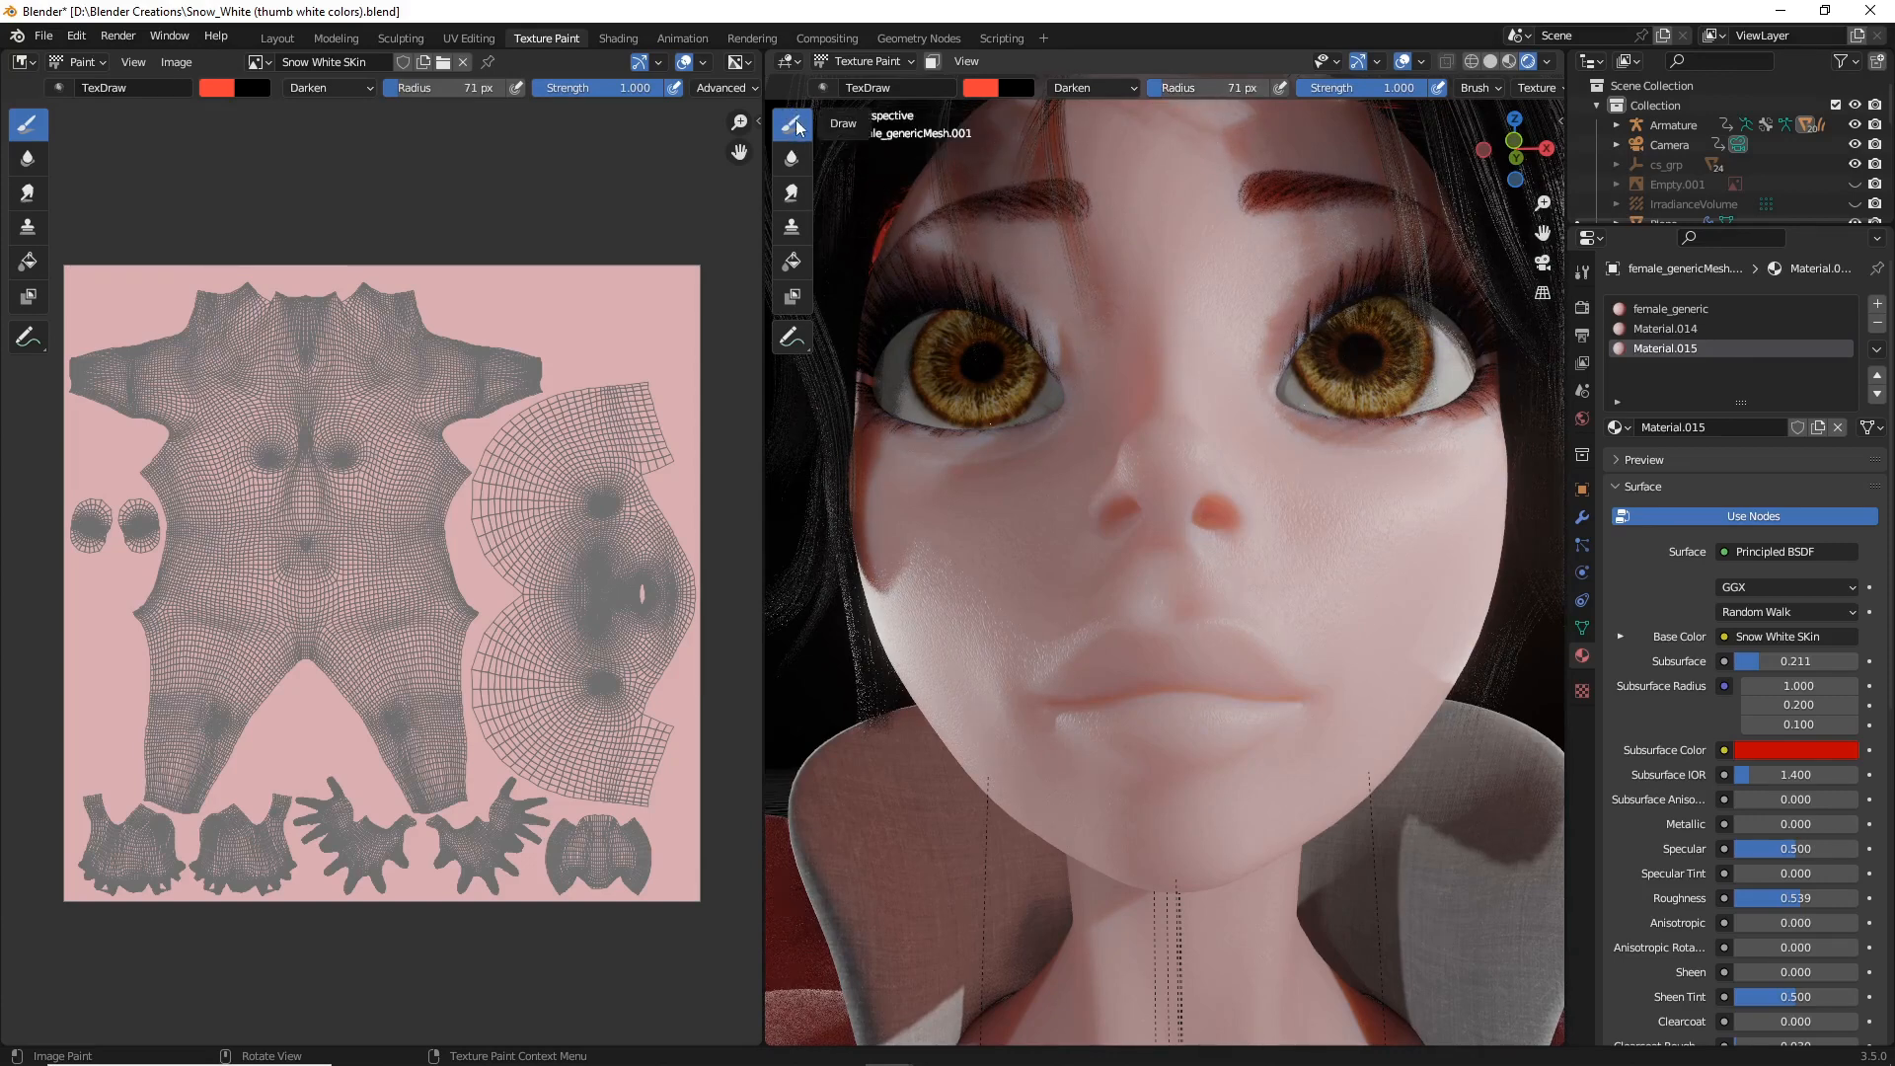
mouse_move(792, 126)
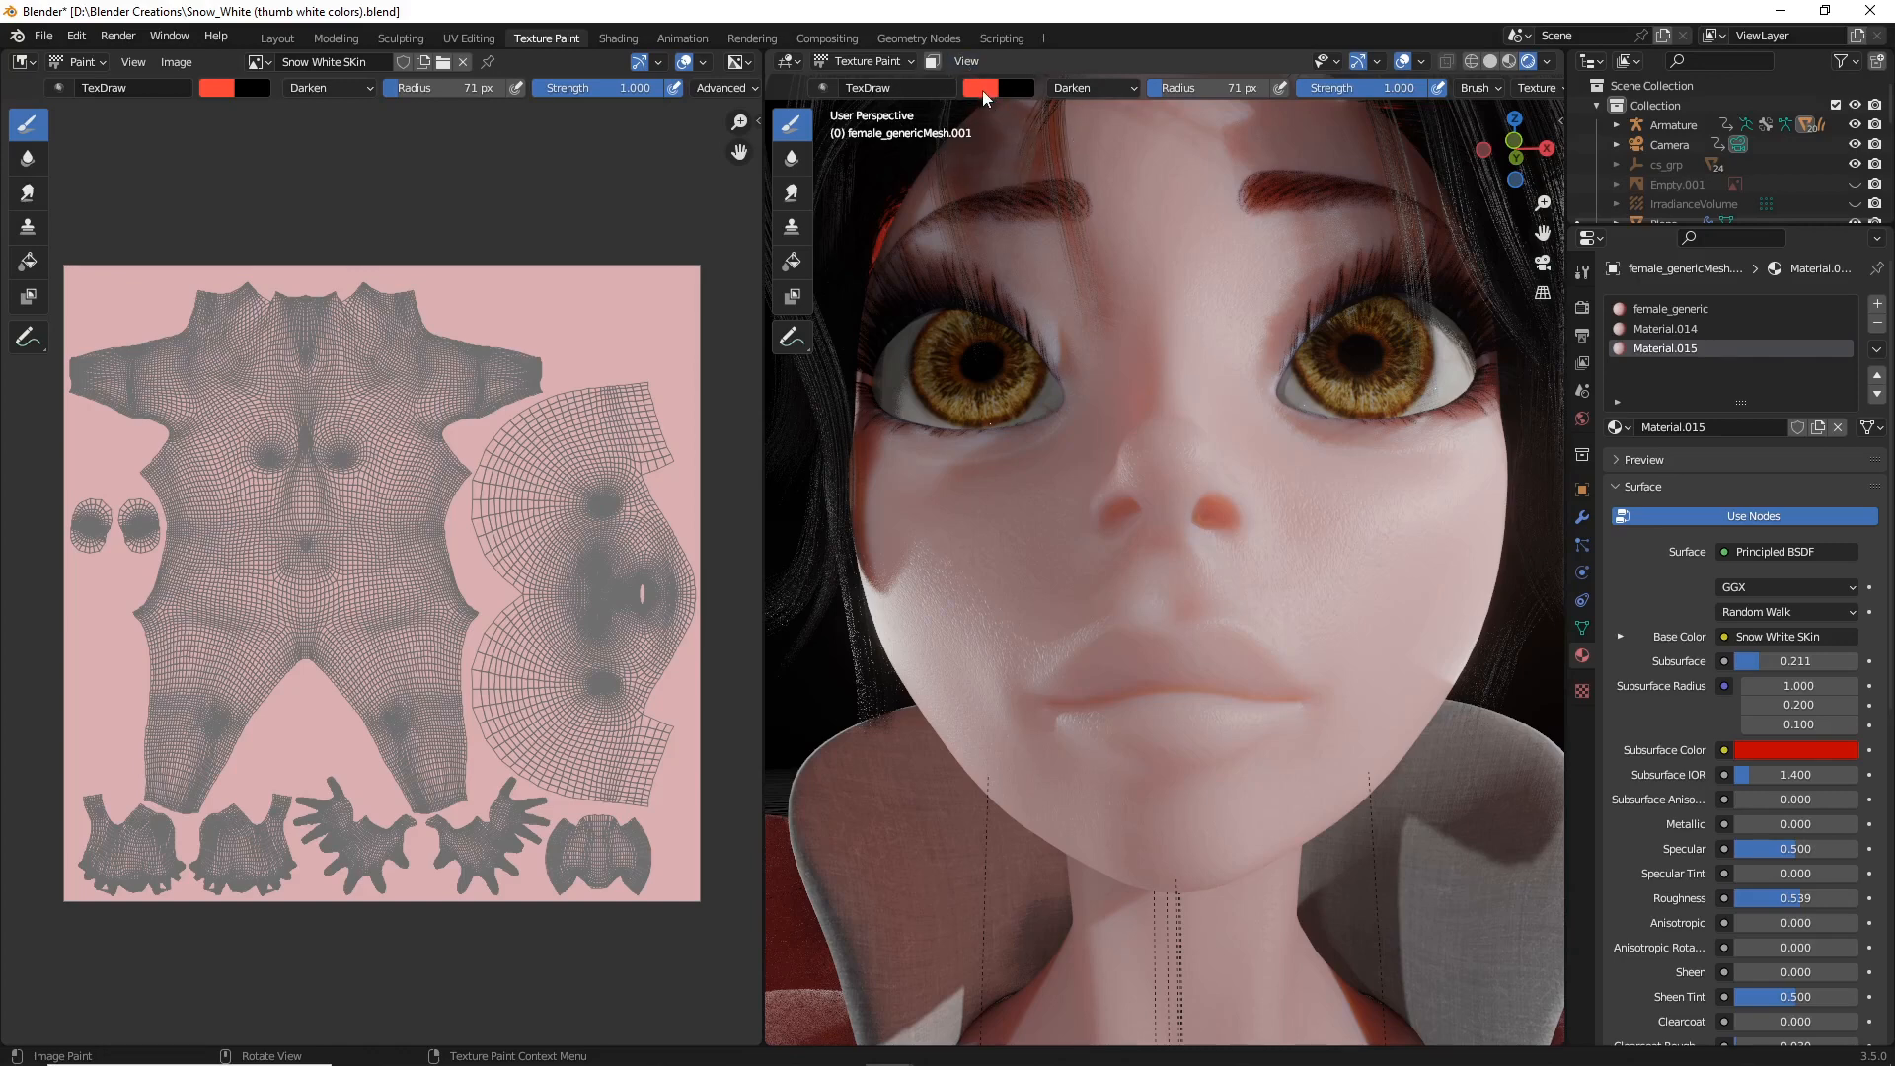
click(999, 87)
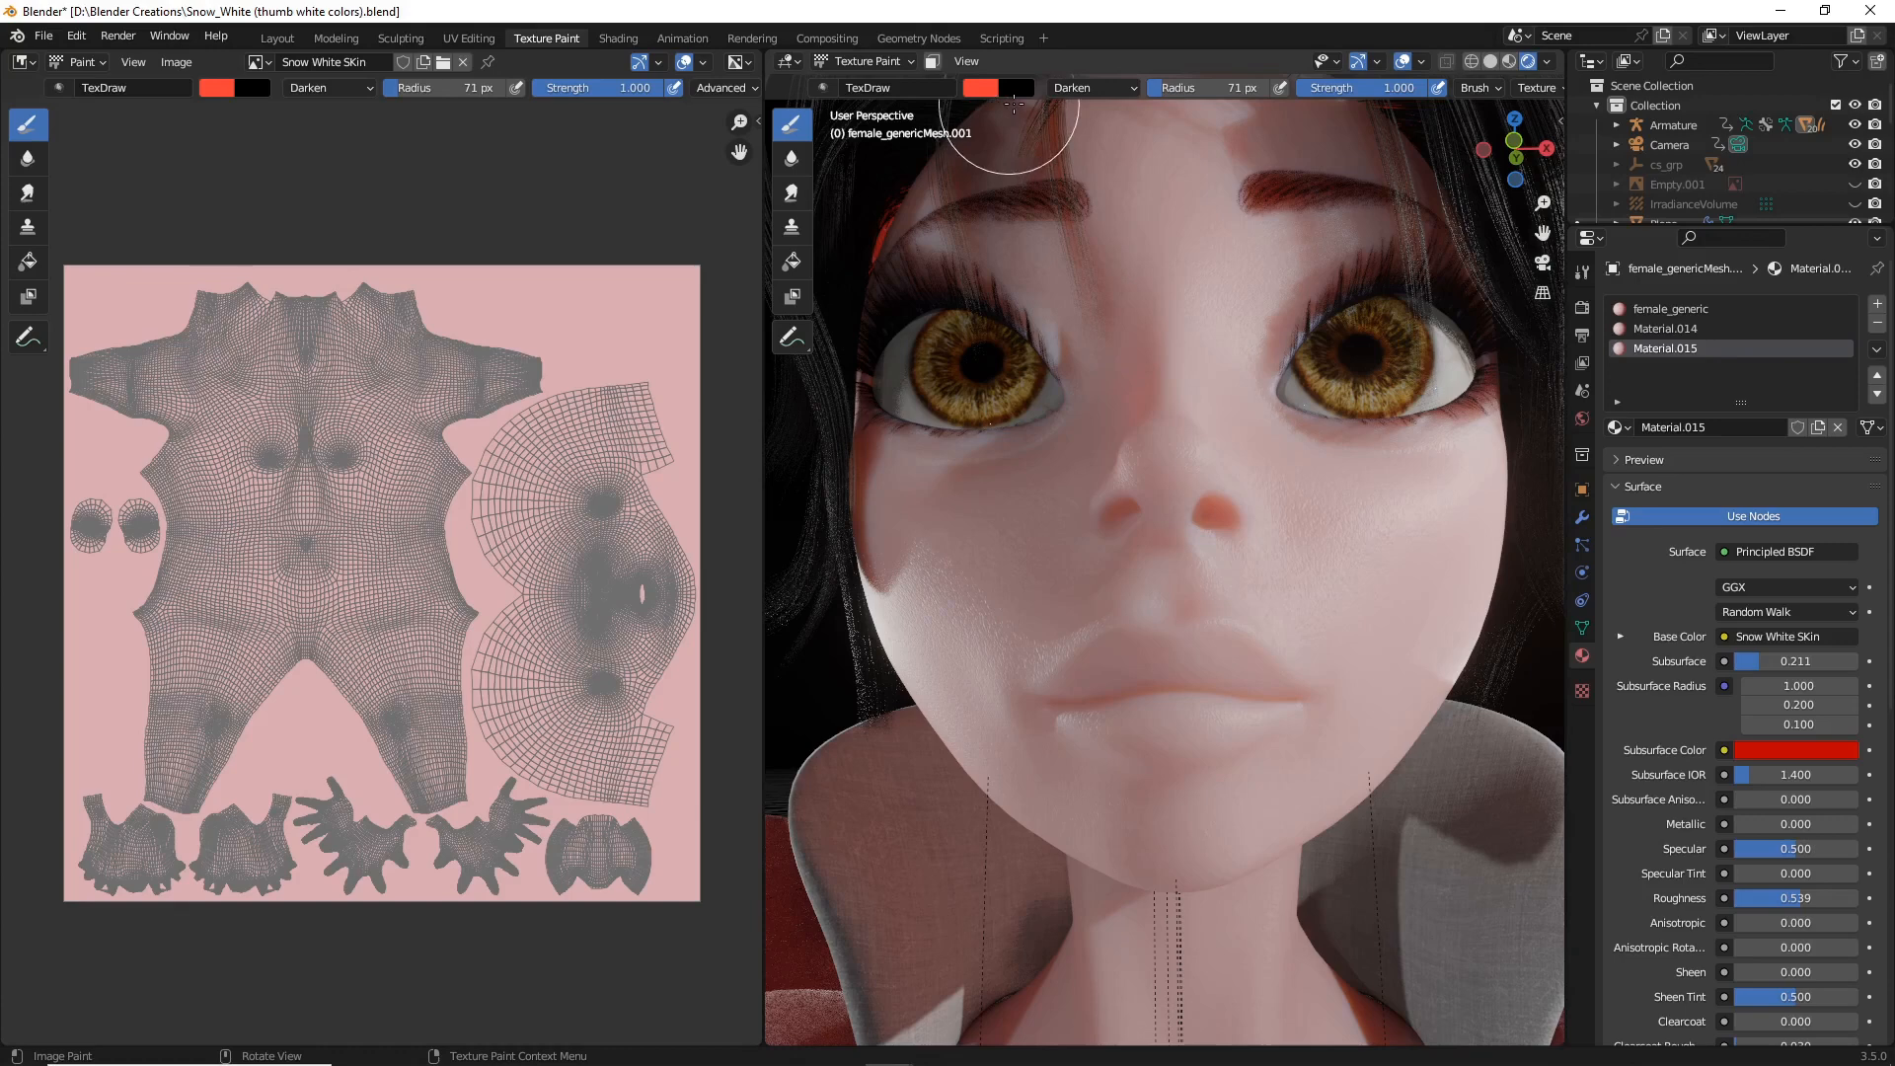
mouse_move(980, 102)
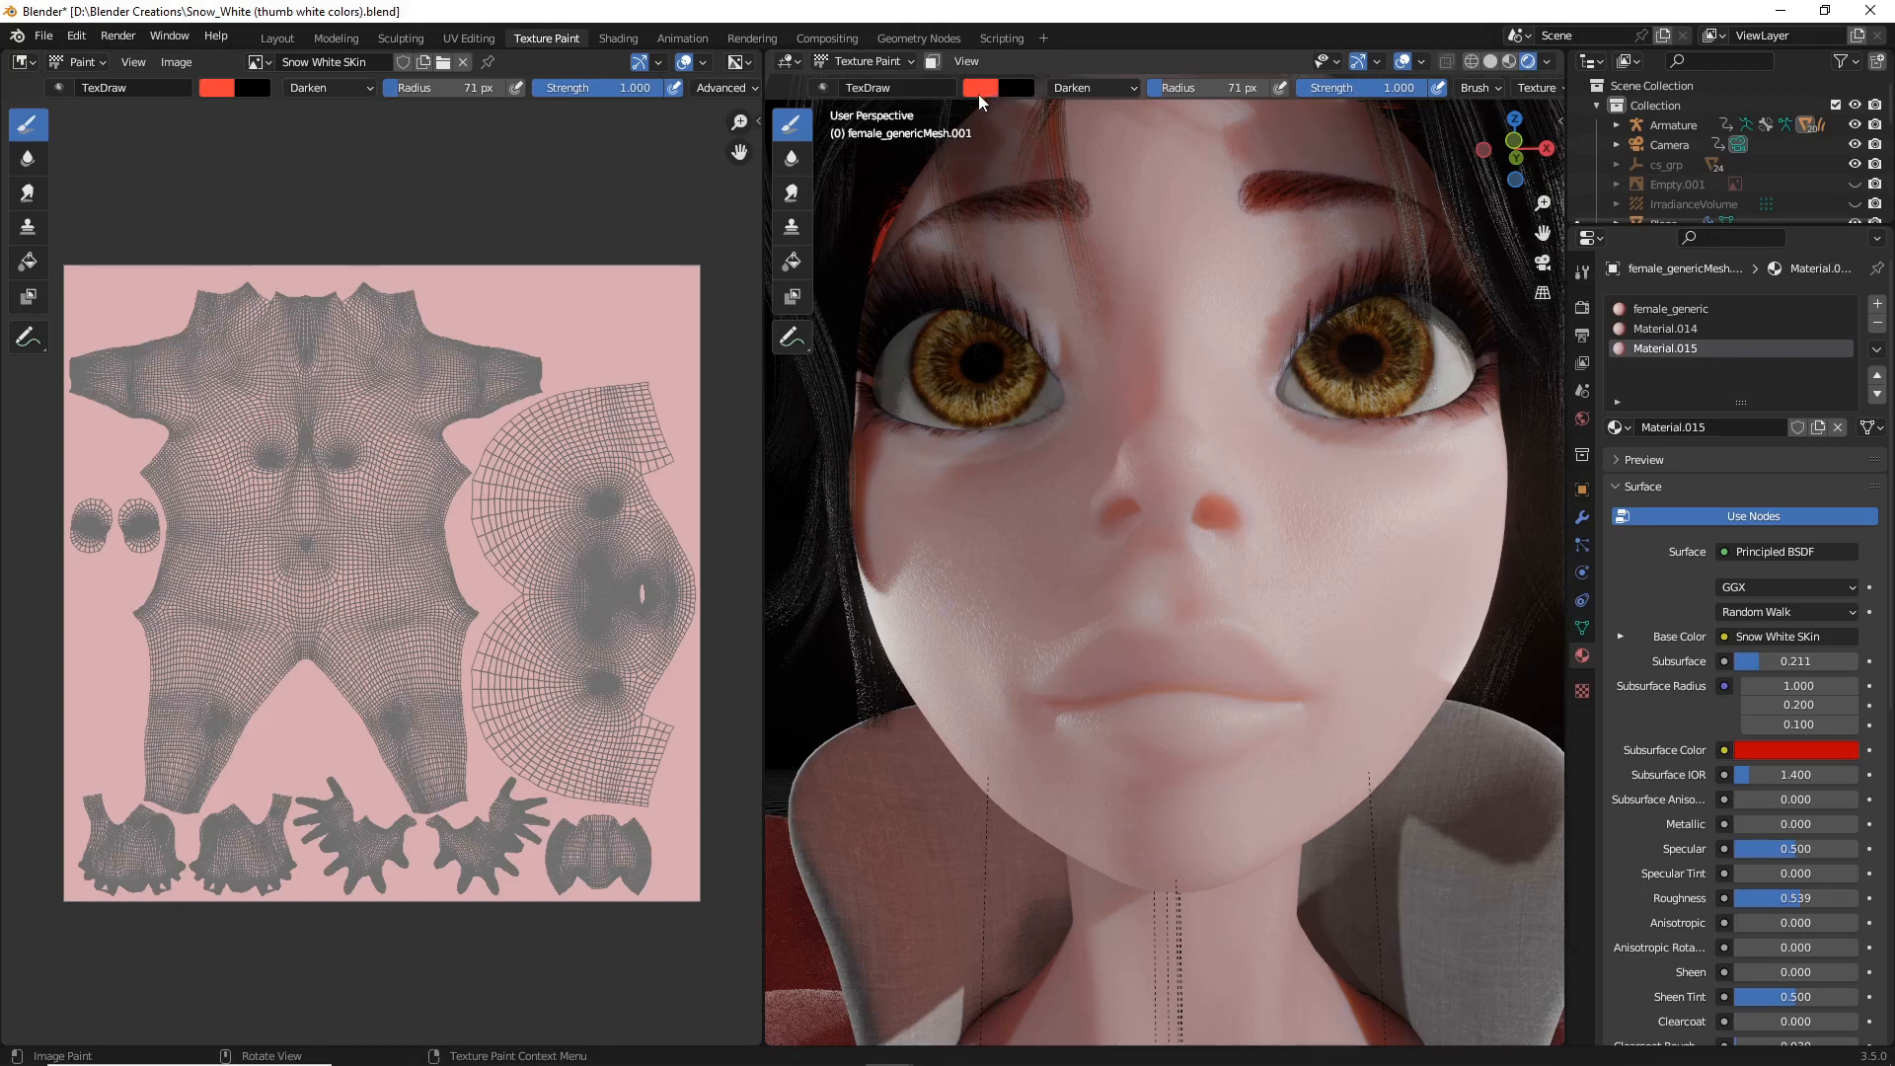
mouse_move(983, 87)
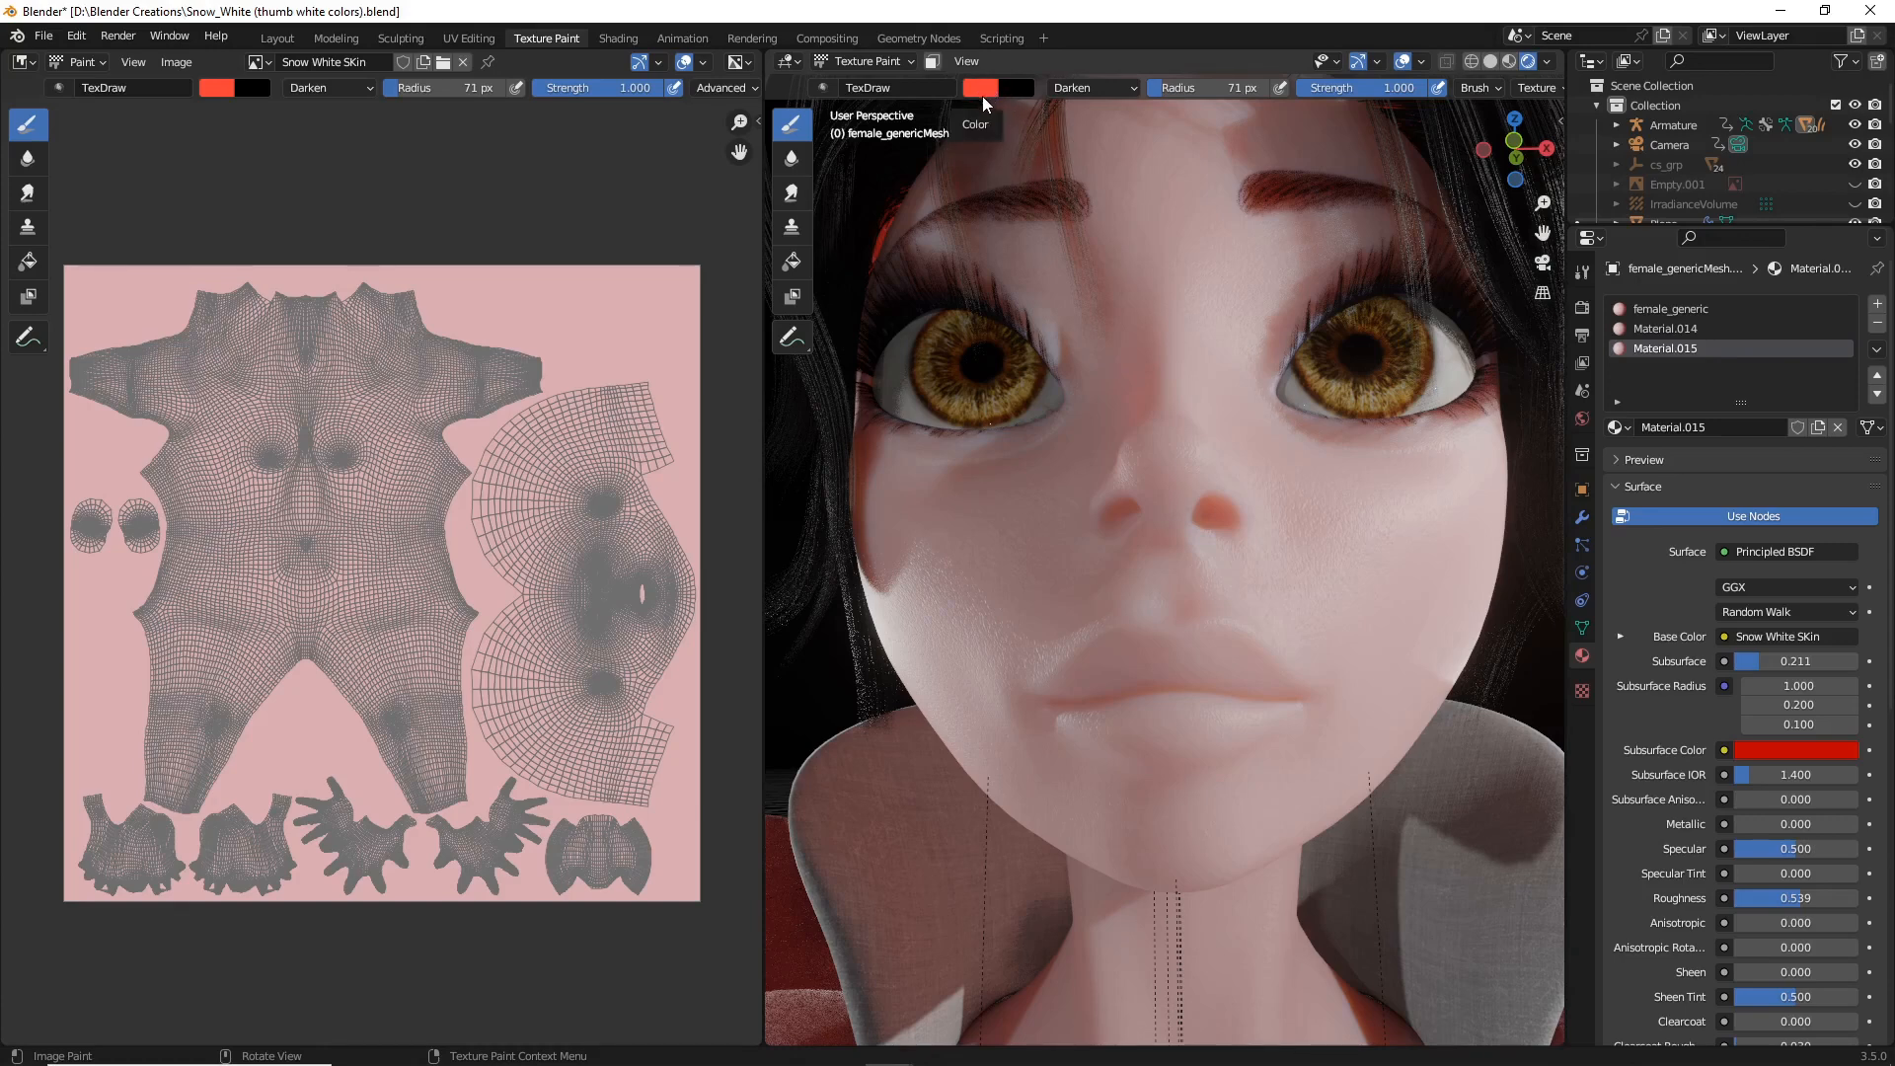
mouse_move(918, 196)
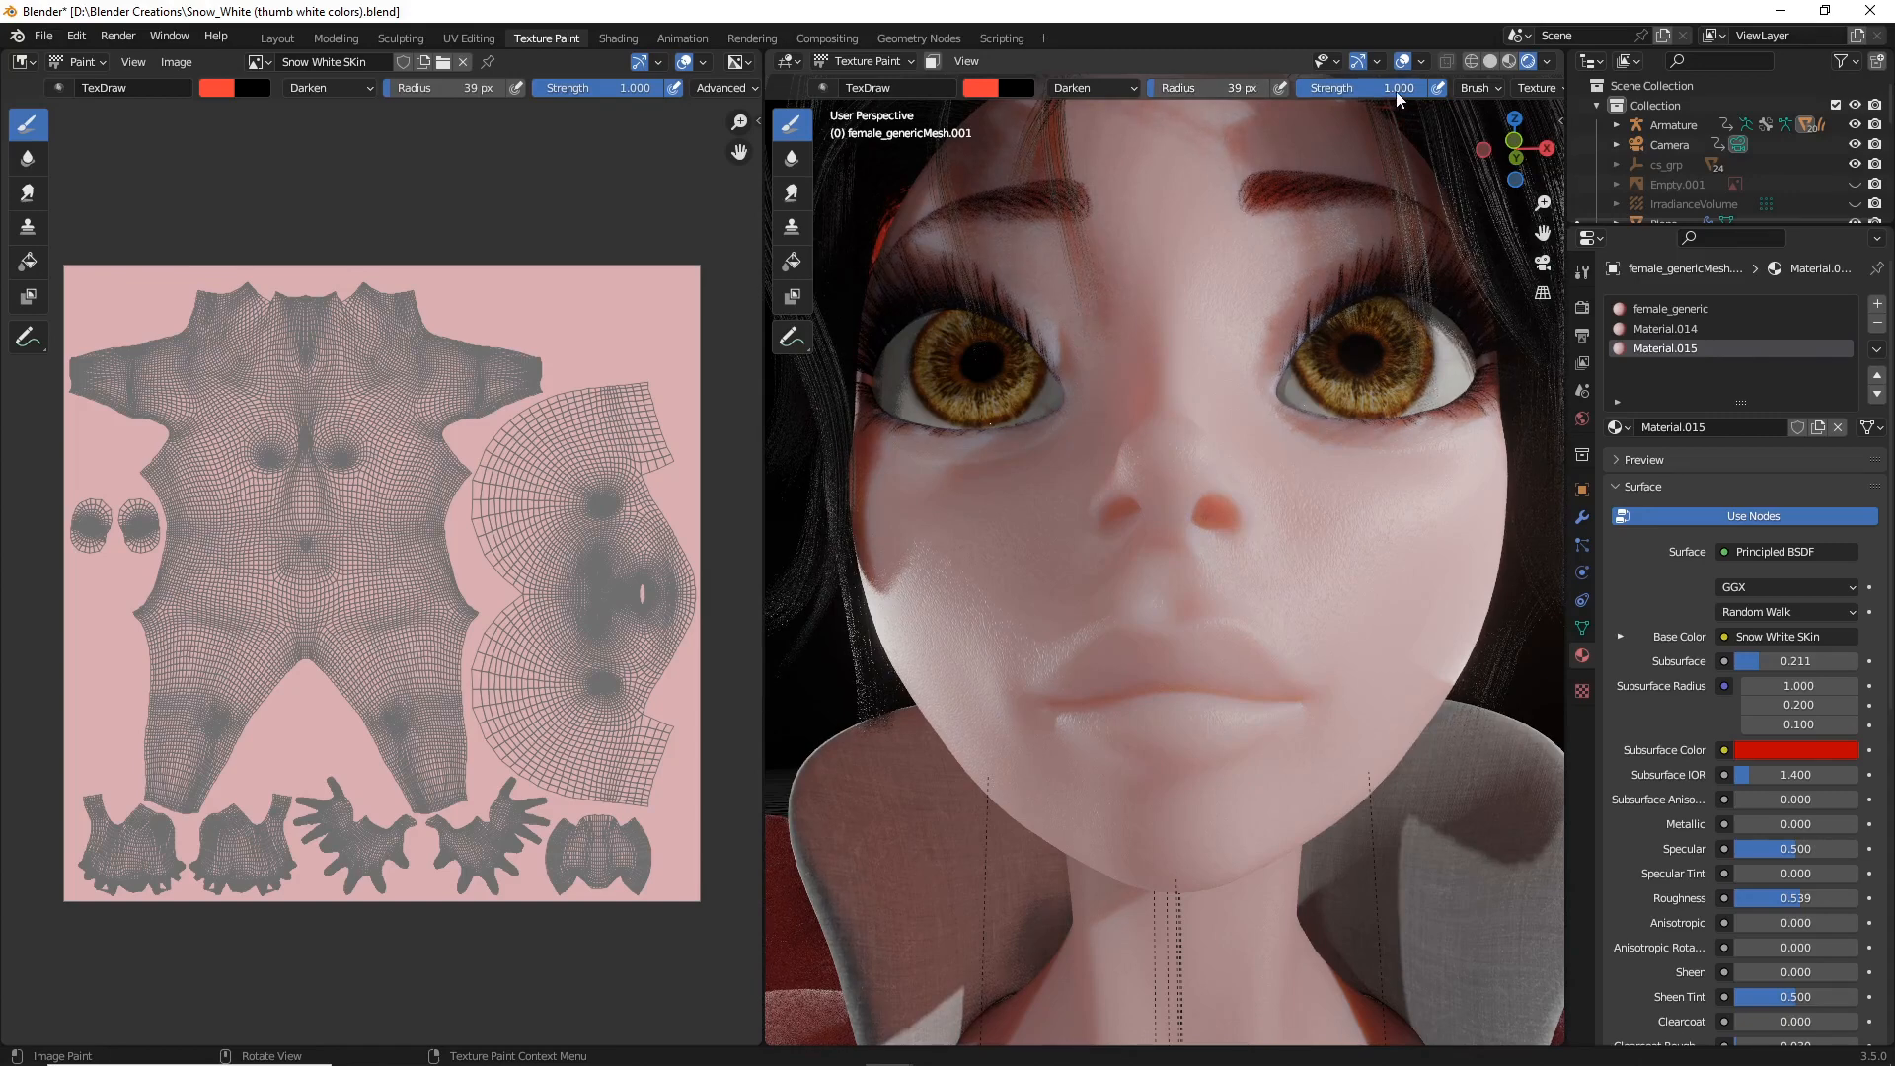
mouse_move(1372, 86)
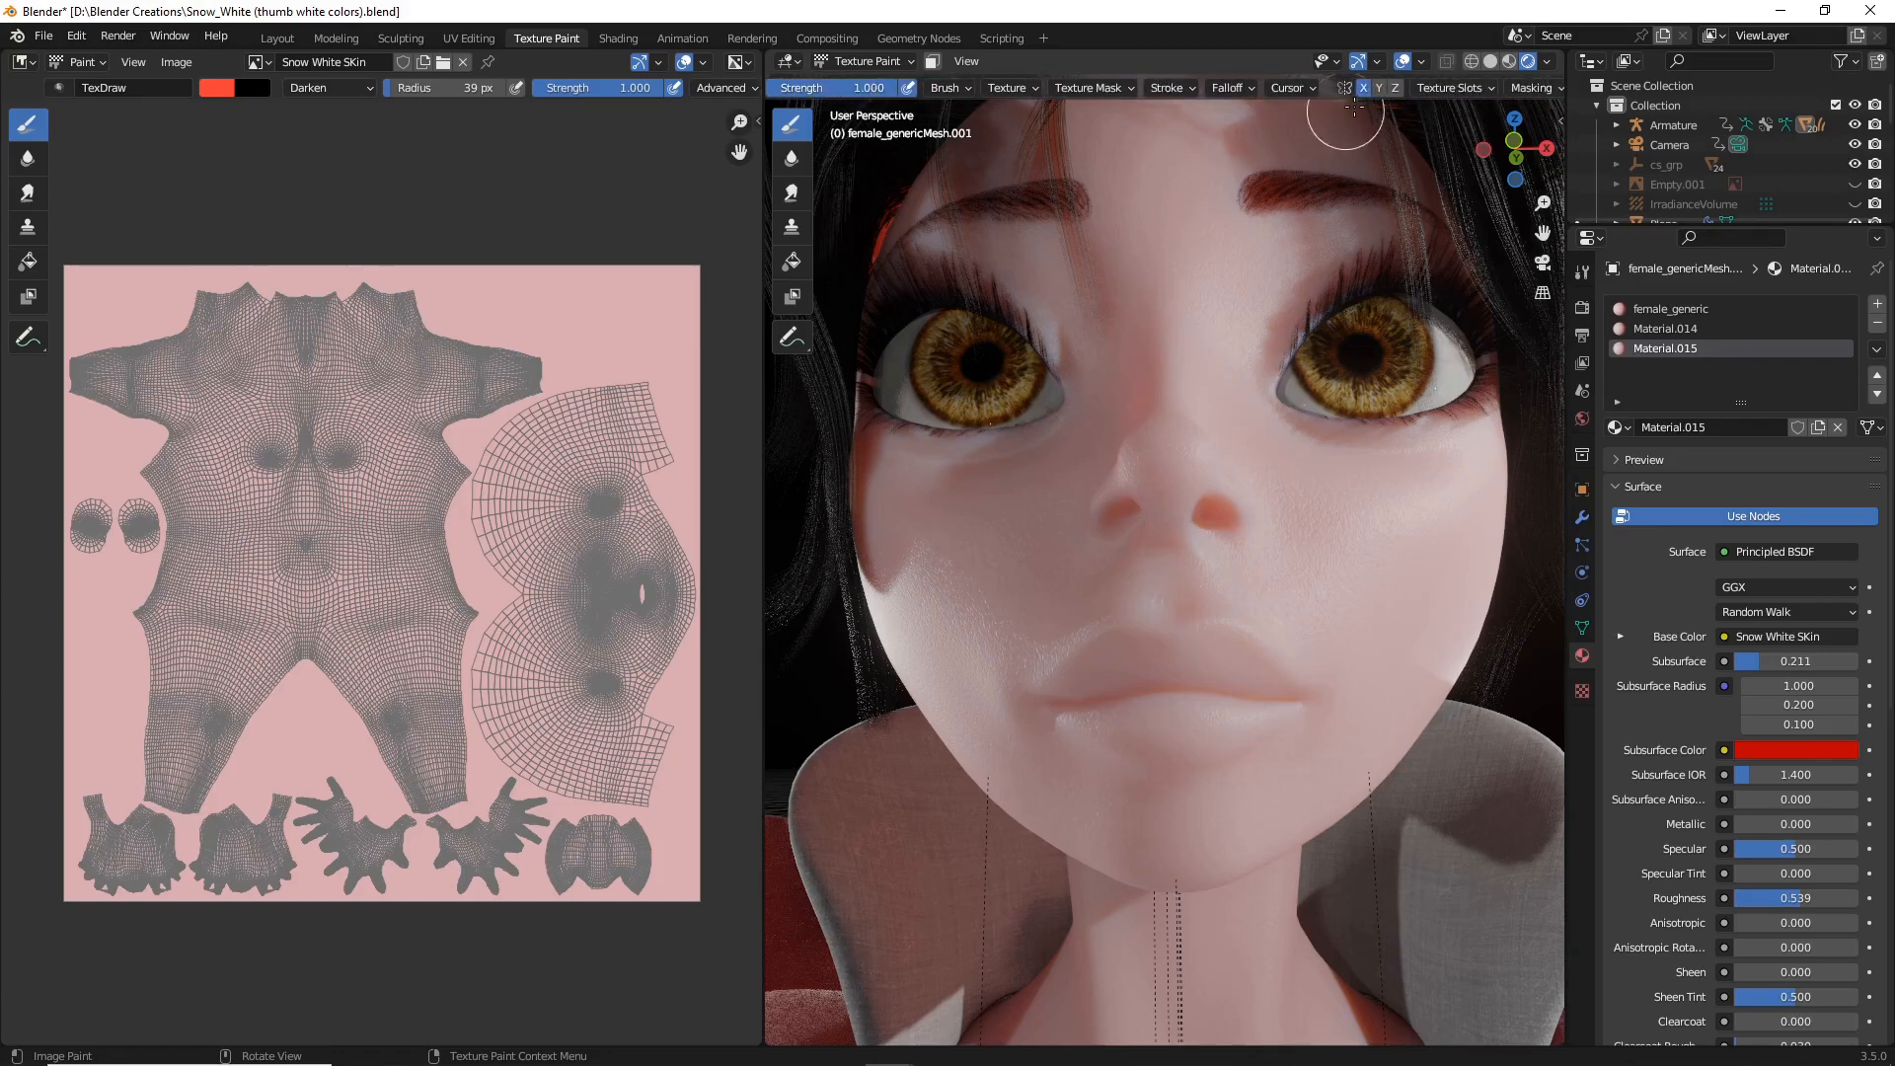
mouse_move(1383, 79)
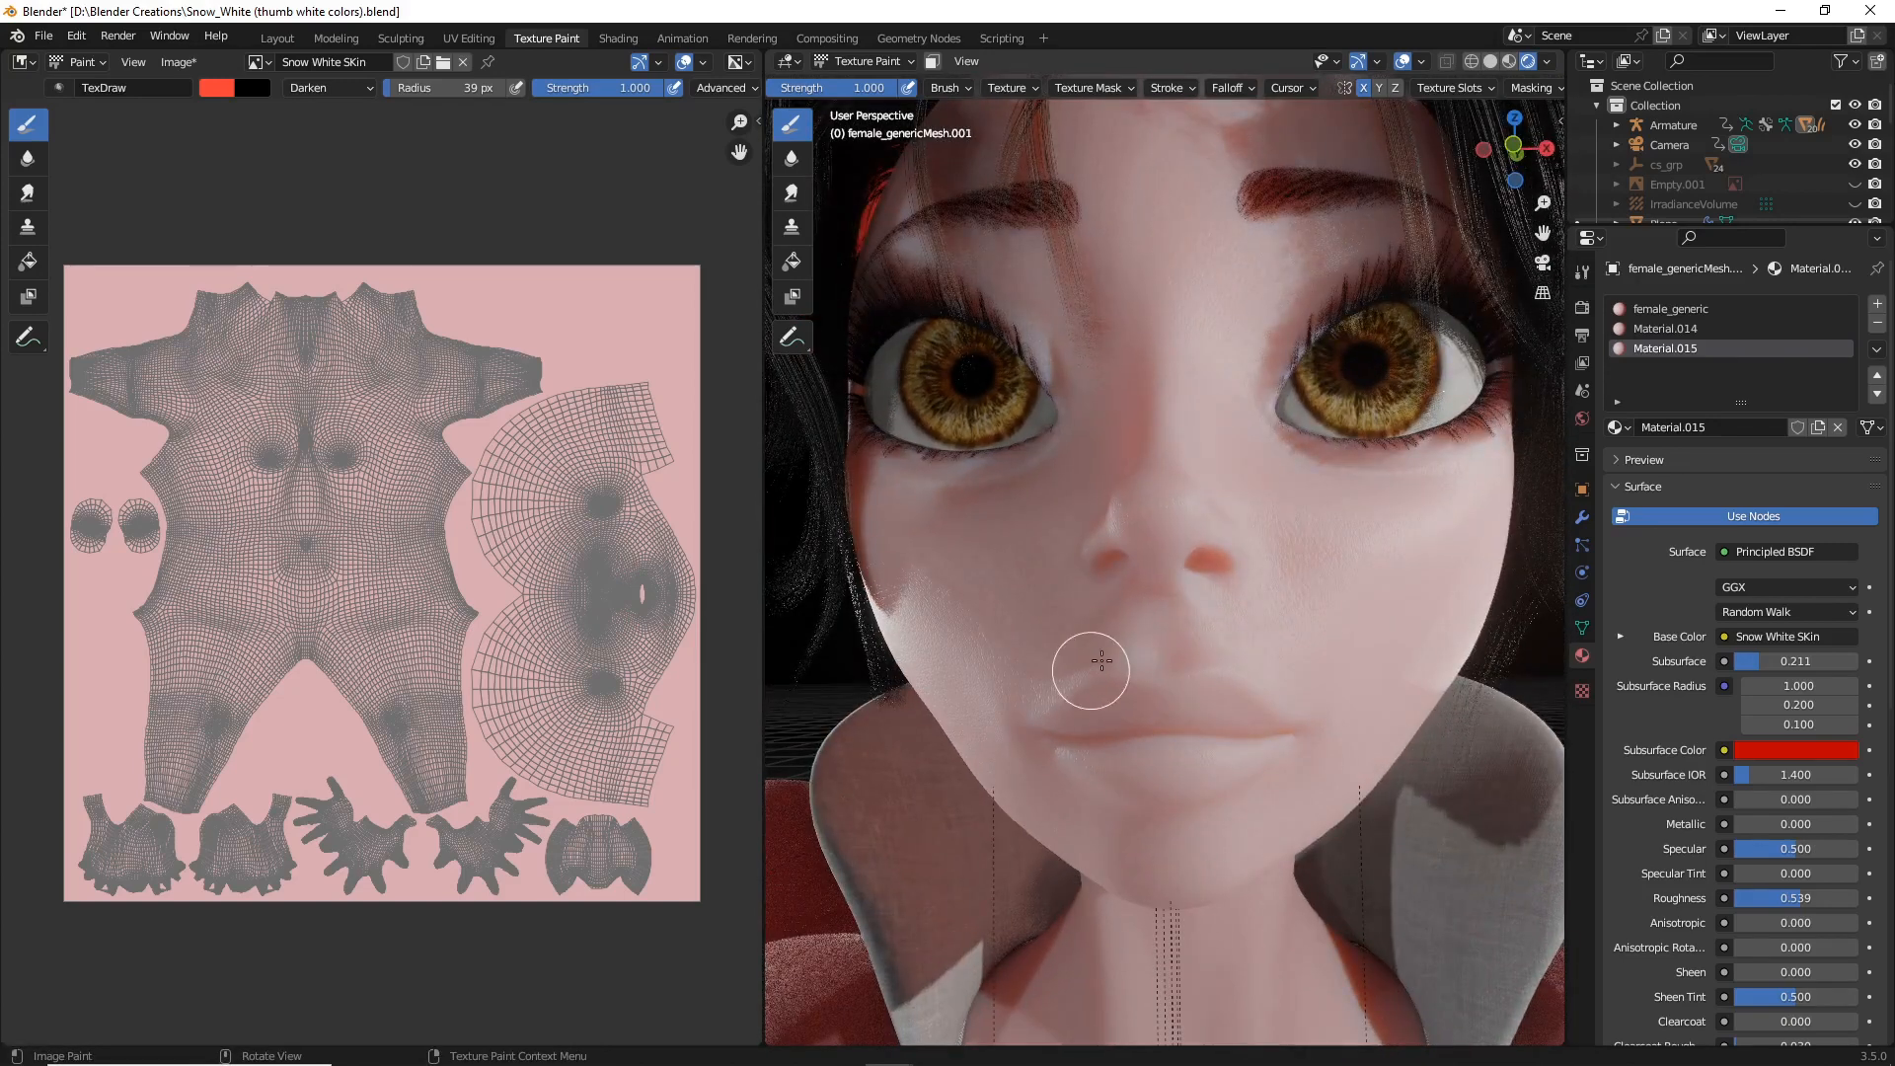
mouse_move(1291, 531)
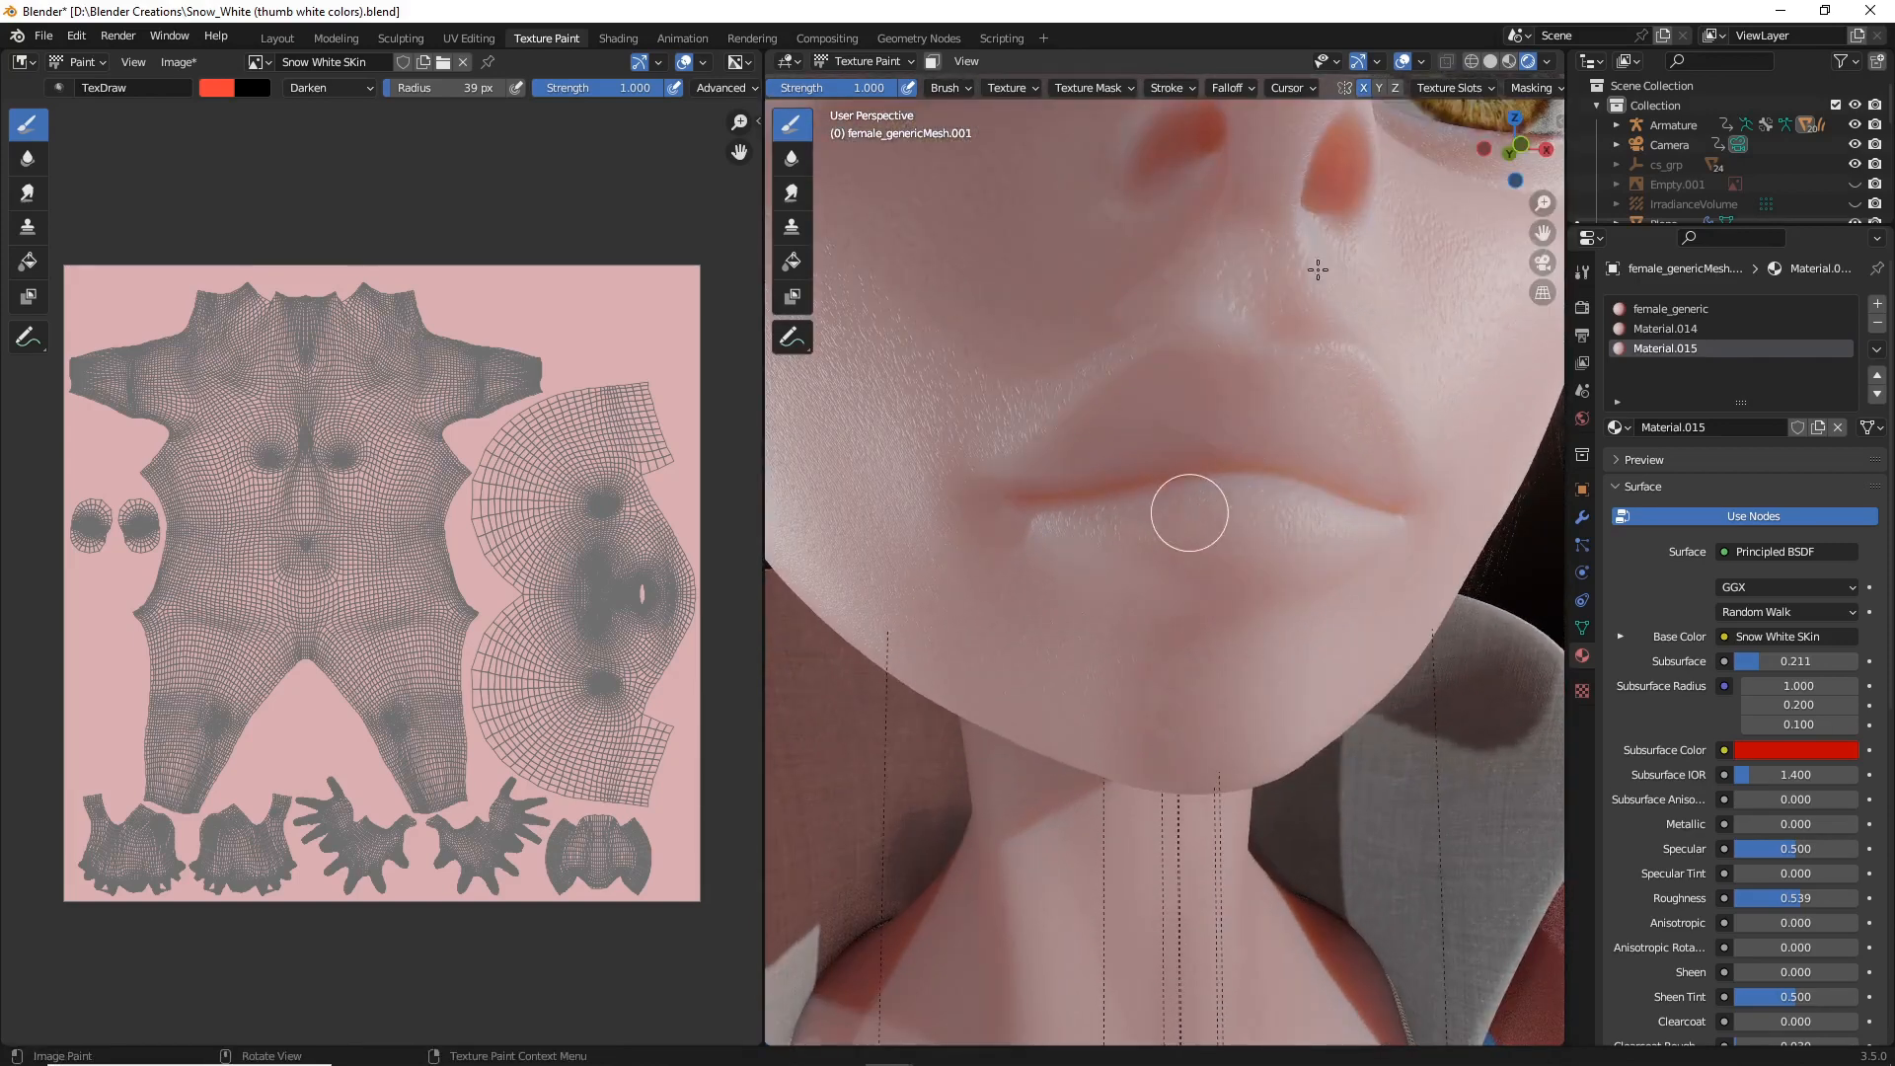
mouse_move(1035, 486)
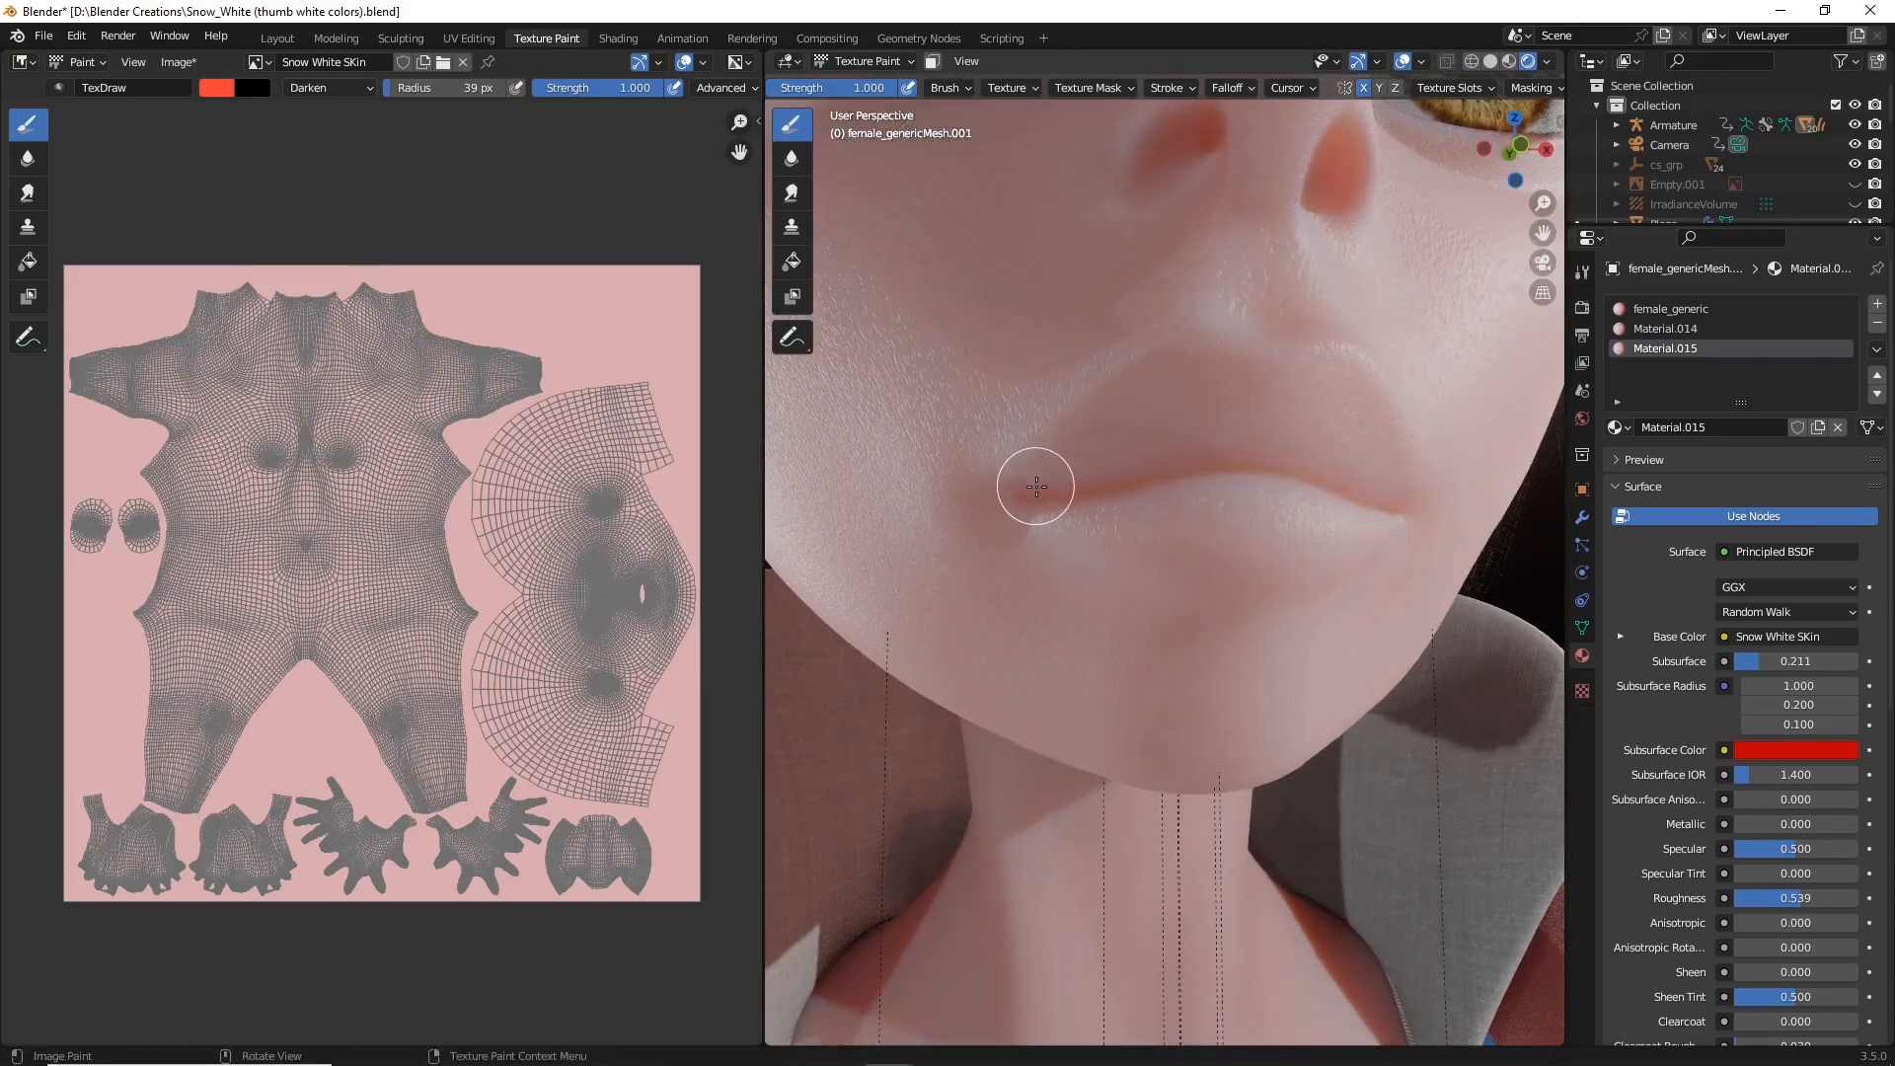
Step: Paint Snow White's lips solid red with a reduced-radius TexDraw brush
click(1037, 481)
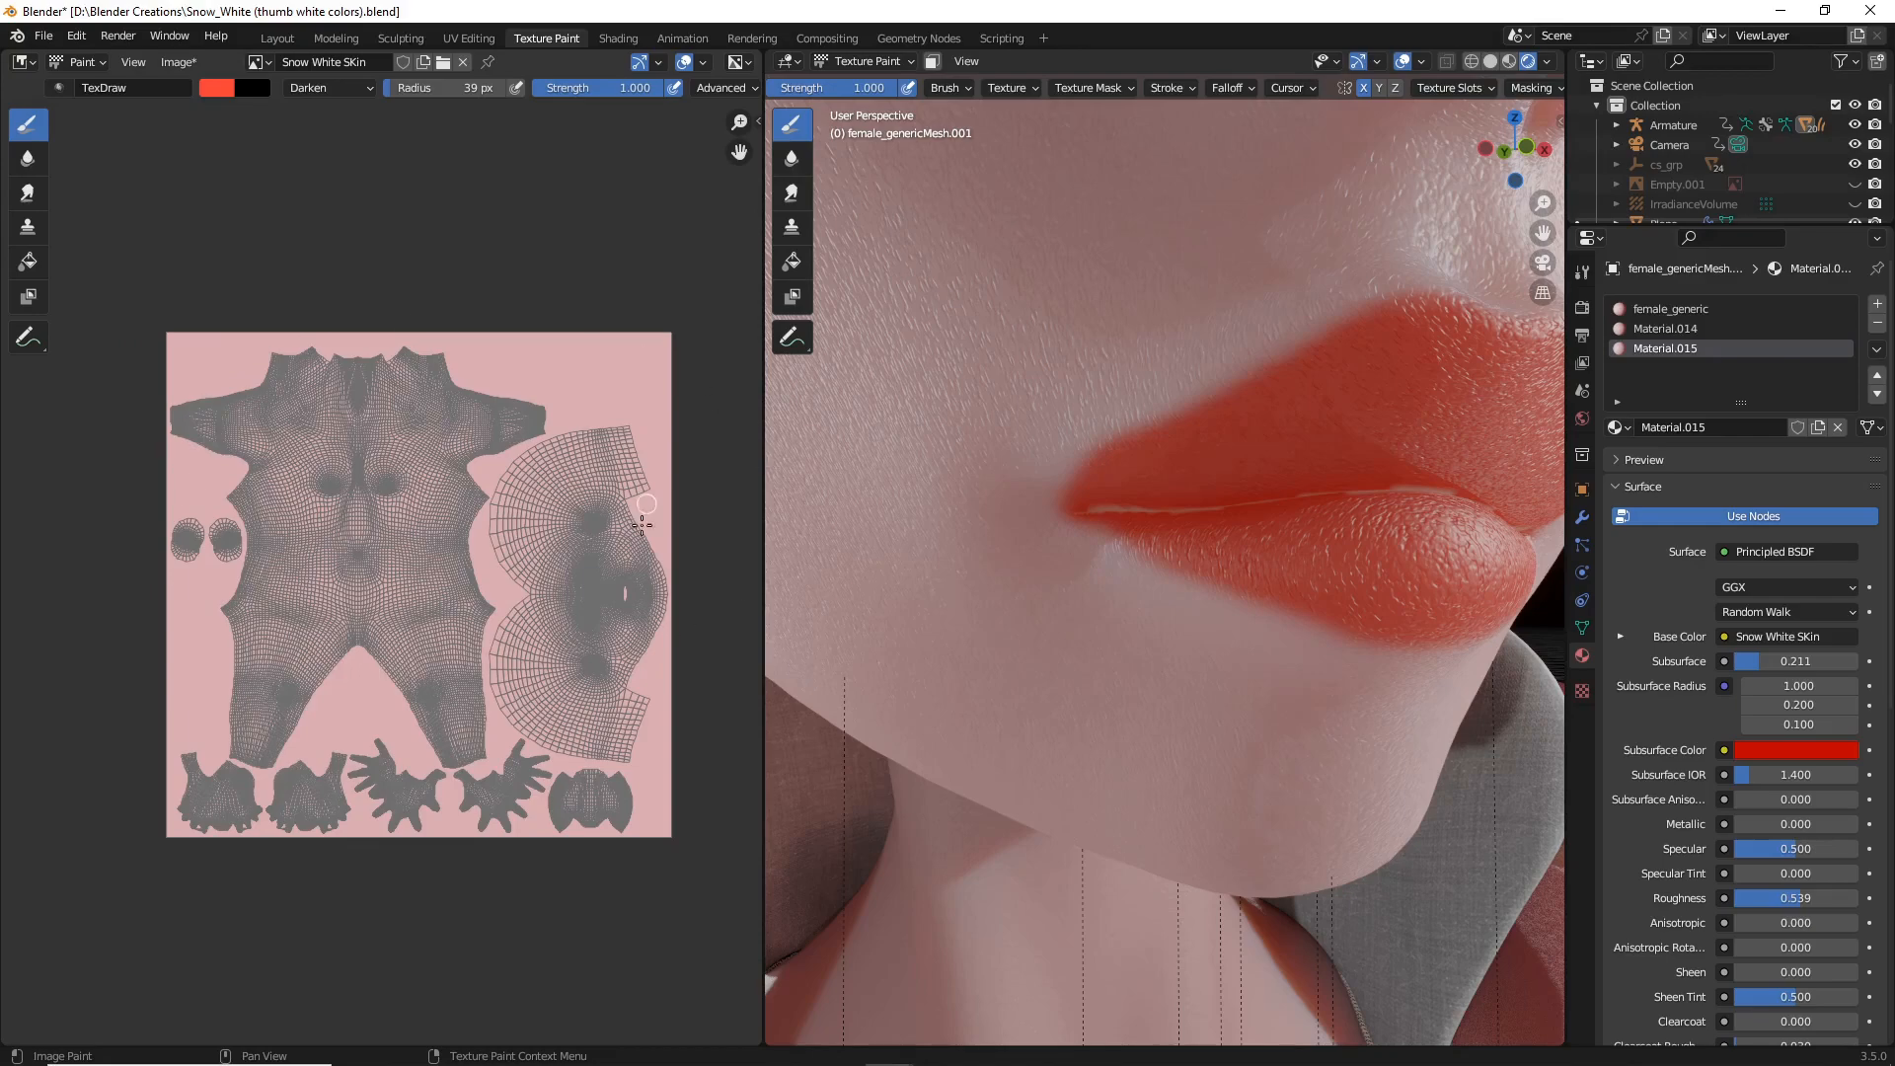
scroll(up, 3)
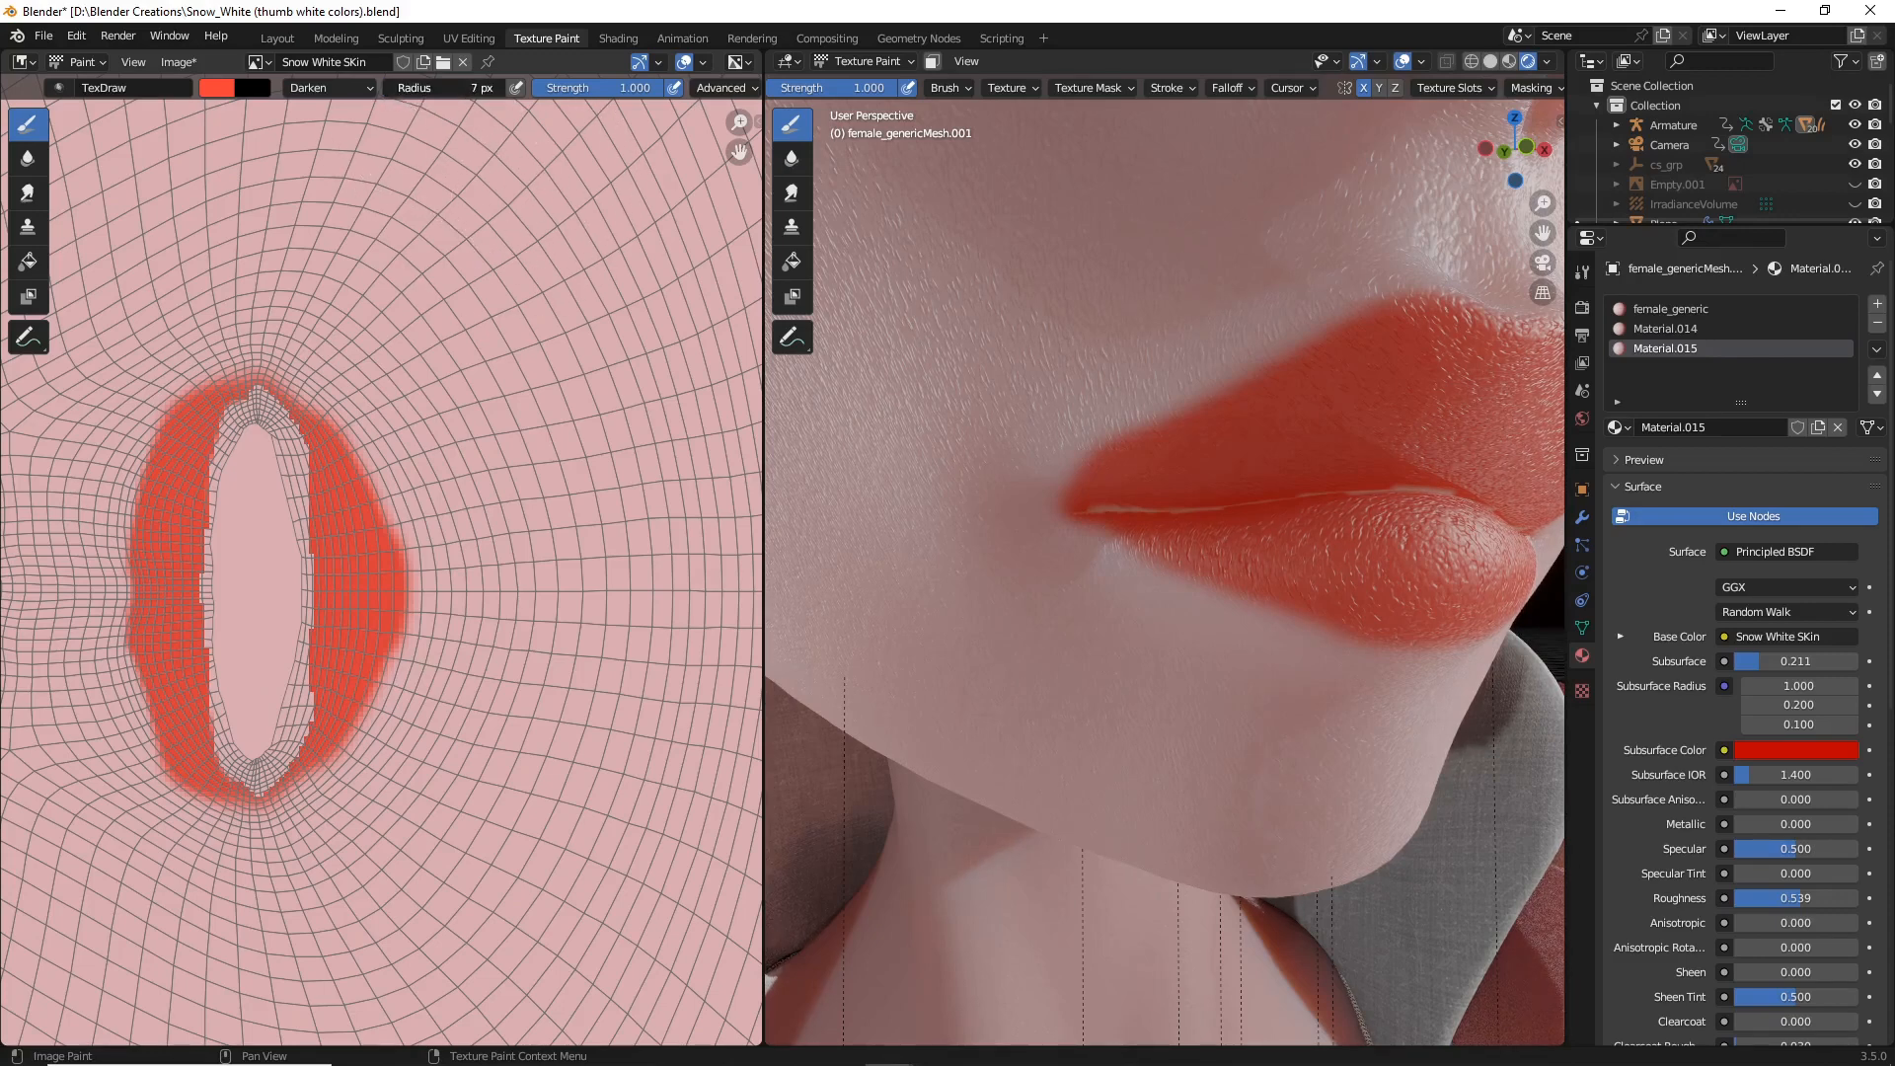
mouse_move(288, 521)
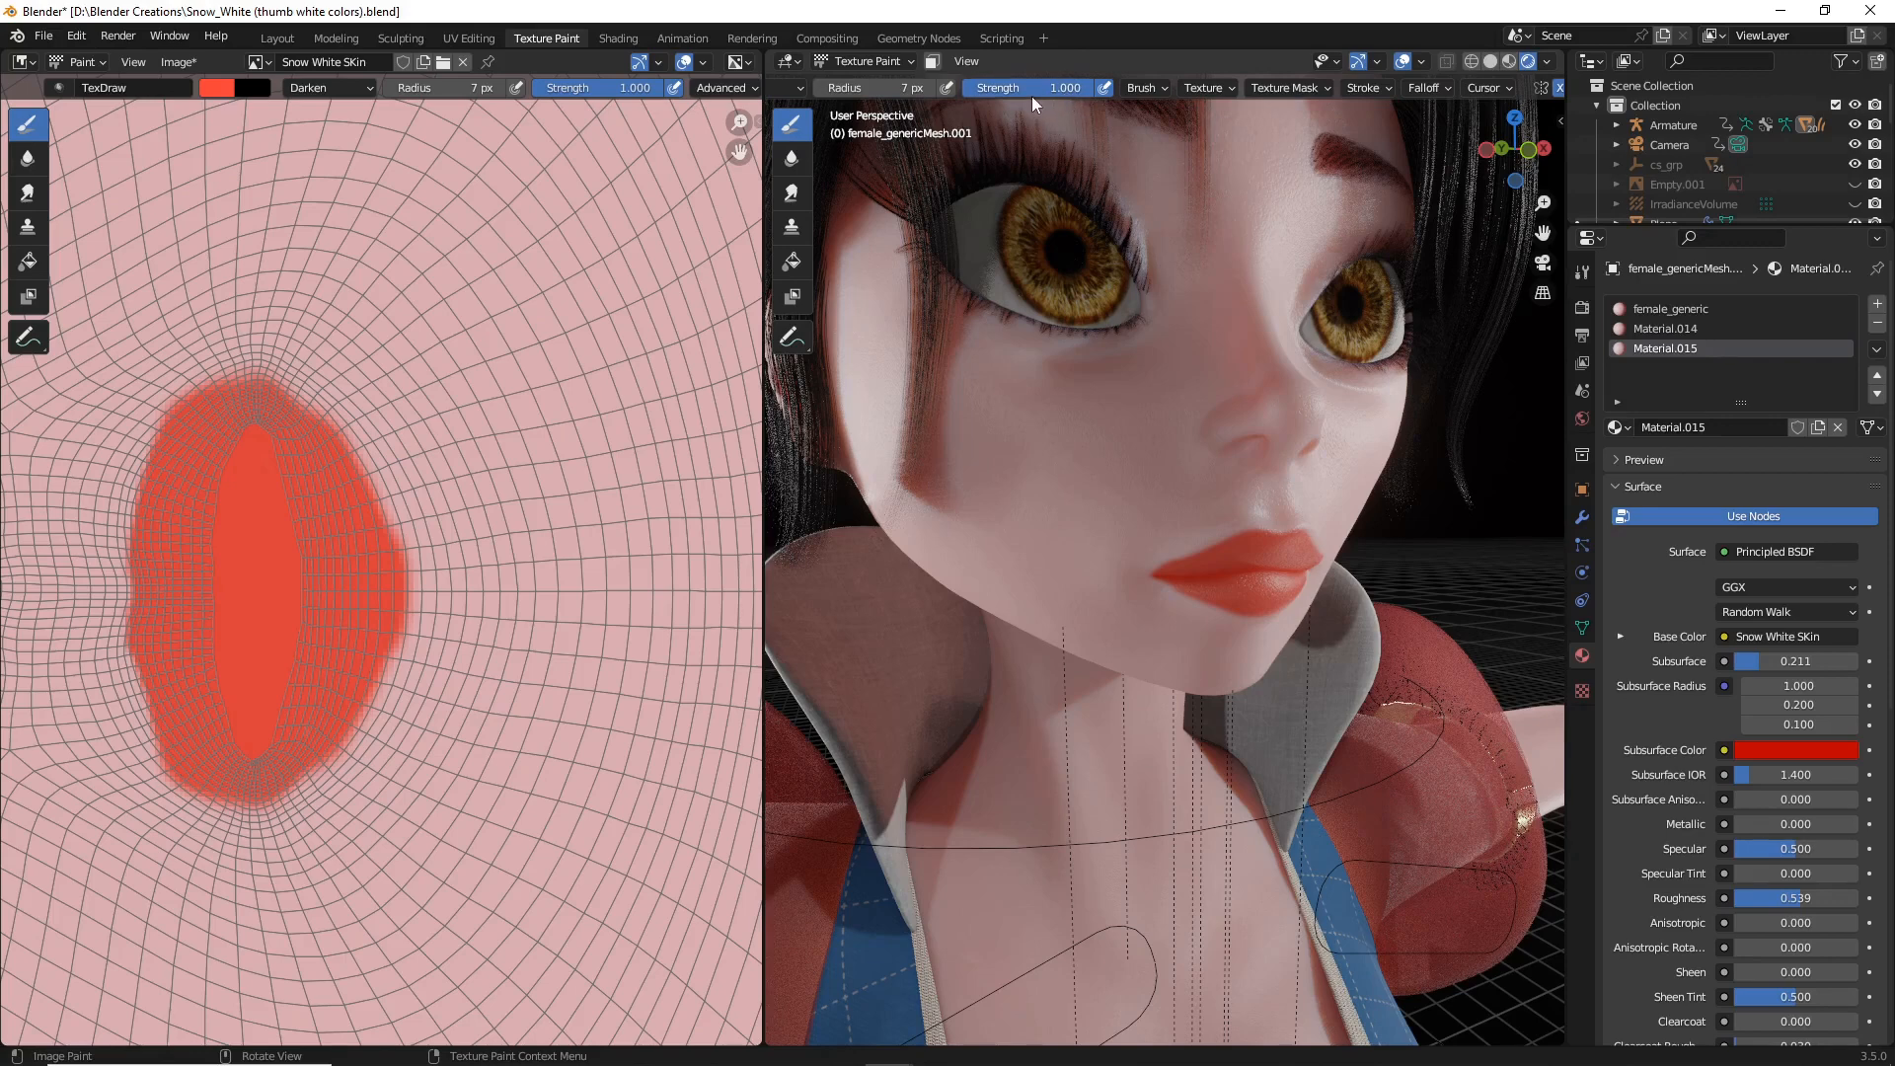
mouse_move(1031, 97)
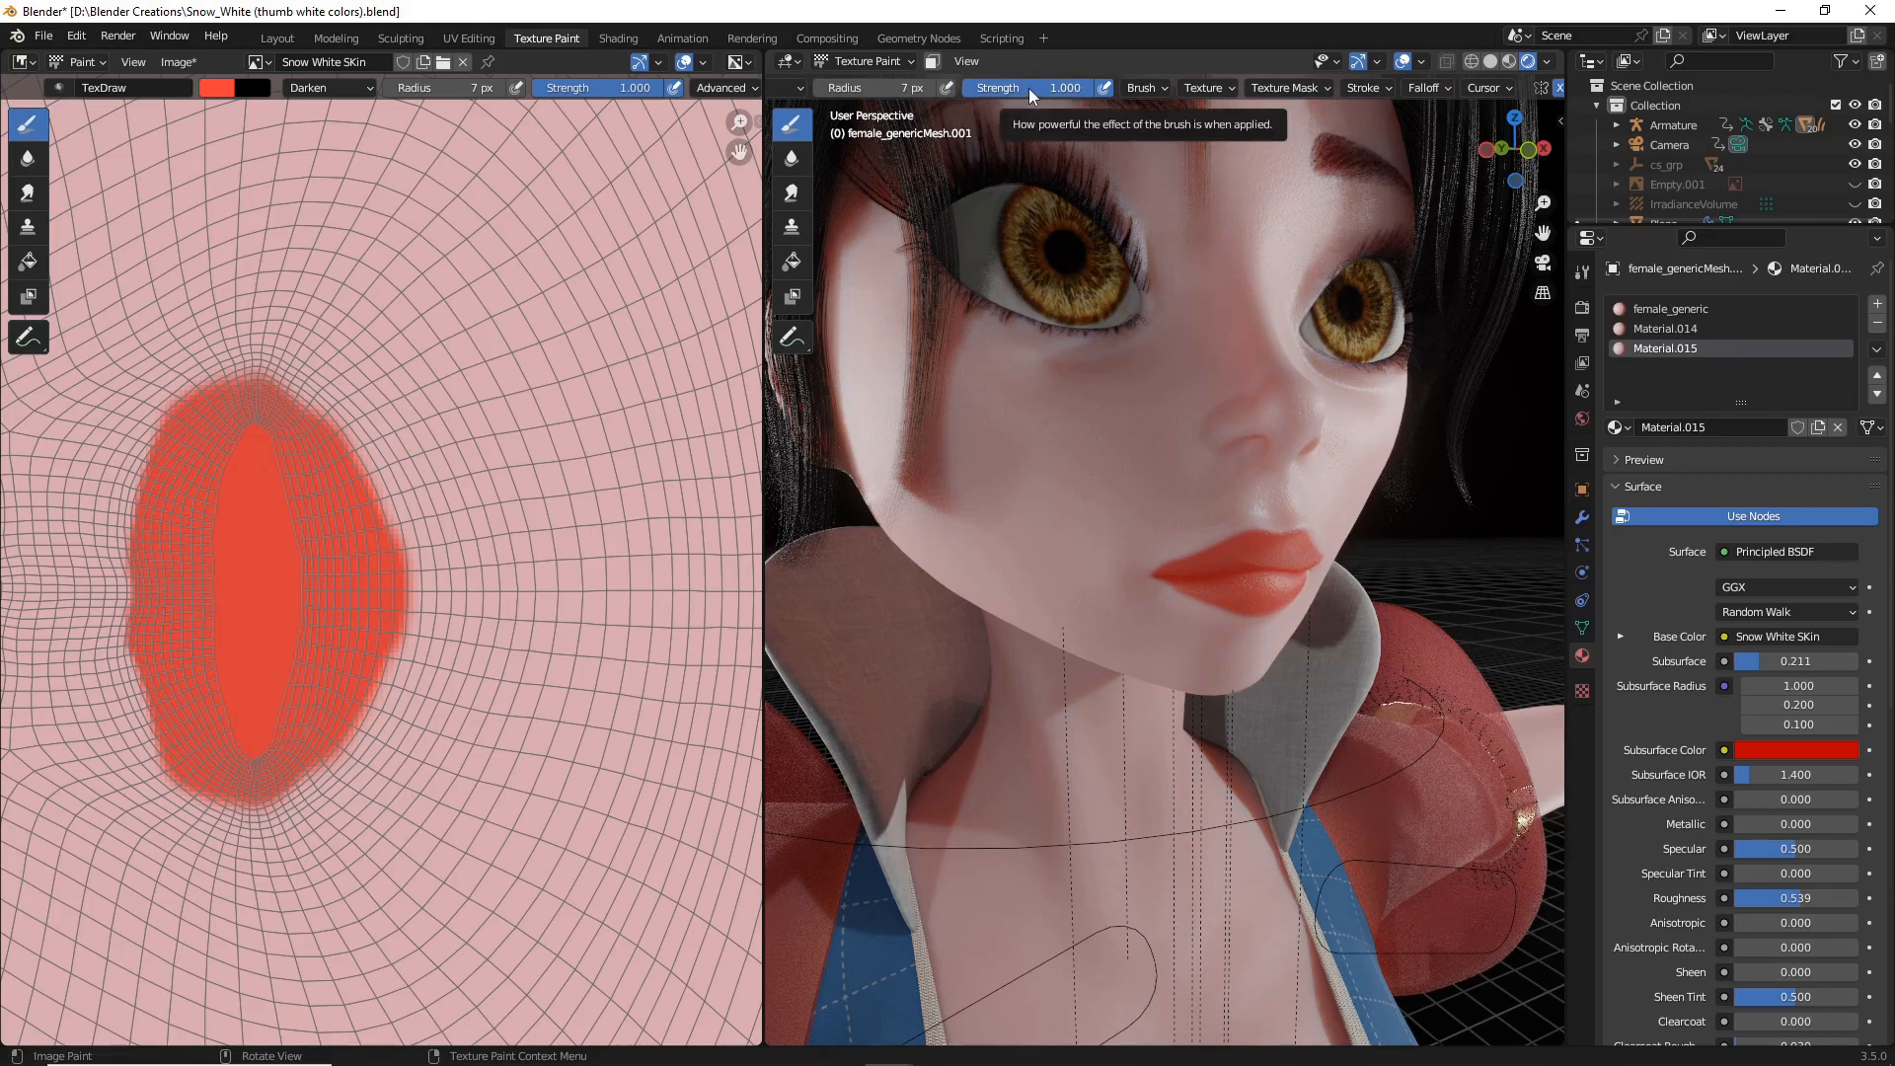
mouse_move(1027, 87)
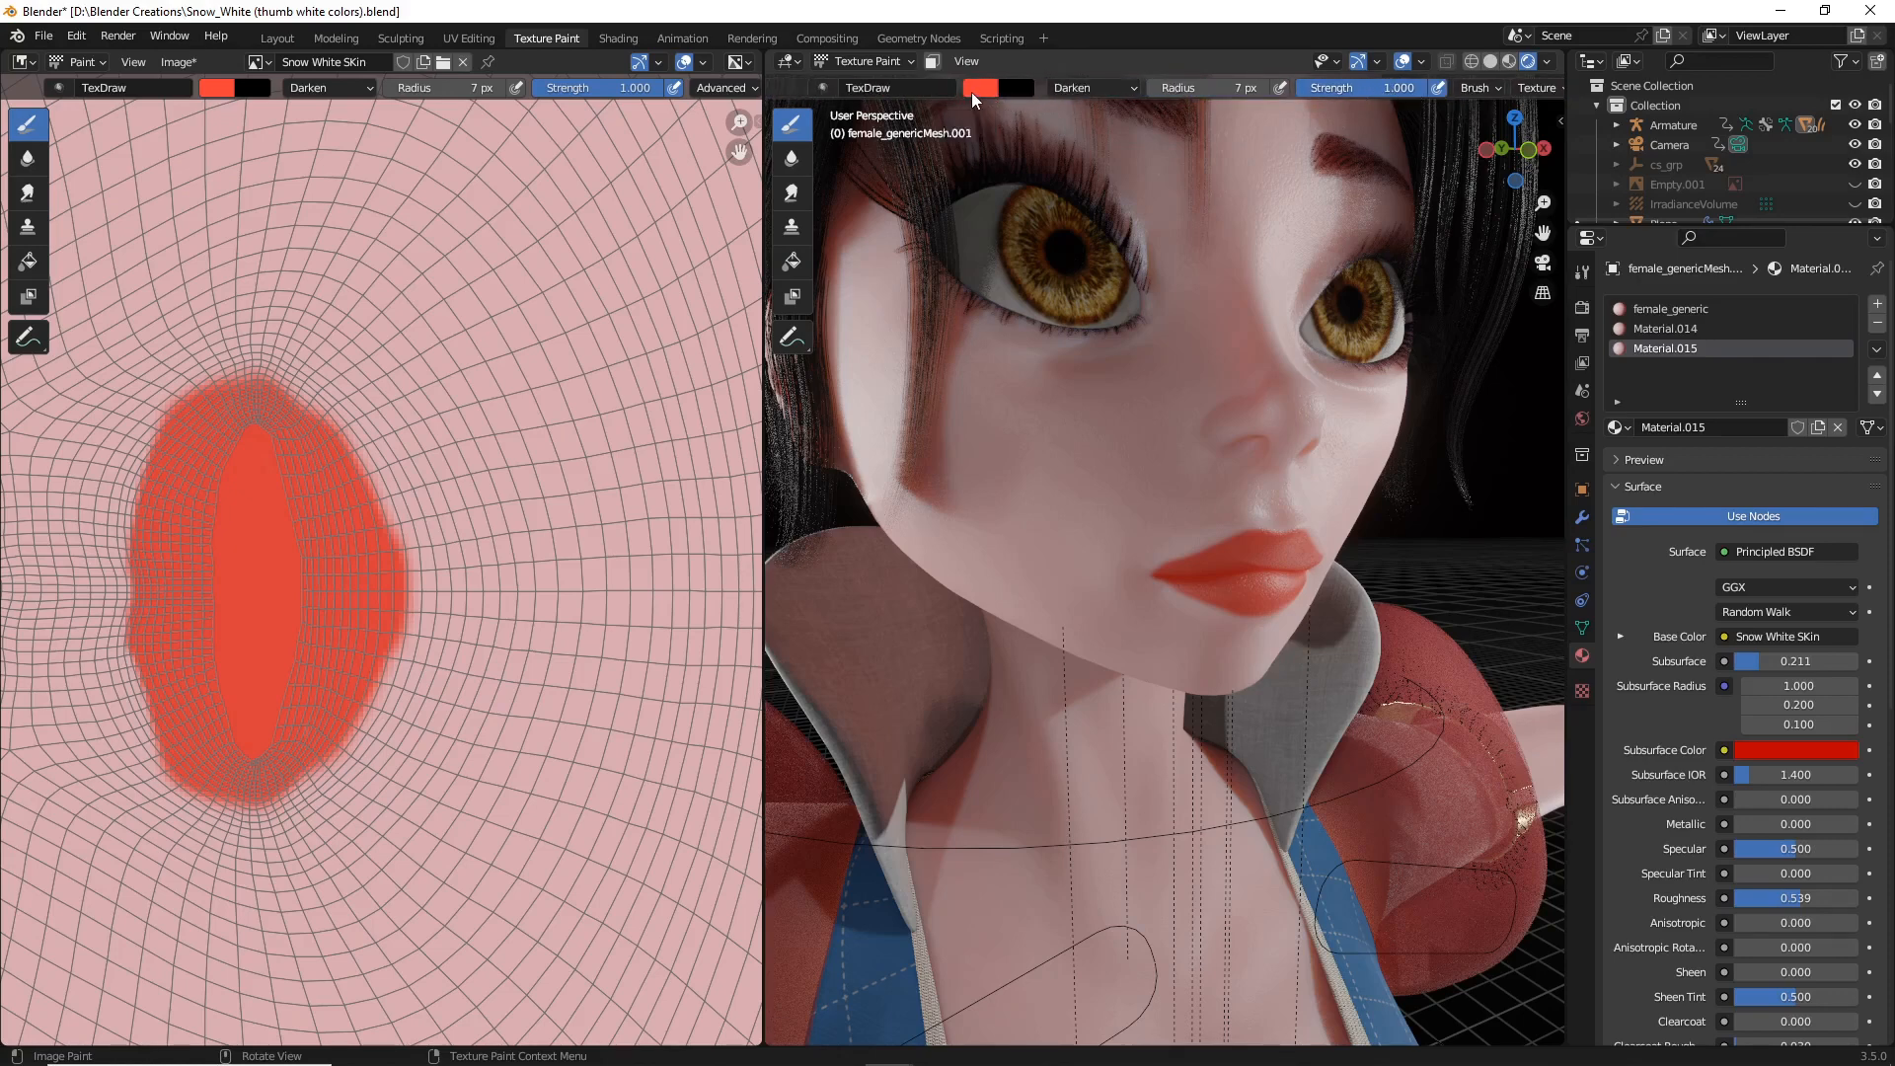
Step: Eyedropper a pale skin-pink from the face as the brush colour, Mix blend, 31 px radius
click(987, 87)
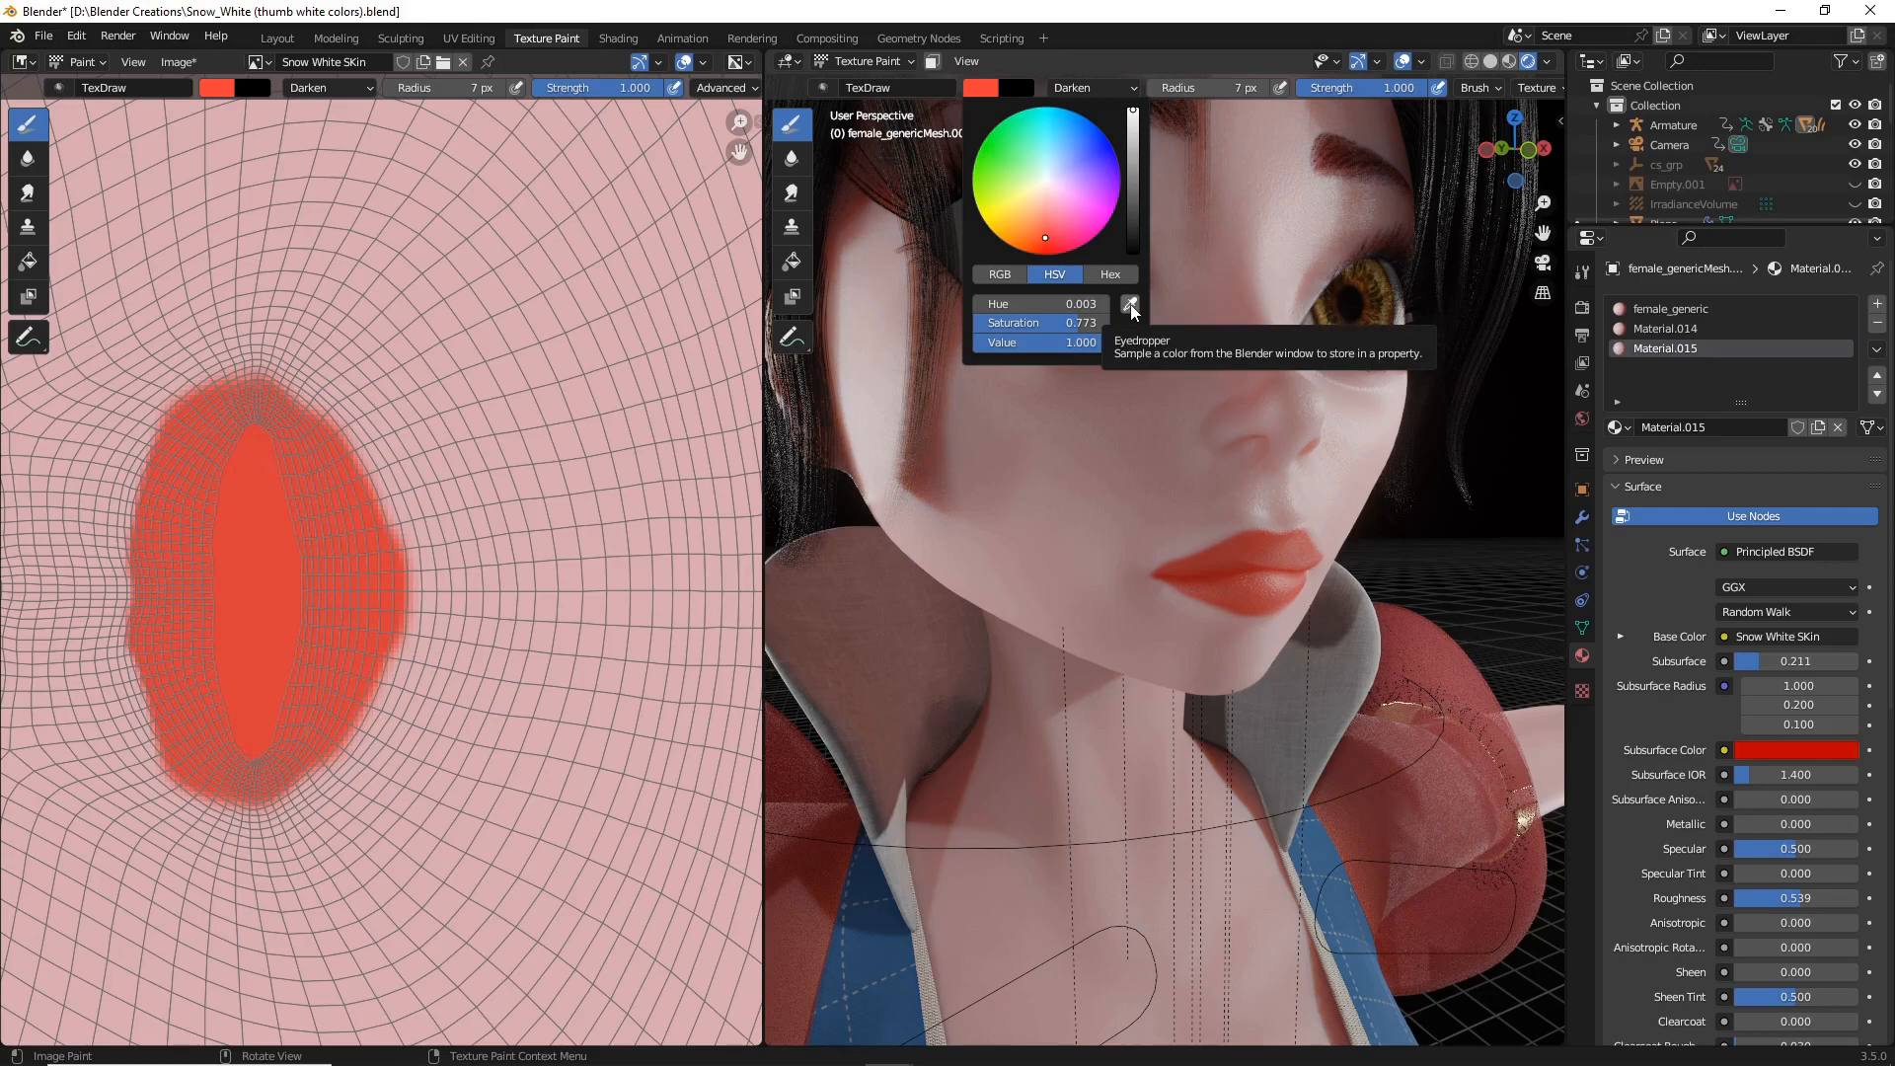
click(1129, 306)
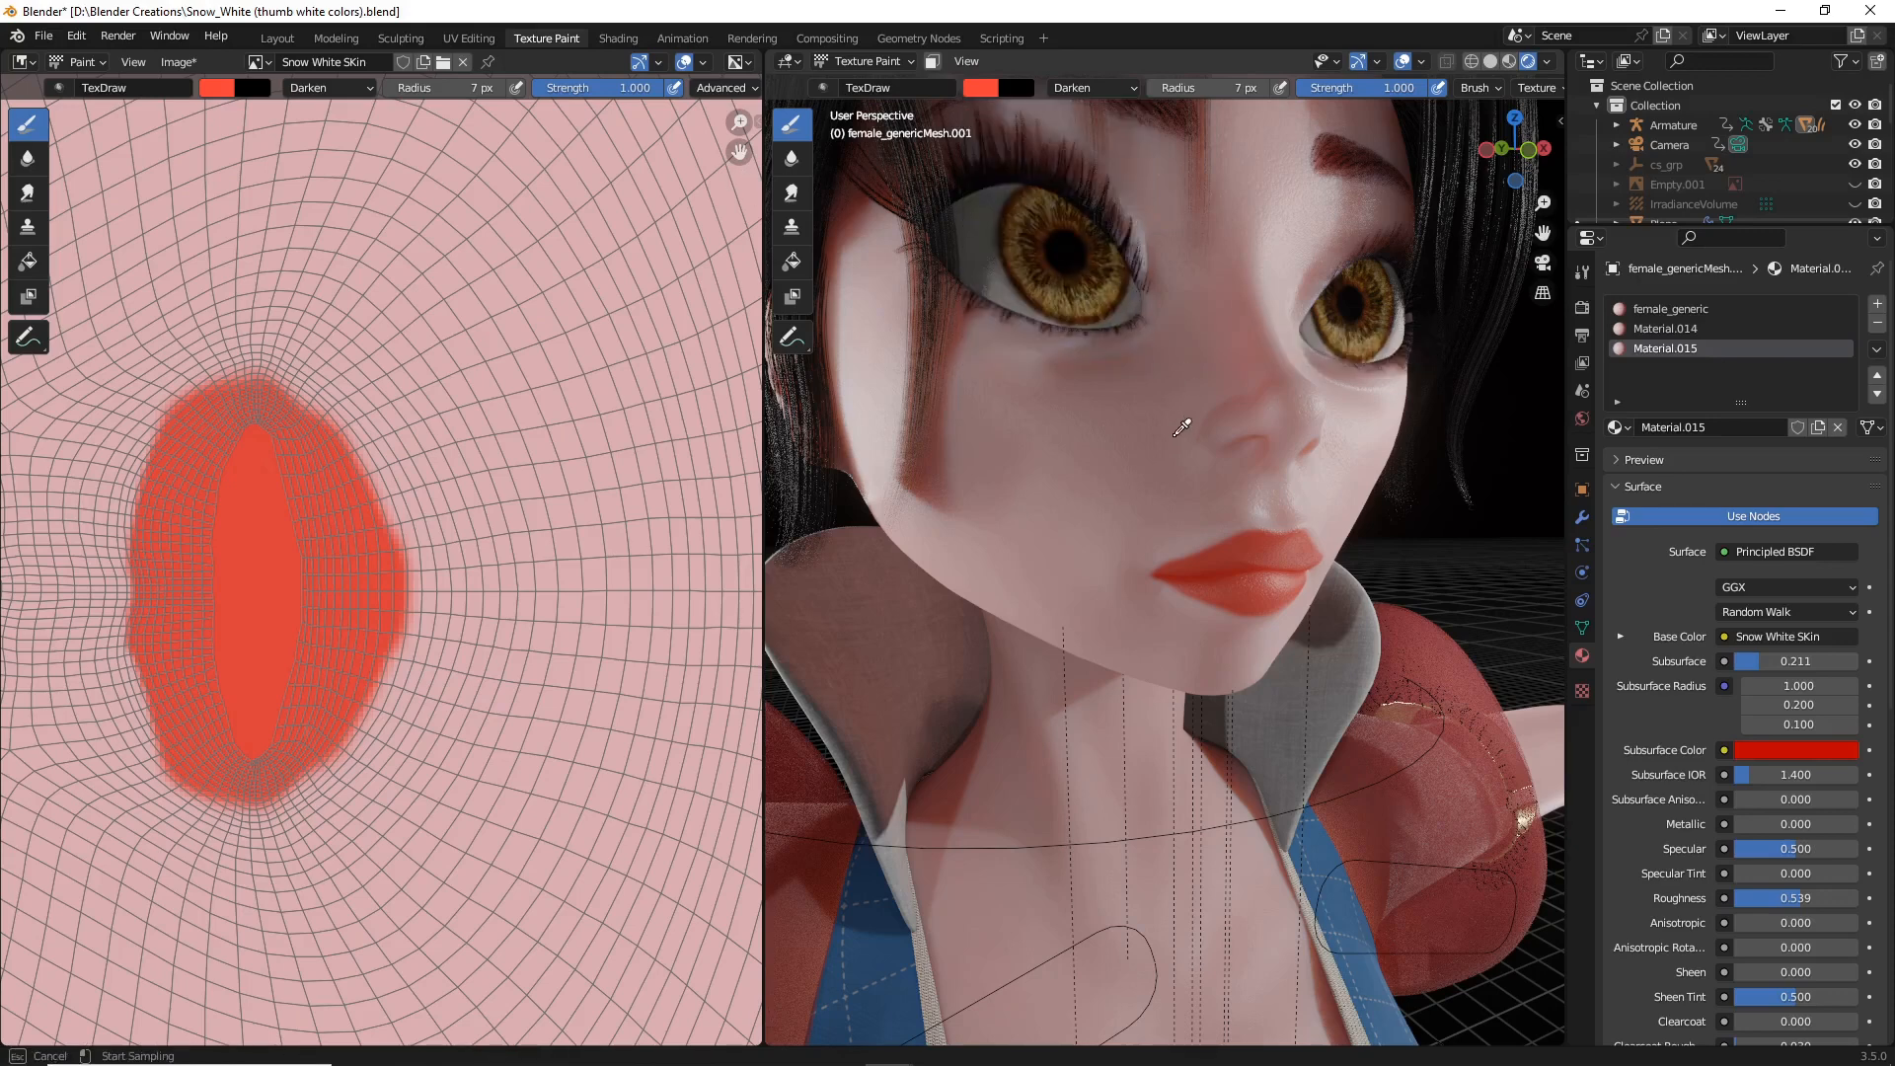
mouse_move(1127, 454)
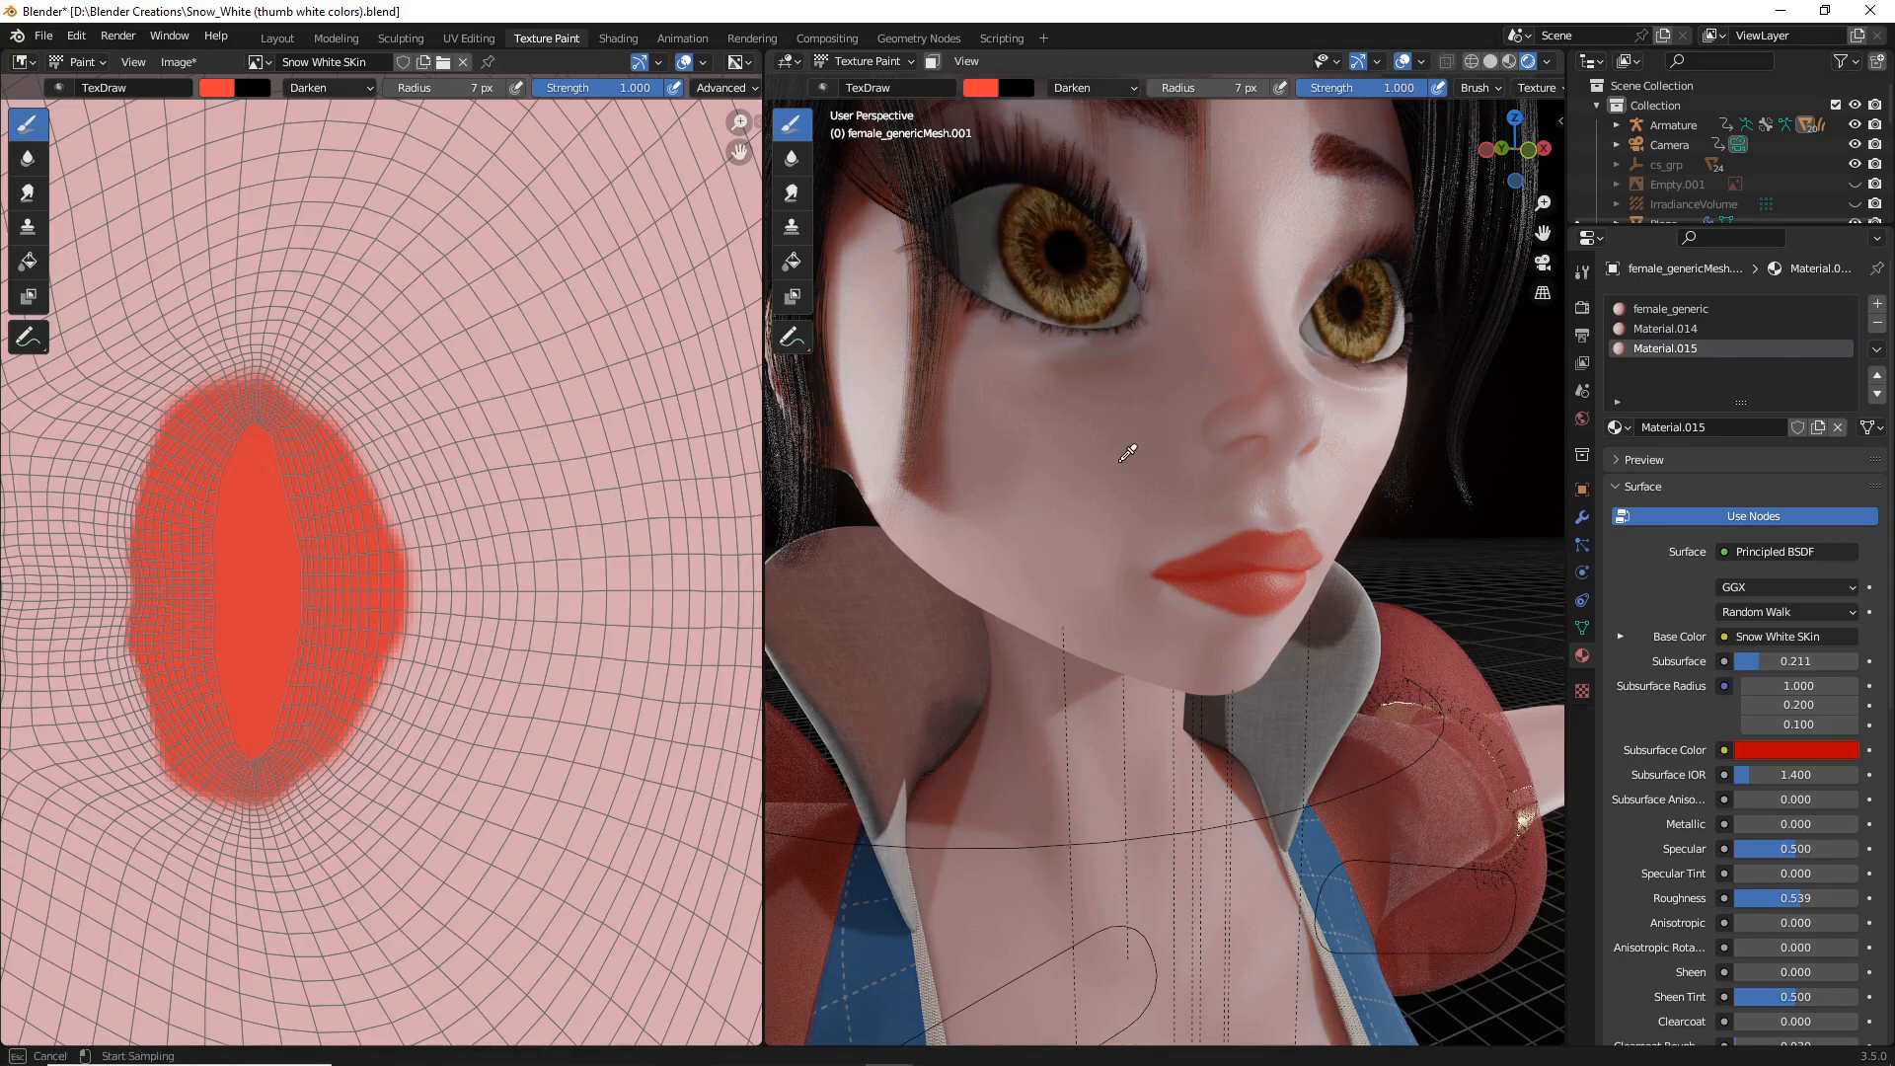
mouse_move(604, 277)
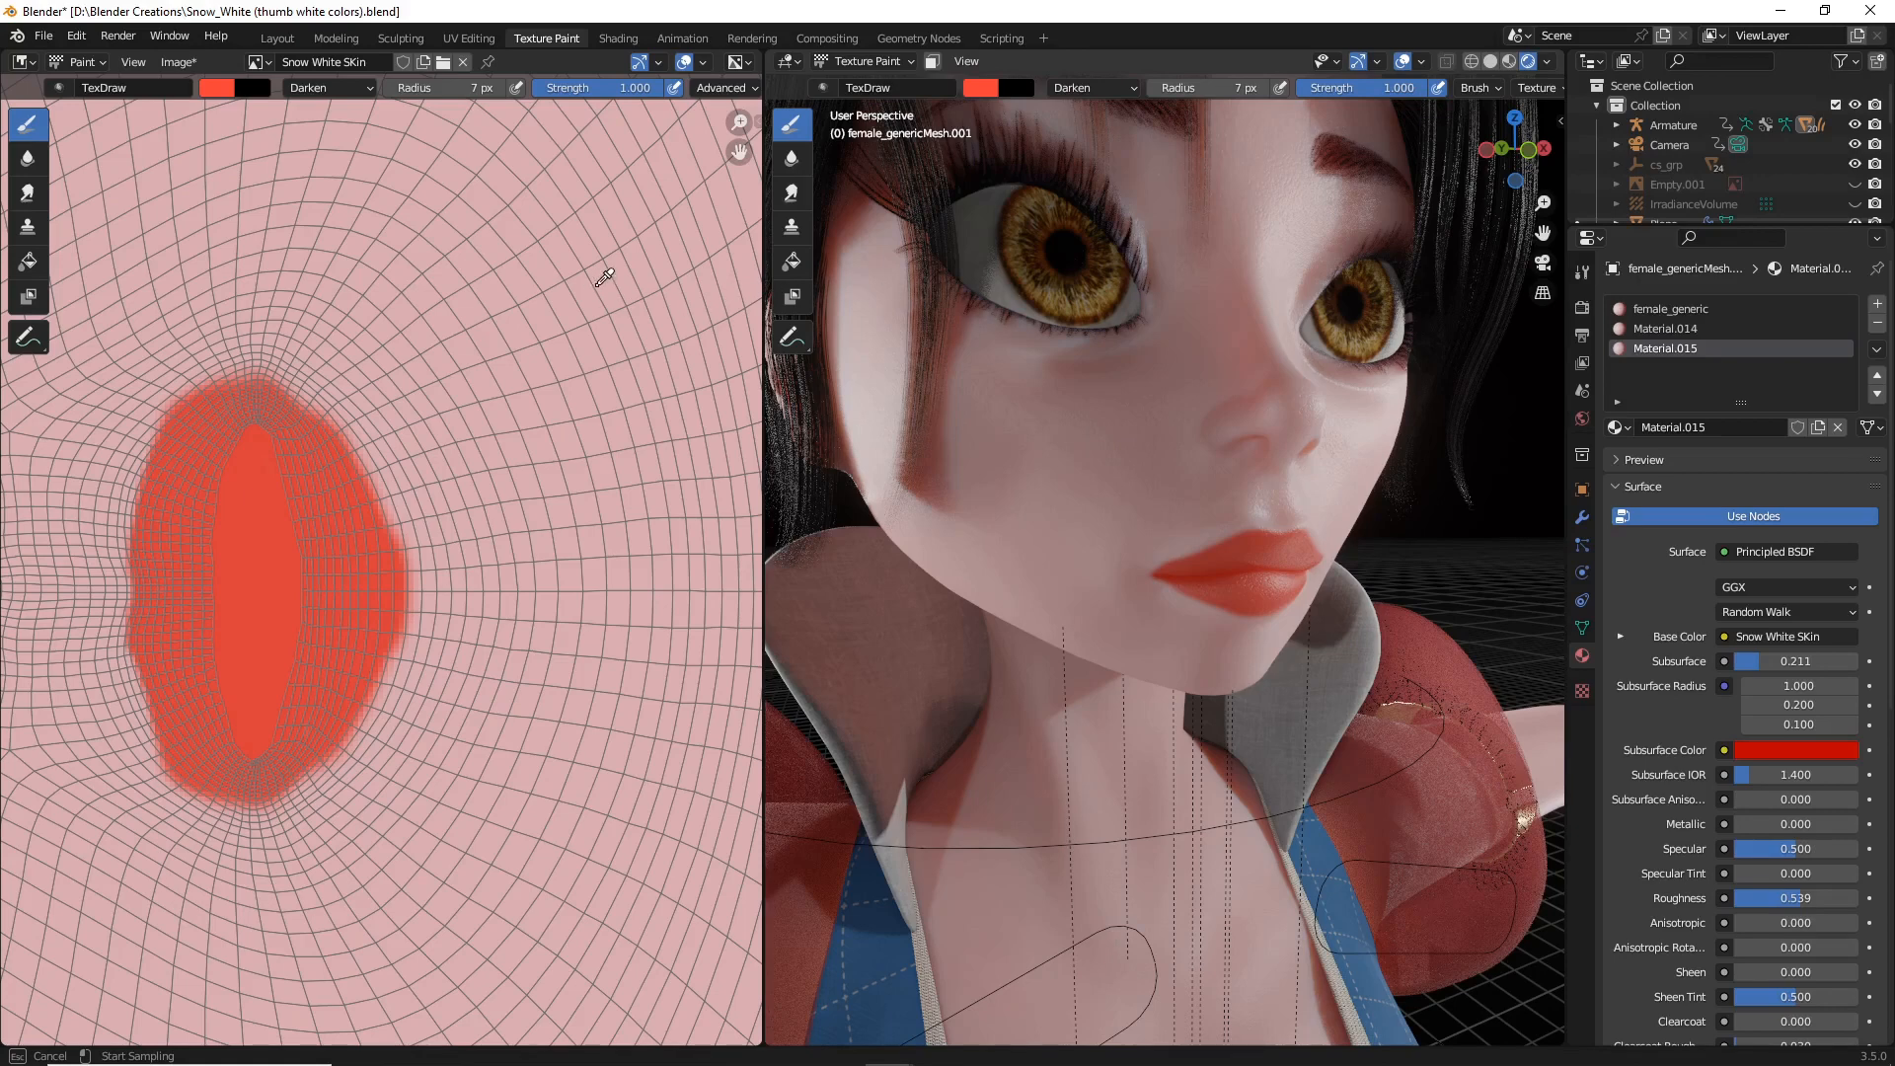
mouse_move(614, 282)
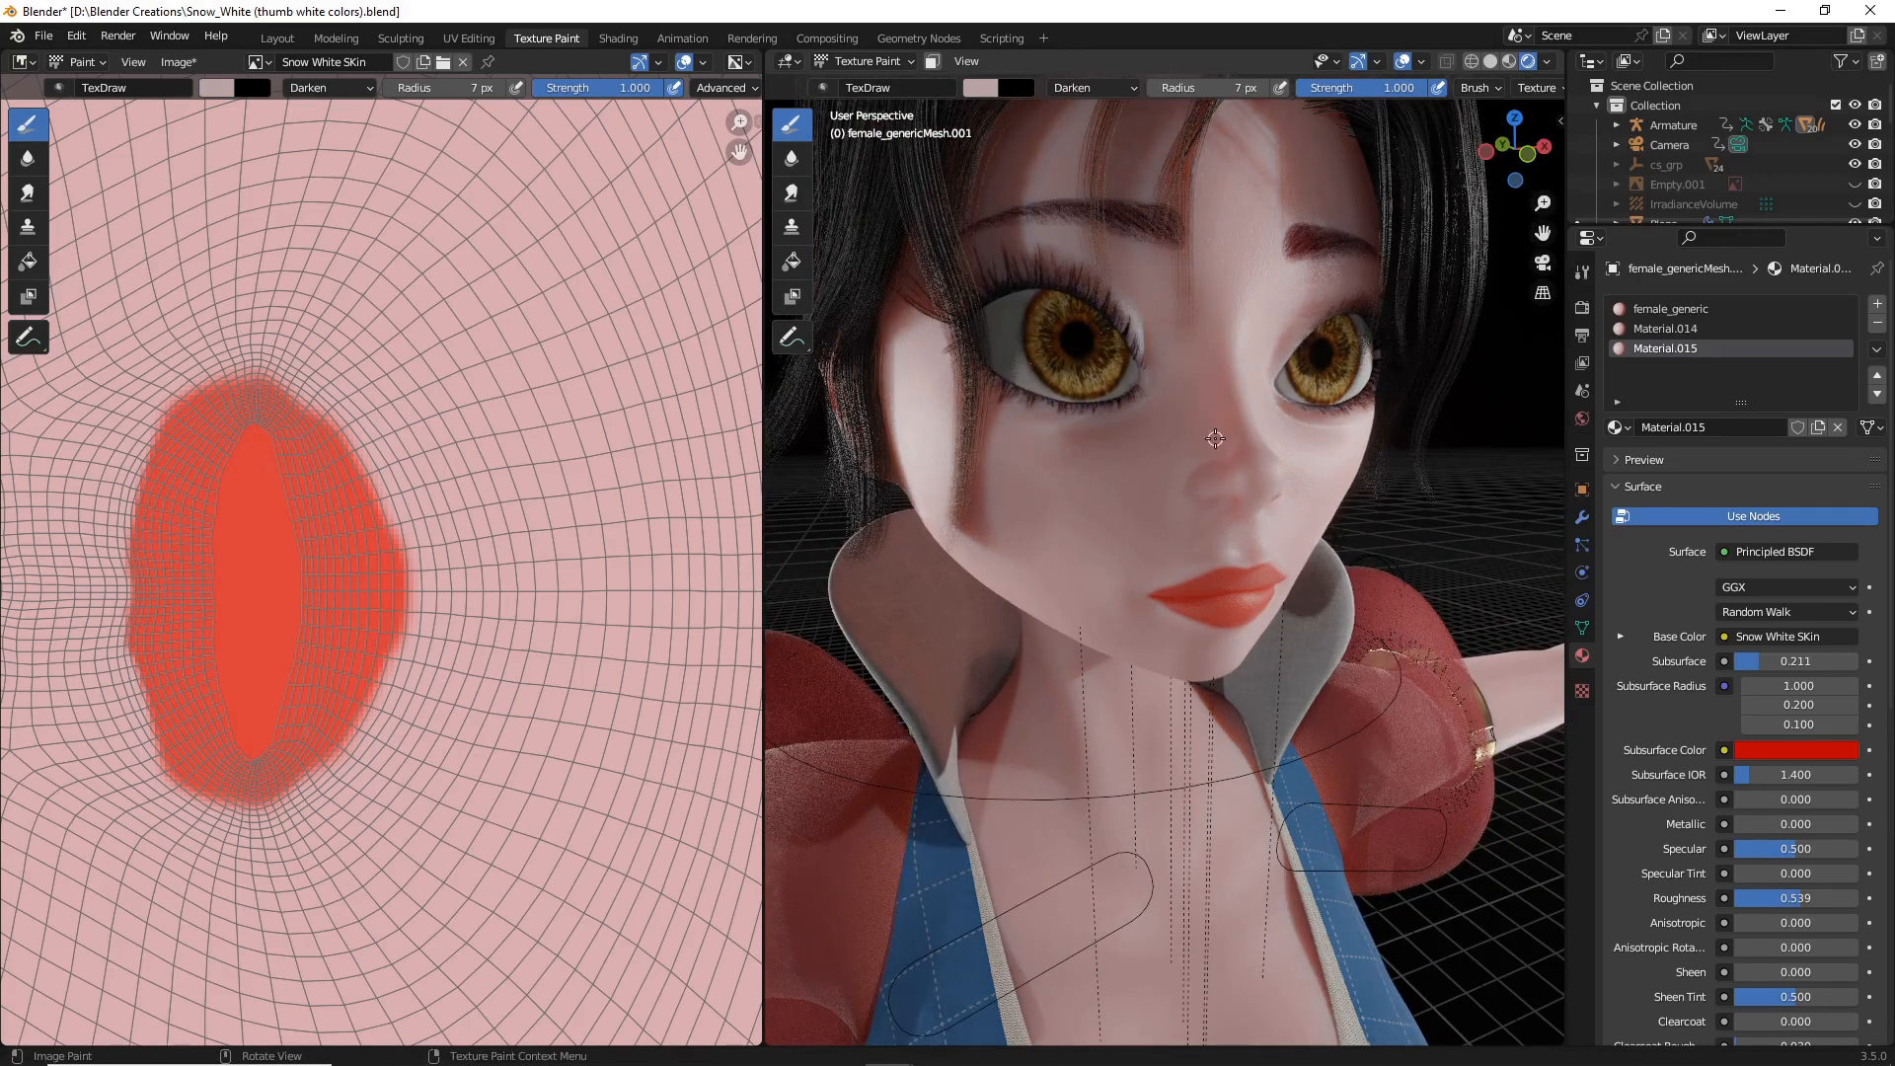
click(985, 87)
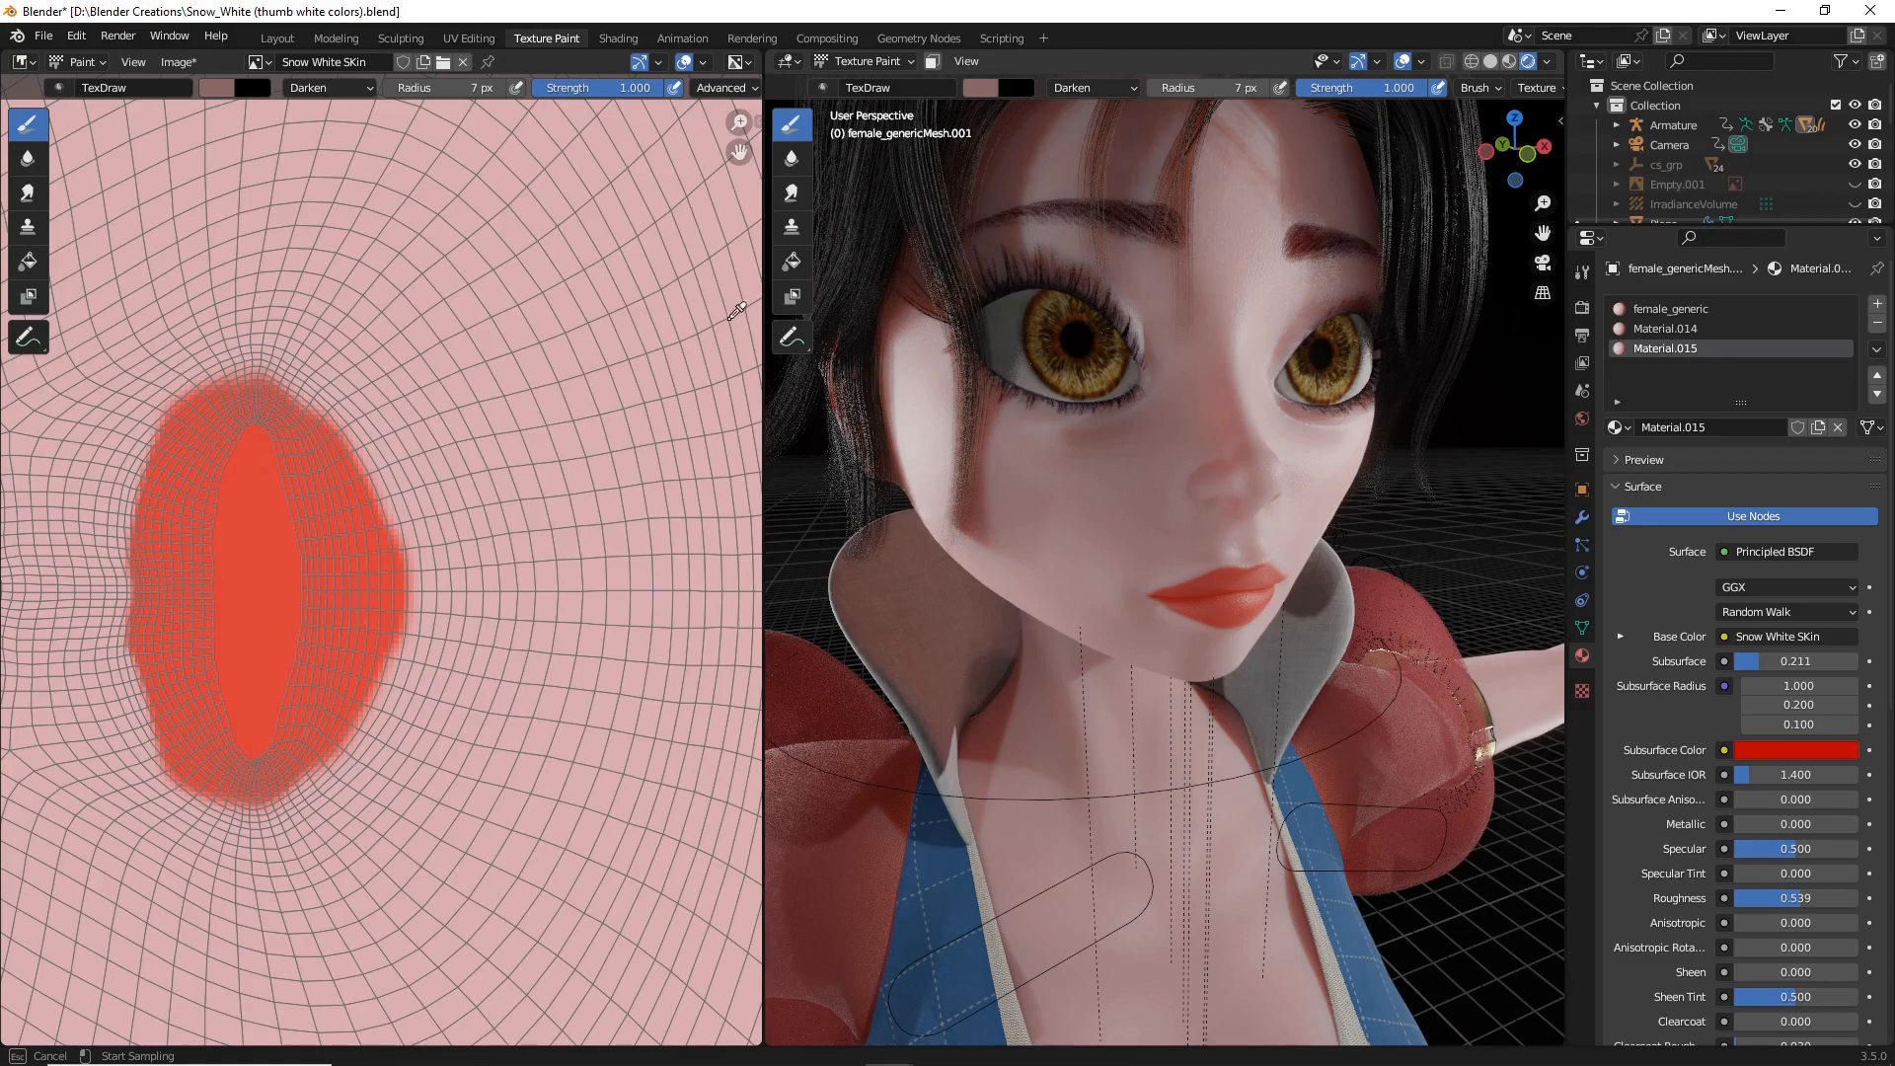
mouse_move(522, 273)
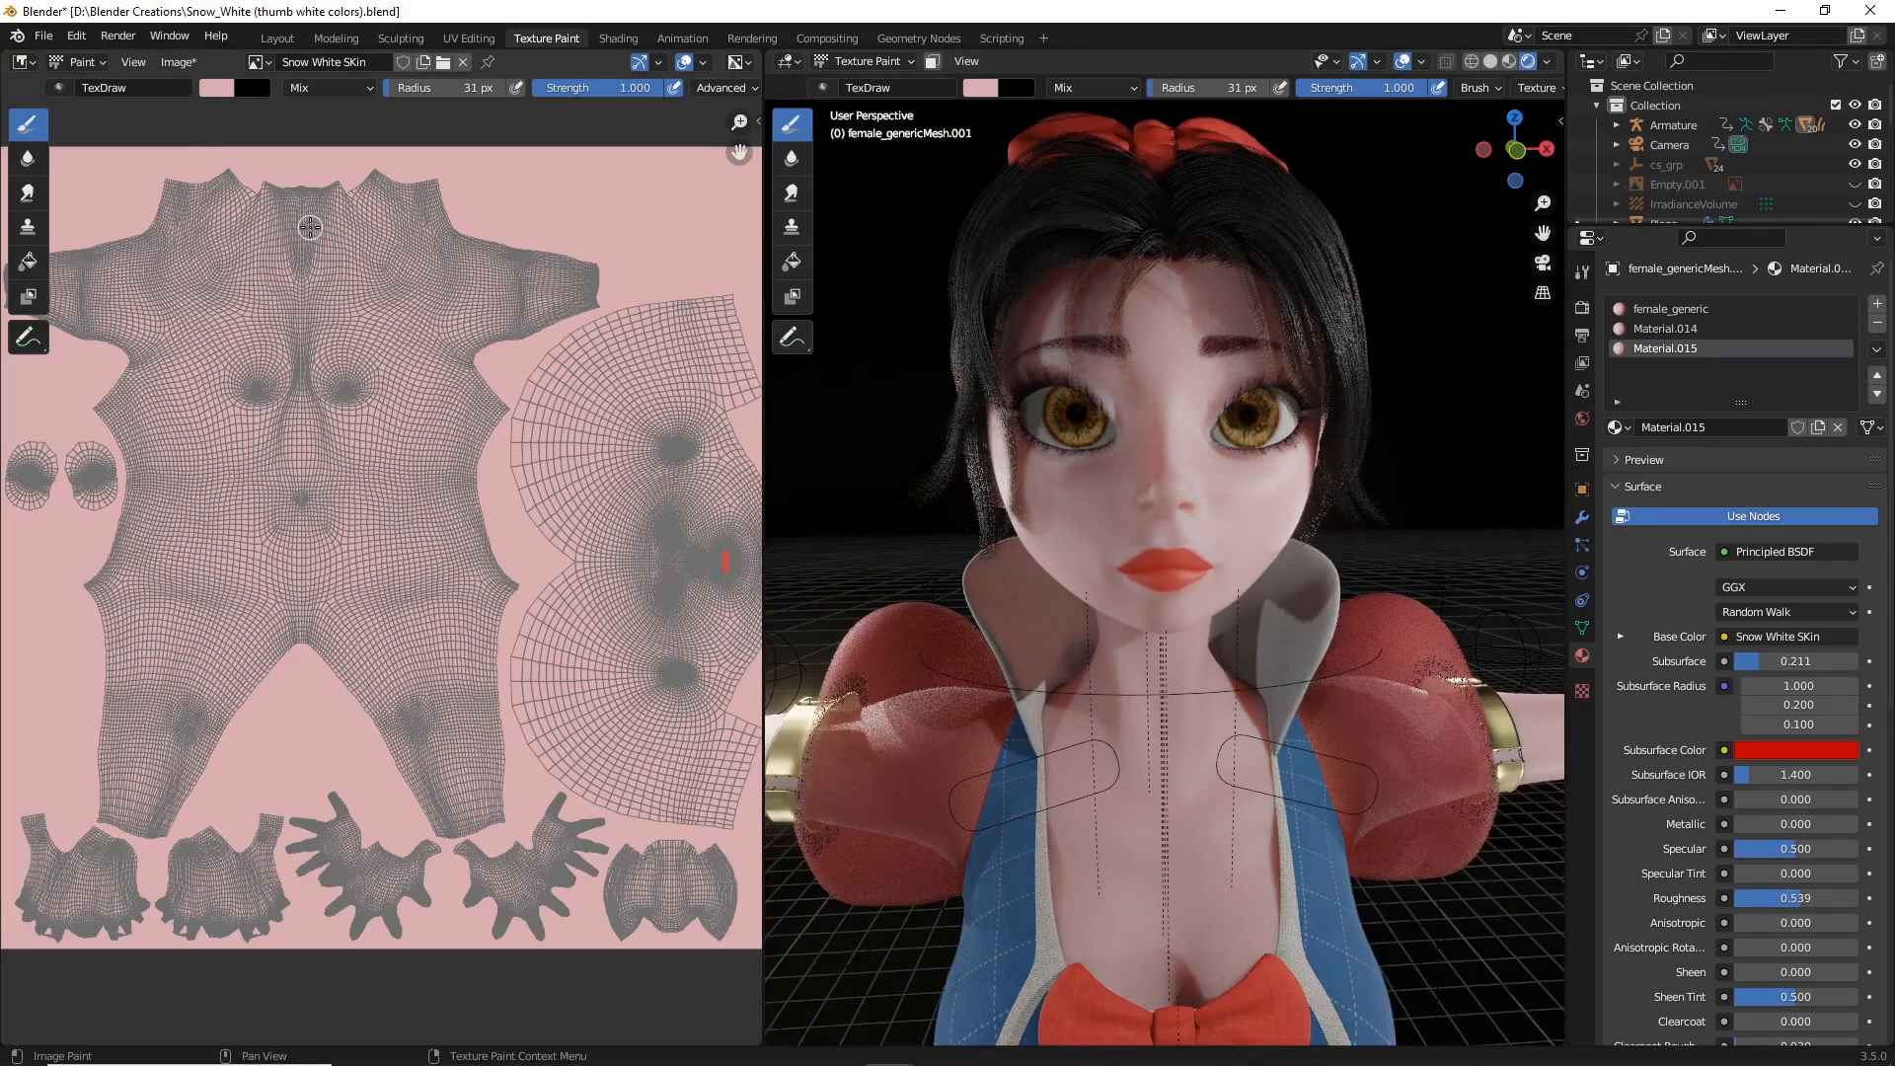
Step: Save the painted skin texture image and the Snow White .blend file
click(177, 61)
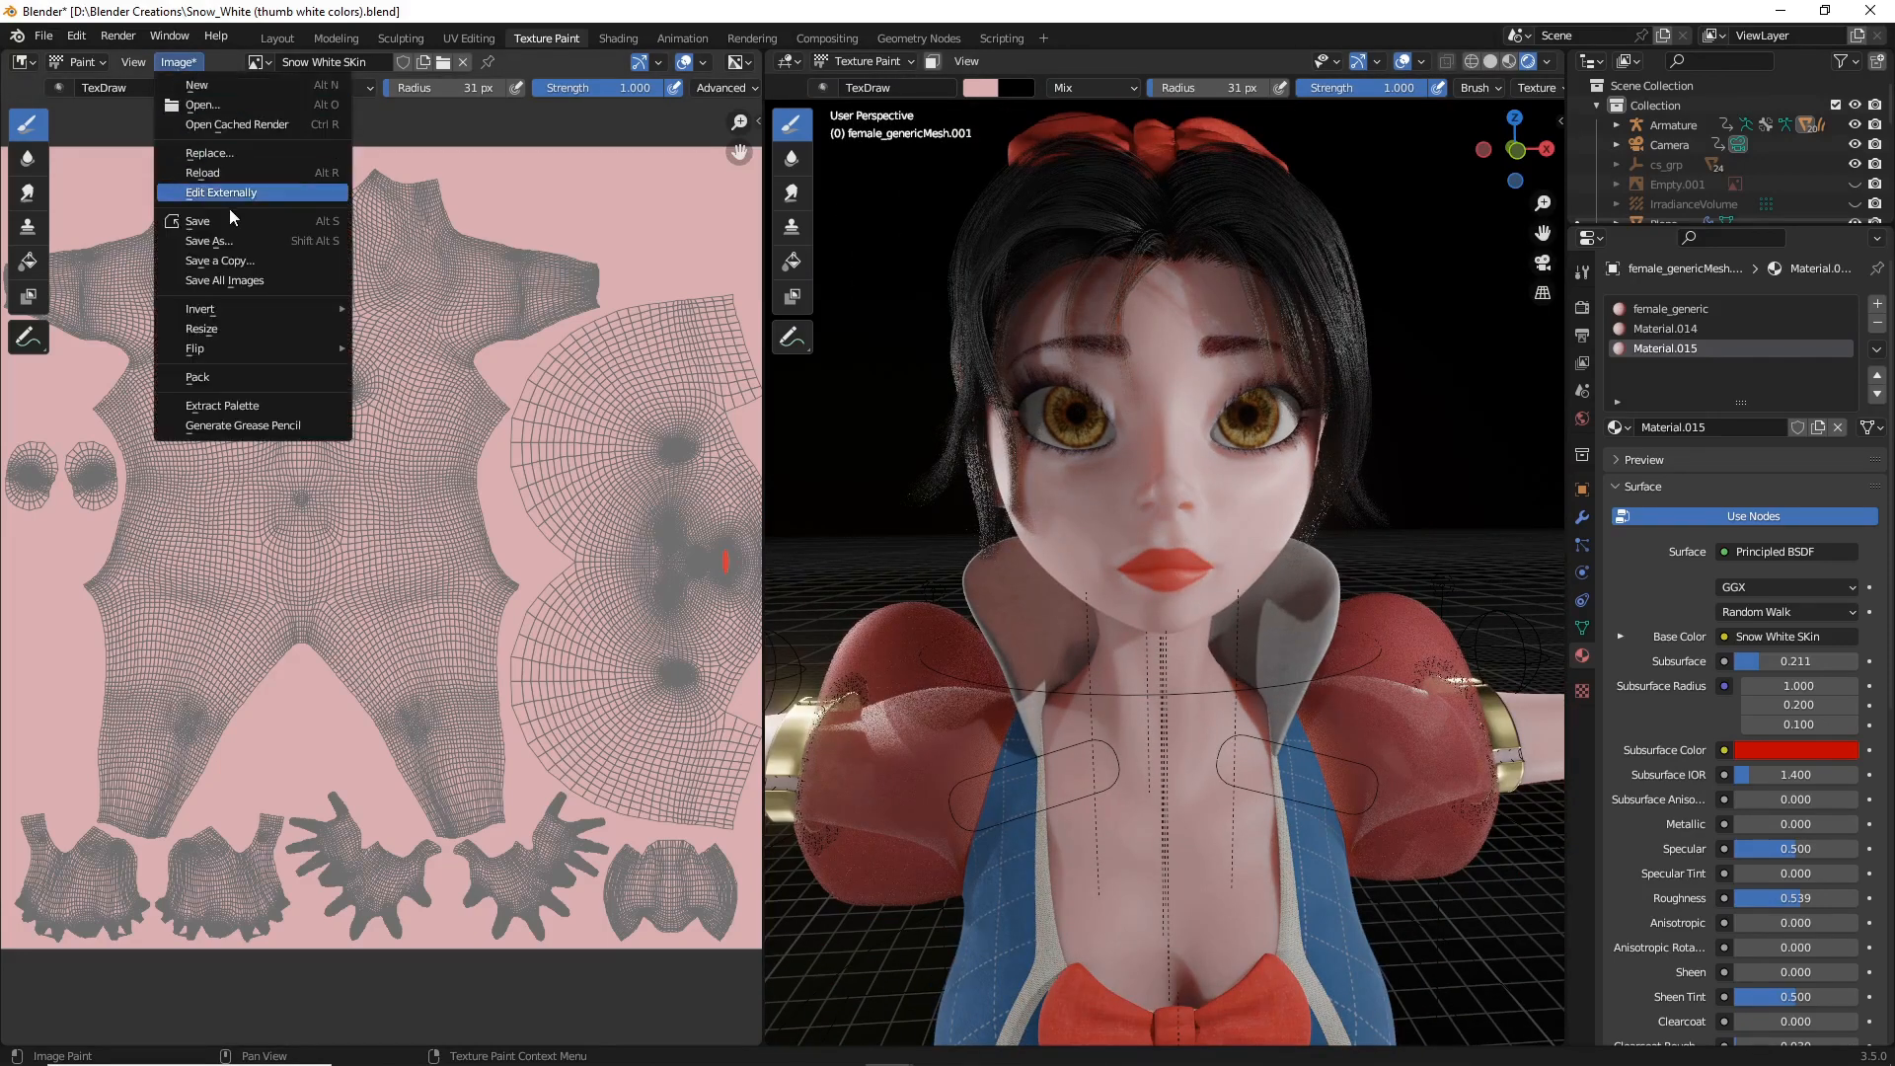
click(198, 219)
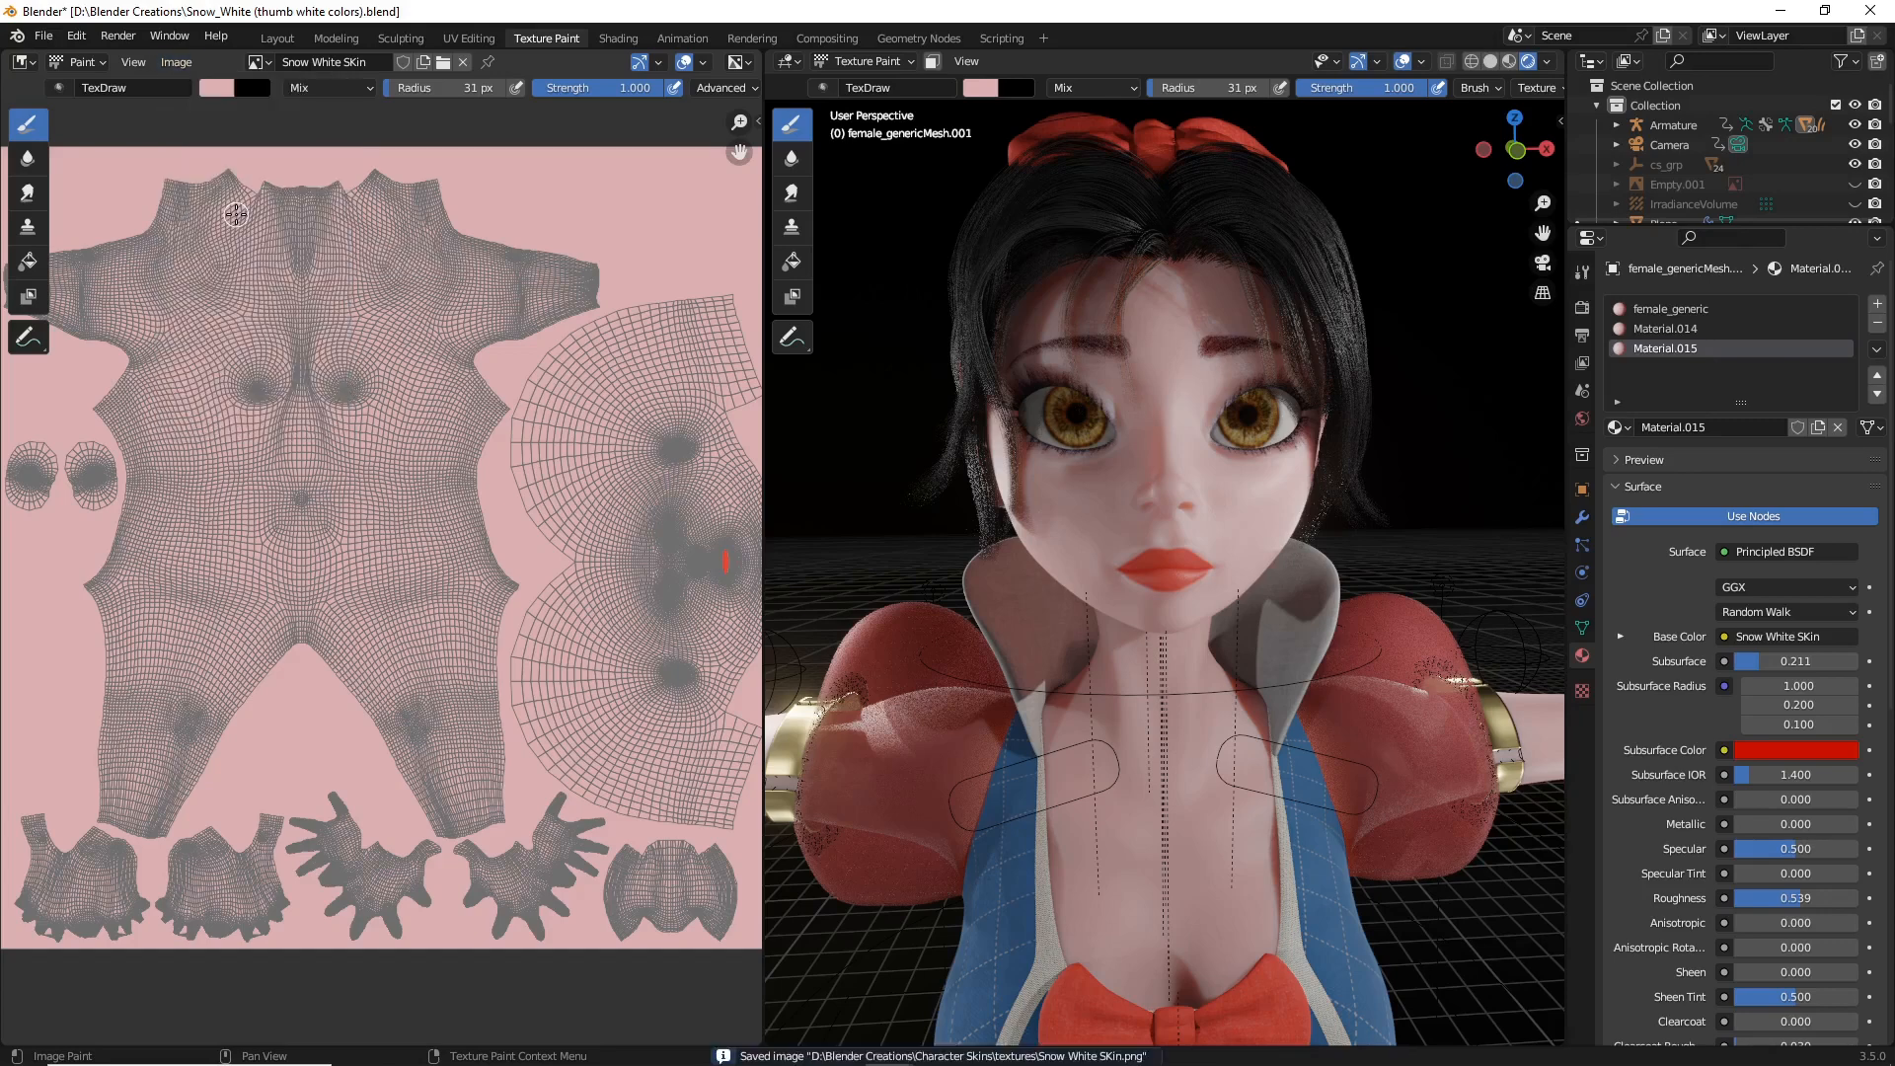
click(42, 36)
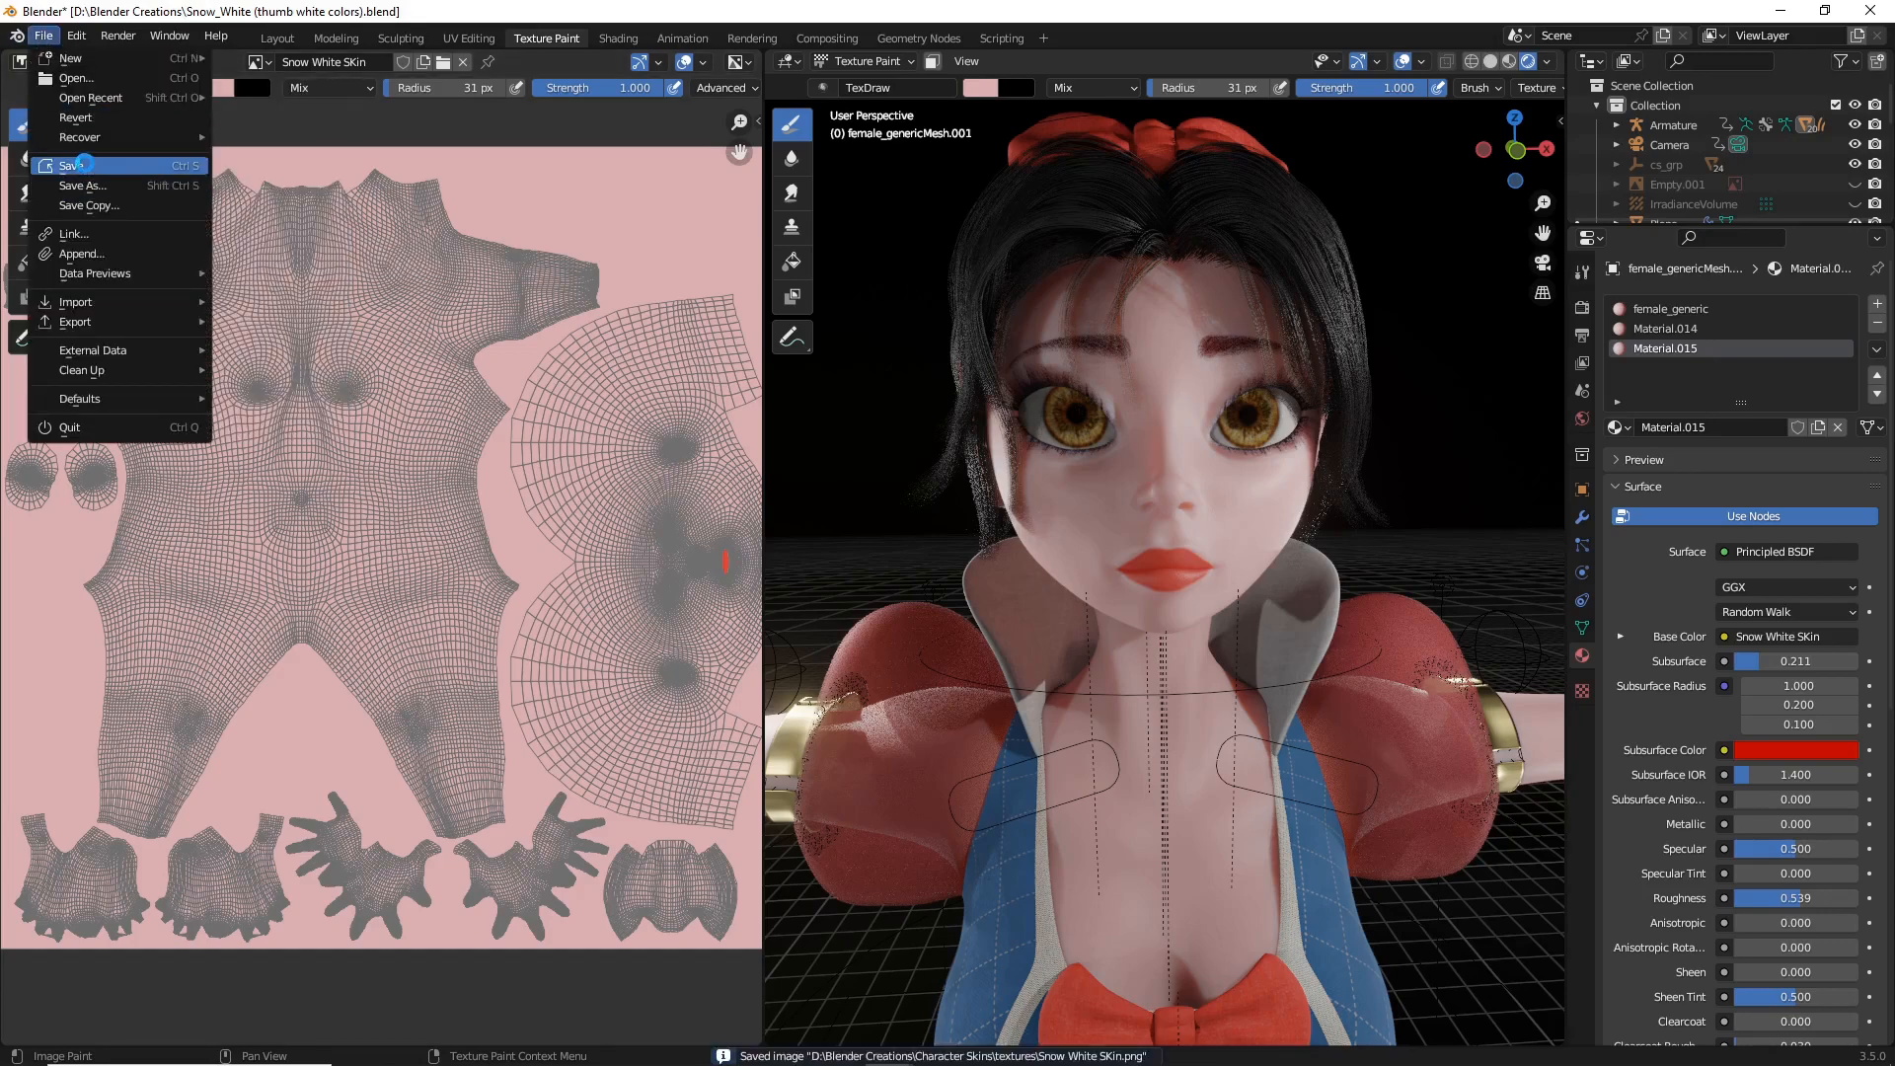
click(74, 166)
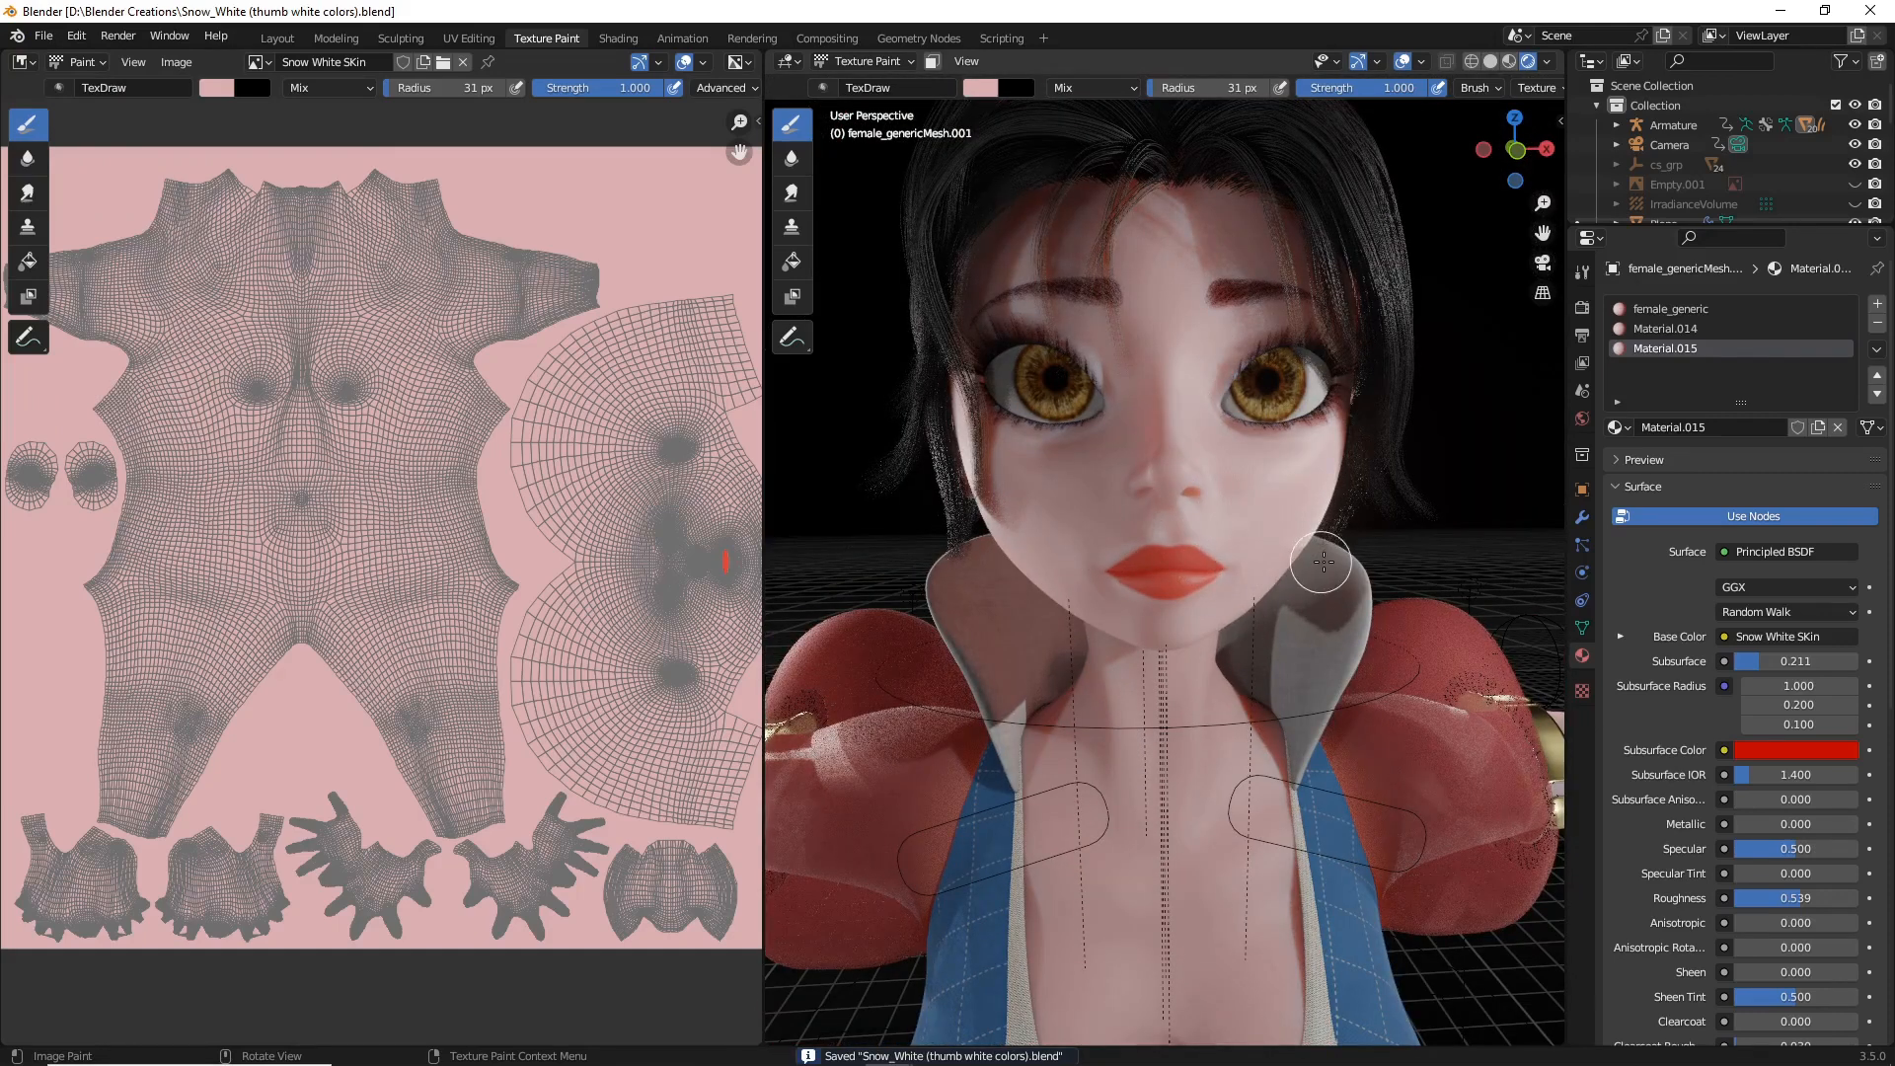
mouse_move(1241, 468)
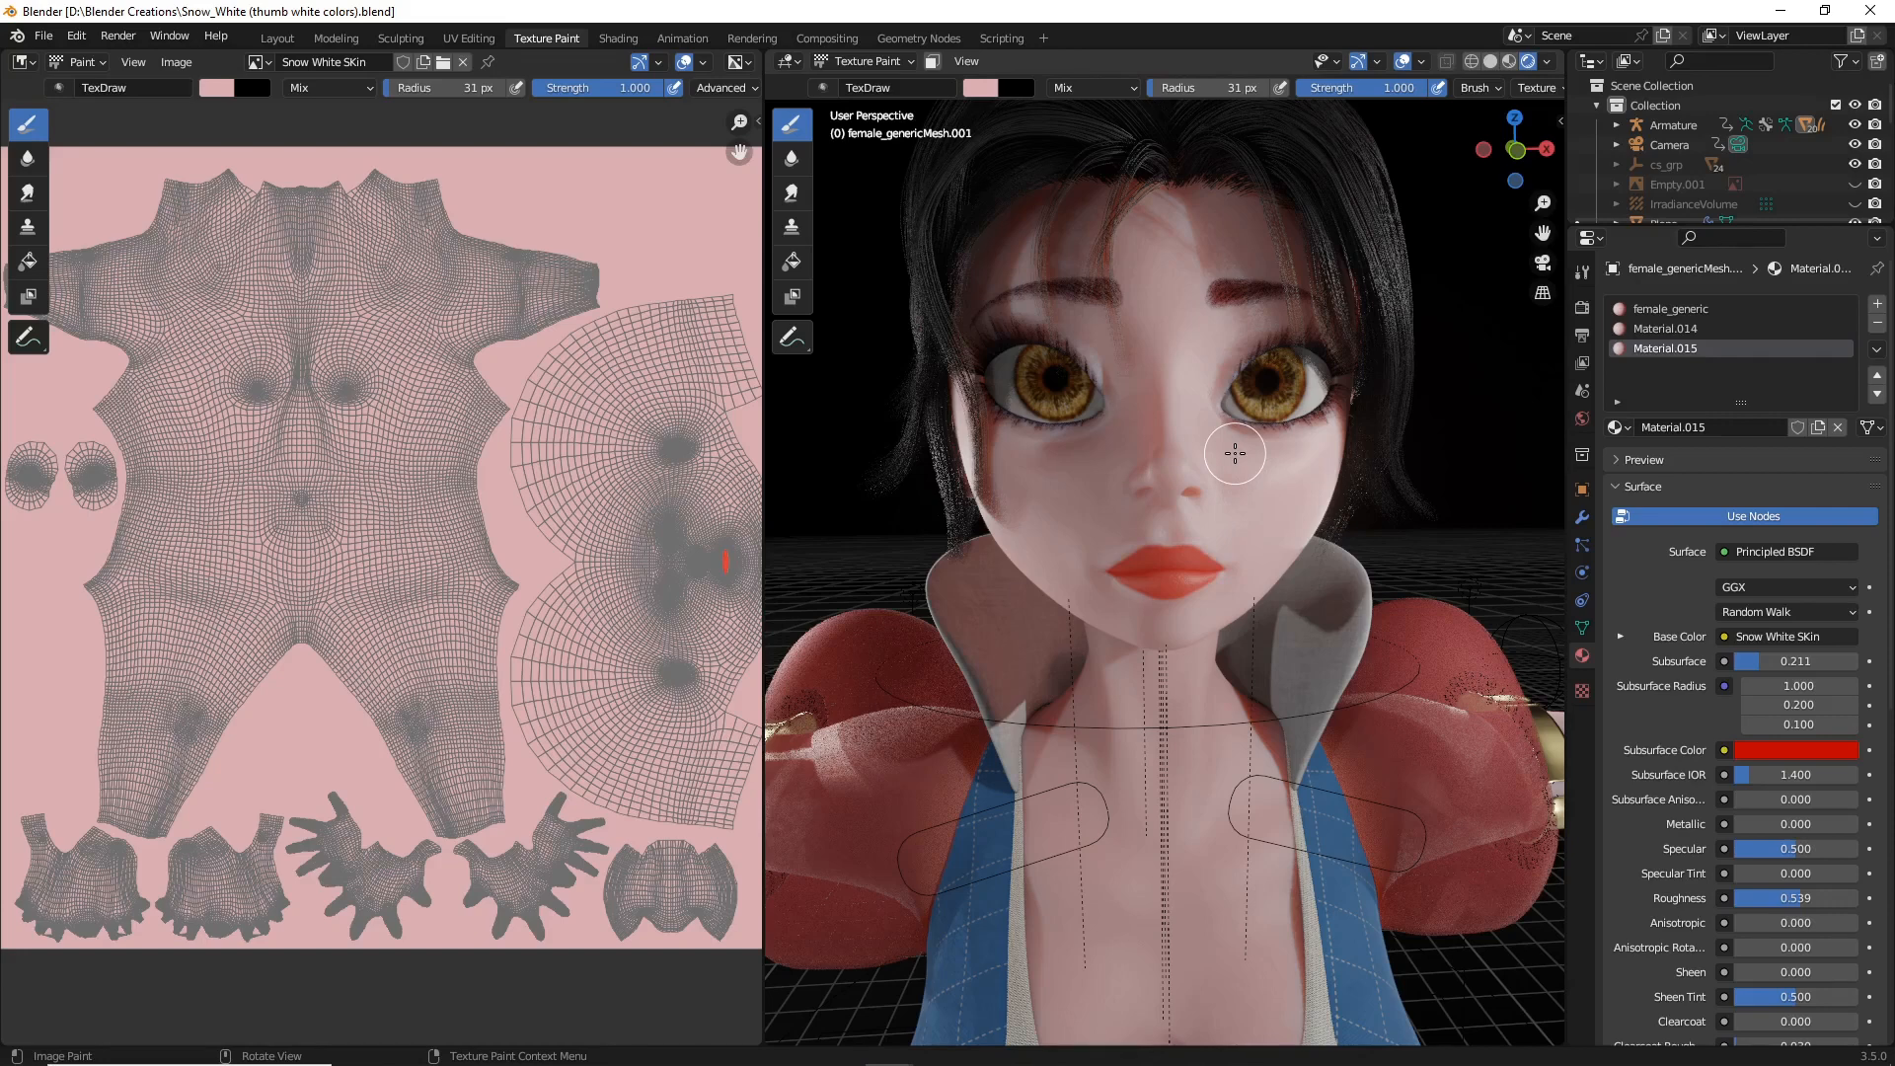
Step: Set the brush back to red for soft blush on the nose and cheeks
click(996, 87)
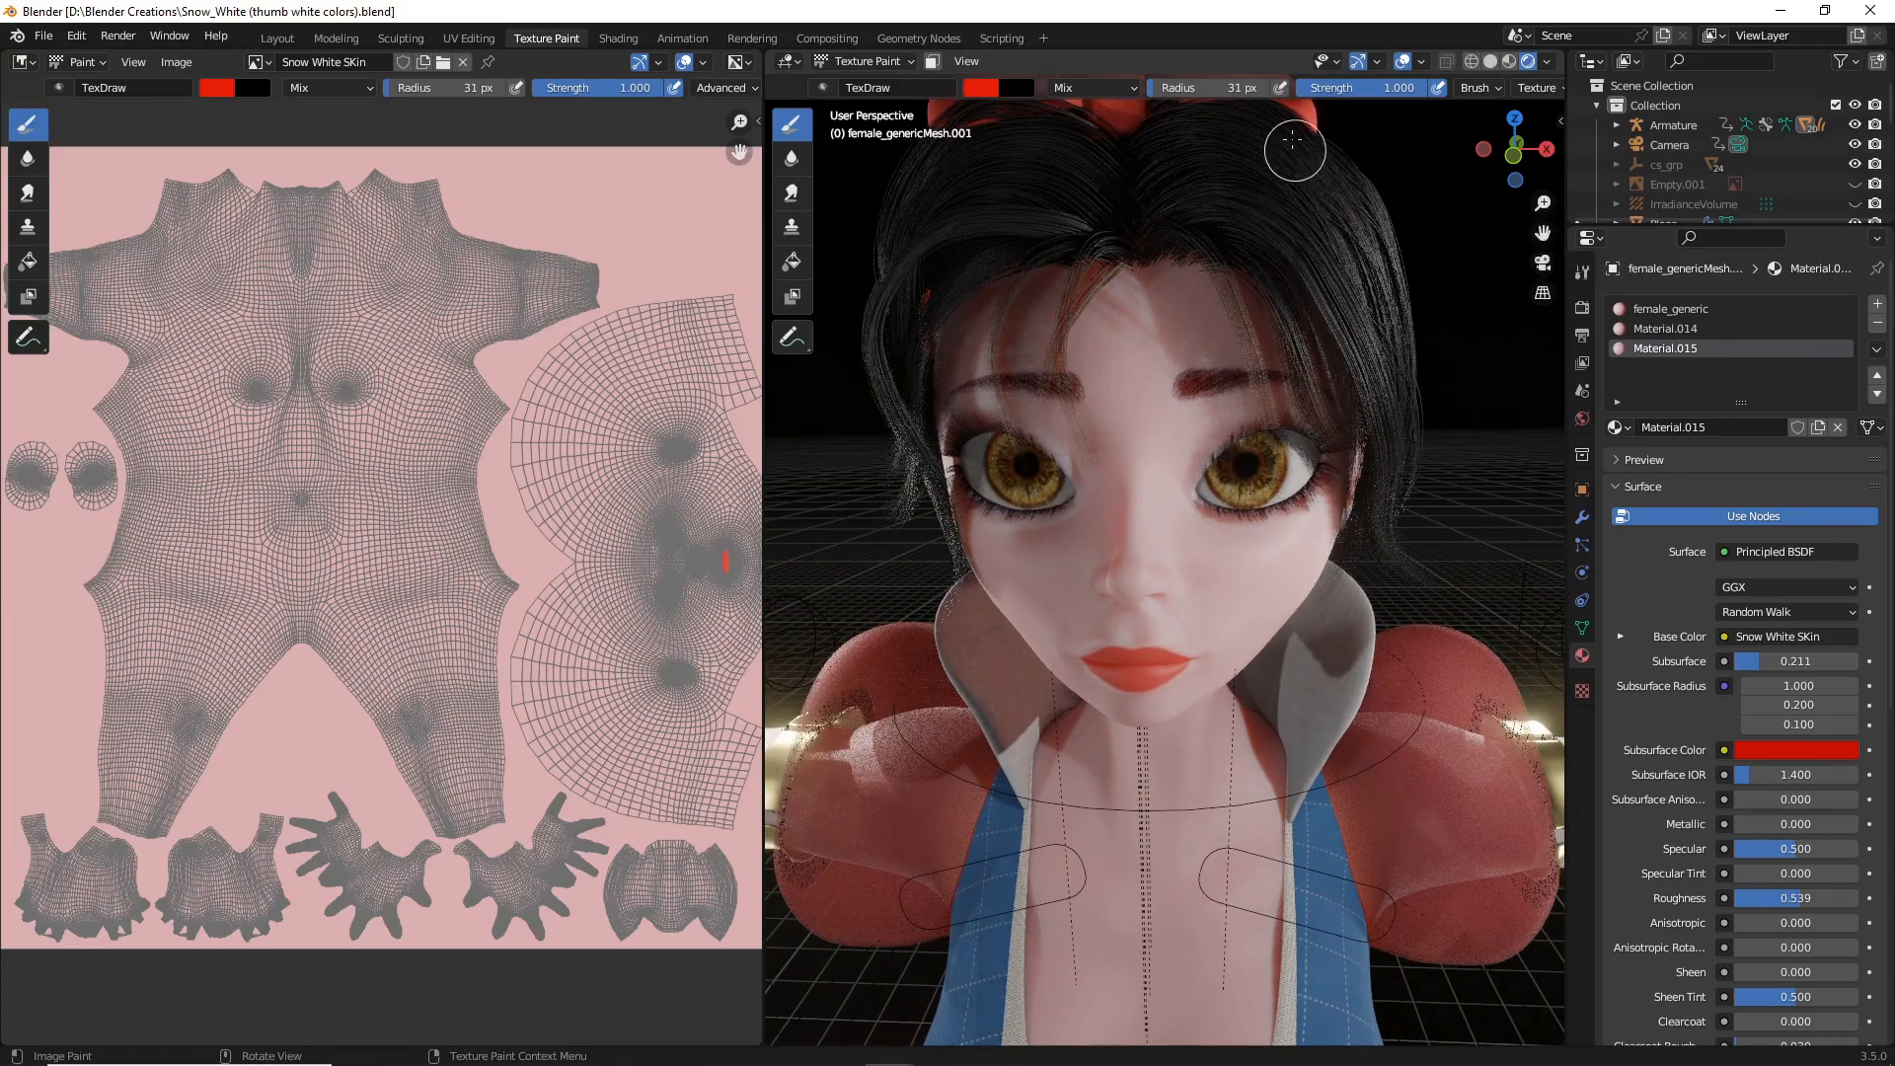
mouse_move(1295, 227)
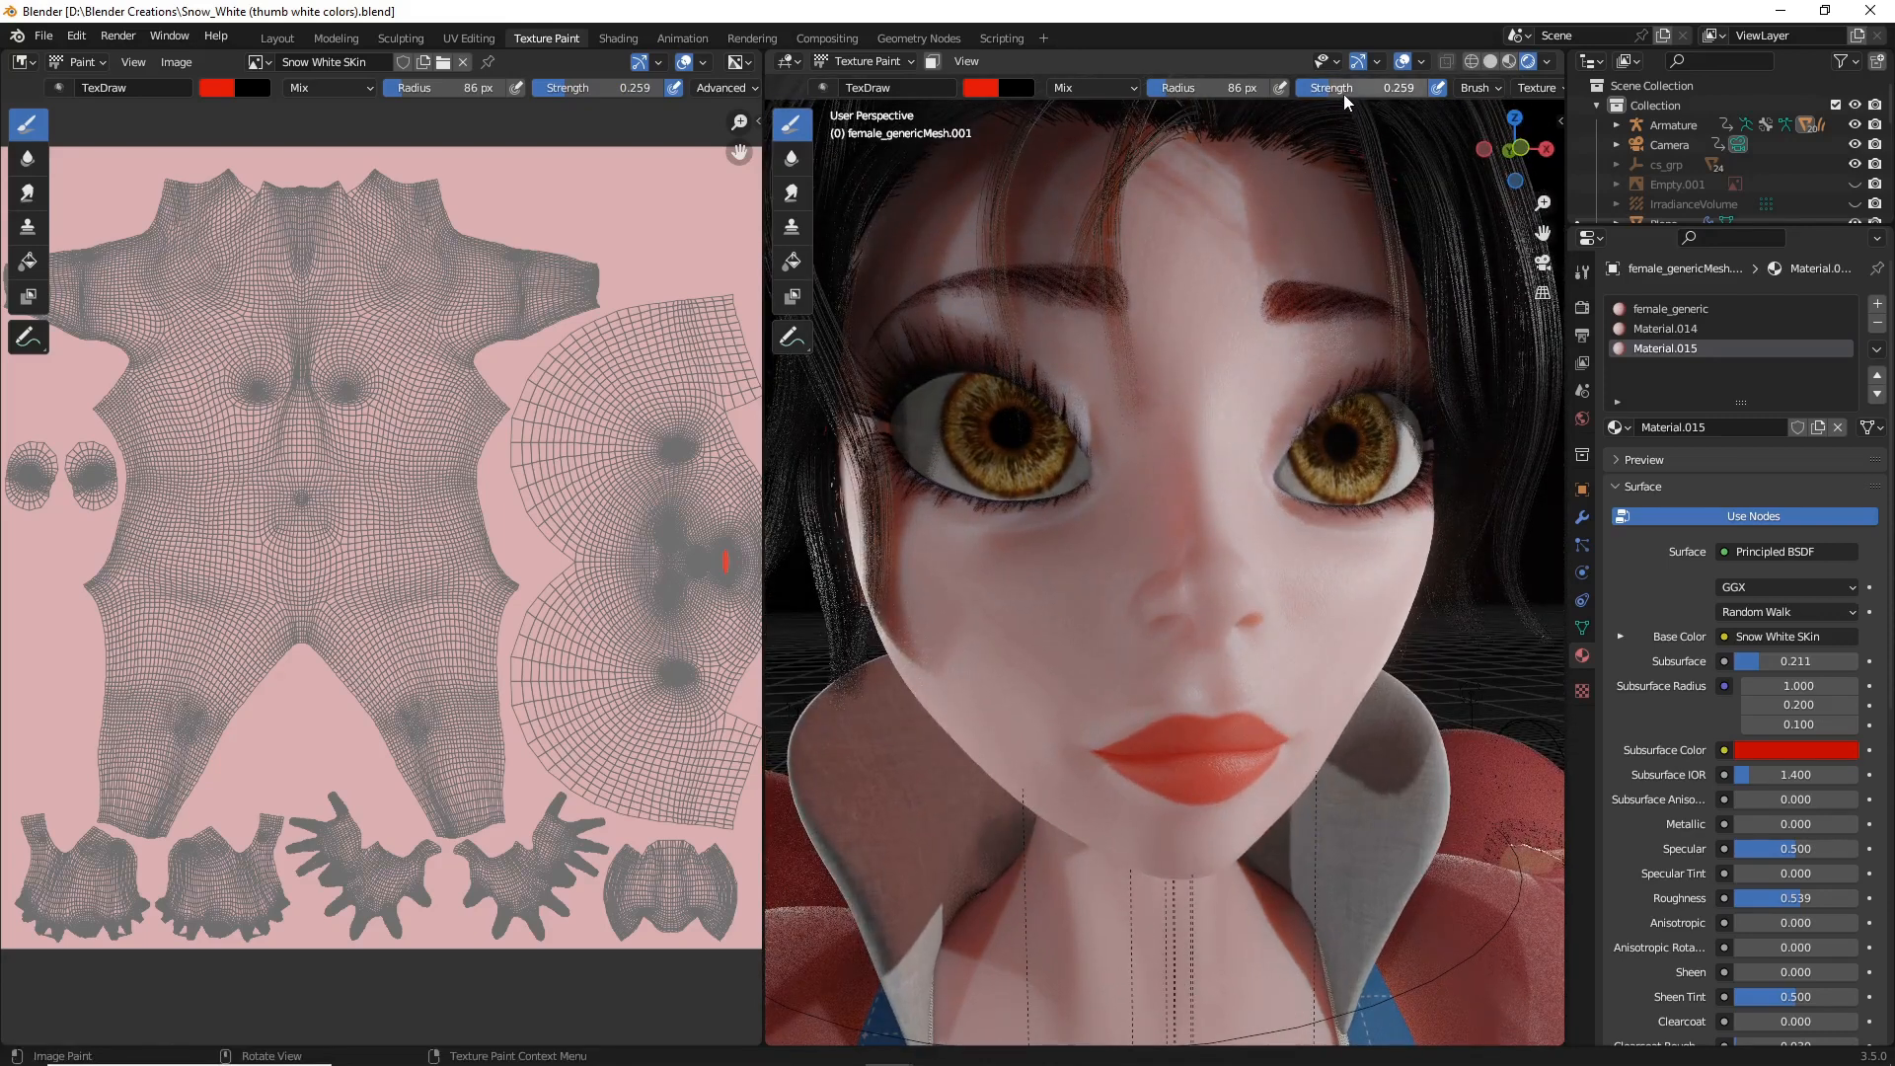
mouse_move(1329, 87)
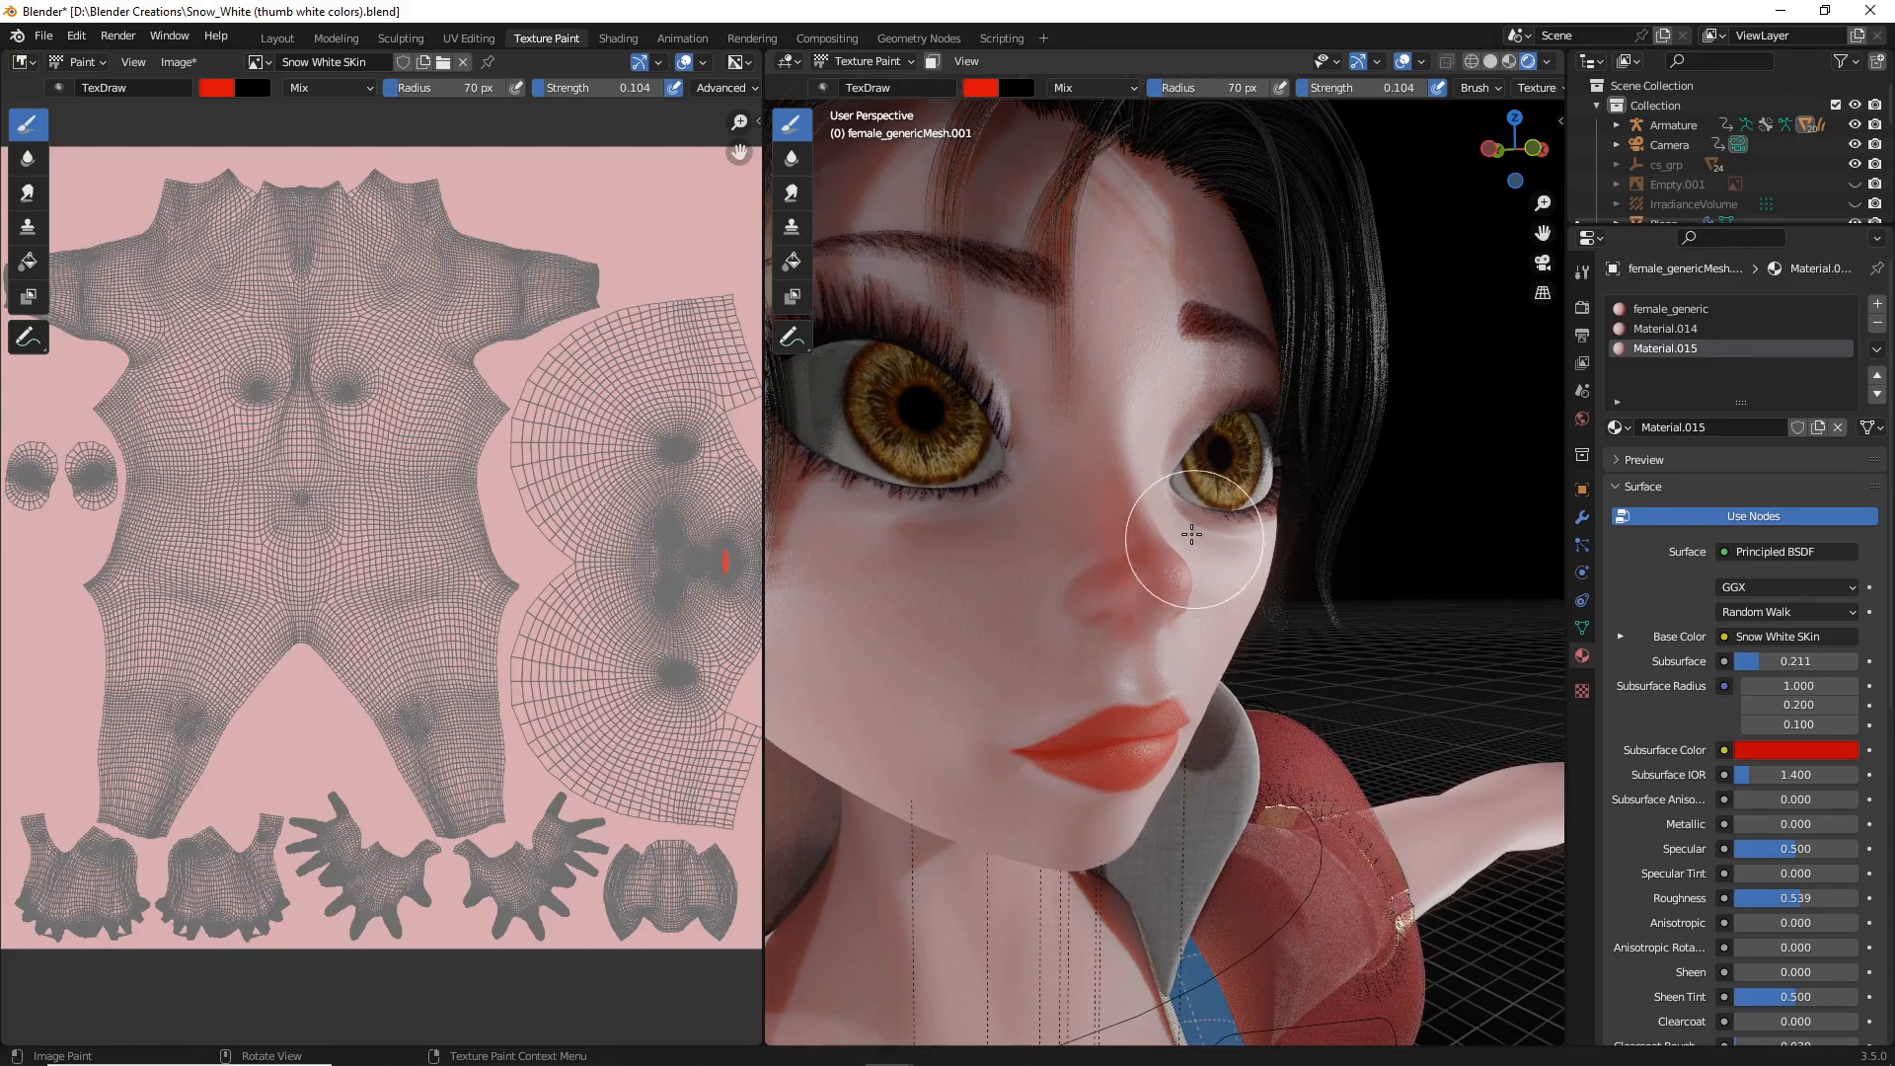
mouse_move(1190, 575)
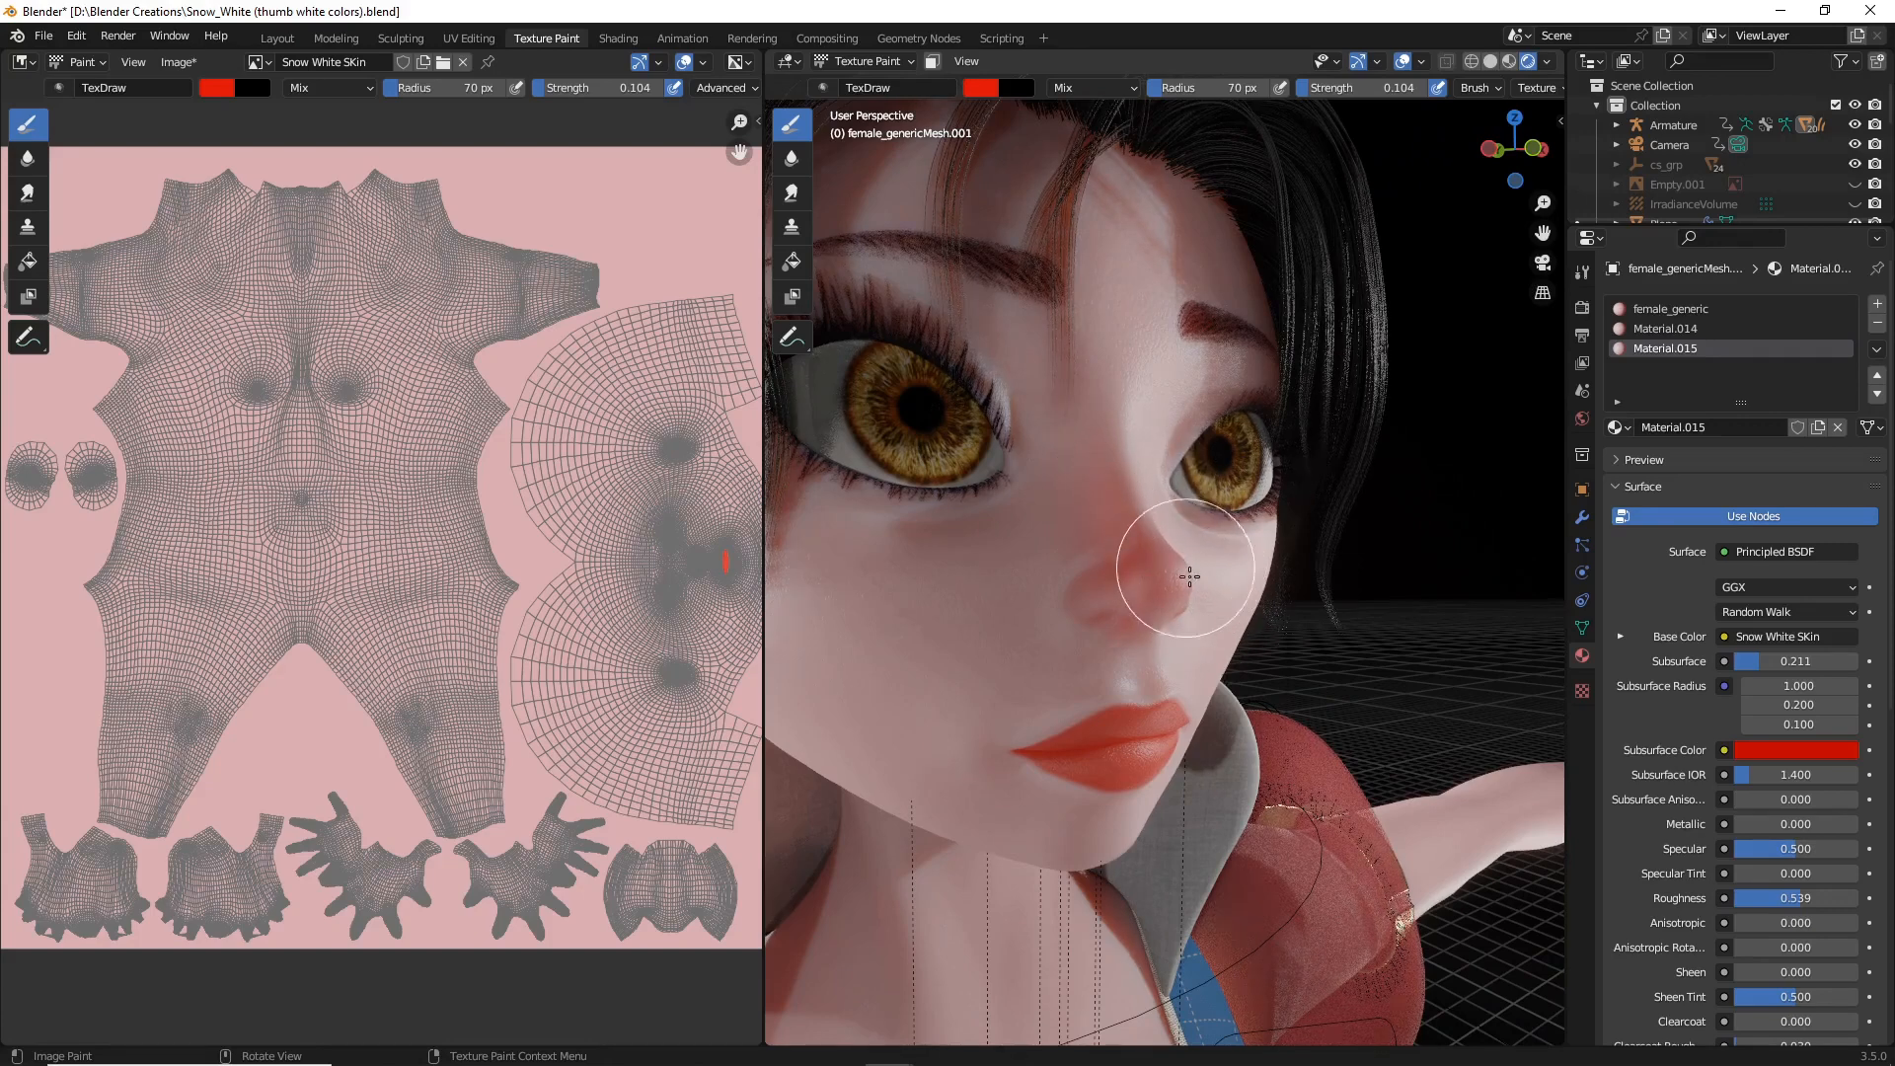
mouse_move(1209, 545)
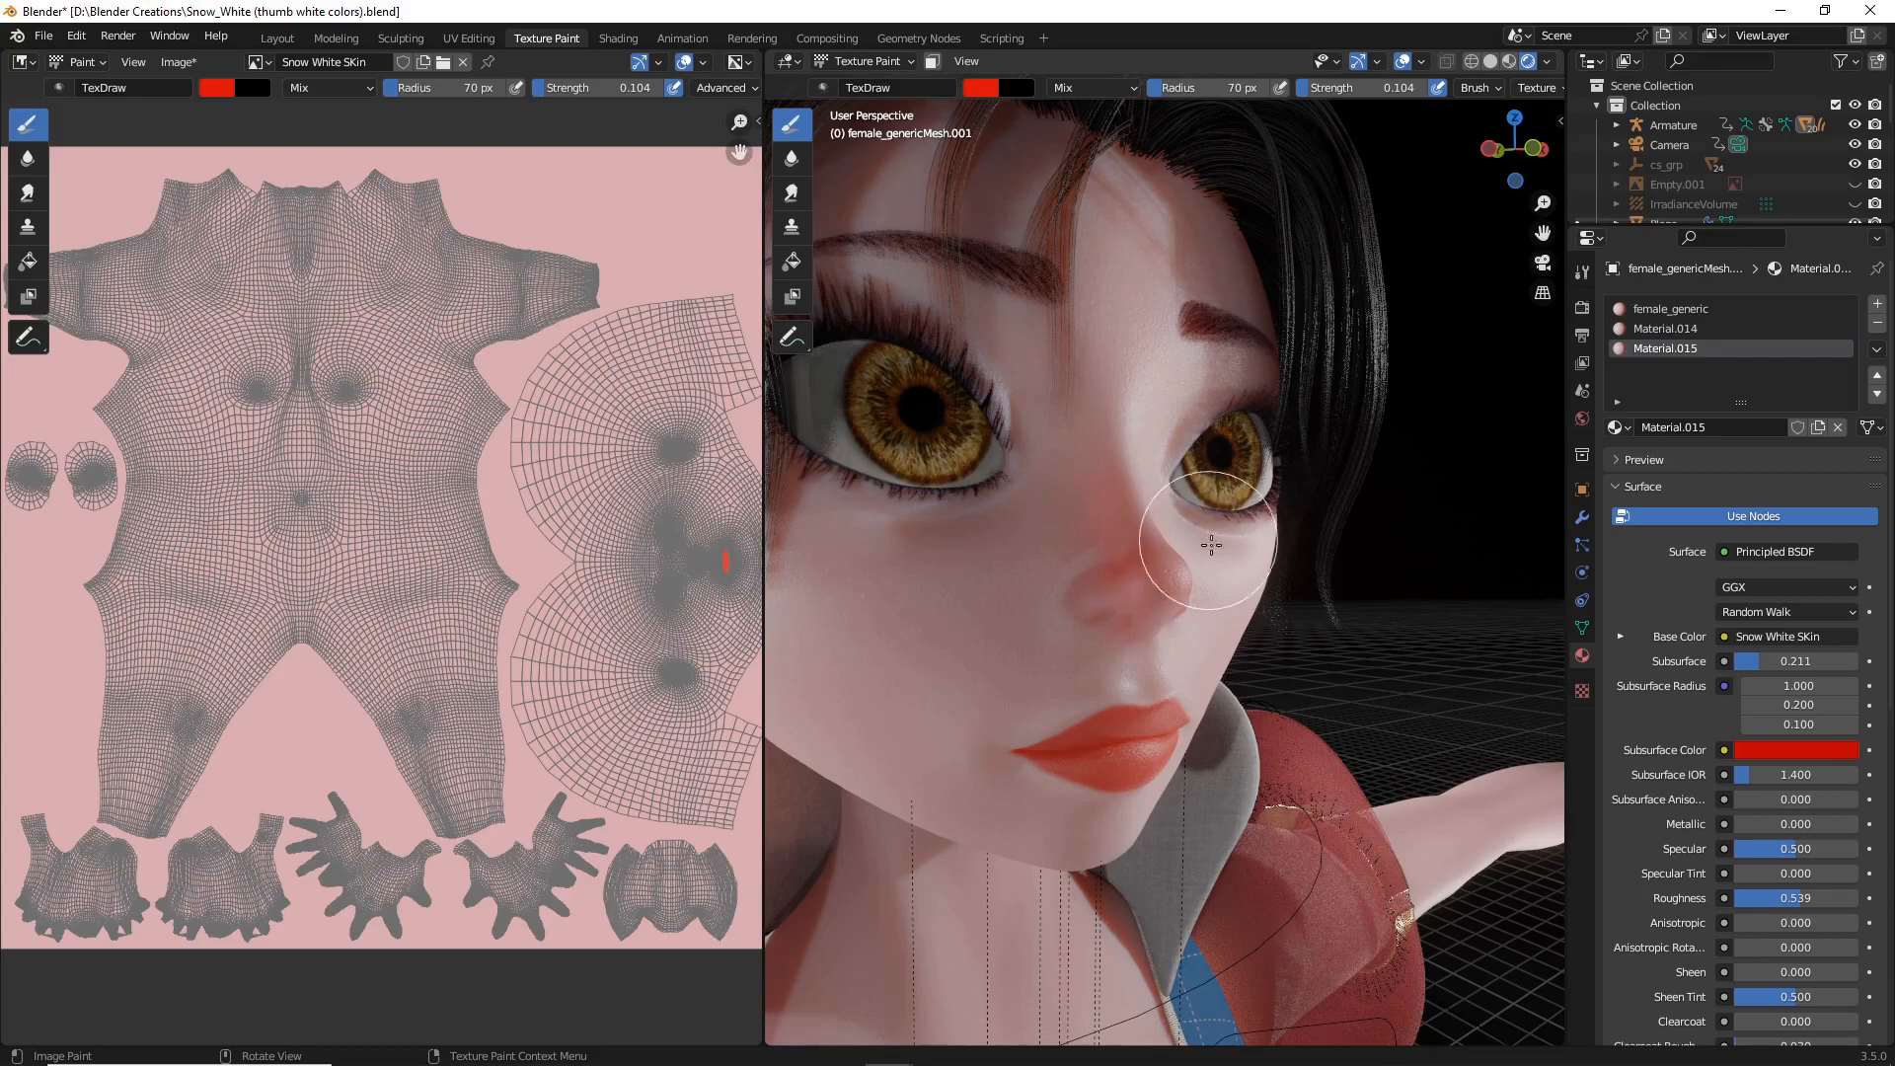
mouse_move(1172, 576)
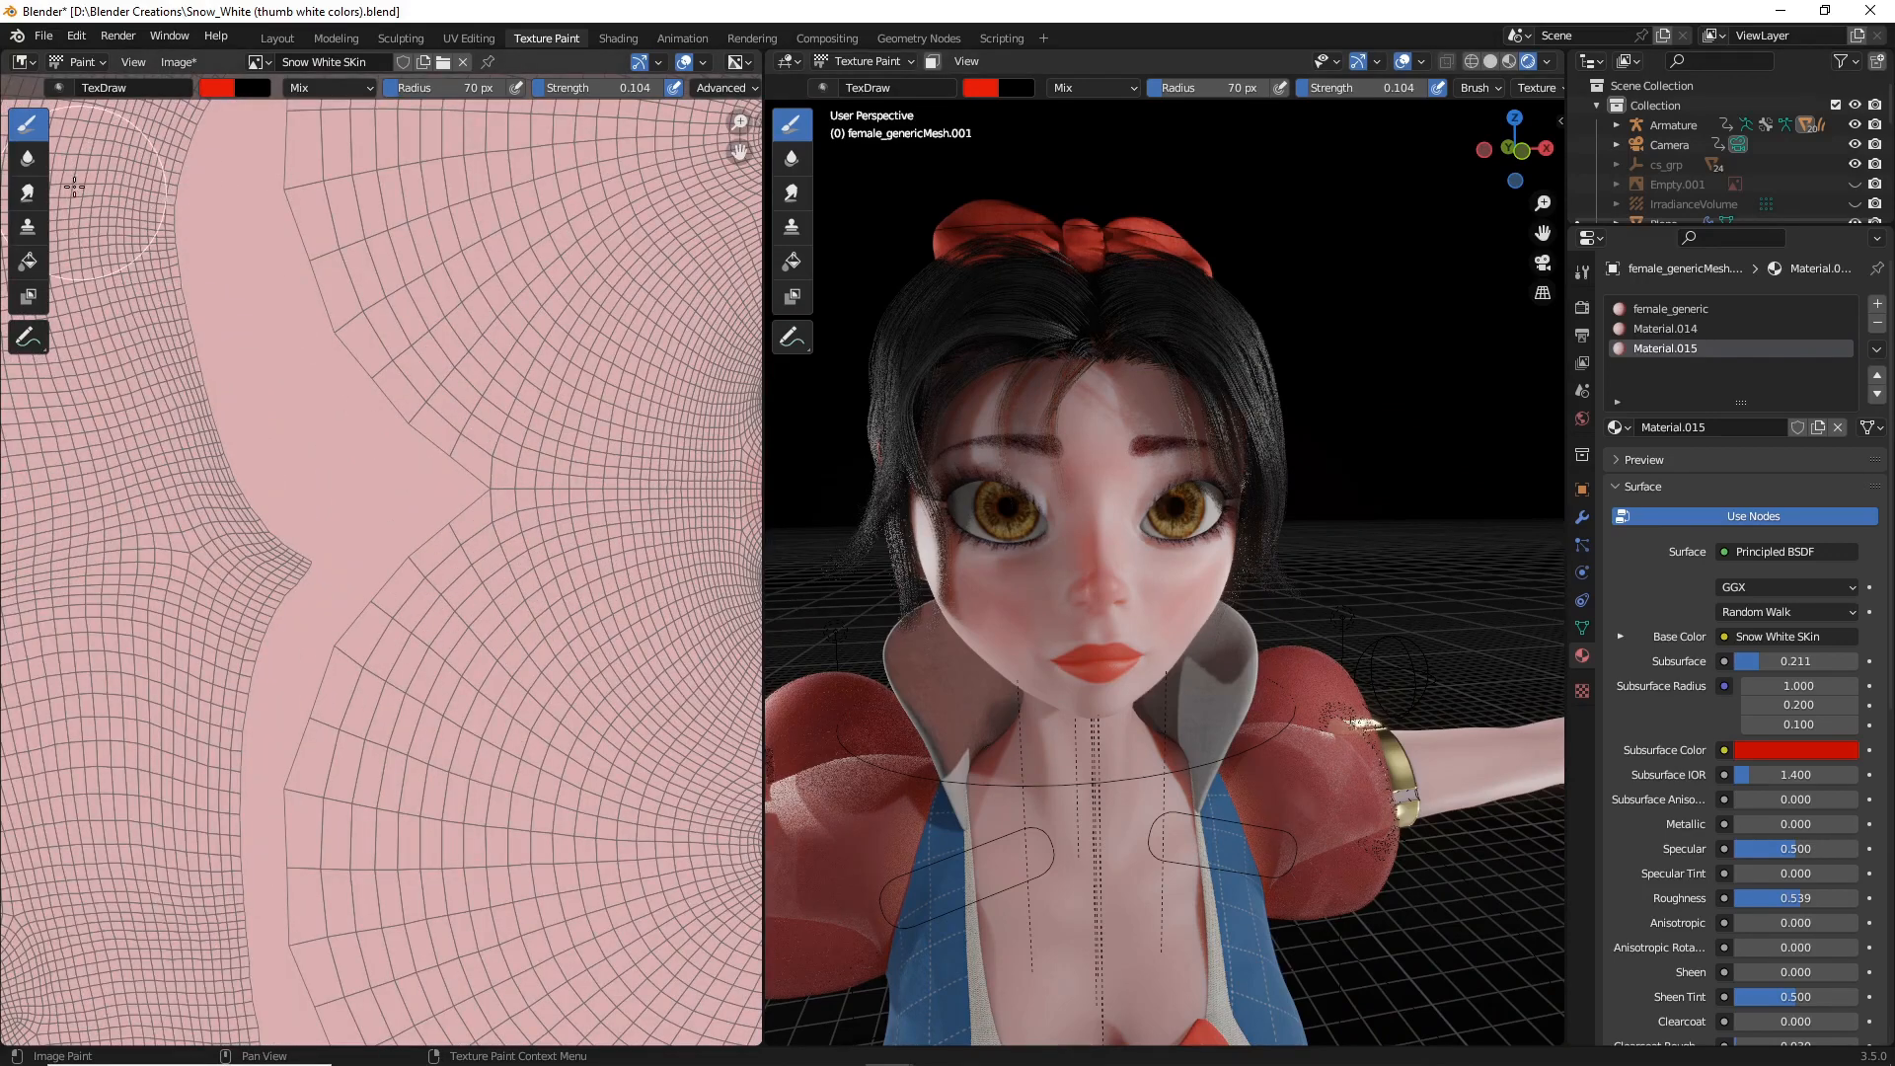
mouse_move(792, 160)
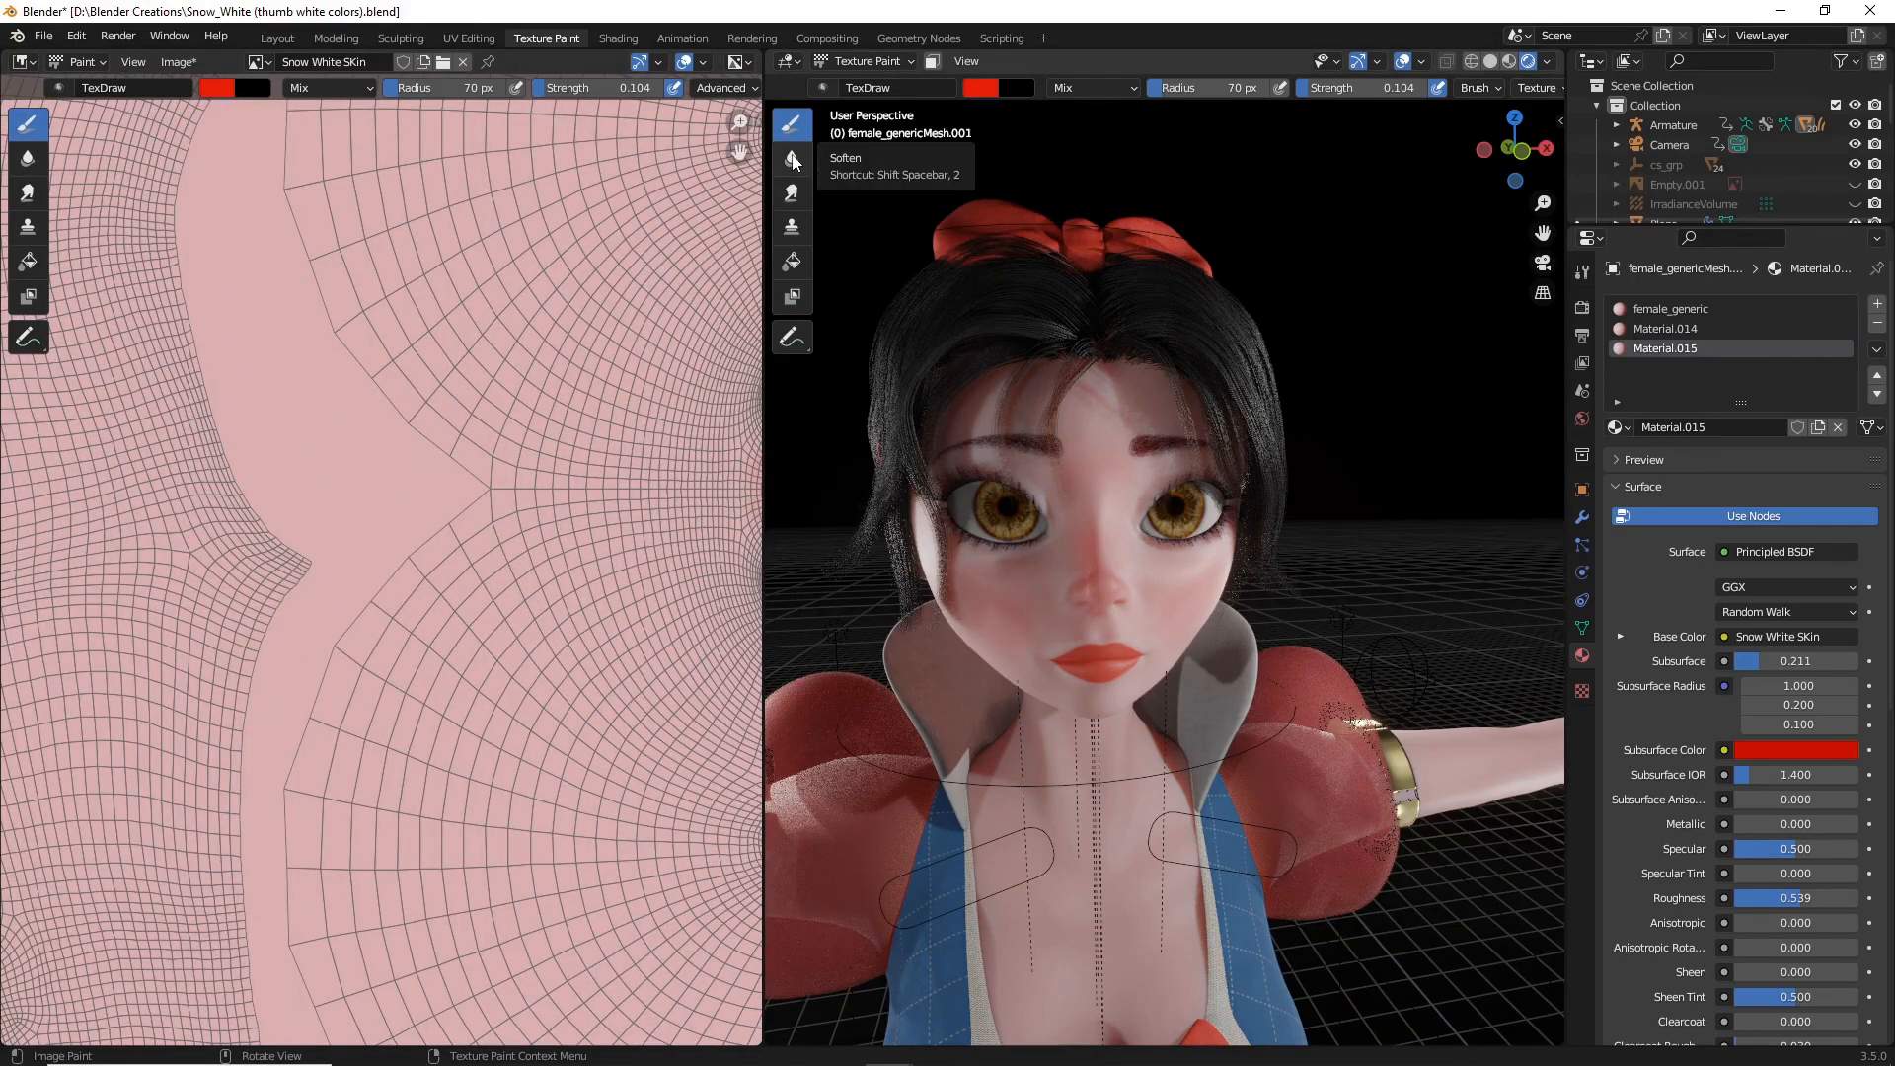
Step: Soften the blush edges on nose and cheeks, then return to the Layout workspace
click(792, 158)
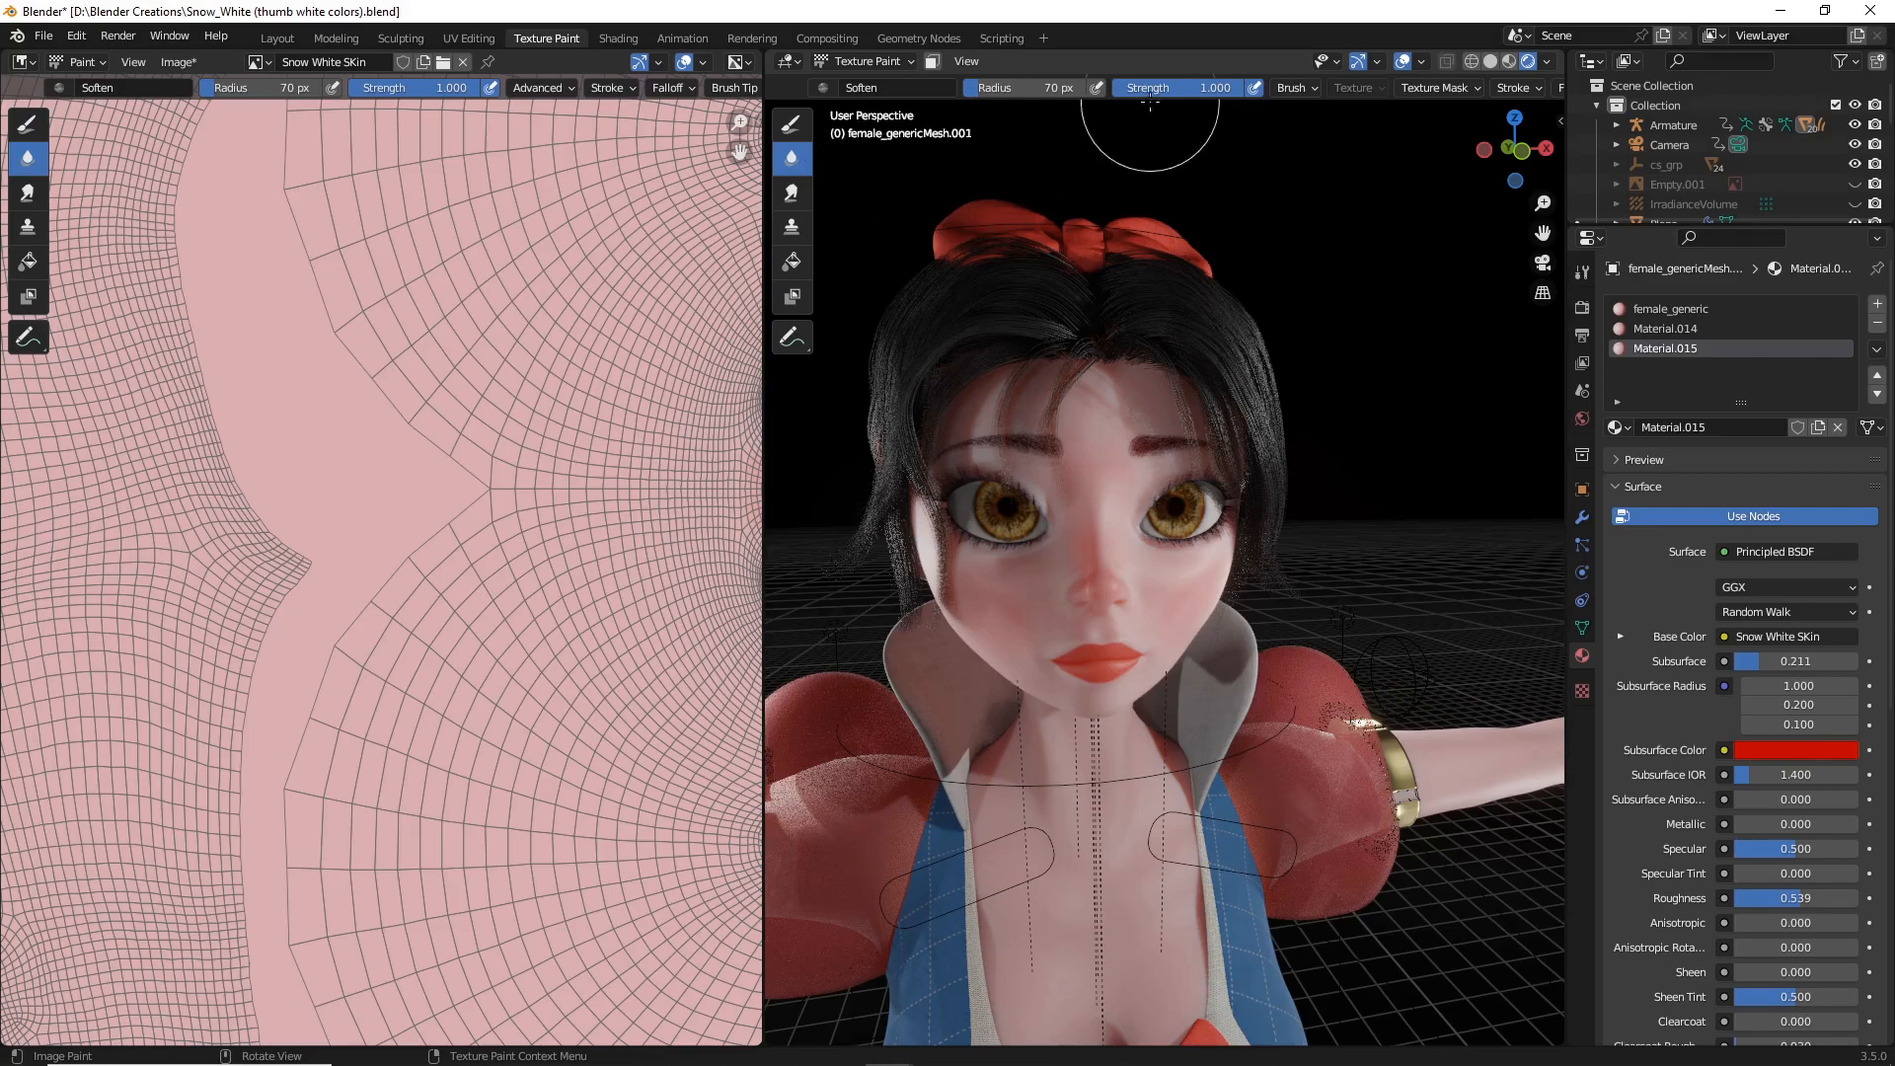
mouse_move(1037, 77)
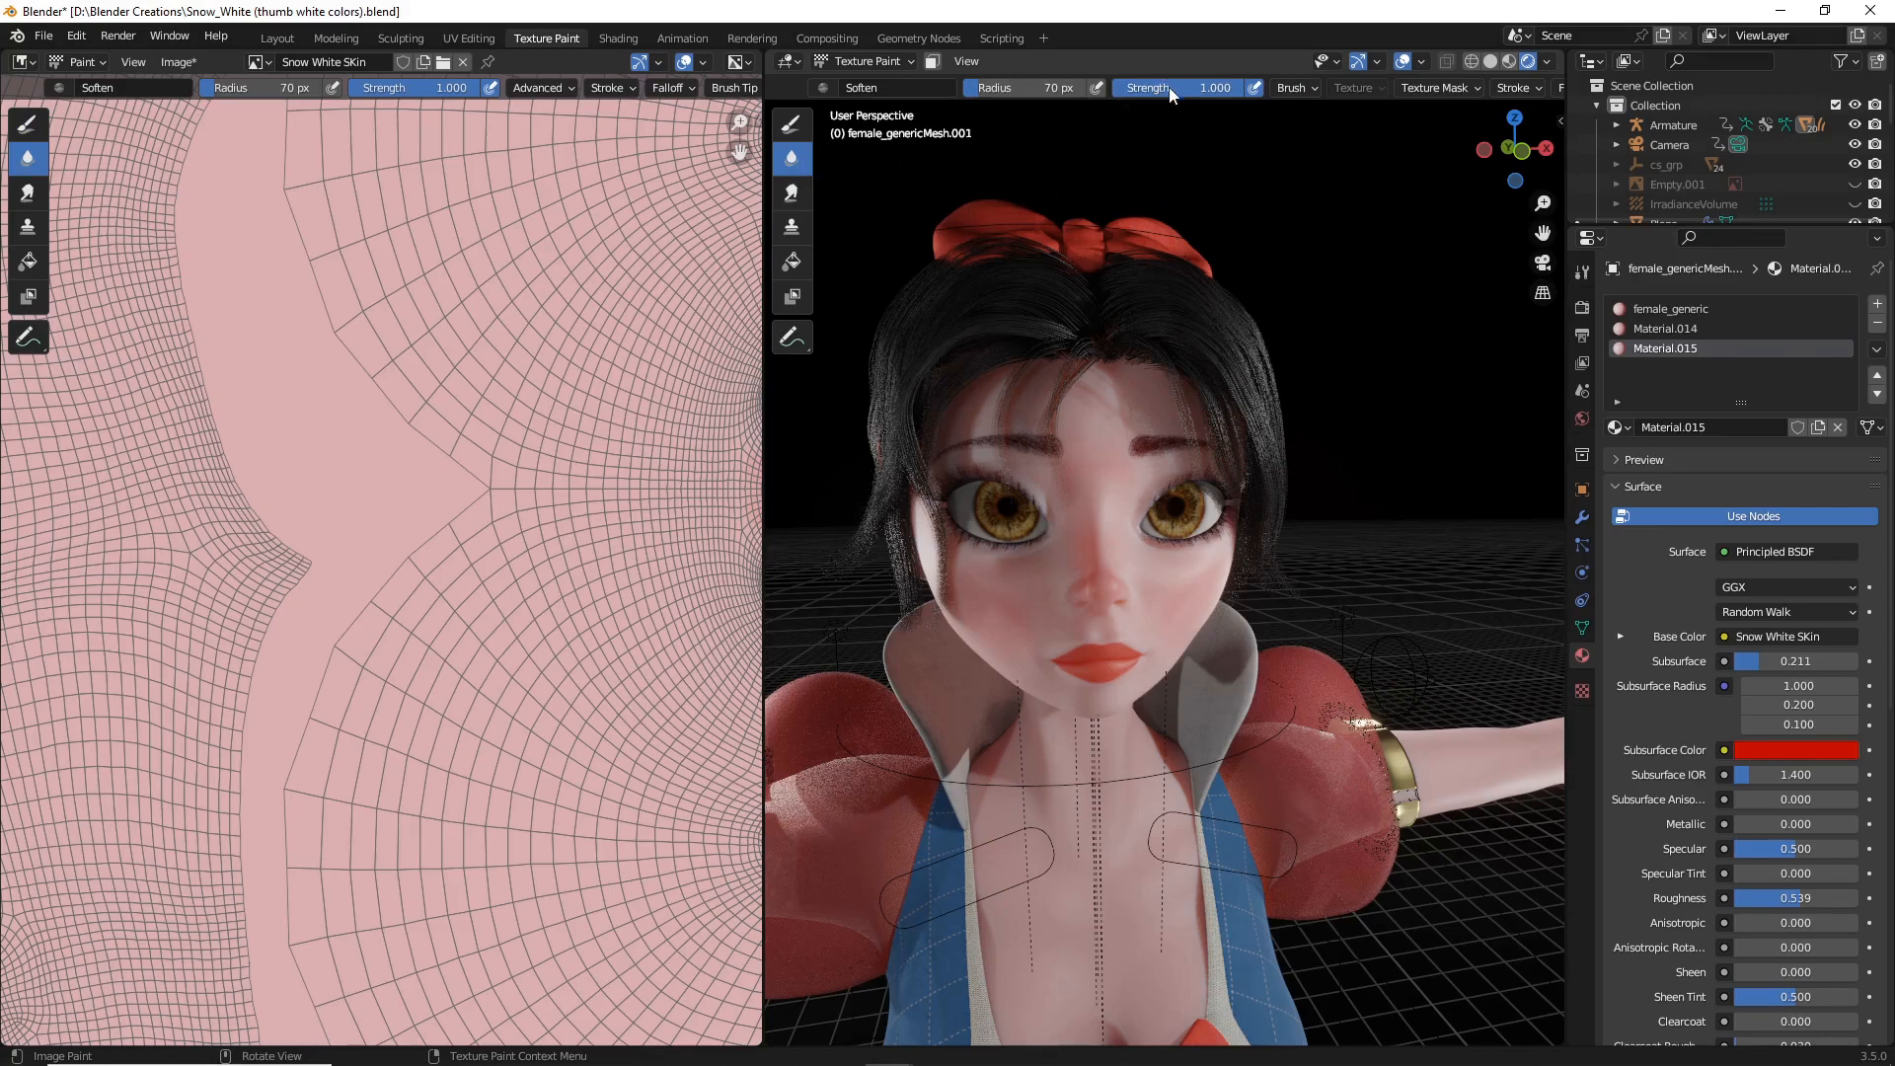
mouse_move(1170, 95)
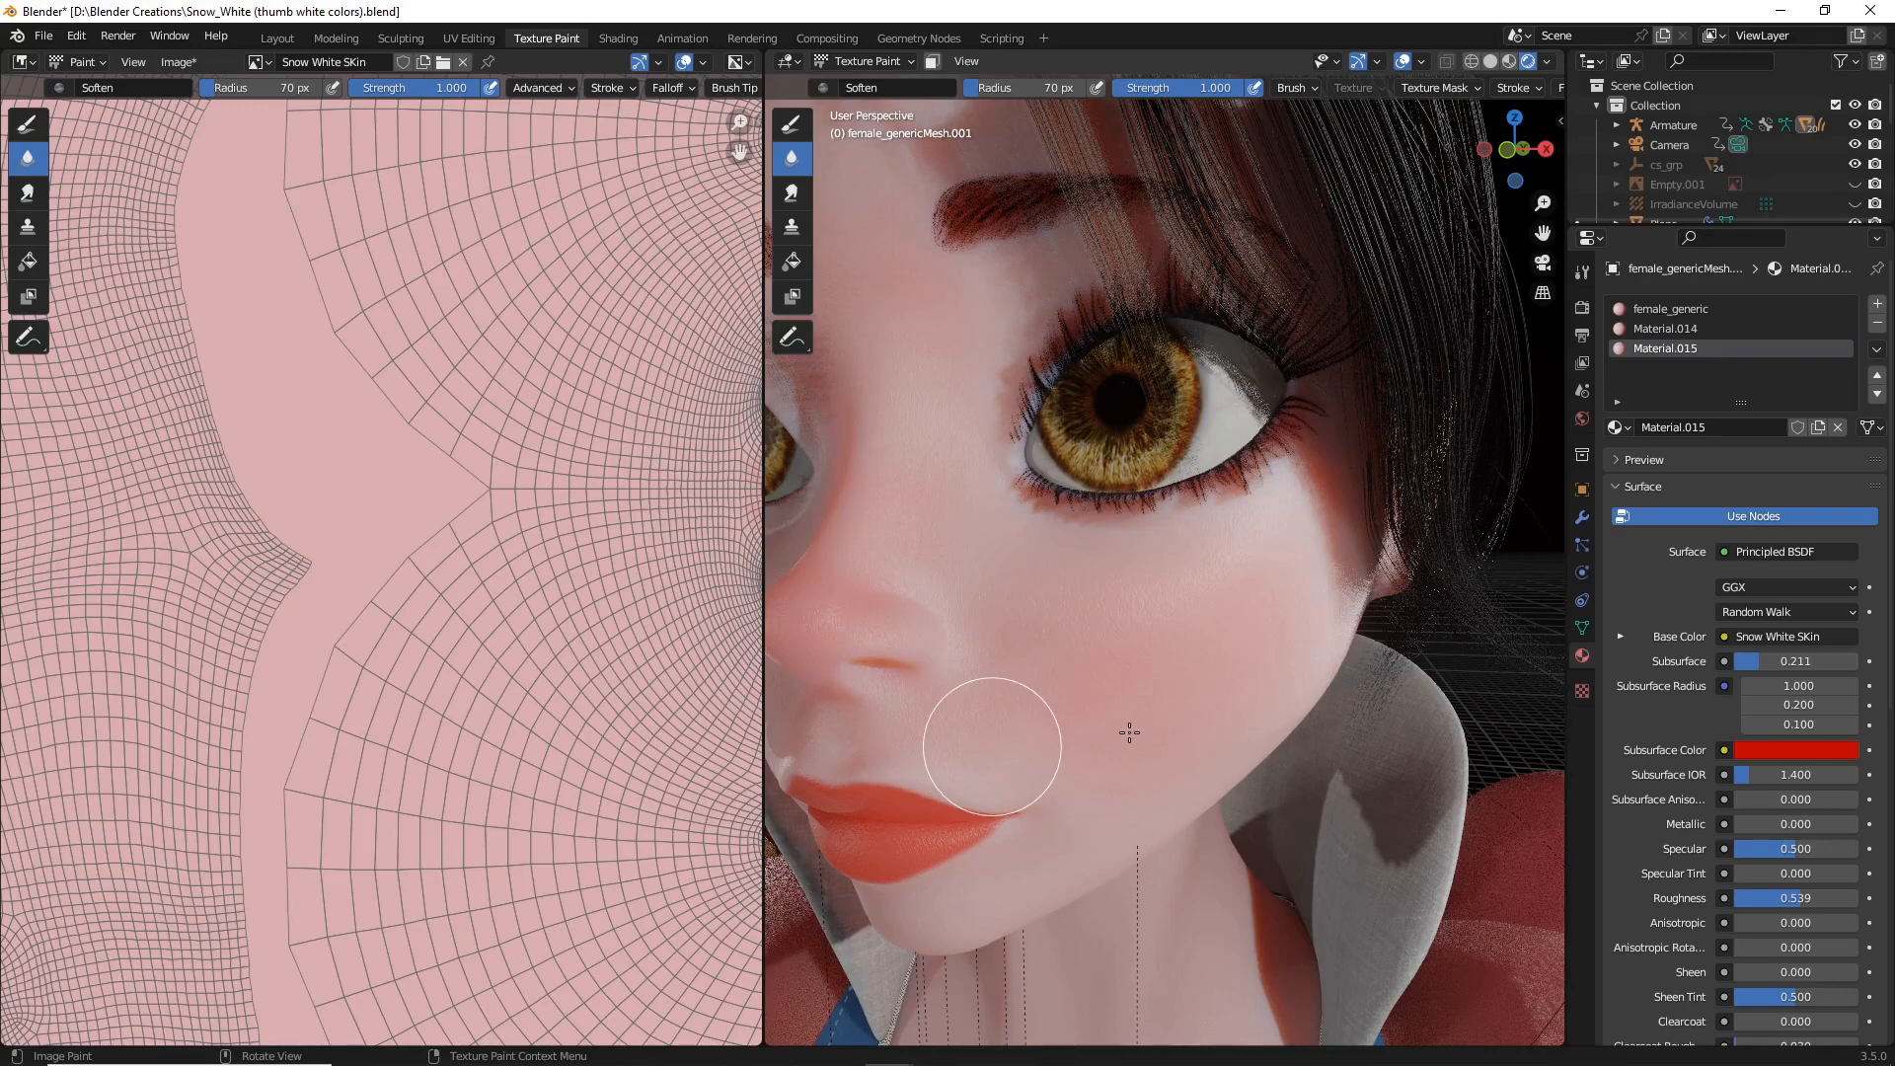
mouse_move(1121, 701)
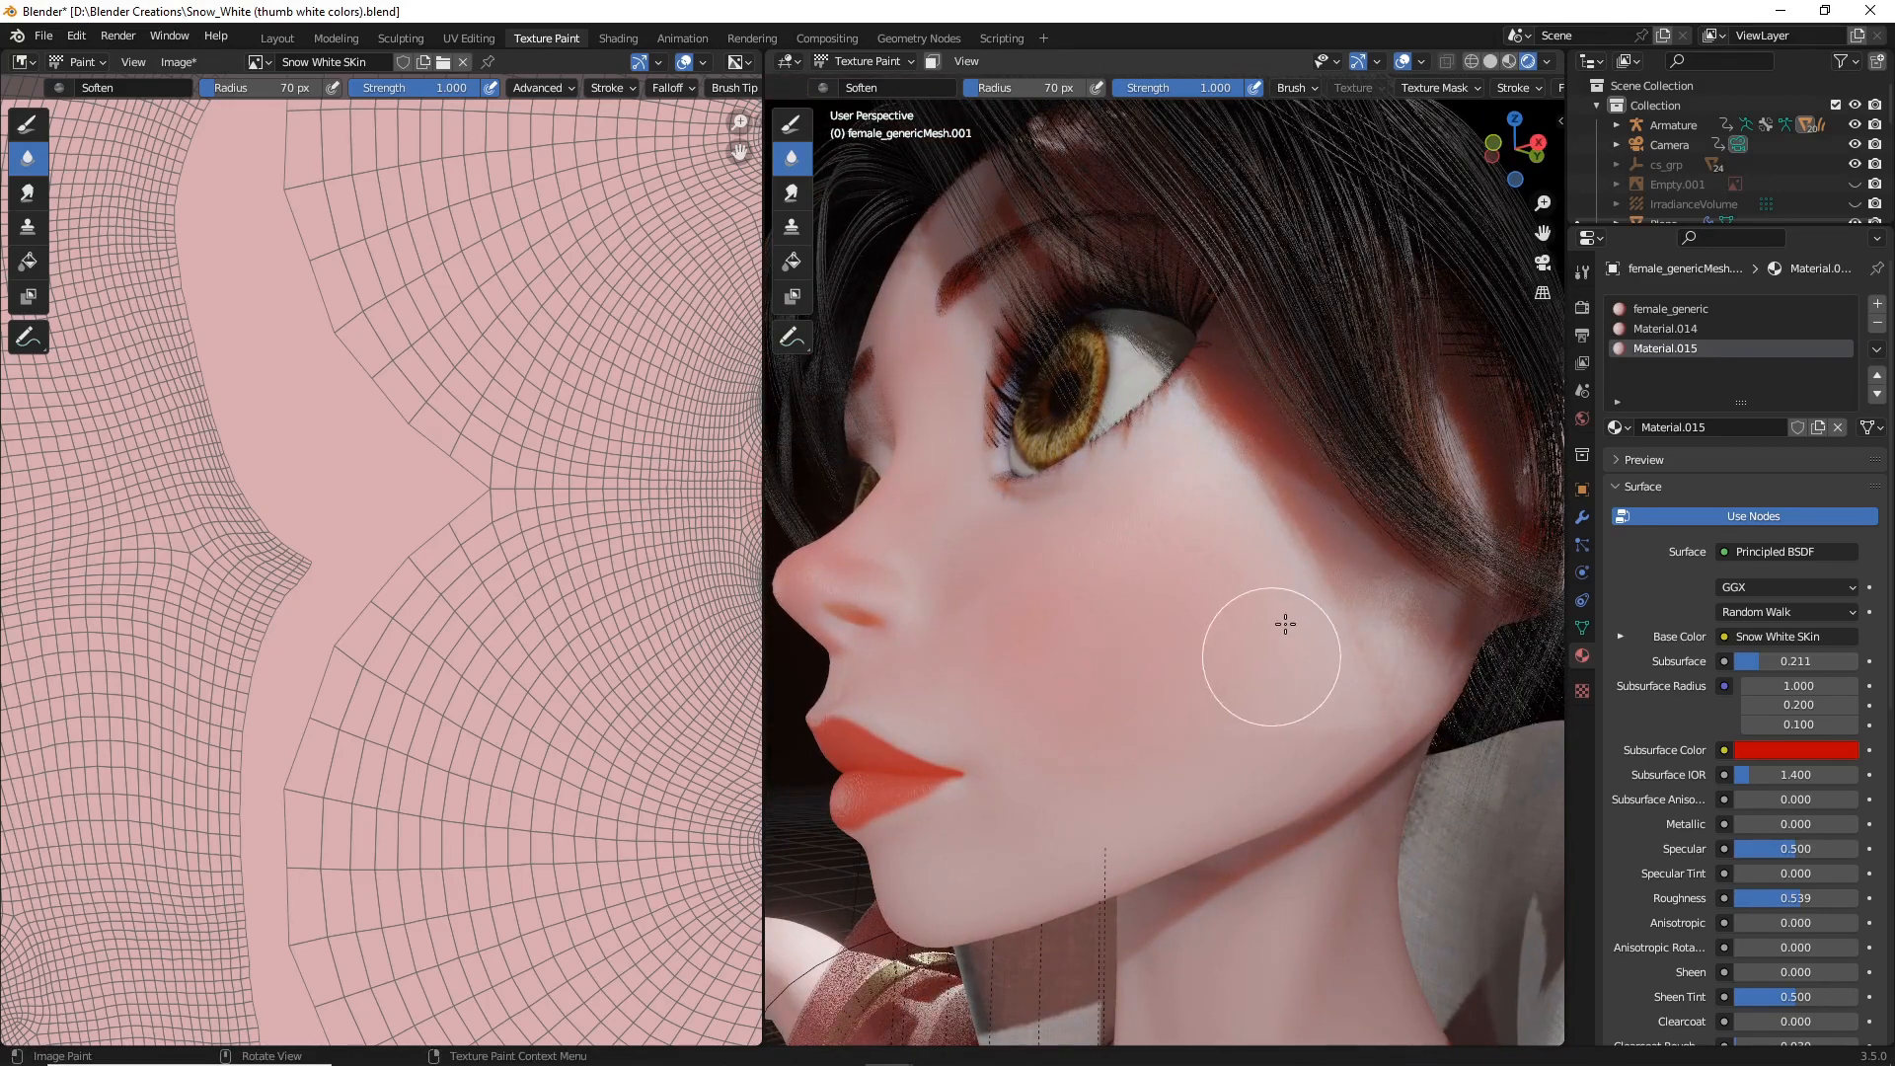
mouse_move(1116, 509)
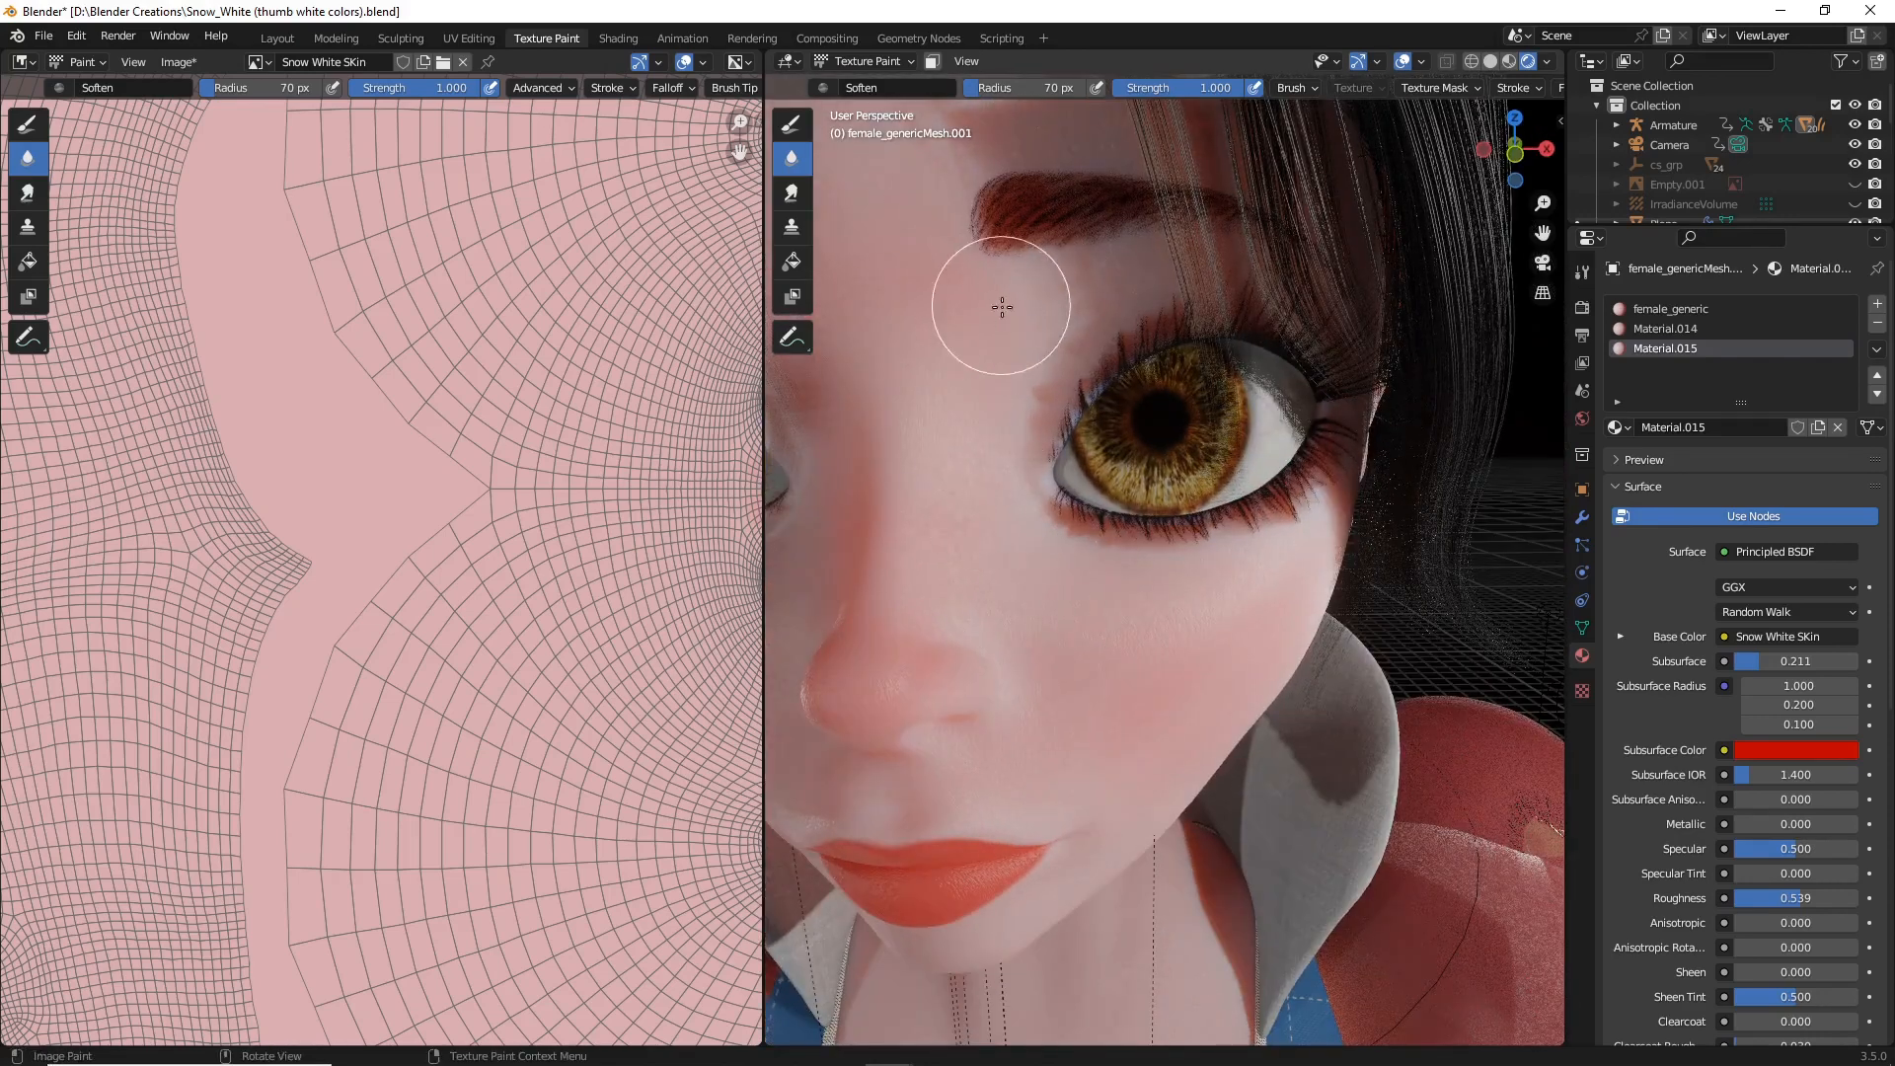
mouse_move(912, 255)
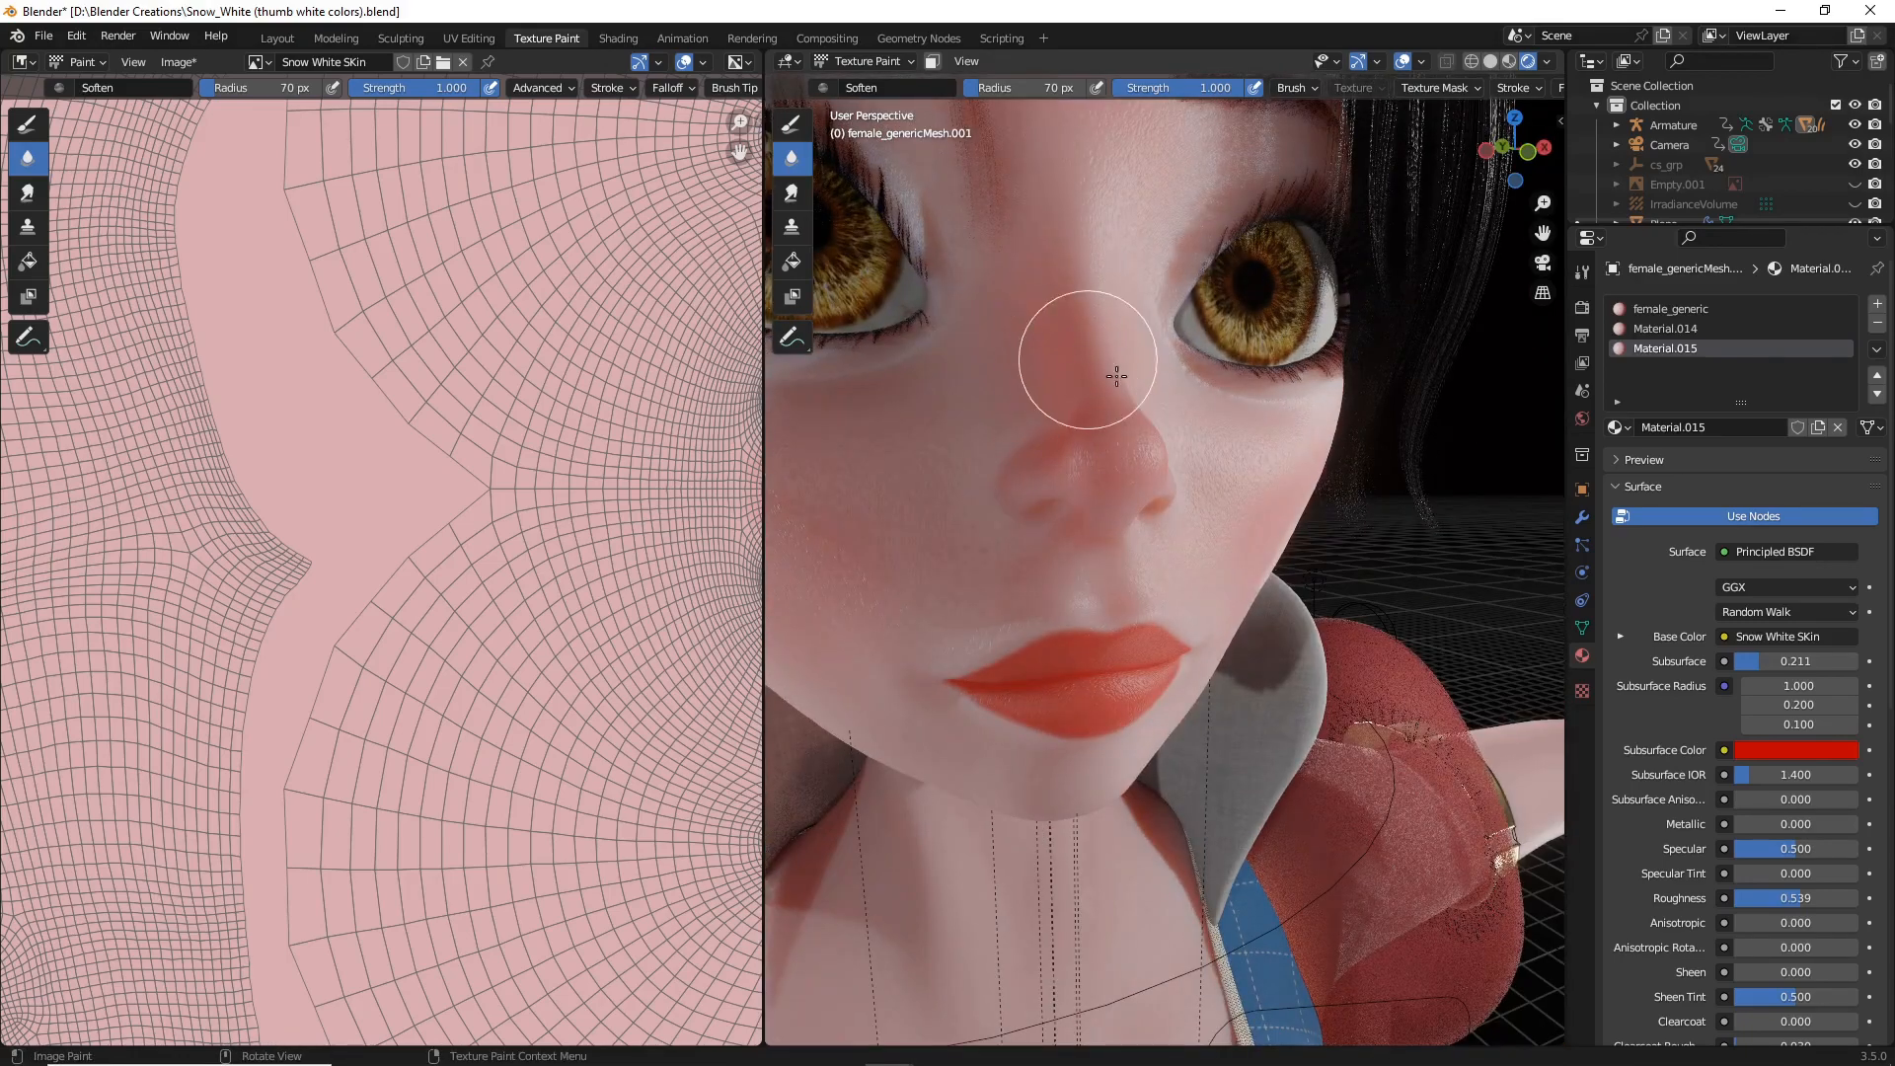
mouse_move(809, 563)
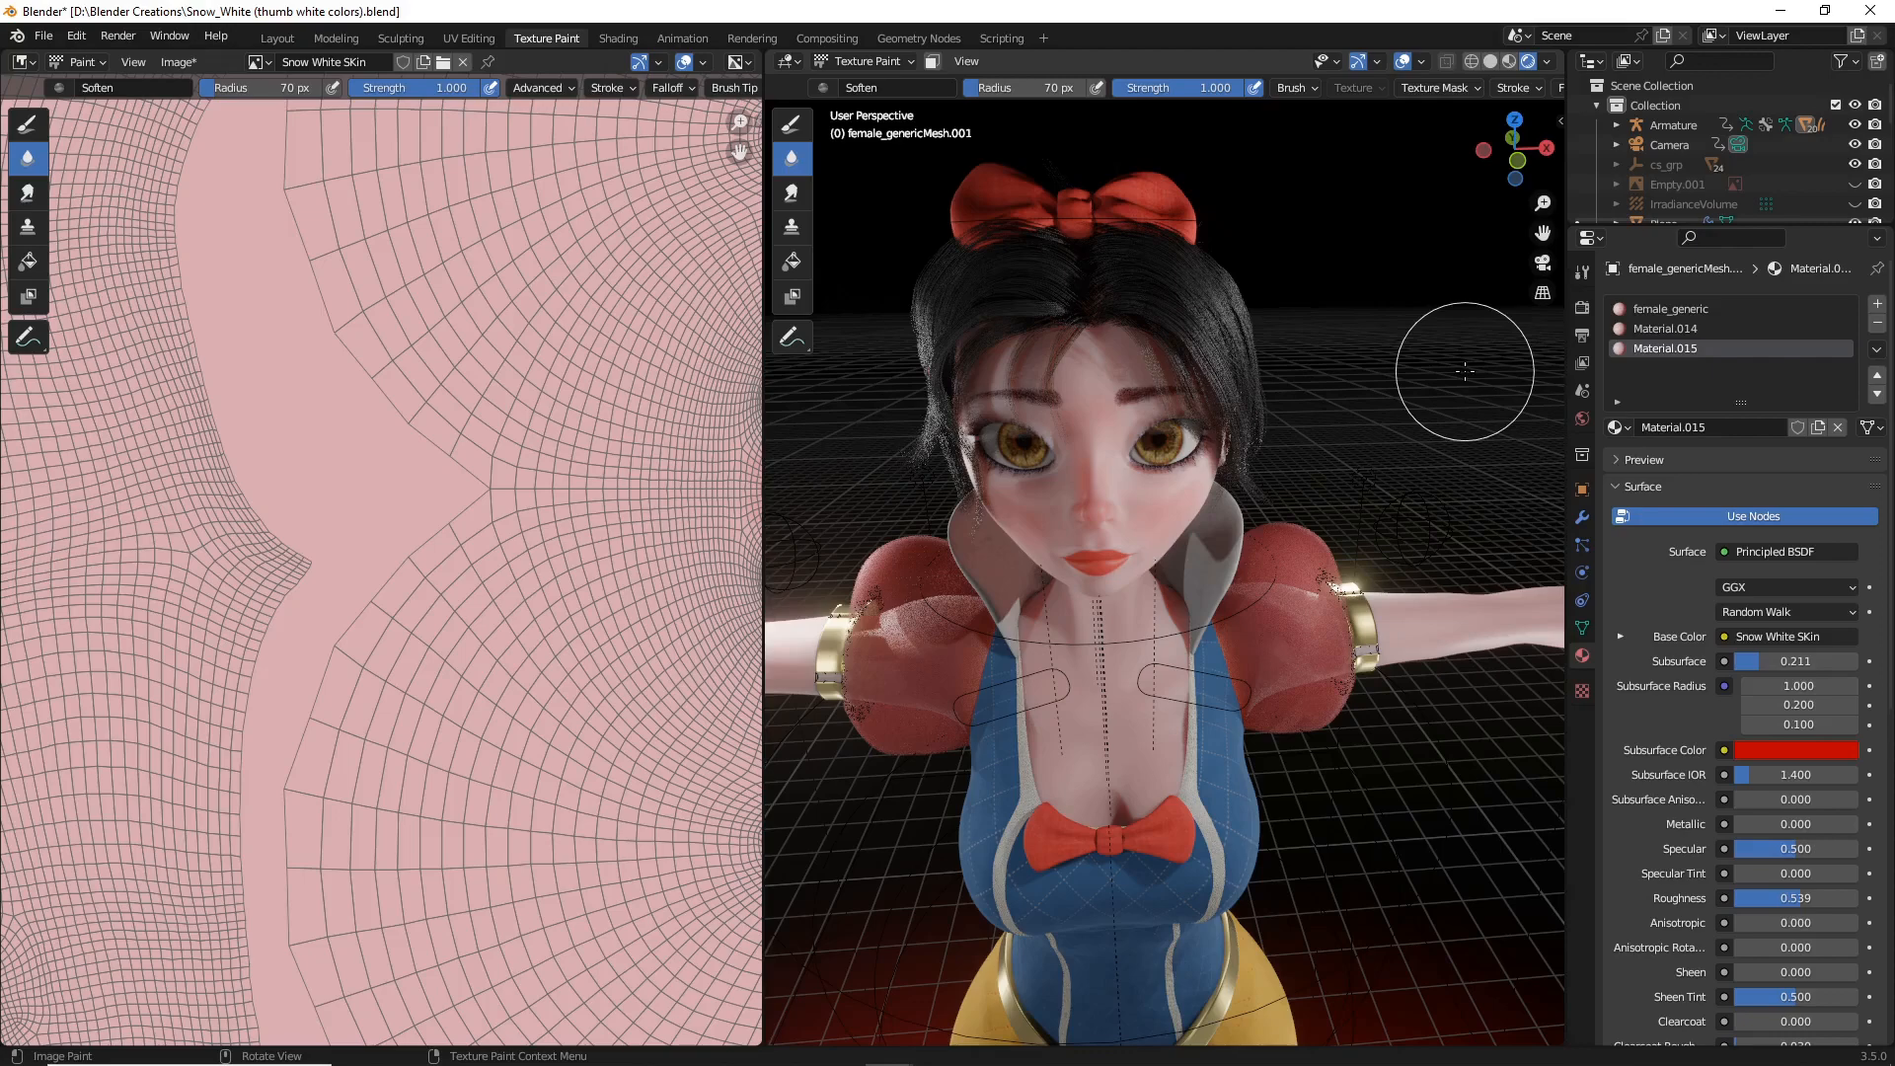
click(276, 38)
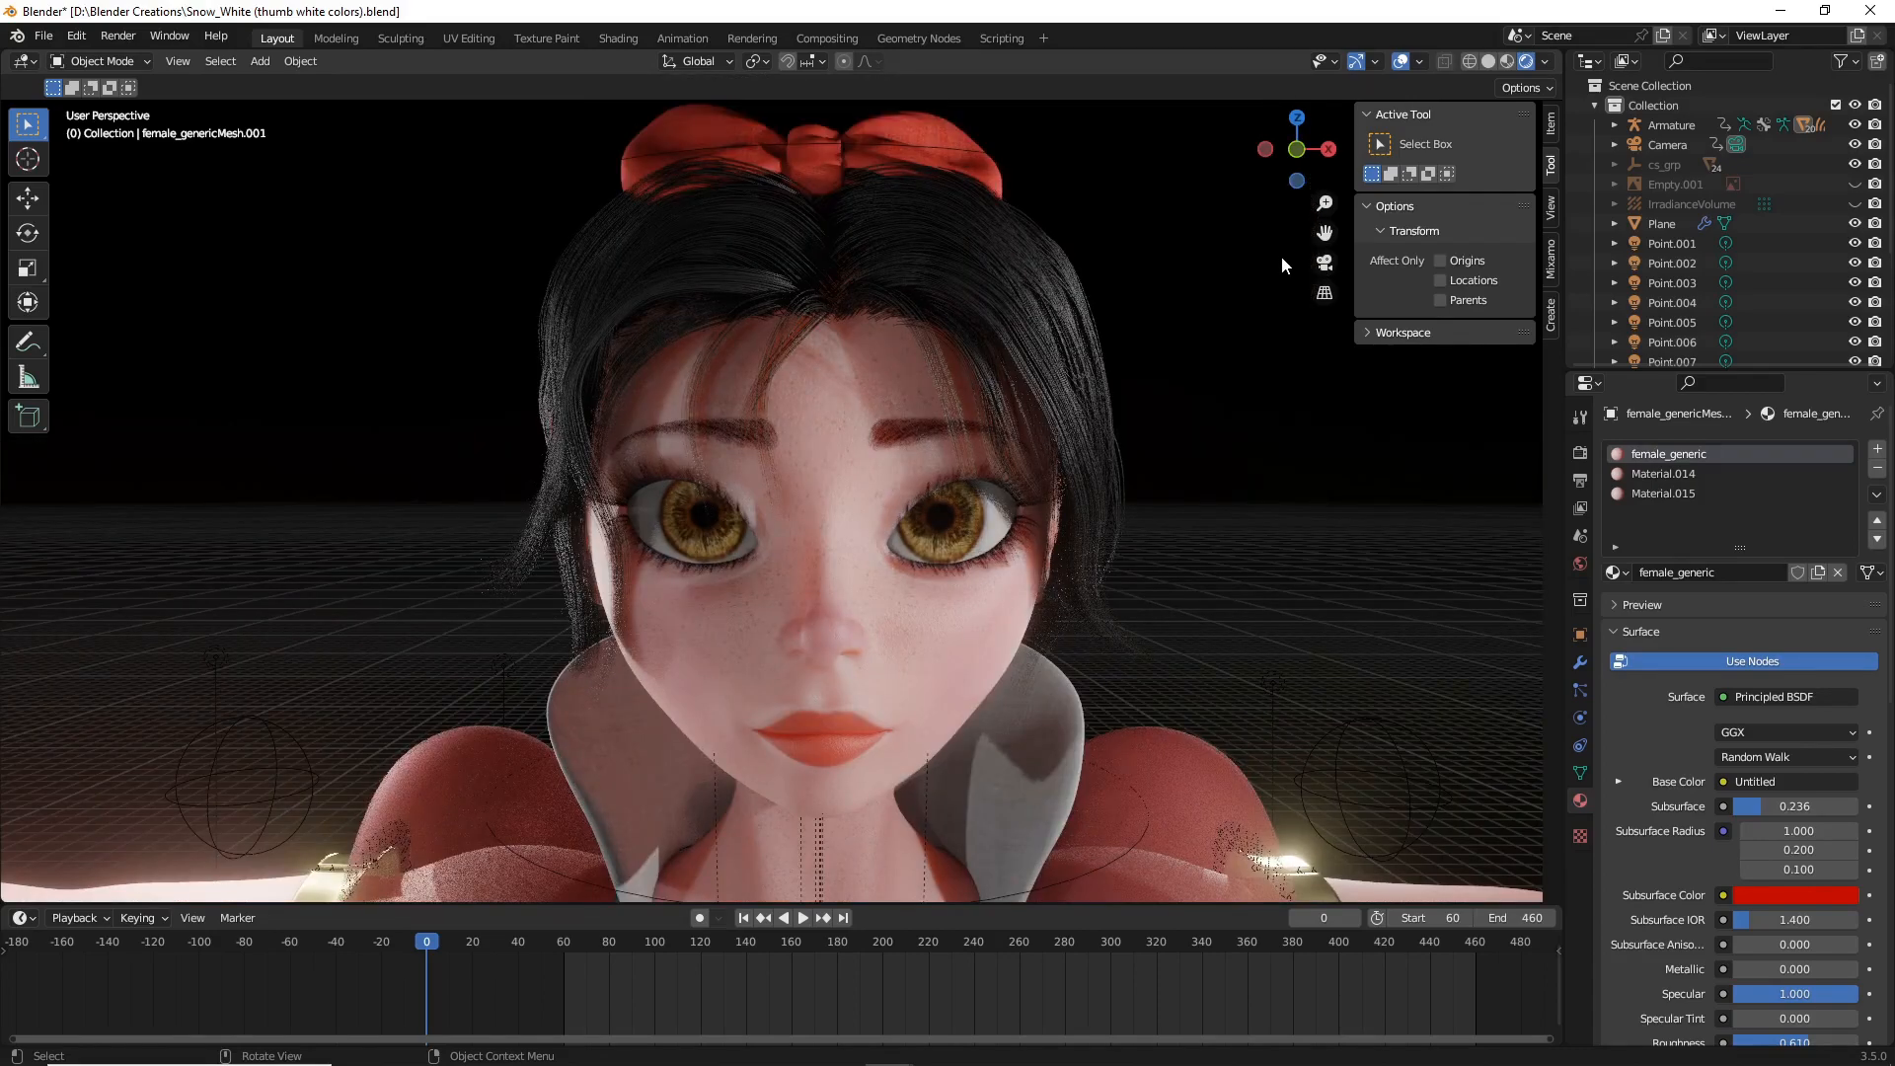
Step: Zoom out to frame Snow White's upper body with red lips and blush
scroll(down, 3)
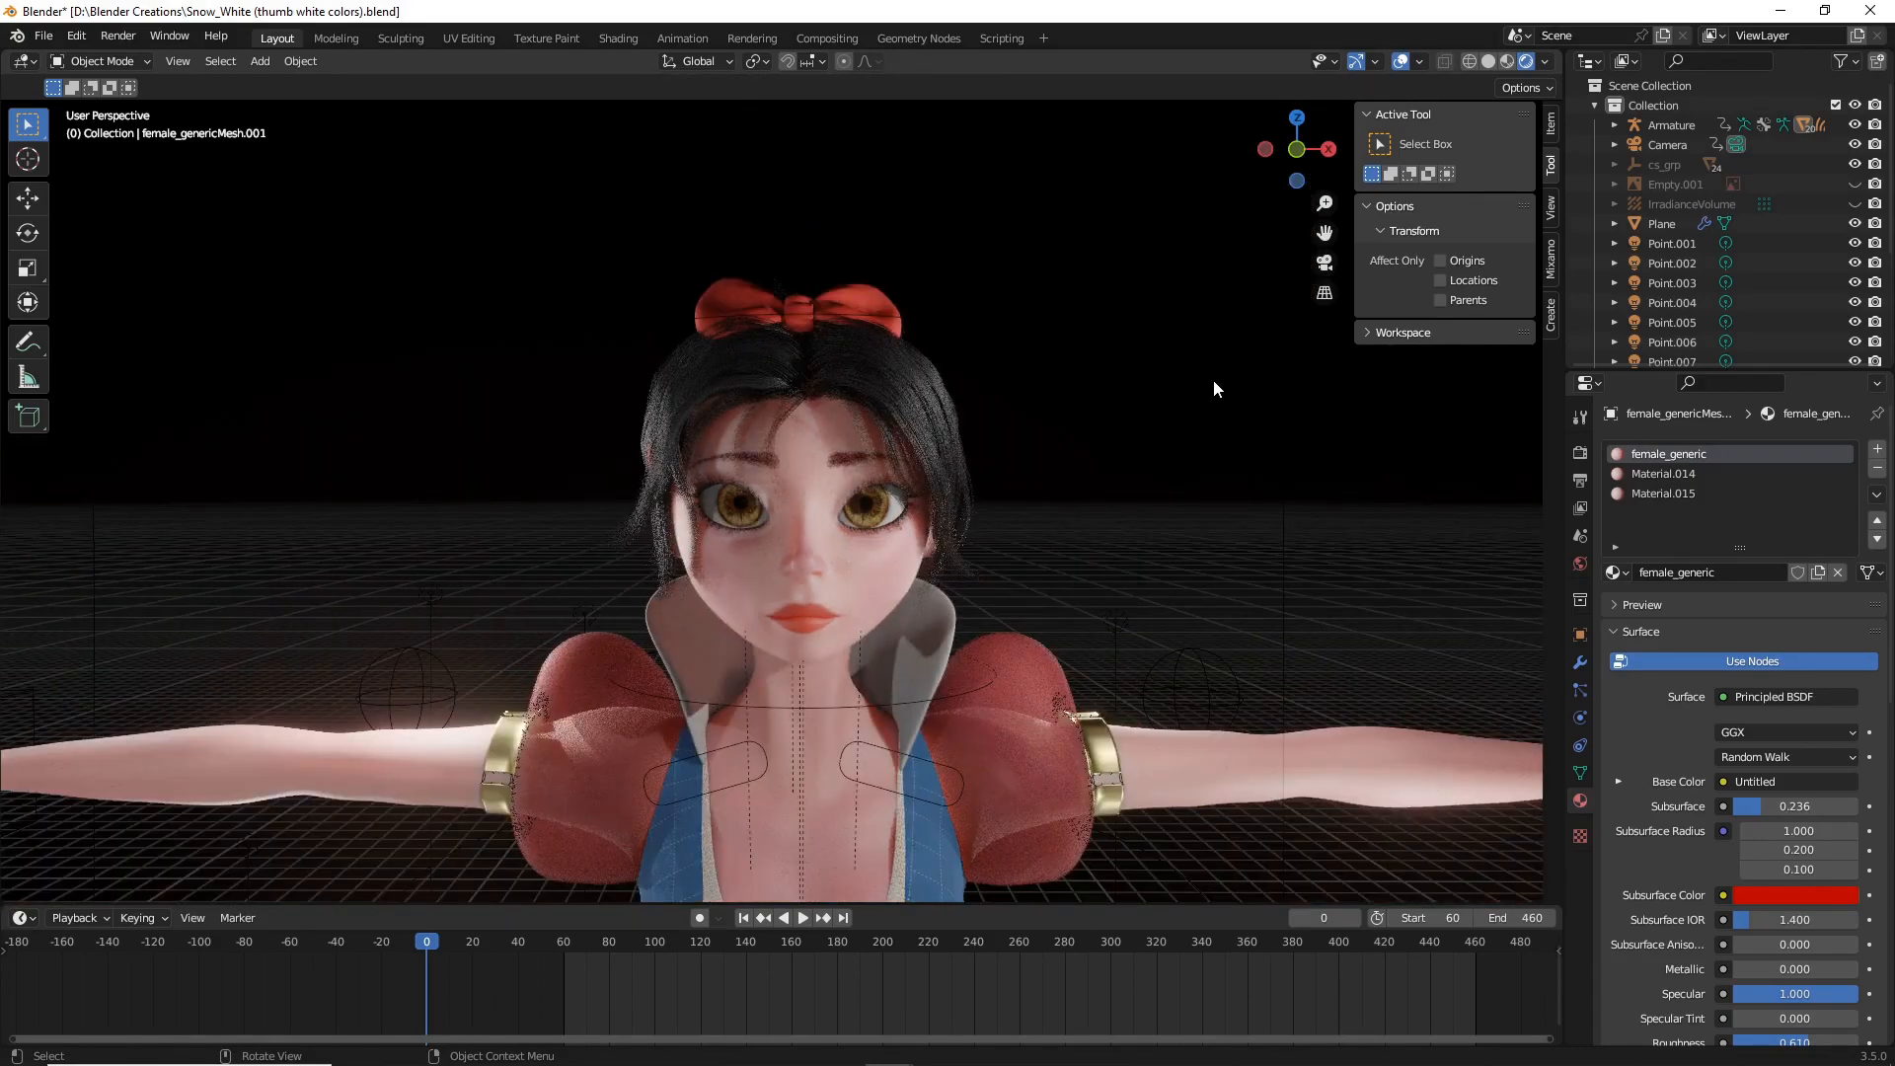